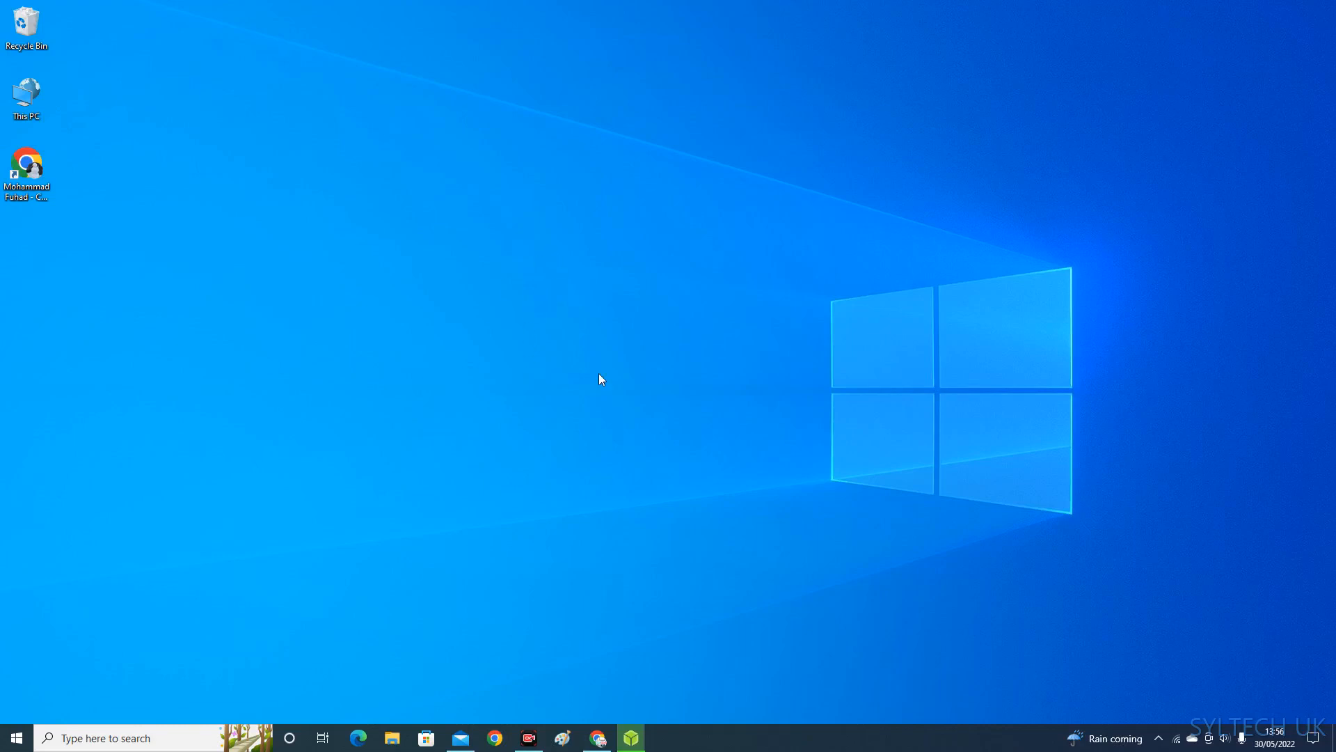
{"action": "mouse_move", "coordinate": [712, 574]}
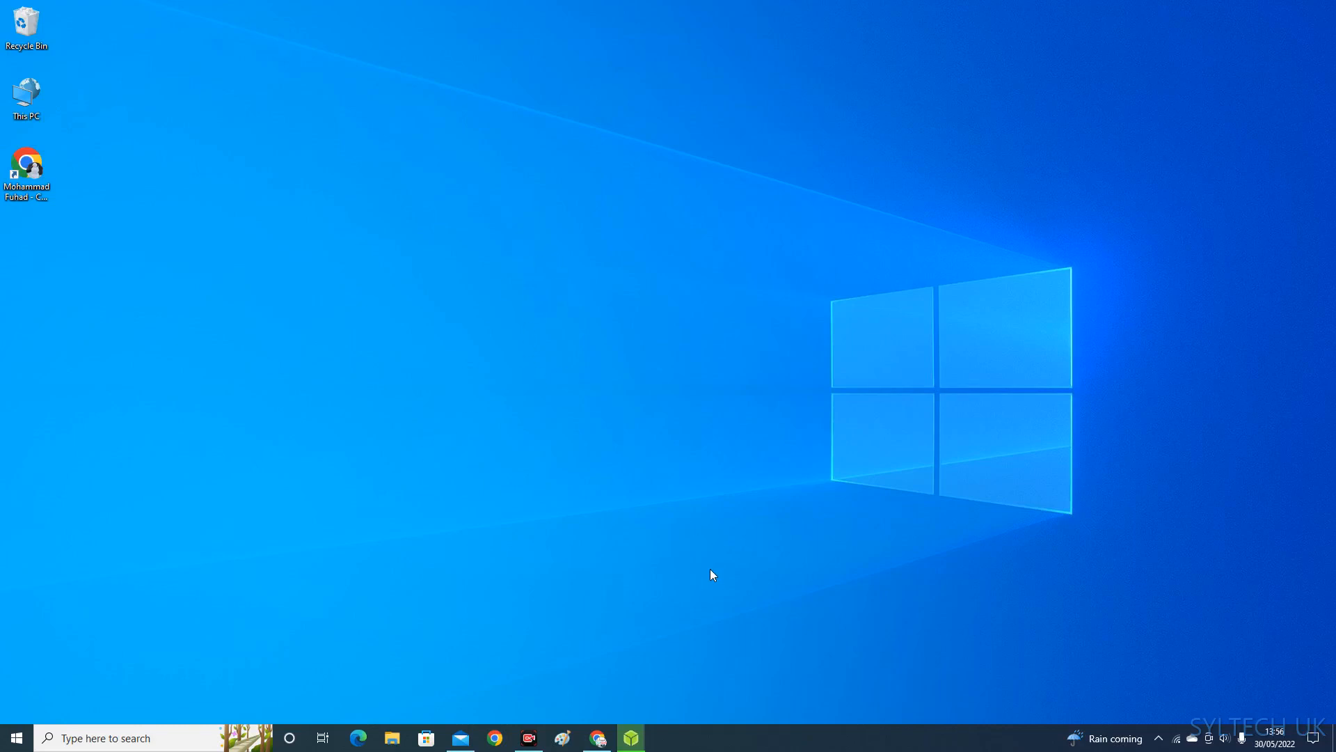
{"action": "mouse_move", "coordinate": [603, 603]}
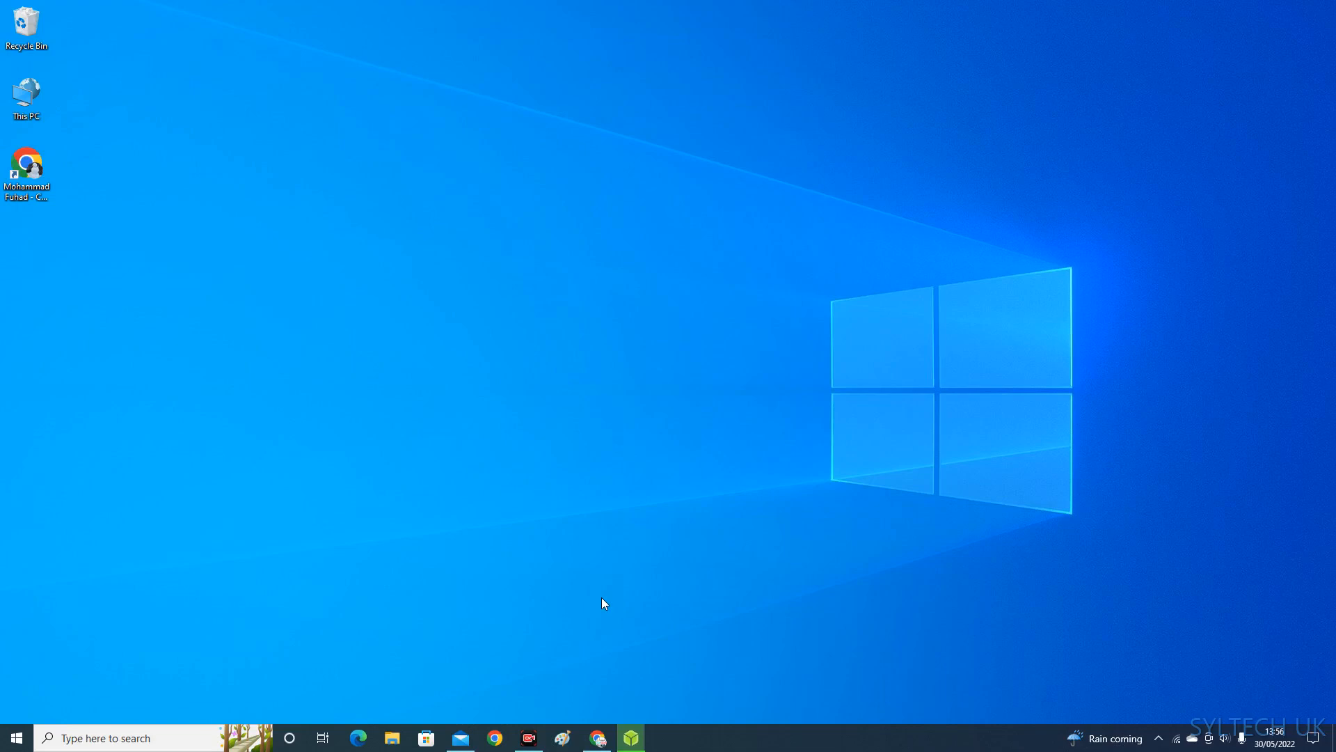
{"action": "mouse_move", "coordinate": [527, 725]}
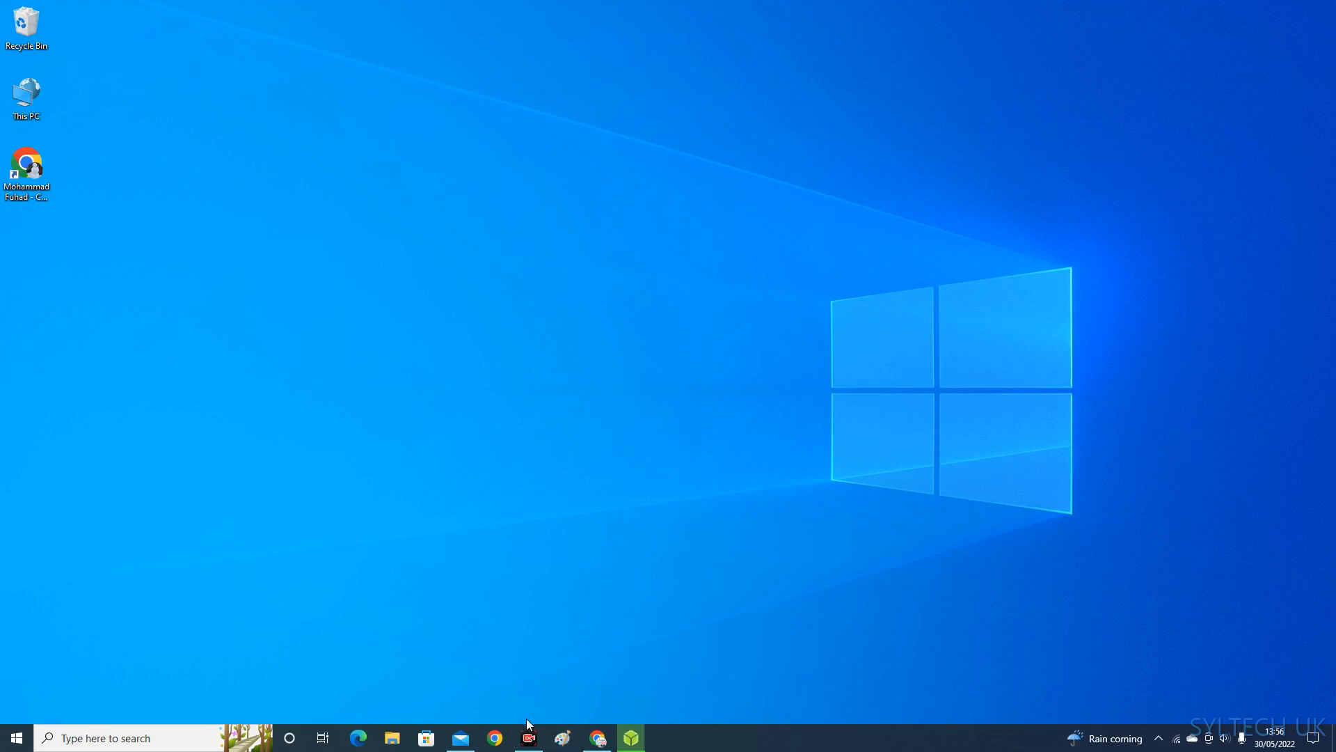
{"action": "mouse_move", "coordinate": [634, 480]}
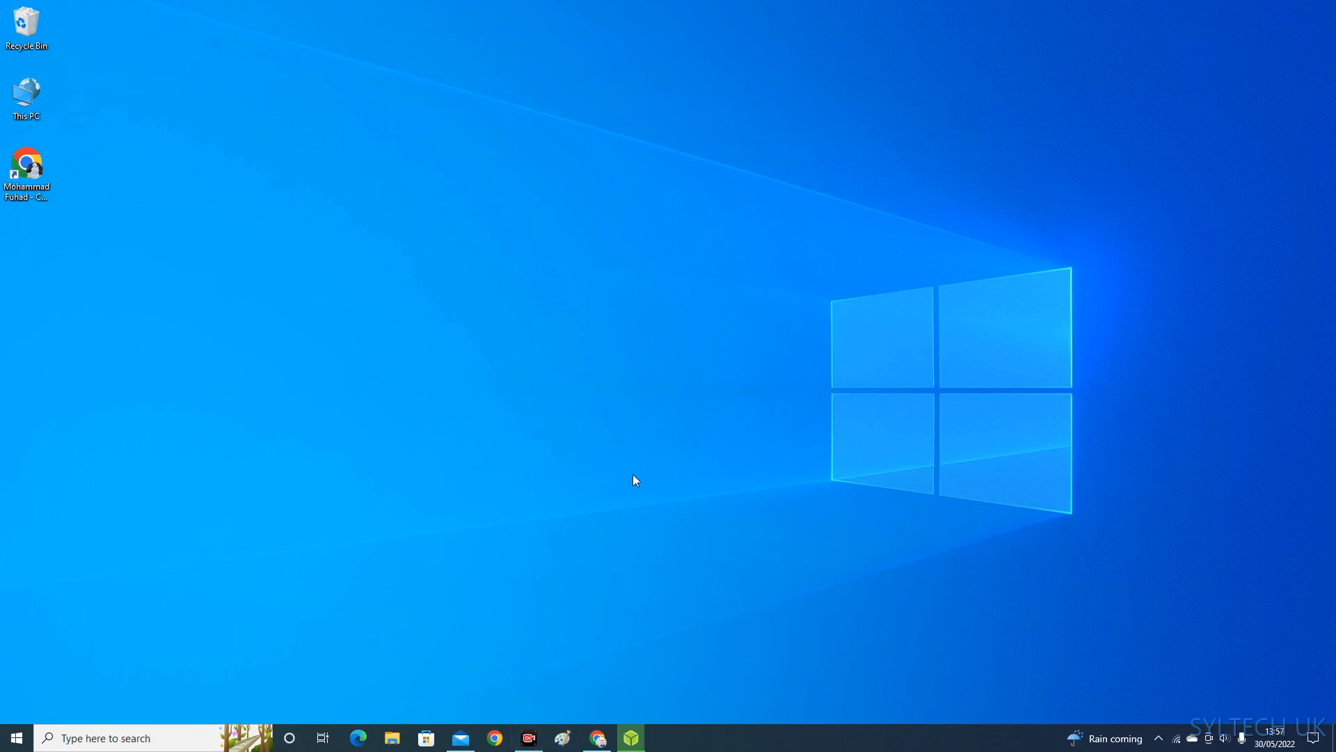
{"action": "mouse_move", "coordinate": [435, 684]}
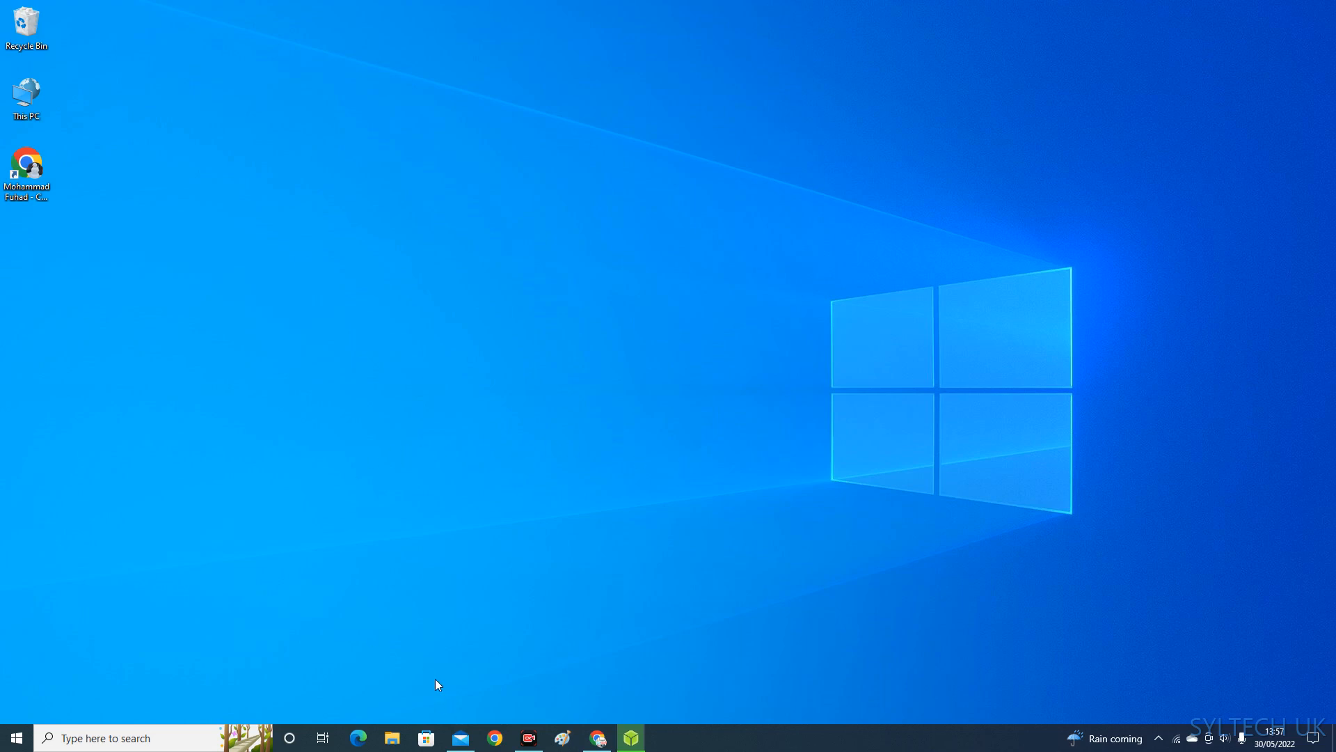
{"action": "mouse_move", "coordinate": [495, 738]}
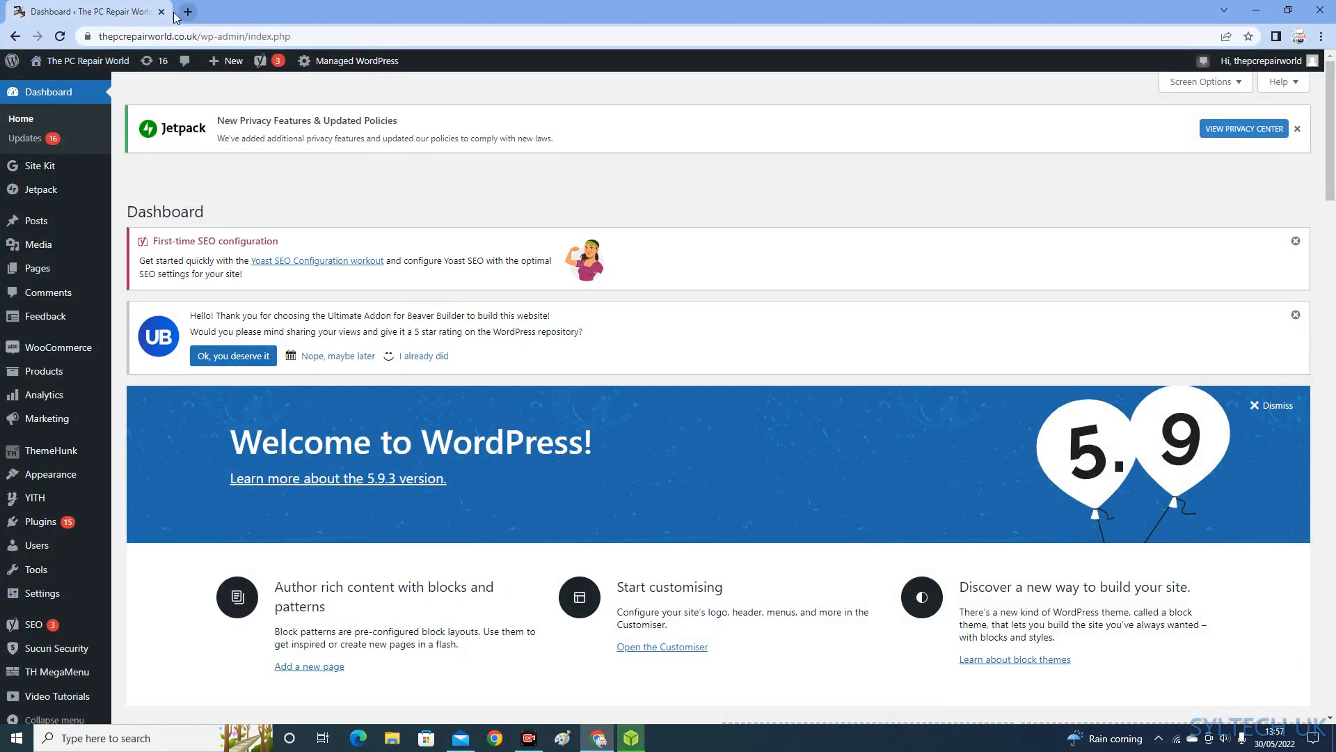
{"action": "mouse_move", "coordinate": [55, 107]}
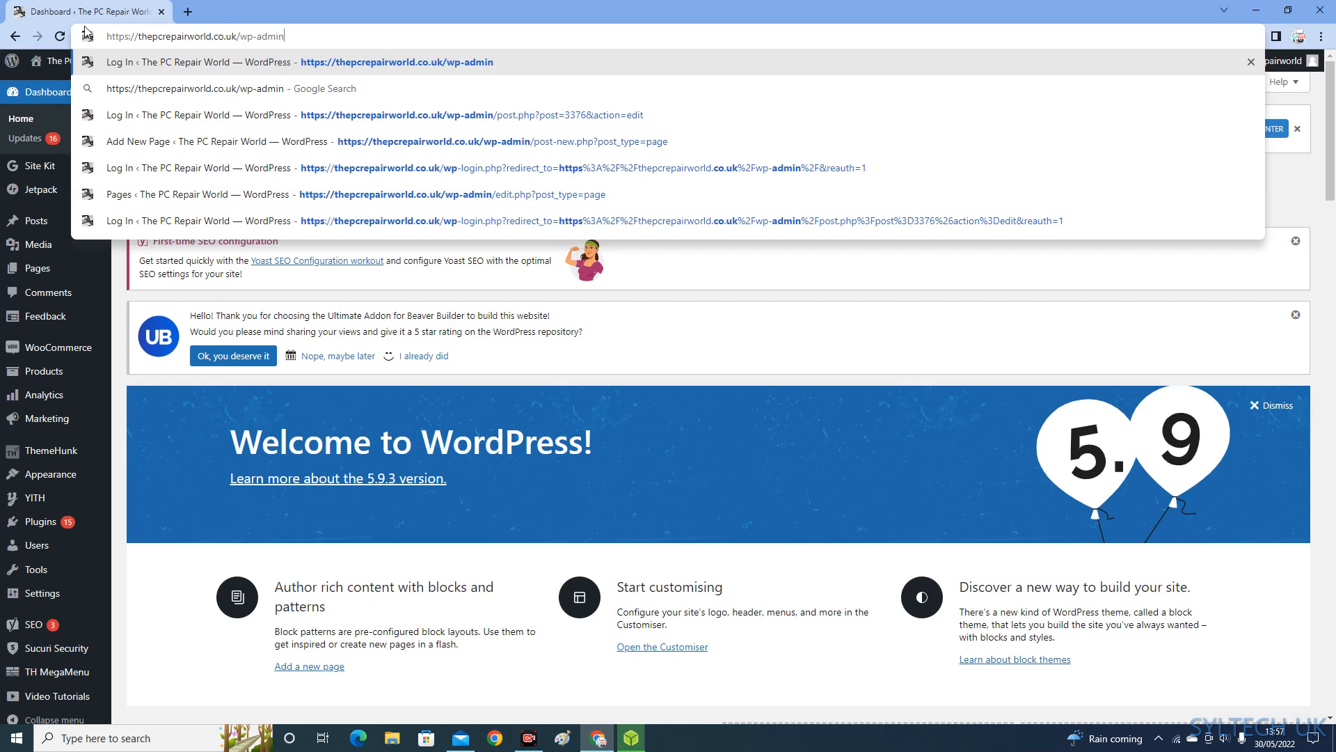
{"action": "mouse_move", "coordinate": [244, 33]}
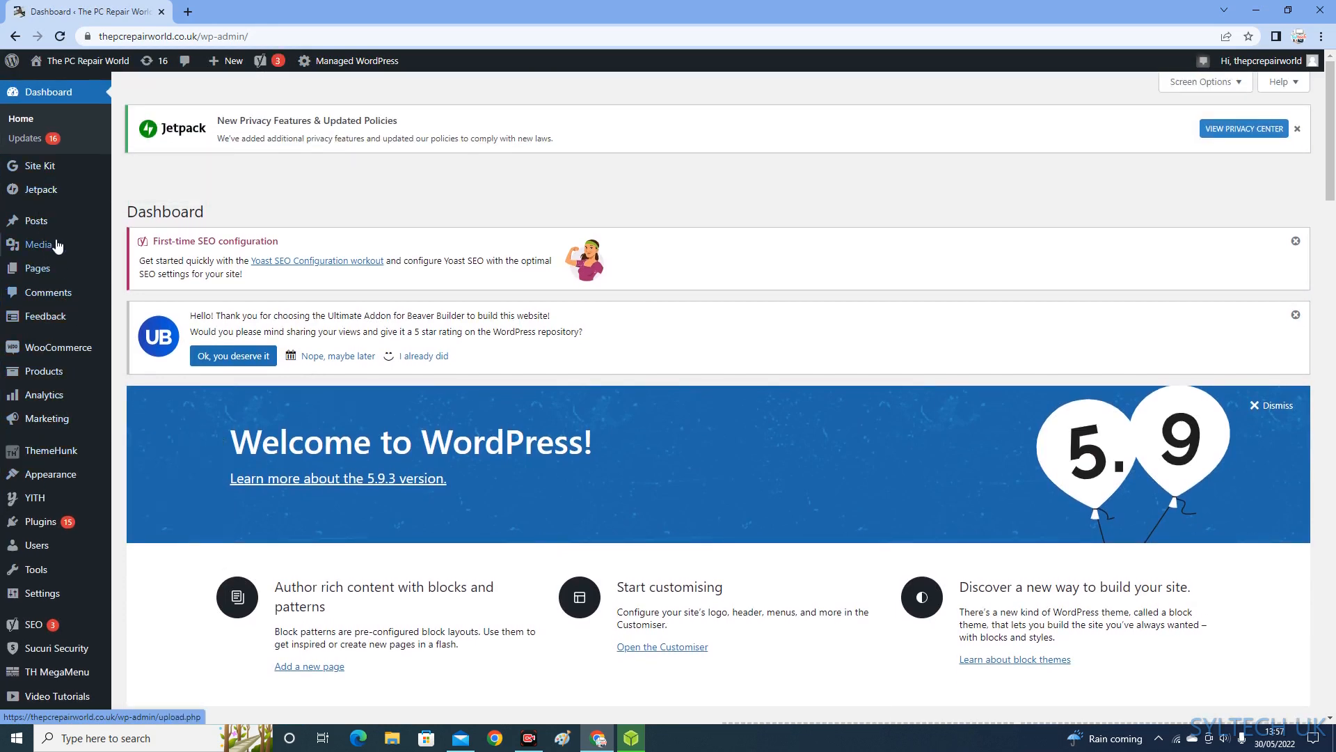
Open the WooCommerce Products list and scroll through the 23 published items
{"action": "left_click", "coordinate": [42, 371]}
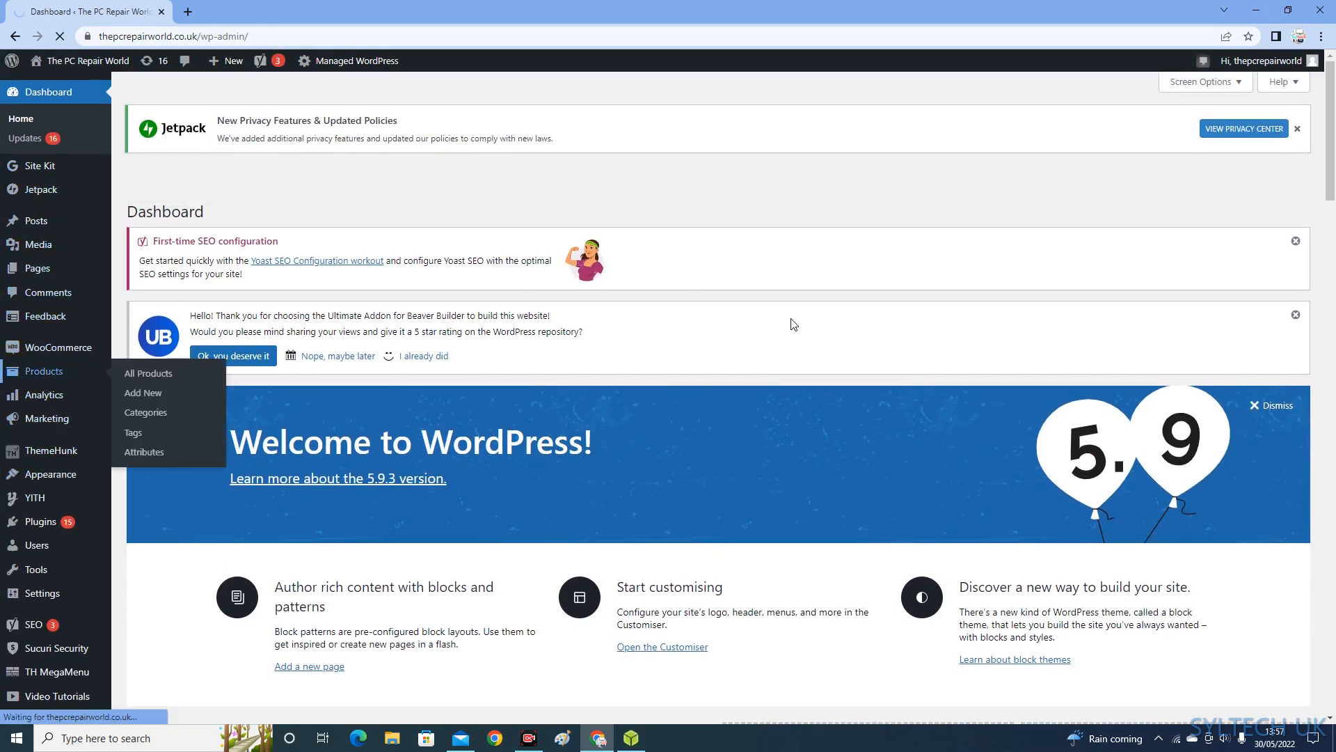
{"action": "left_click", "coordinate": [147, 373]}
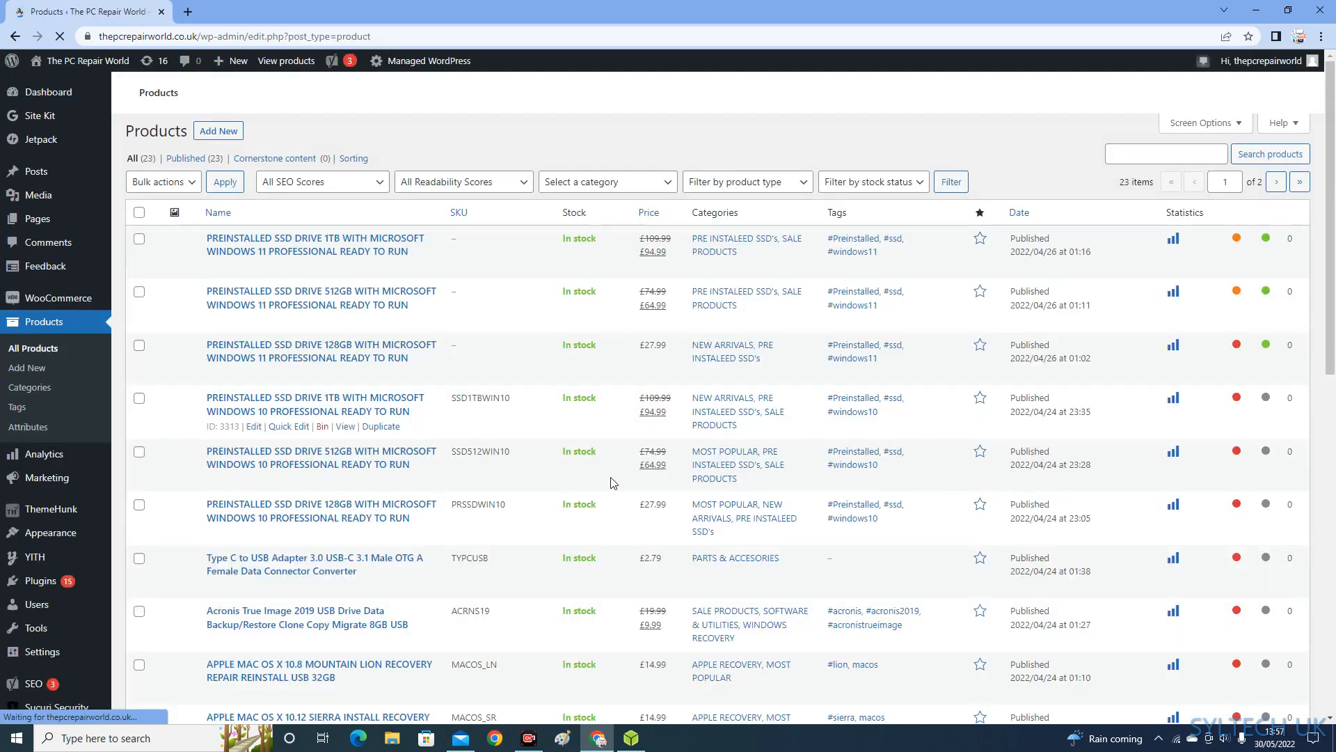
{"action": "scroll", "scroll_direction": "down", "scroll_amount": 3}
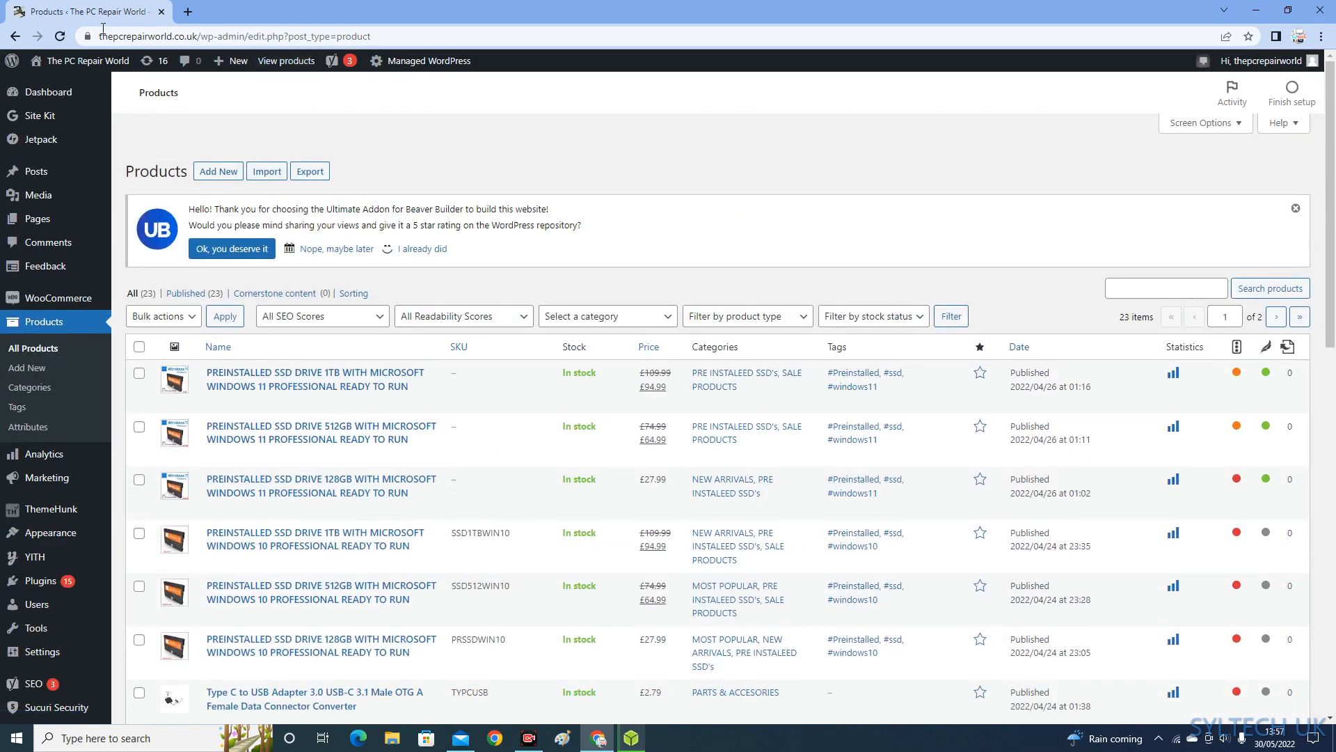
Open the live PC Repair World site in a new tab and scroll its home page
{"action": "right_click", "coordinate": [84, 61]}
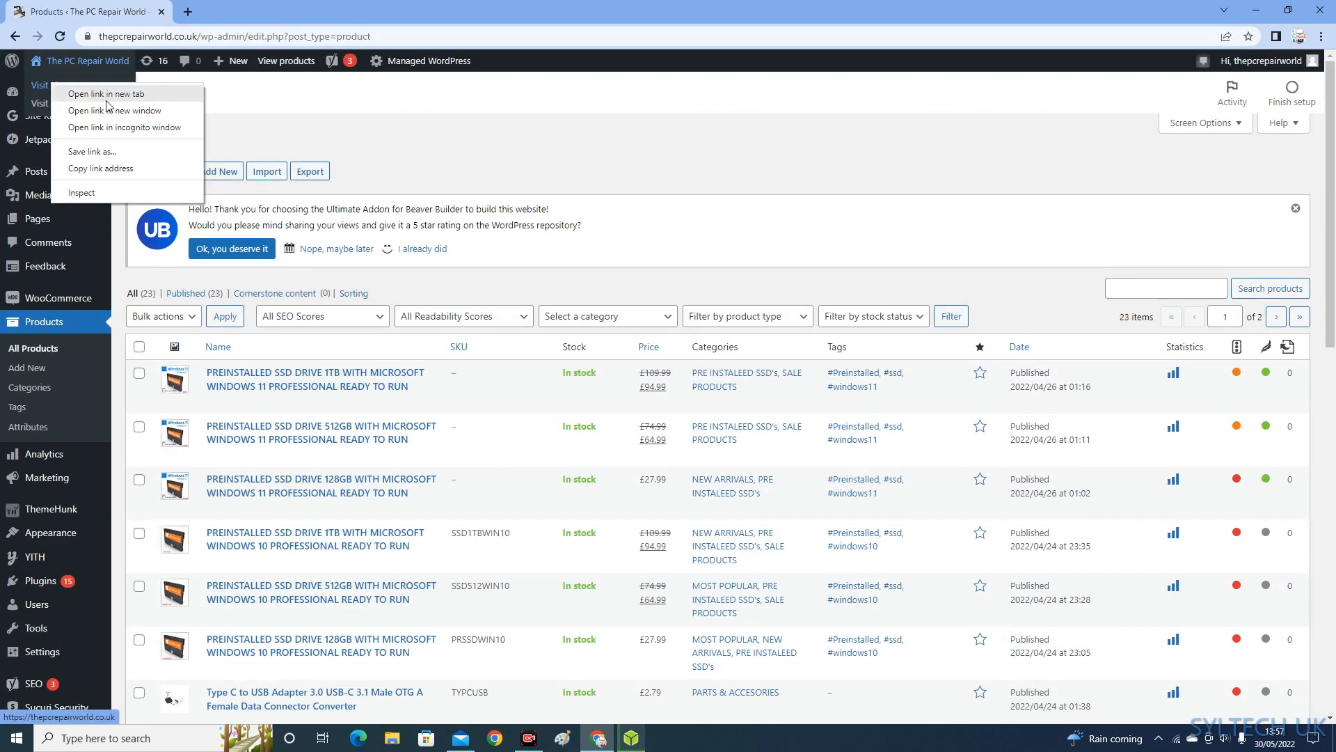
{"action": "left_click", "coordinate": [105, 94]}
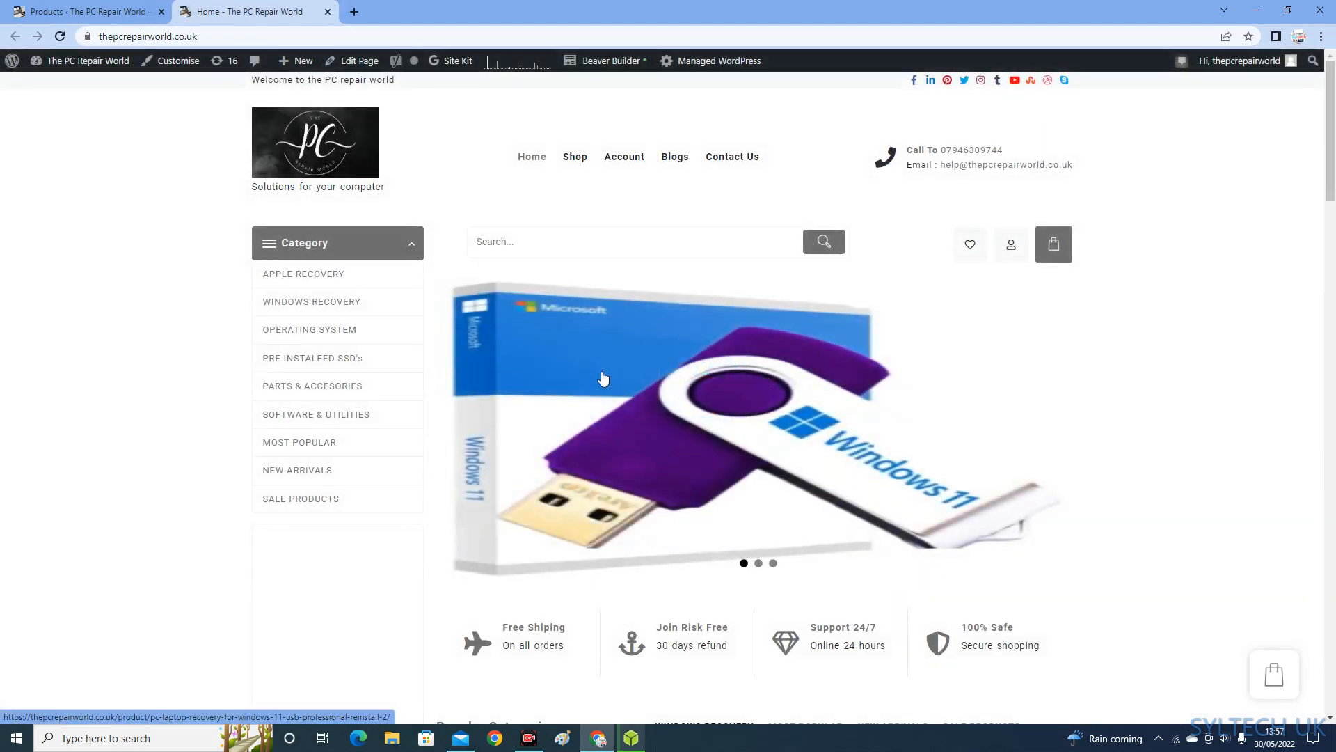
{"action": "scroll", "scroll_direction": "down", "scroll_amount": 3}
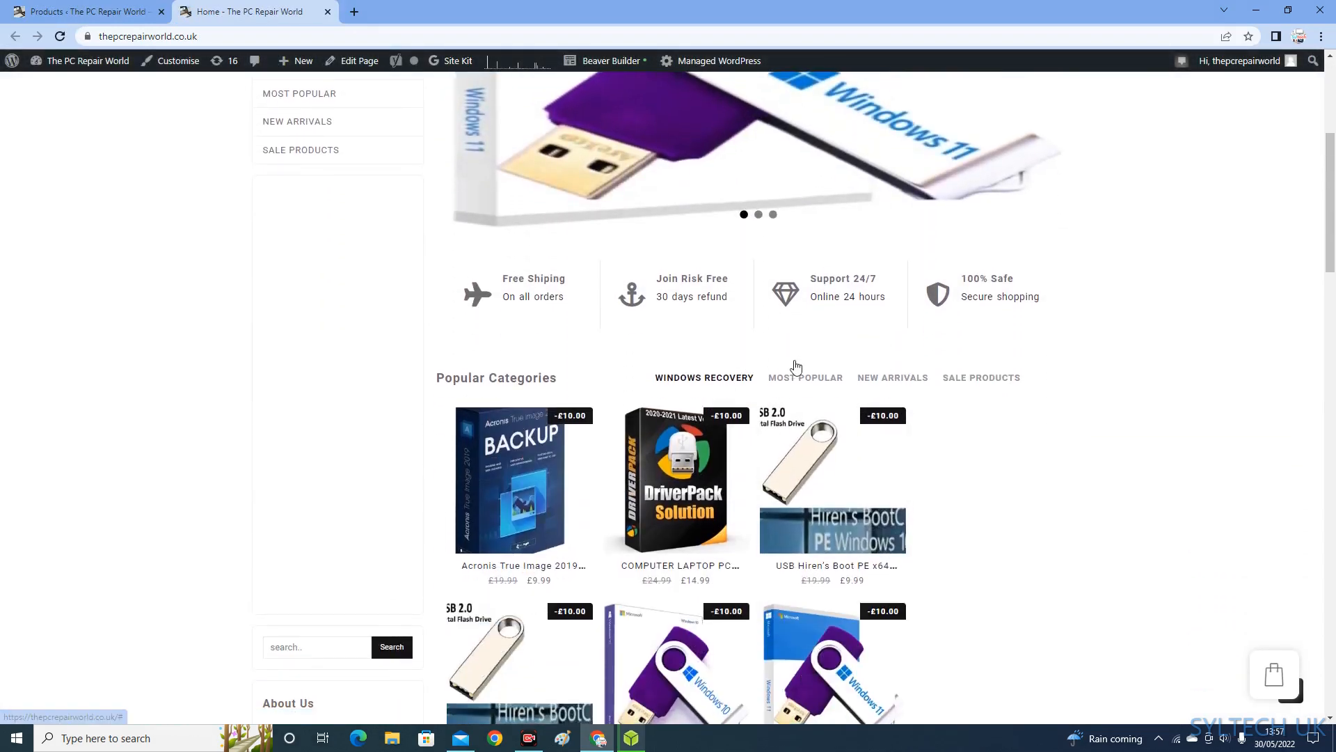
{"action": "scroll", "scroll_direction": "down", "scroll_amount": 3}
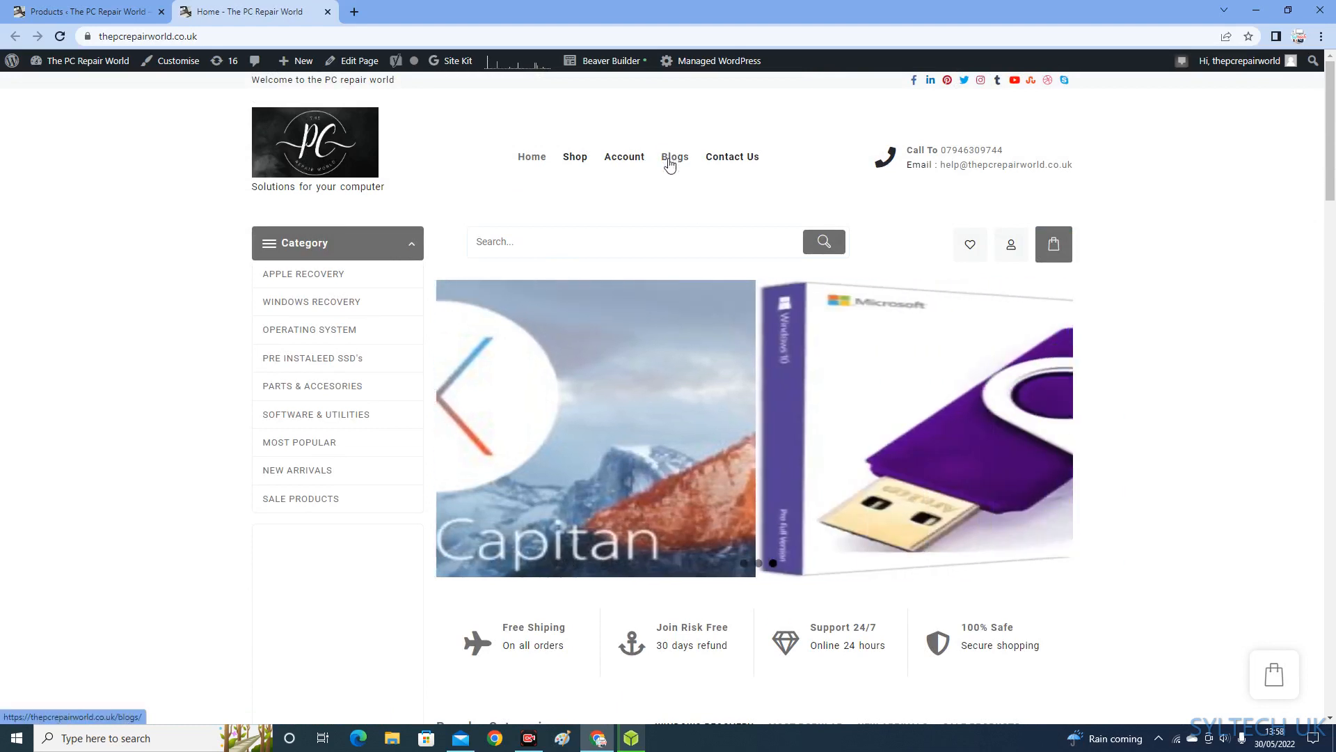
View the Blogs page with its two posts, return home, then go back to admin
{"action": "left_click", "coordinate": [674, 157]}
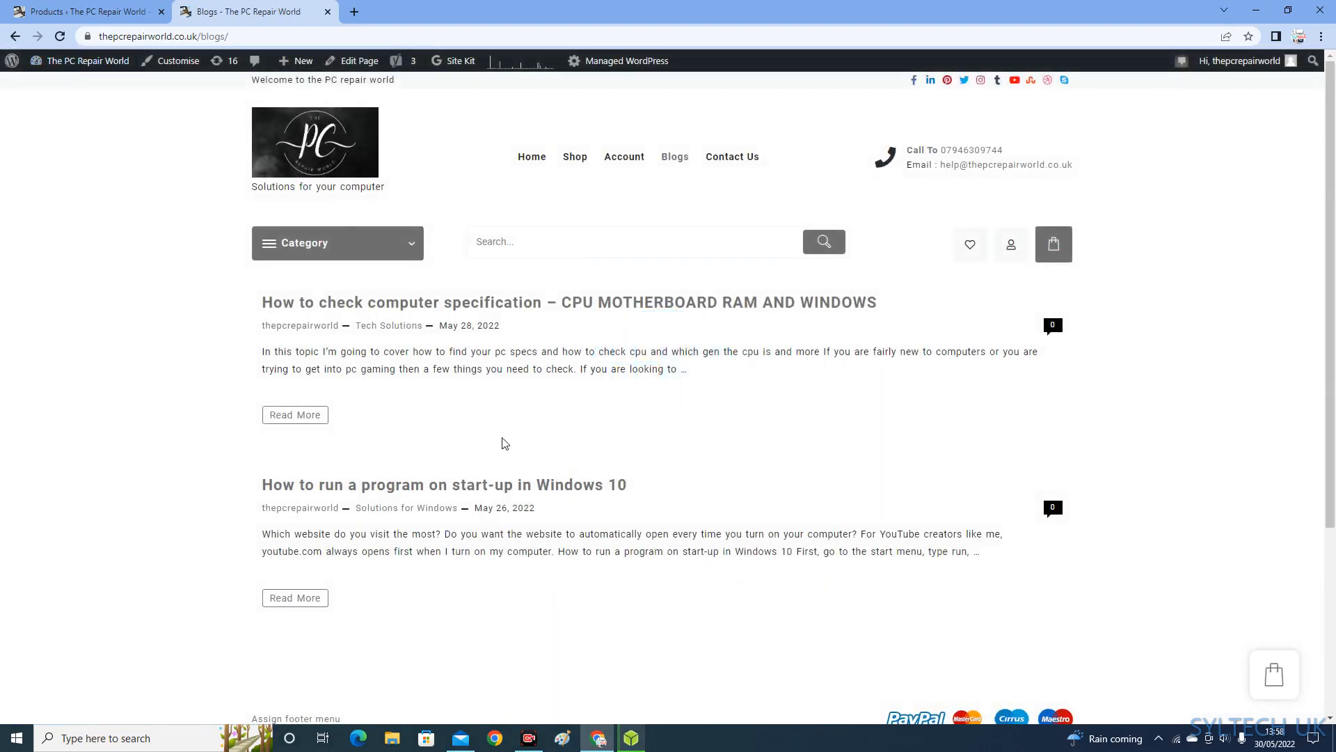
{"action": "mouse_move", "coordinate": [300, 325]}
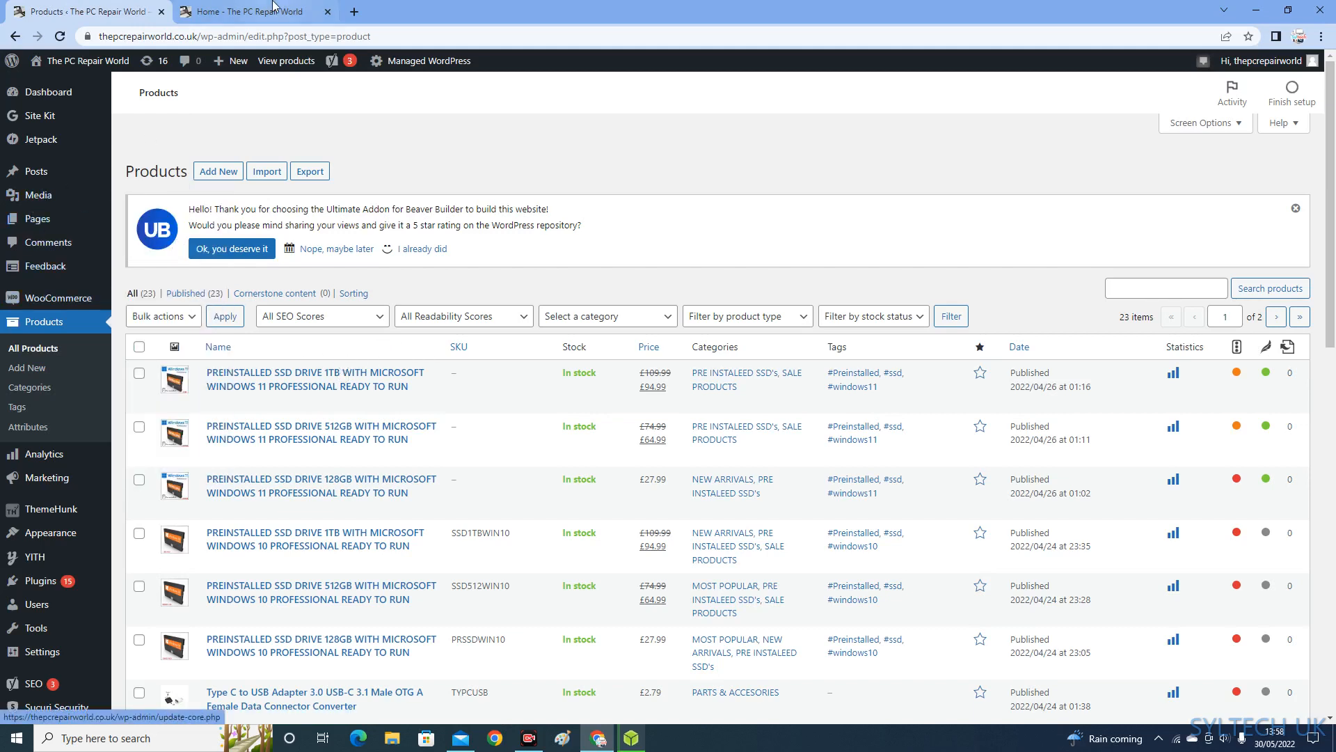
{"action": "left_click", "coordinate": [251, 12]}
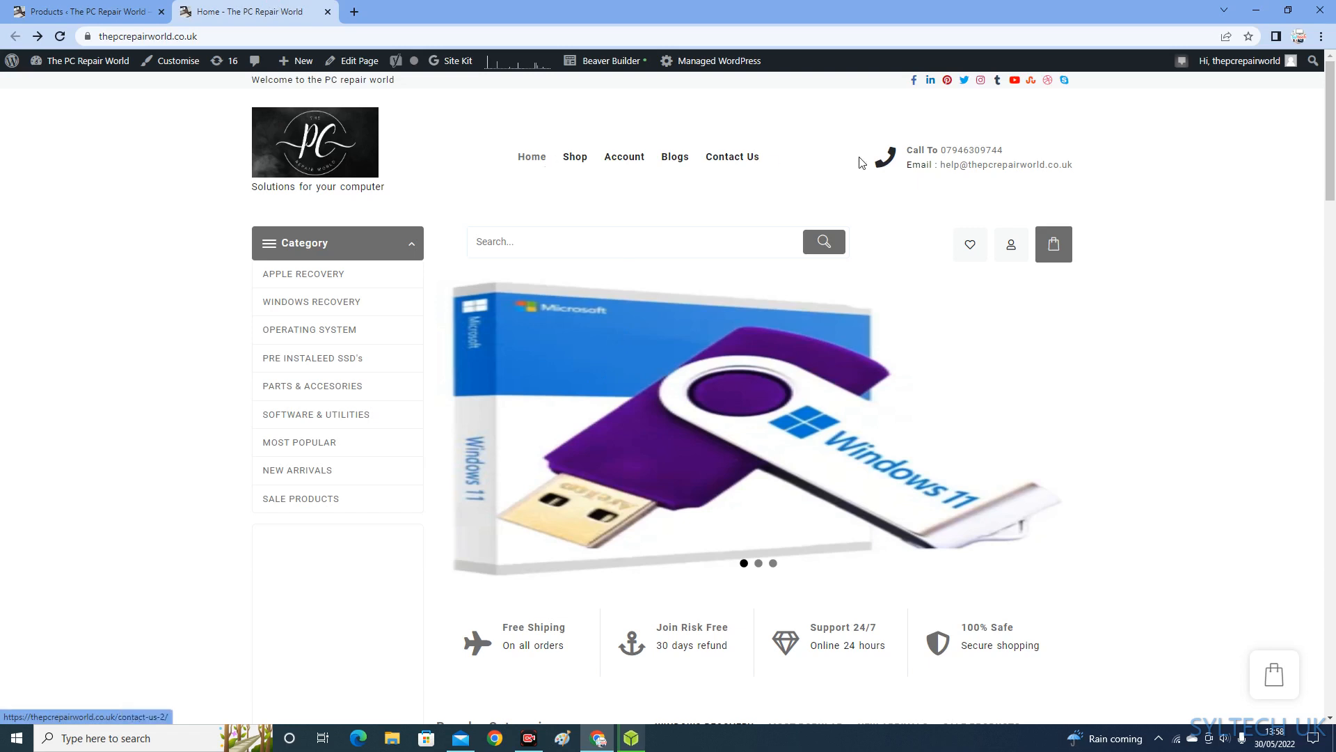
{"action": "left_click", "coordinate": [531, 157]}
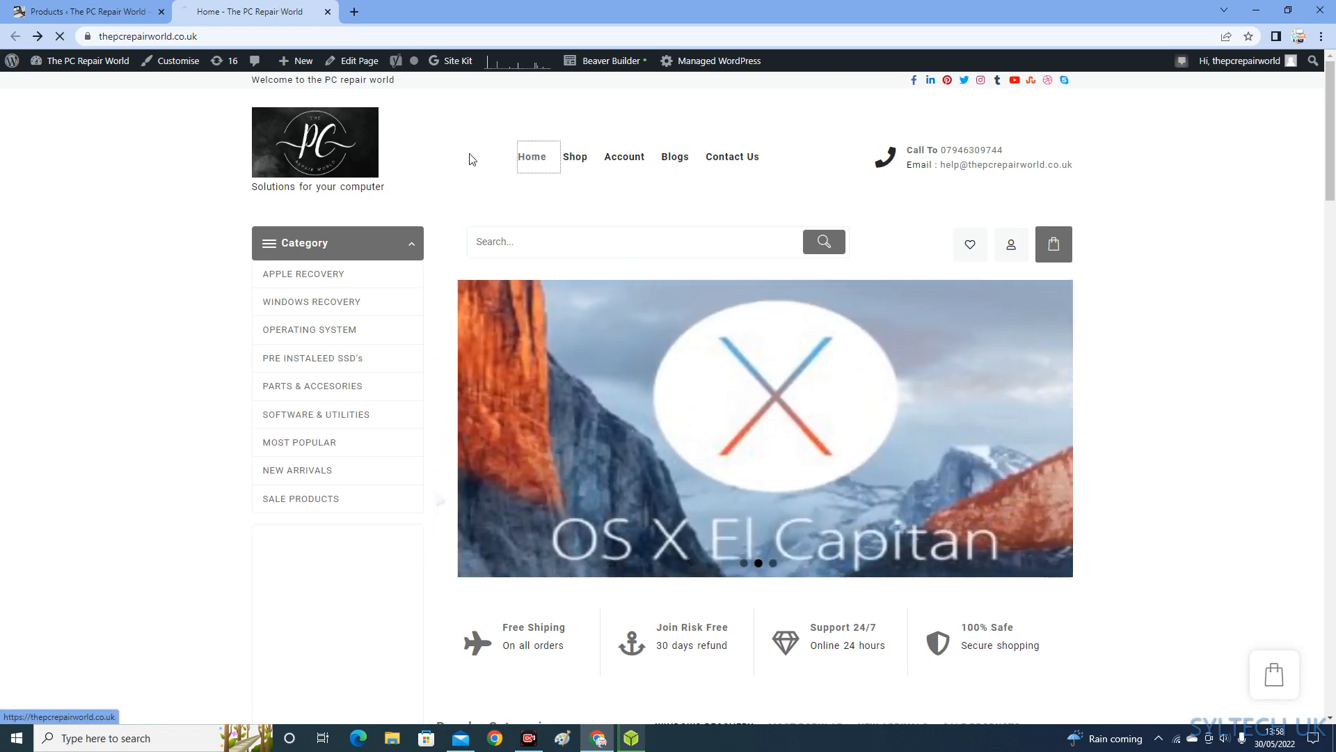
{"action": "left_click", "coordinate": [81, 11]}
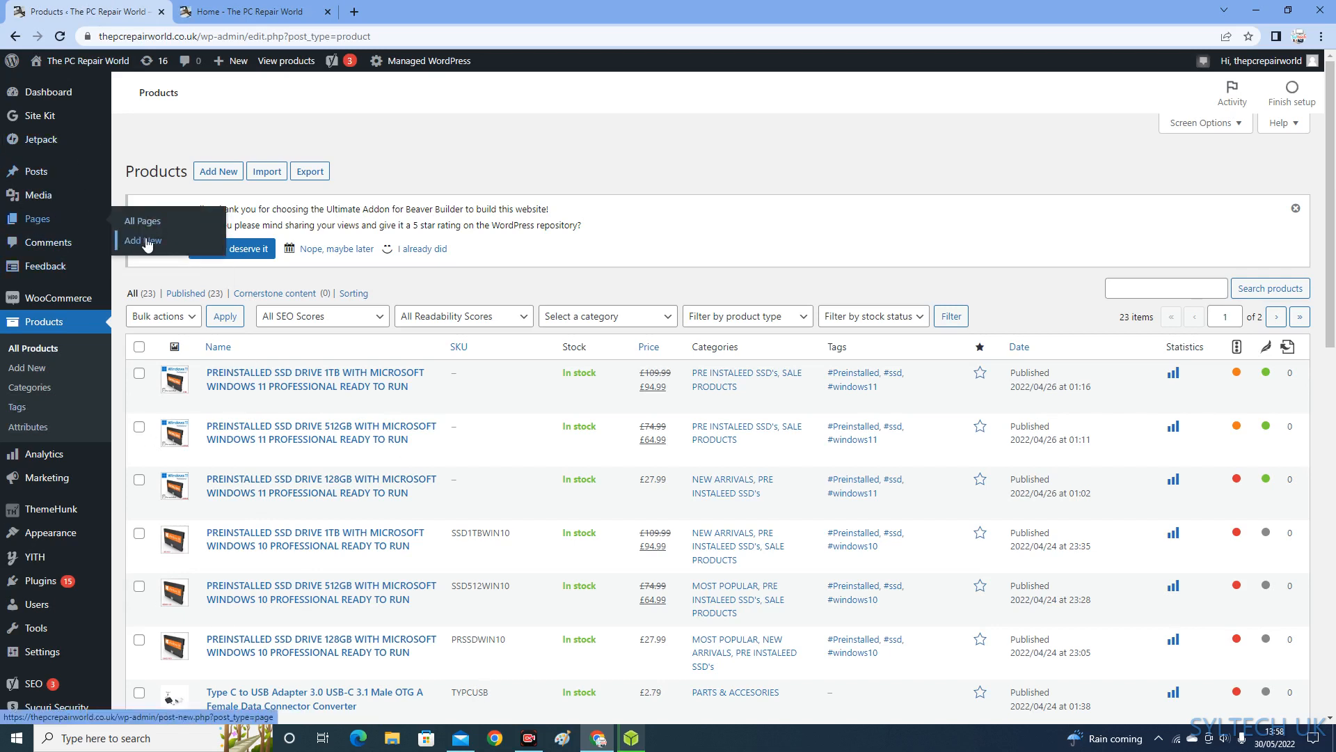
Start a new page and title it 'Blogs 2'
{"action": "left_click", "coordinate": [142, 240]}
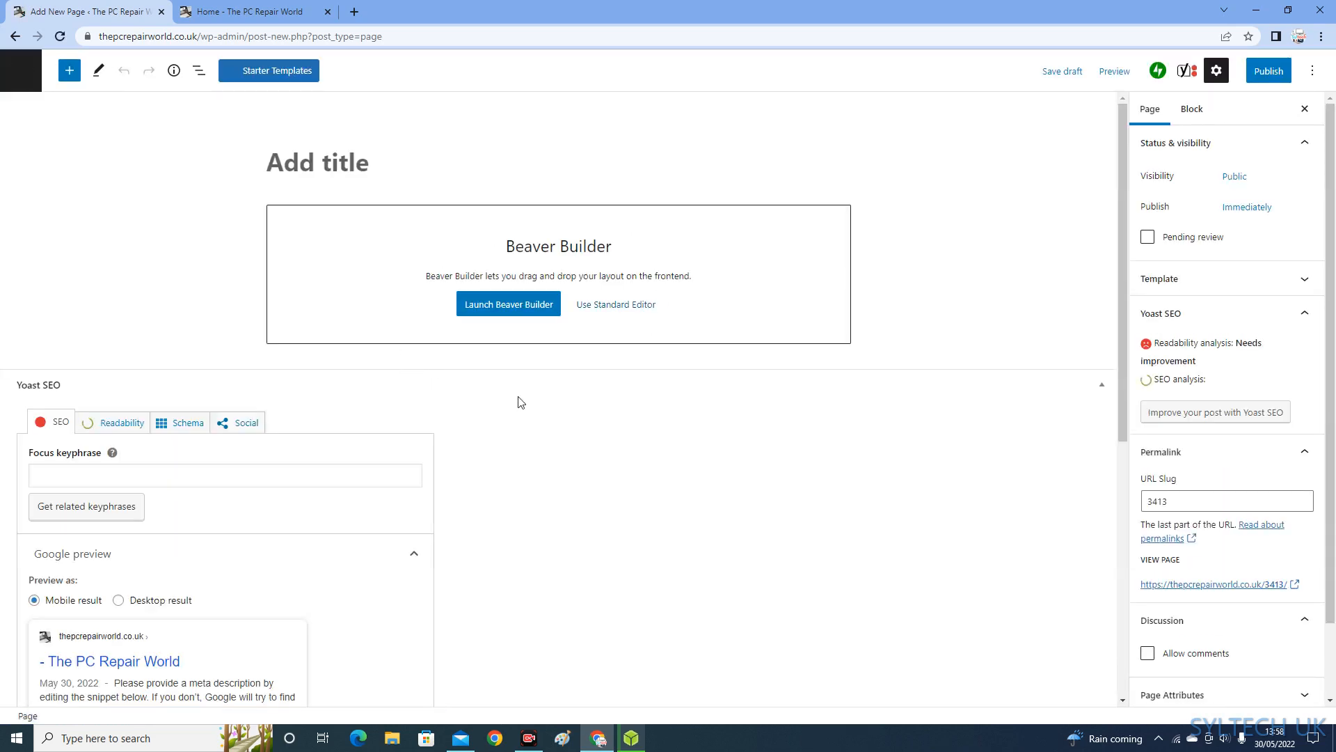
{"action": "left_click", "coordinate": [317, 163]}
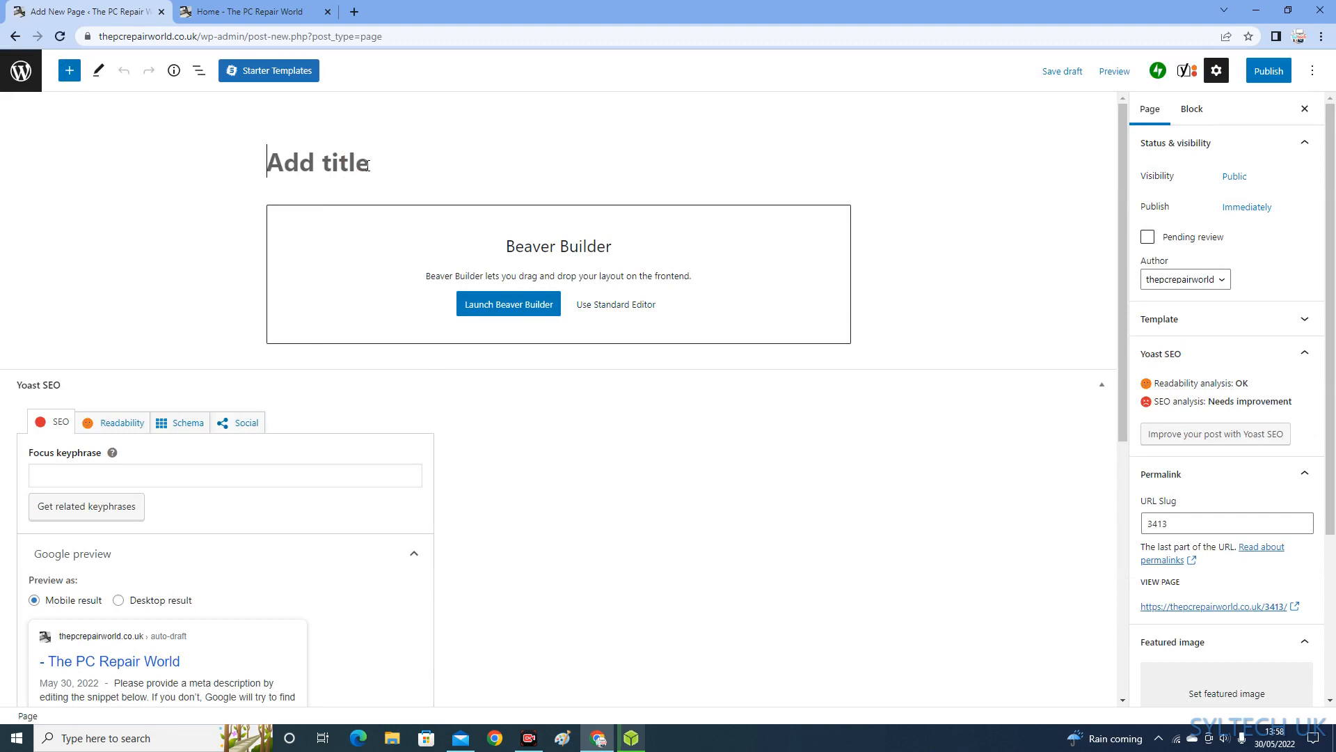
{"action": "type", "text": "B"}
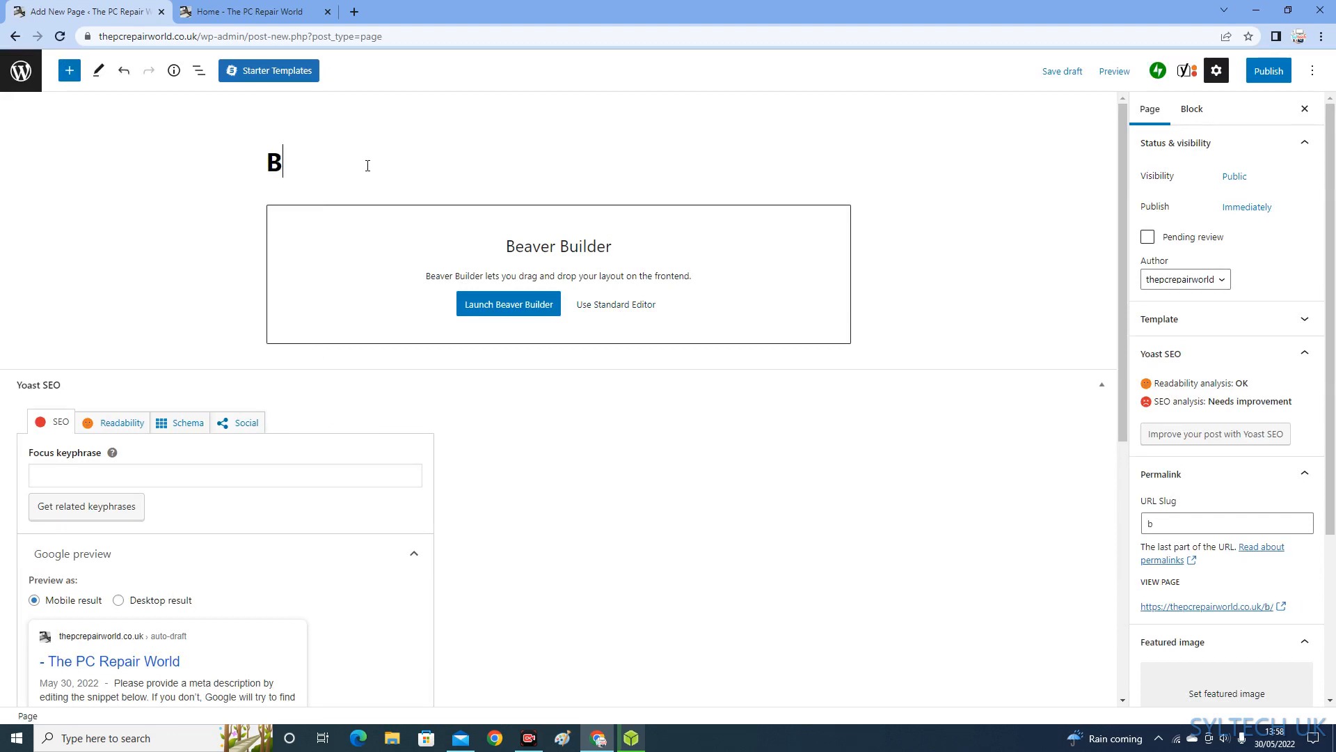
{"action": "type", "text": "logs"}
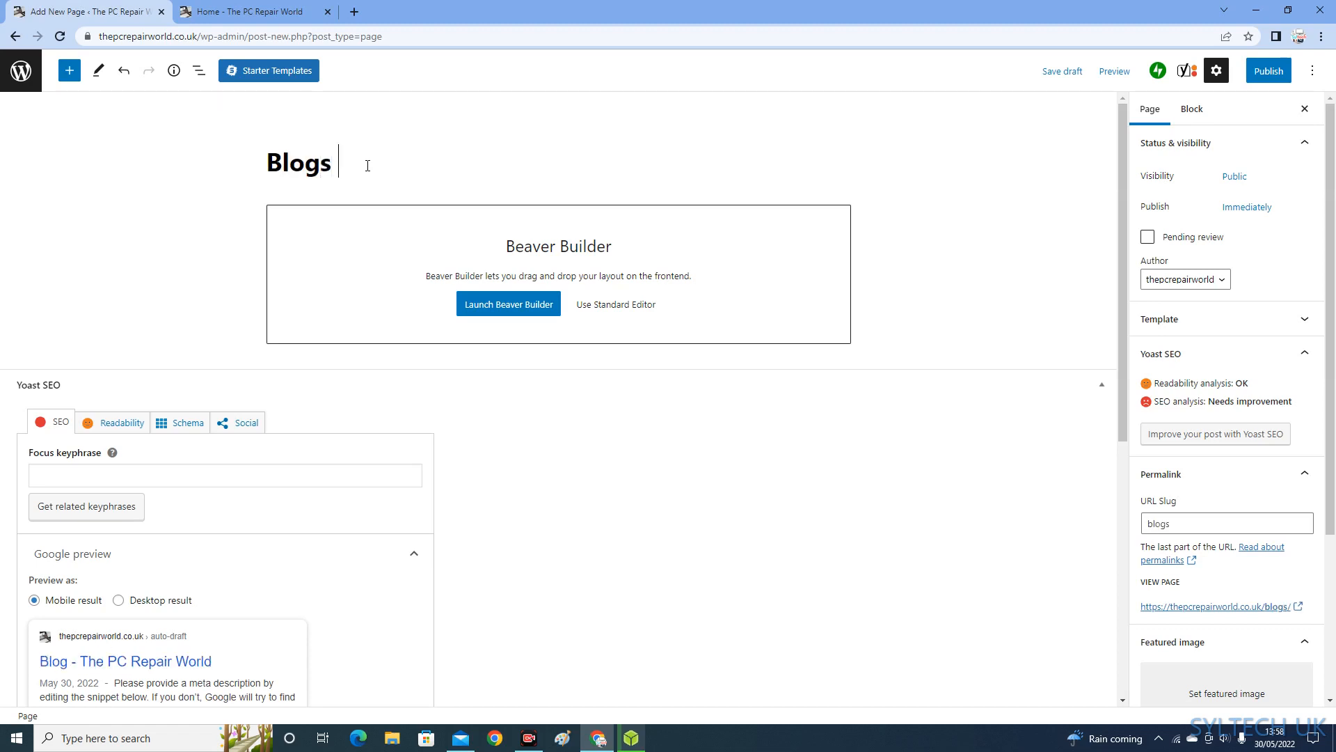
{"action": "type", "text": "2"}
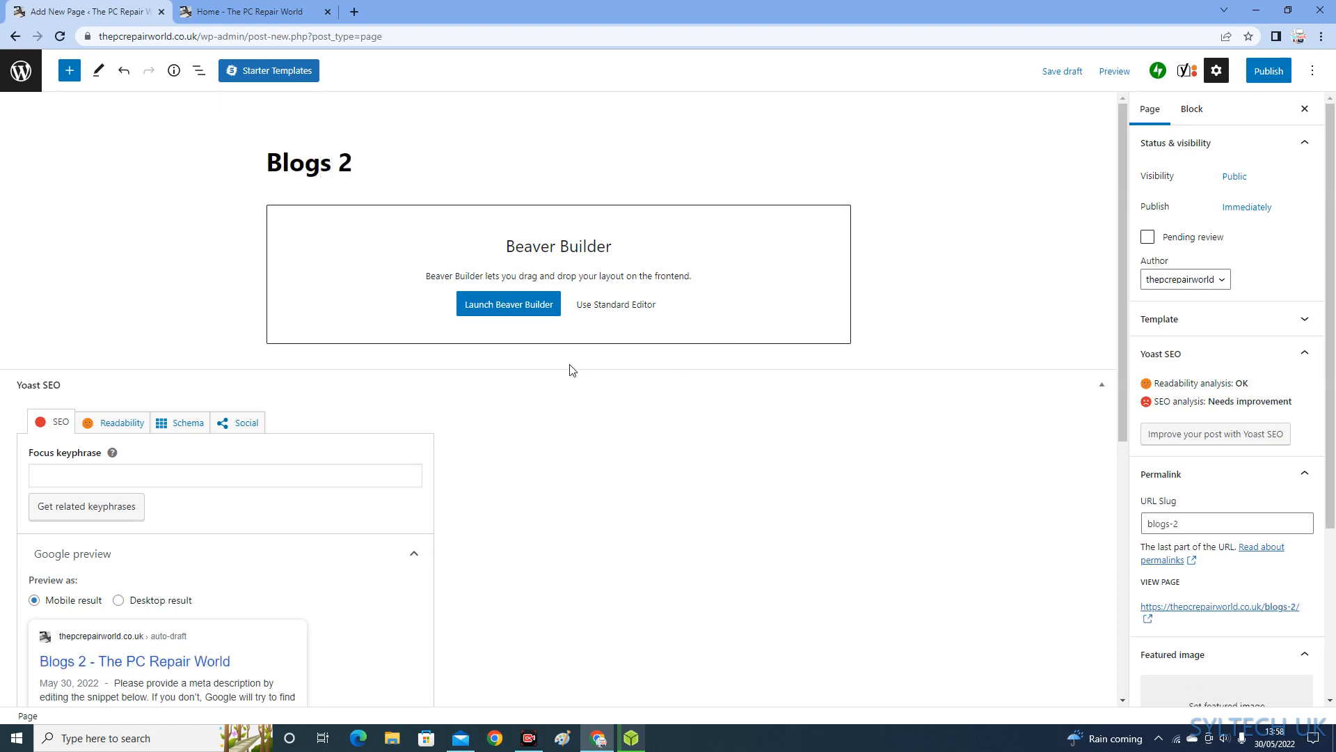
{"action": "mouse_move", "coordinate": [596, 356]}
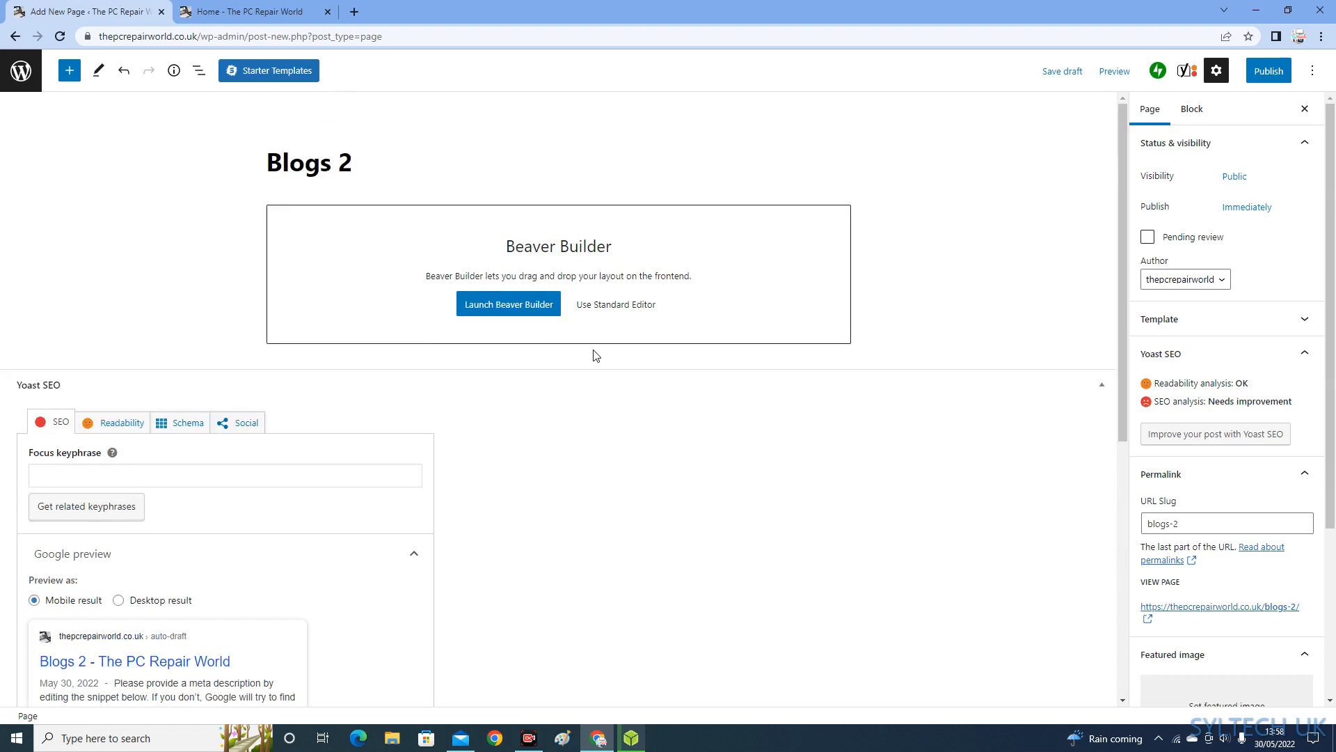
Disable the sidebar and publish the Blogs 2 page, then return to the editor
{"action": "left_click", "coordinate": [349, 162]}
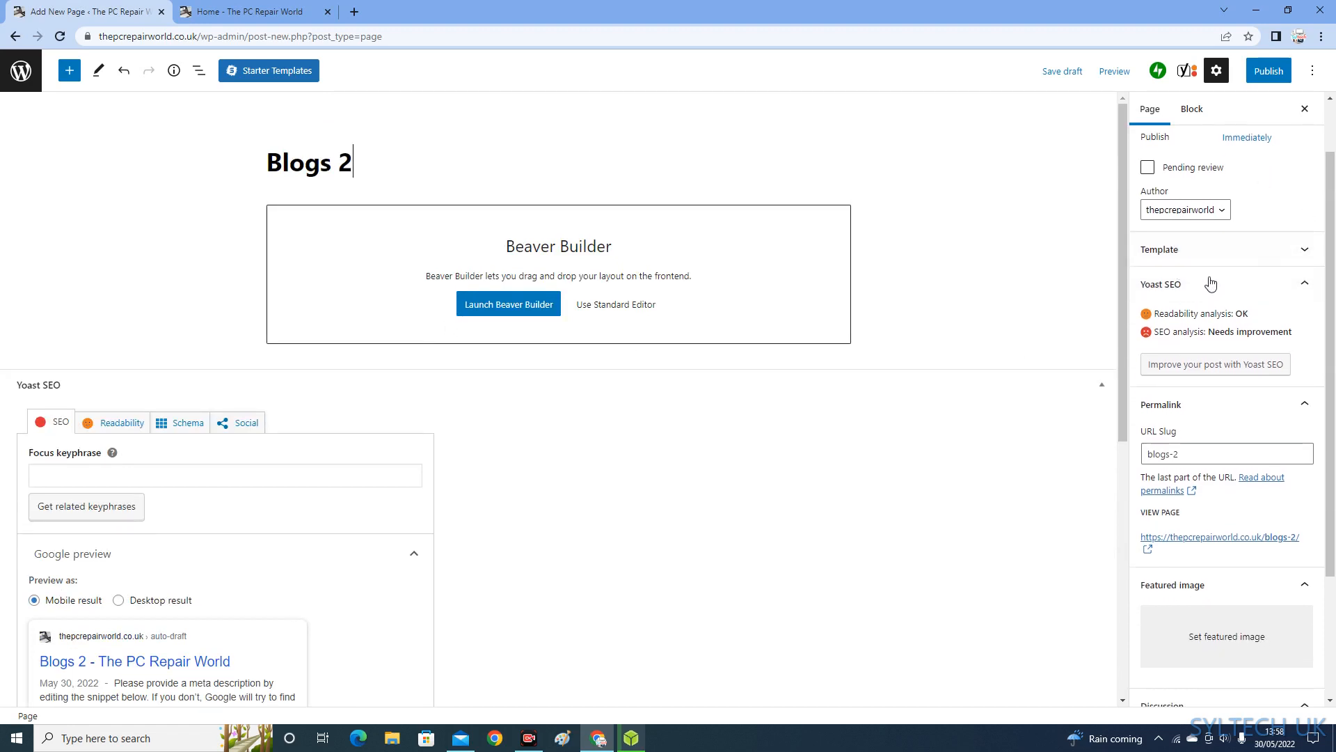
{"action": "scroll", "scroll_direction": "down", "scroll_amount": 3}
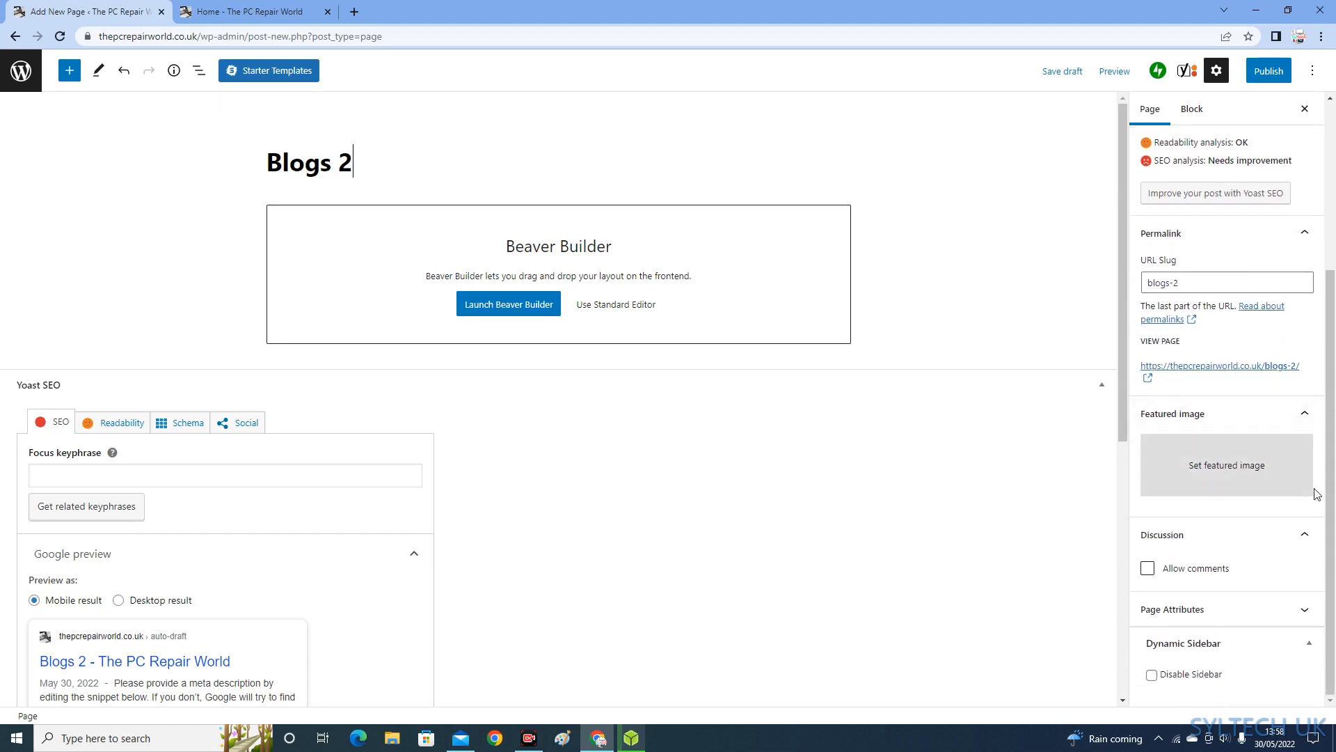
{"action": "mouse_move", "coordinate": [1225, 452]}
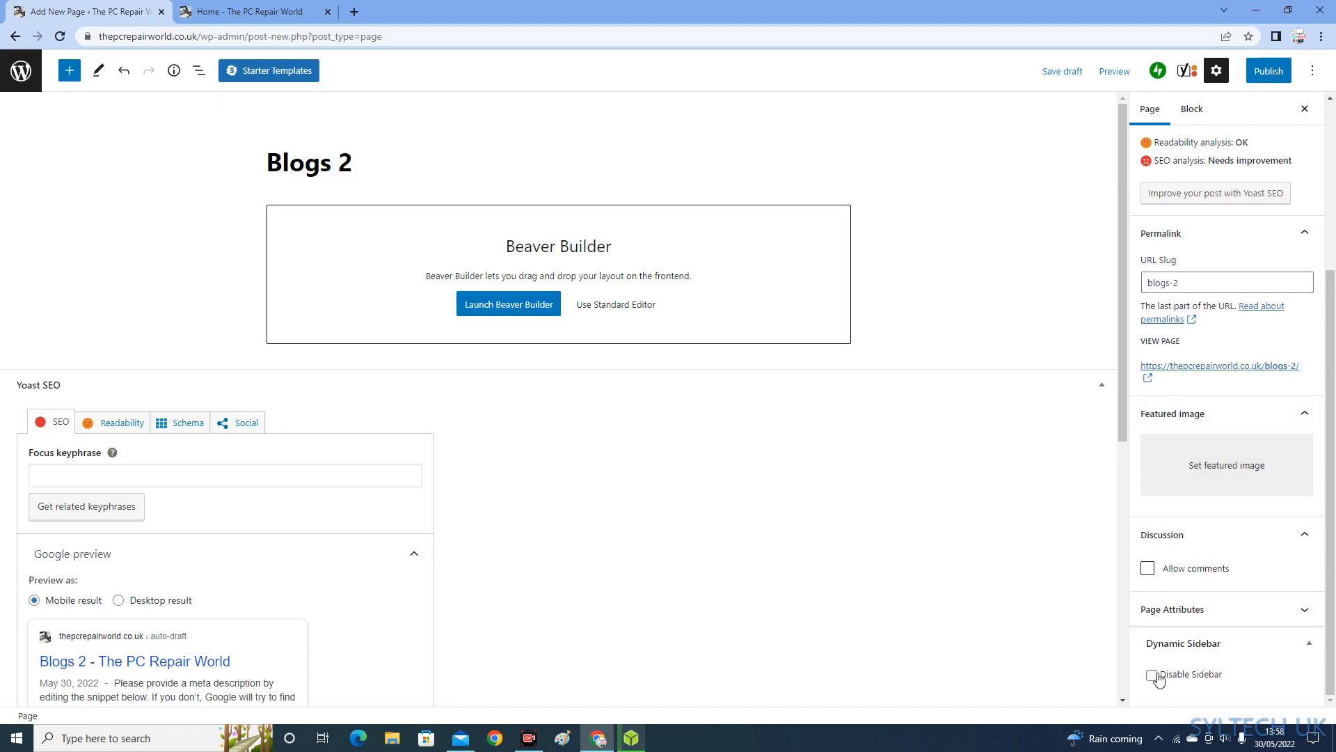
{"action": "left_click", "coordinate": [1151, 674]}
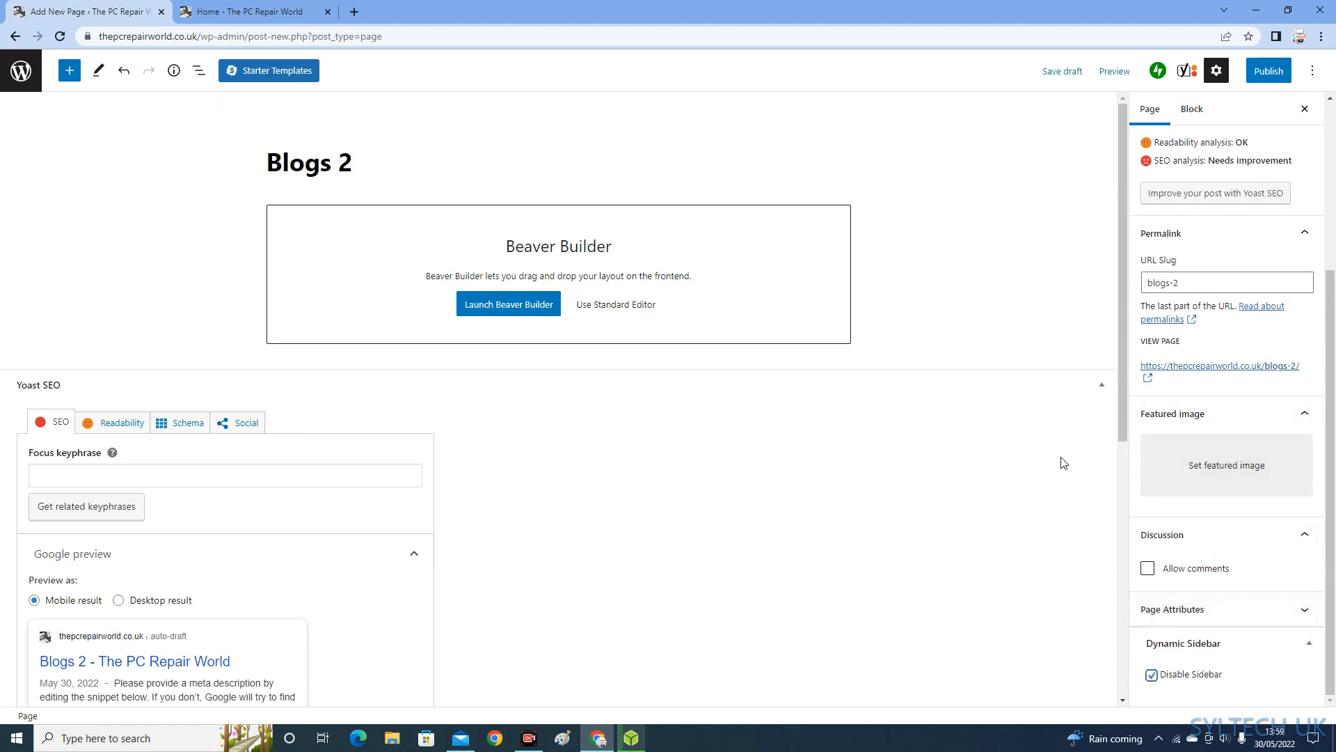
{"action": "mouse_move", "coordinate": [627, 380]}
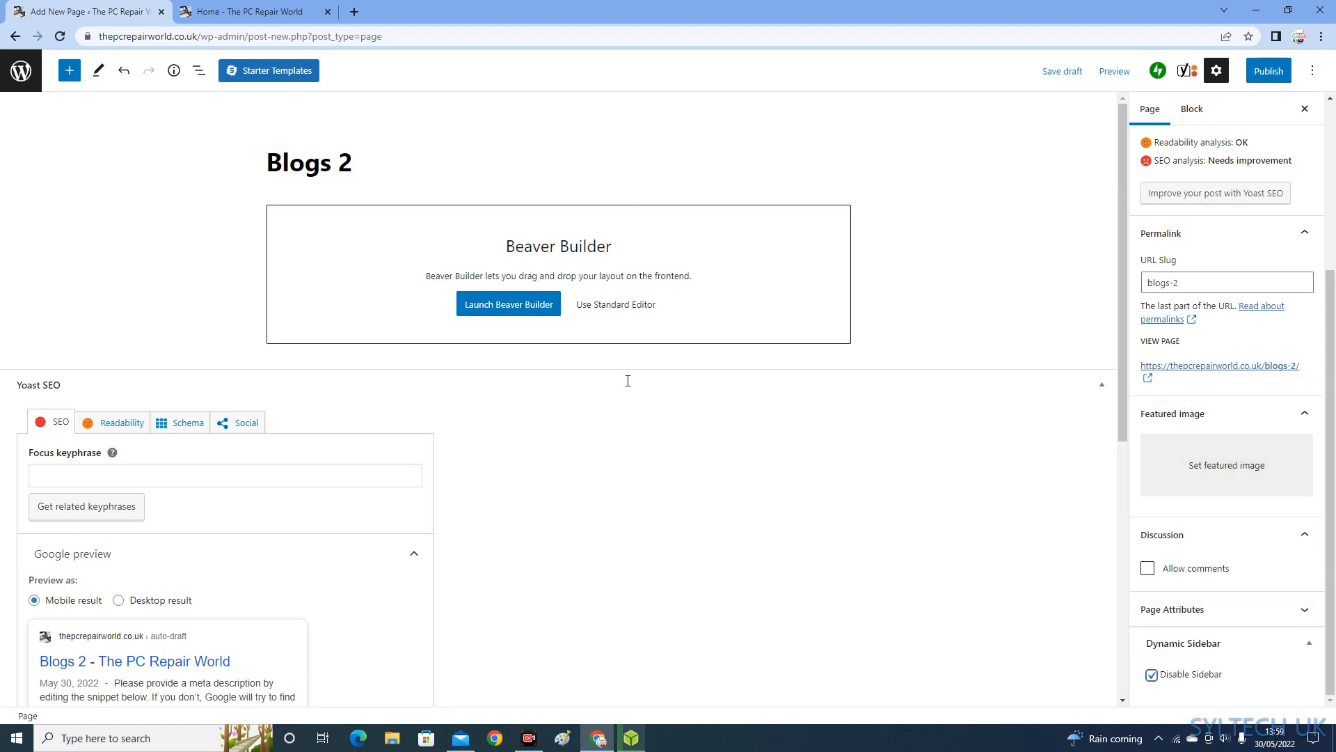
{"action": "mouse_move", "coordinate": [847, 345]}
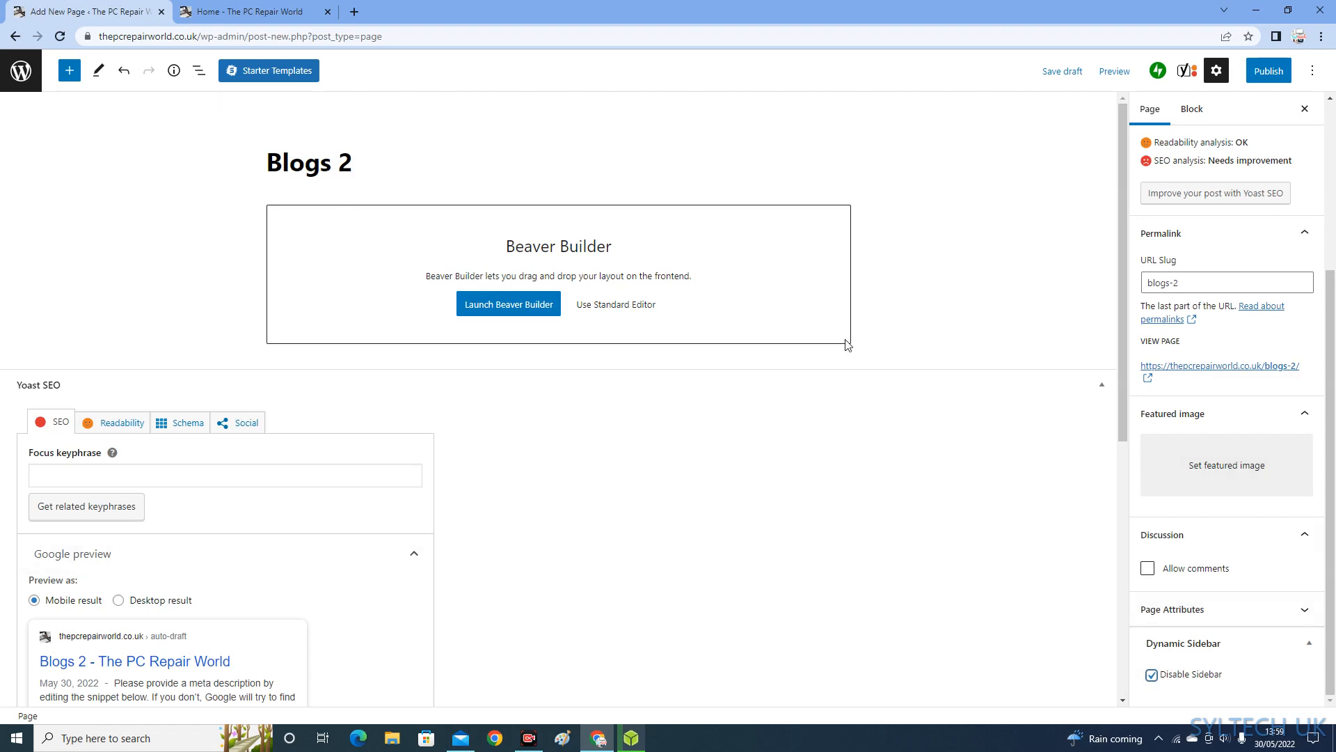
{"action": "mouse_move", "coordinate": [1317, 72]}
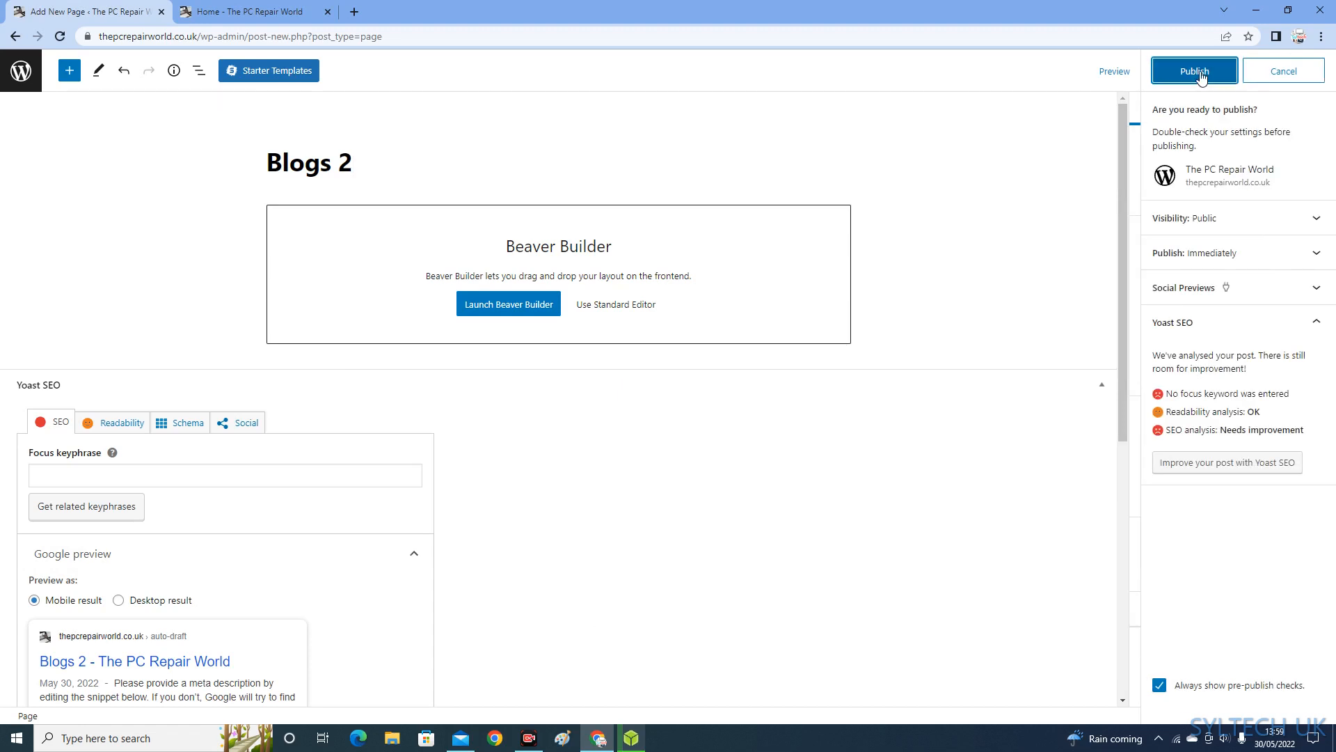
{"action": "left_click", "coordinate": [1194, 71]}
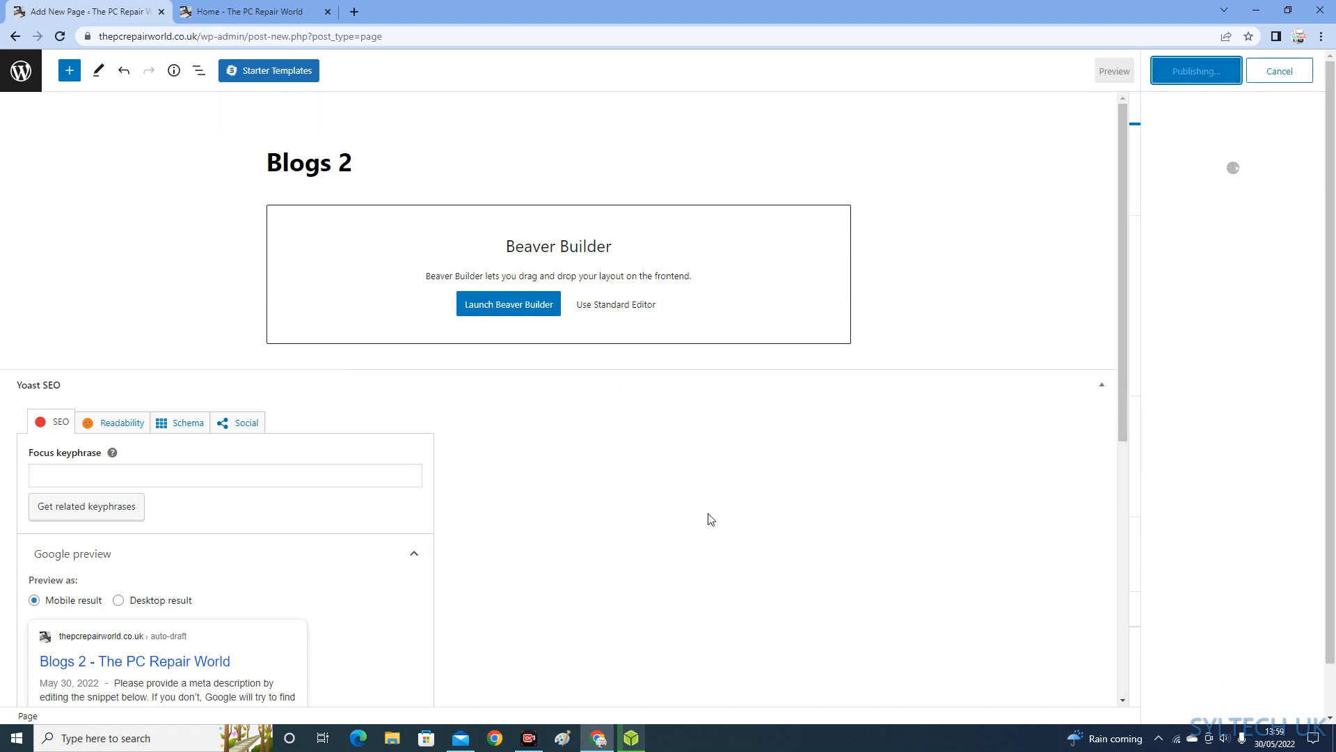
{"action": "mouse_move", "coordinate": [377, 97]}
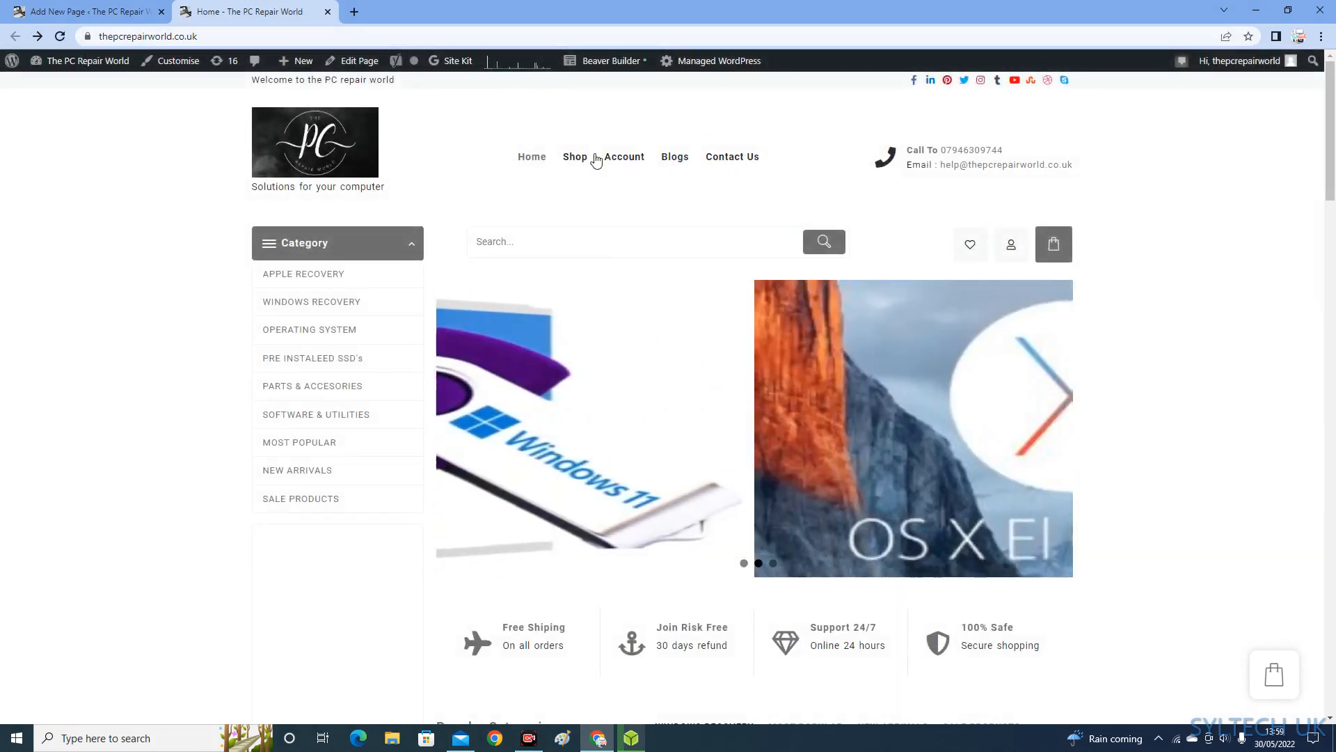
{"action": "left_click", "coordinate": [81, 11]}
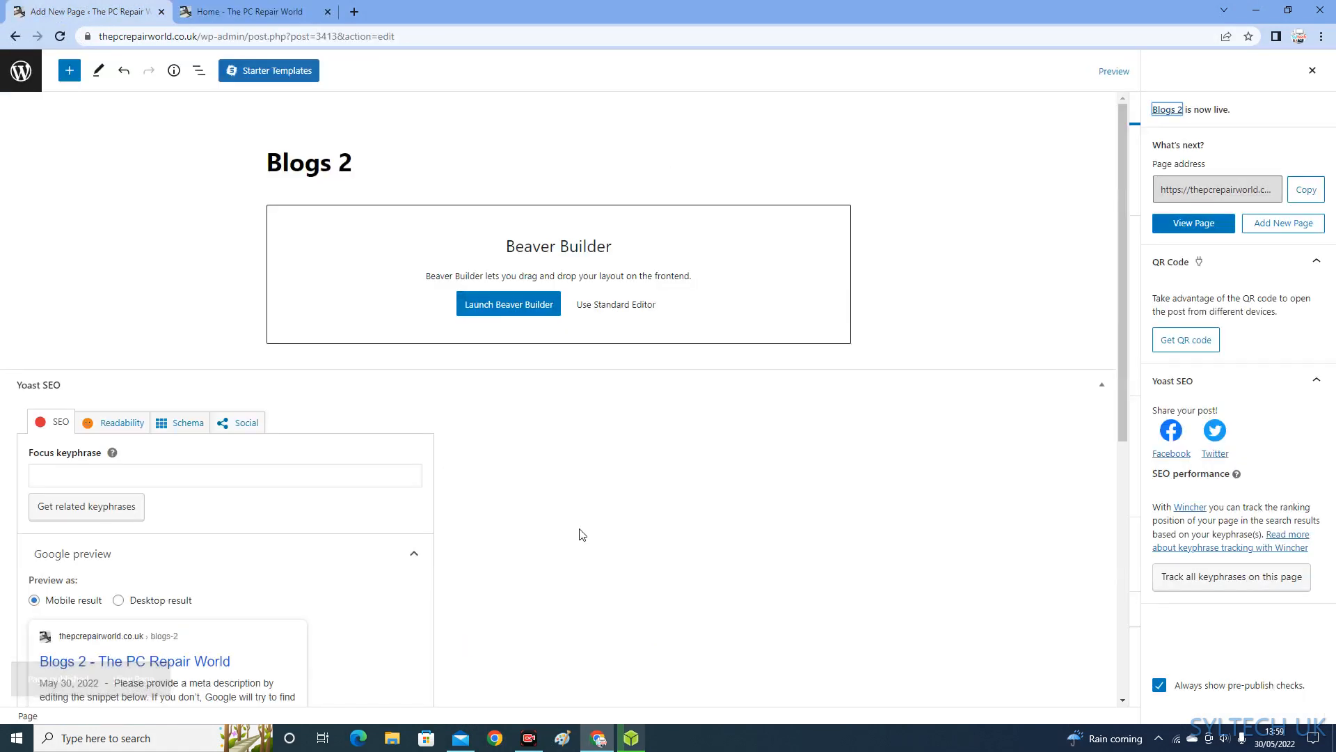
{"action": "mouse_move", "coordinate": [15, 36]}
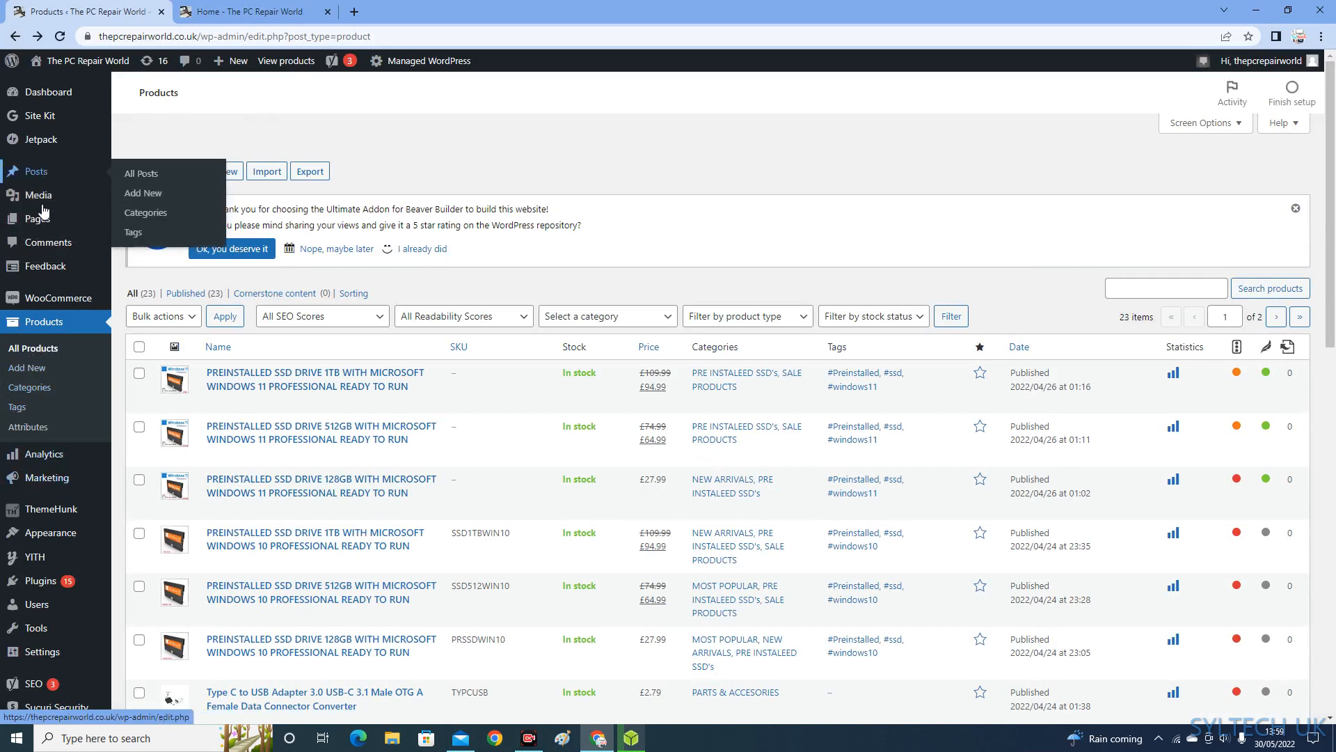
Open All Pages and select the Blogs 2 entry in the list
{"action": "left_click", "coordinate": [38, 218]}
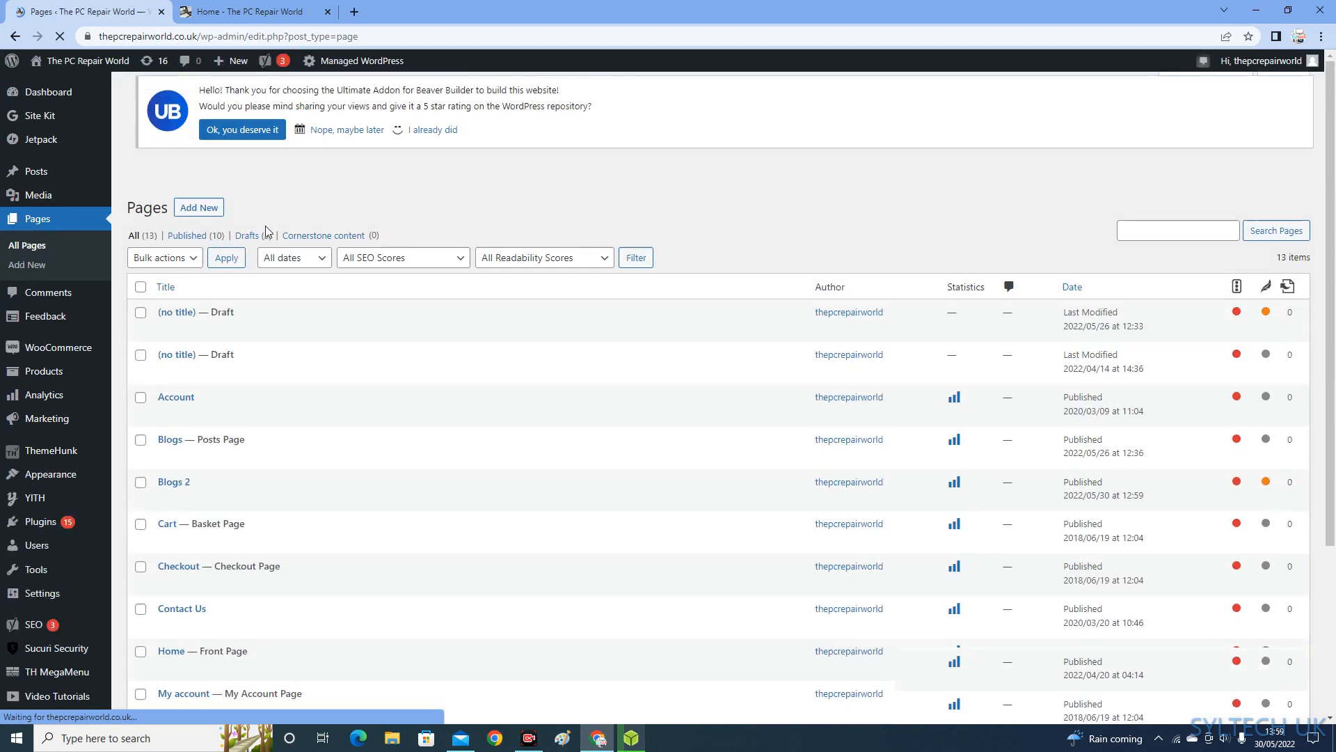
{"action": "scroll", "scroll_direction": "down", "scroll_amount": 3}
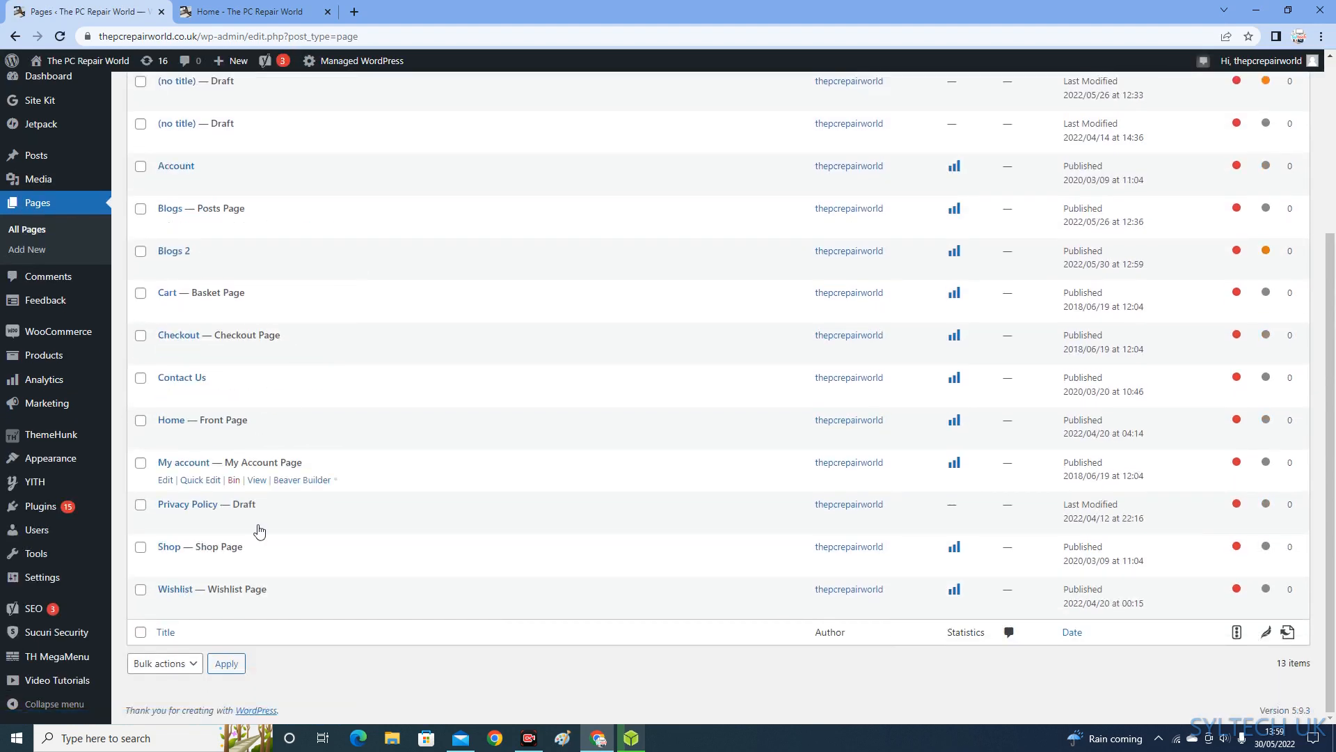
{"action": "mouse_move", "coordinate": [174, 250]}
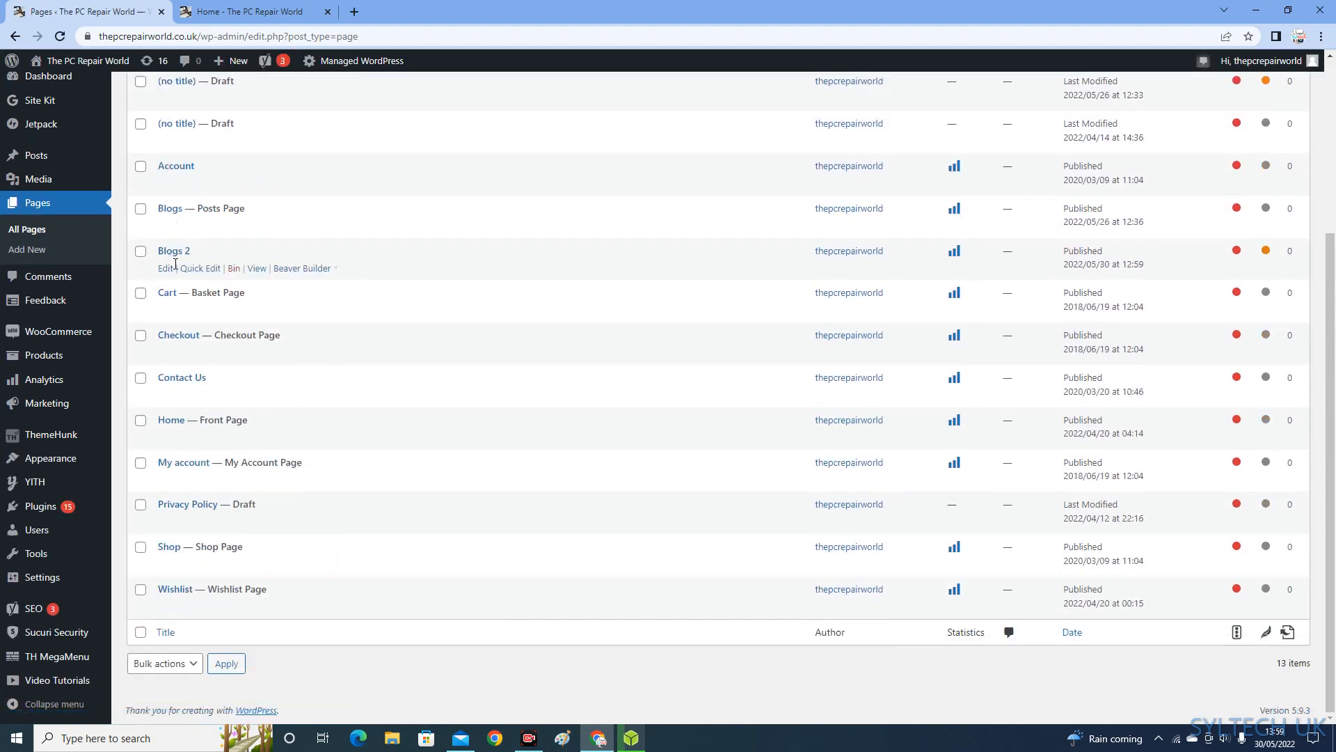
{"action": "mouse_move", "coordinate": [174, 254]}
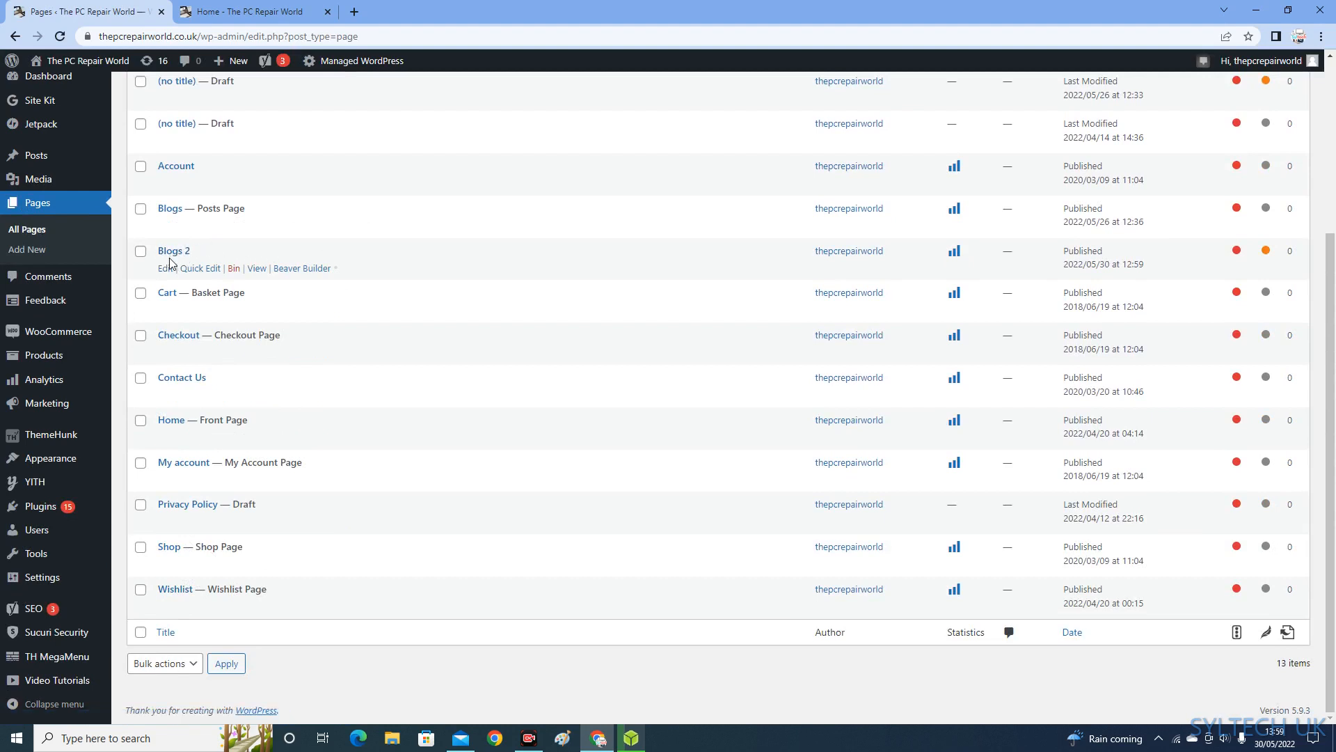
{"action": "left_click", "coordinate": [164, 268]}
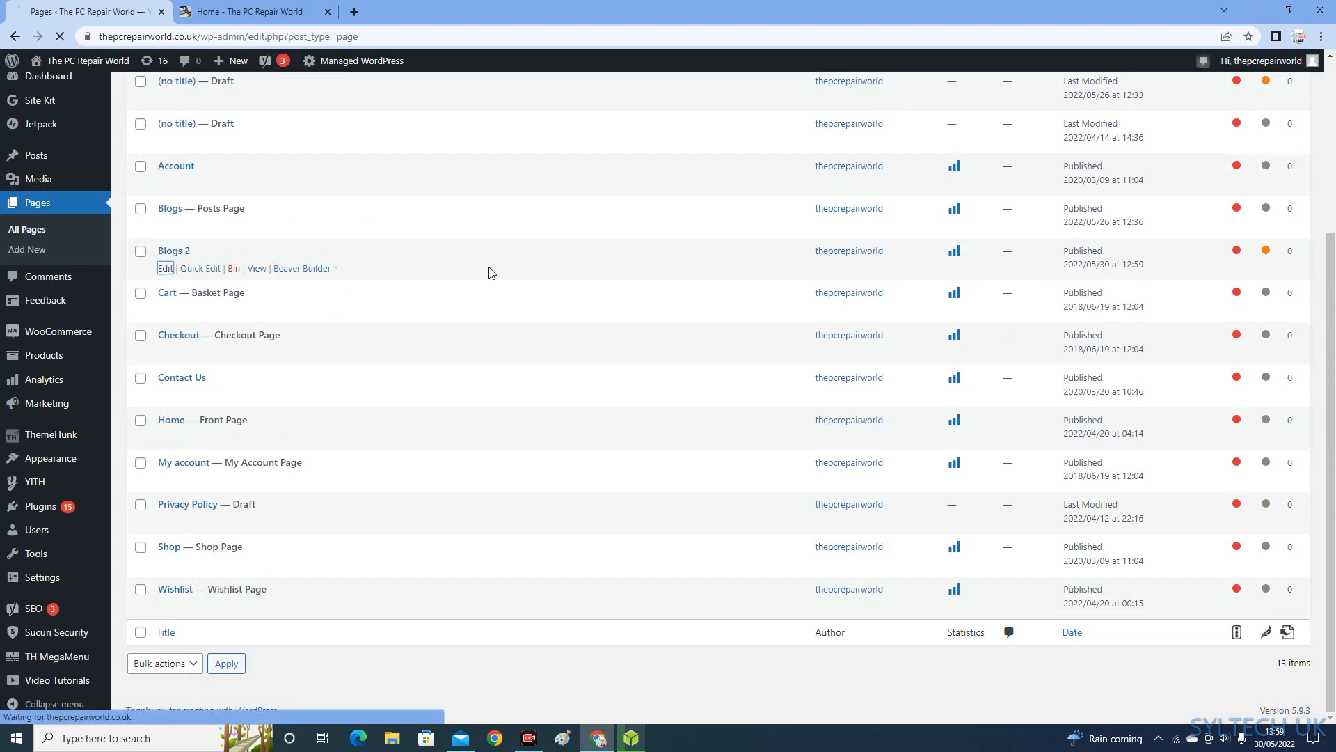
{"action": "left_click", "coordinate": [166, 268]}
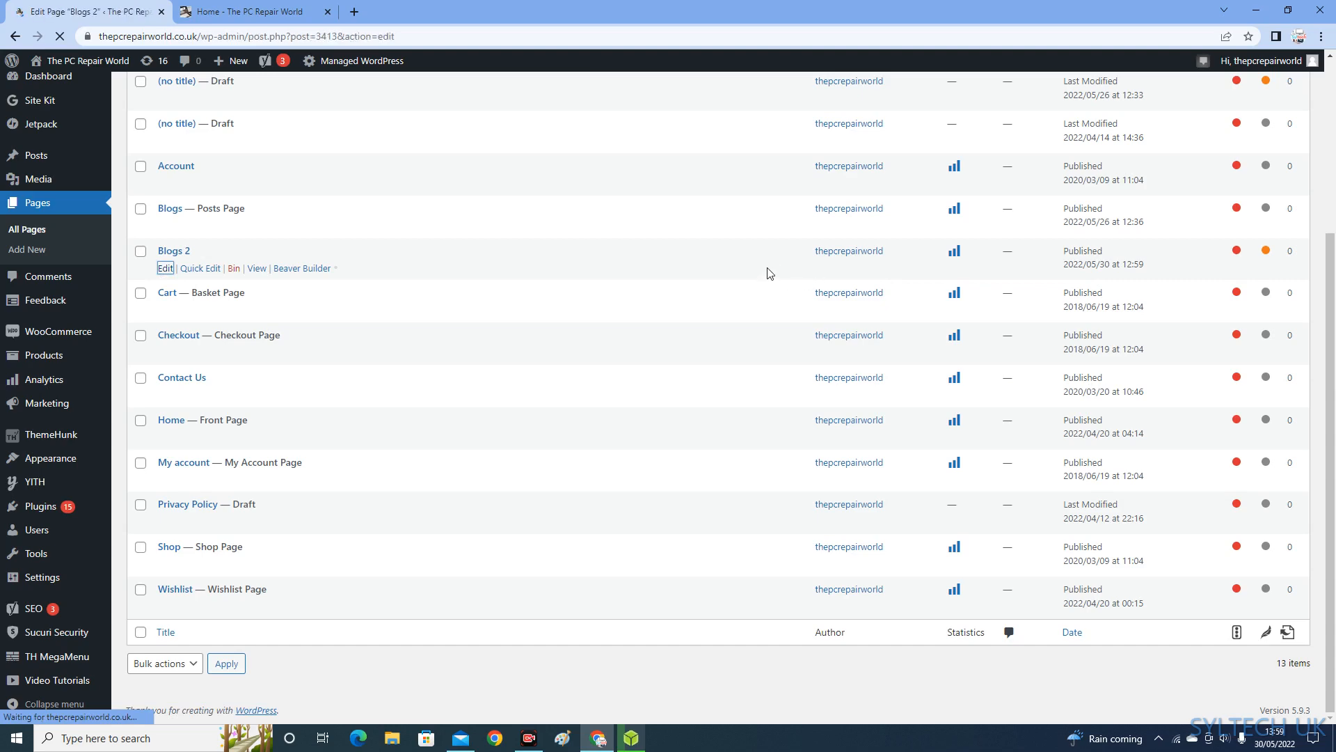
{"action": "left_click", "coordinate": [164, 268]}
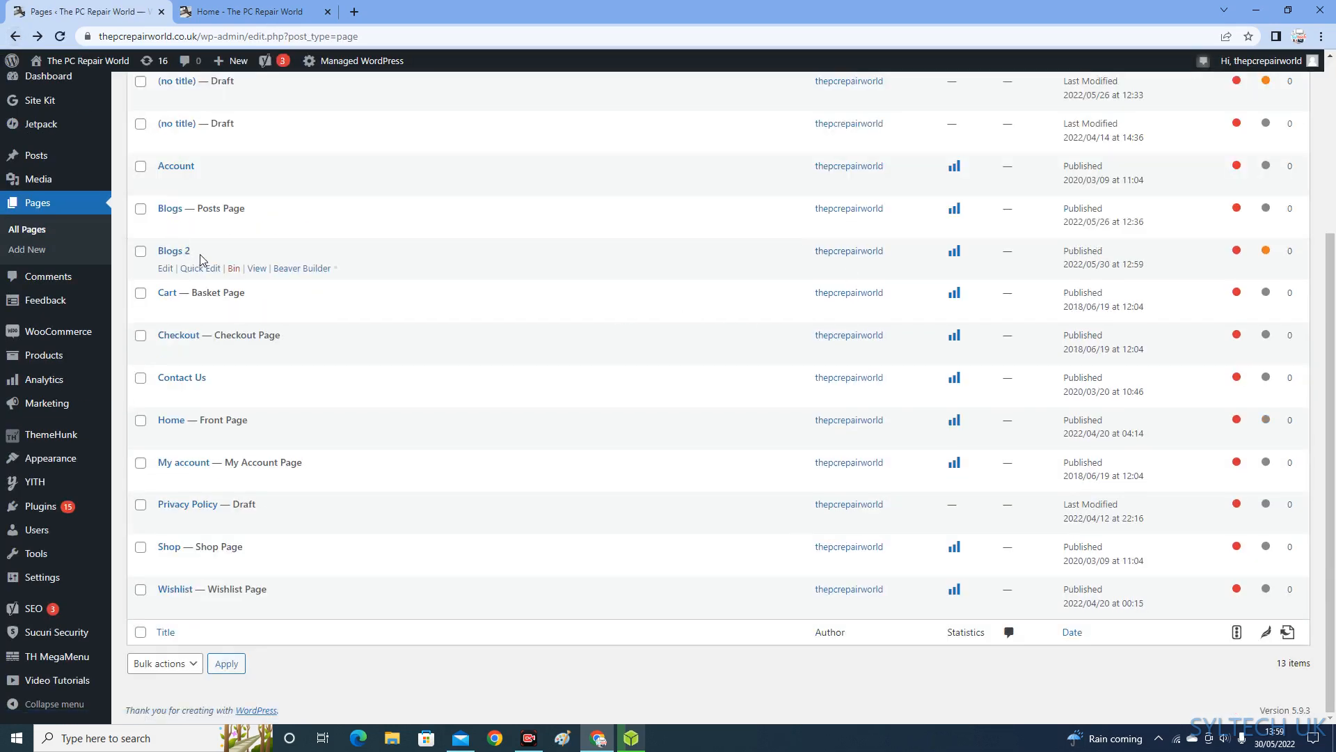
View the live Blogs 2 page, showing only its title, then go back
{"action": "left_click", "coordinate": [141, 250]}
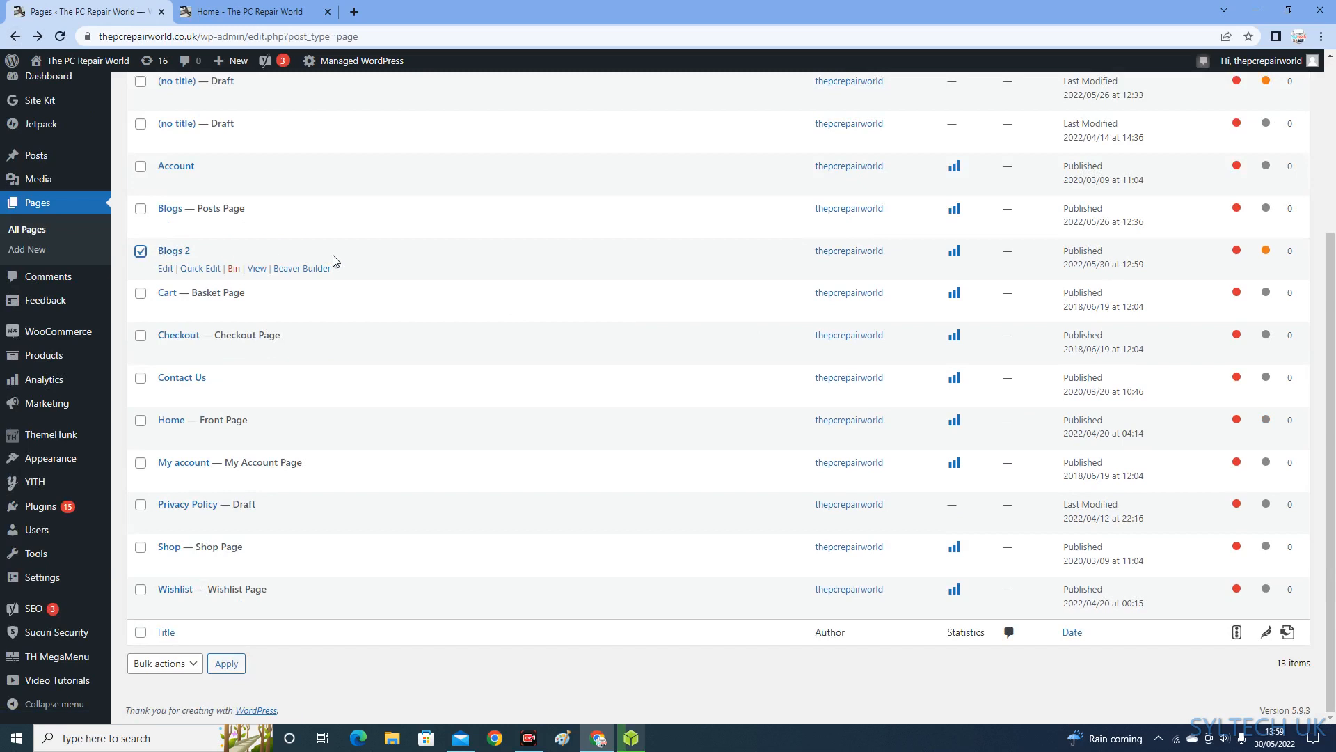
{"action": "mouse_move", "coordinate": [257, 275]}
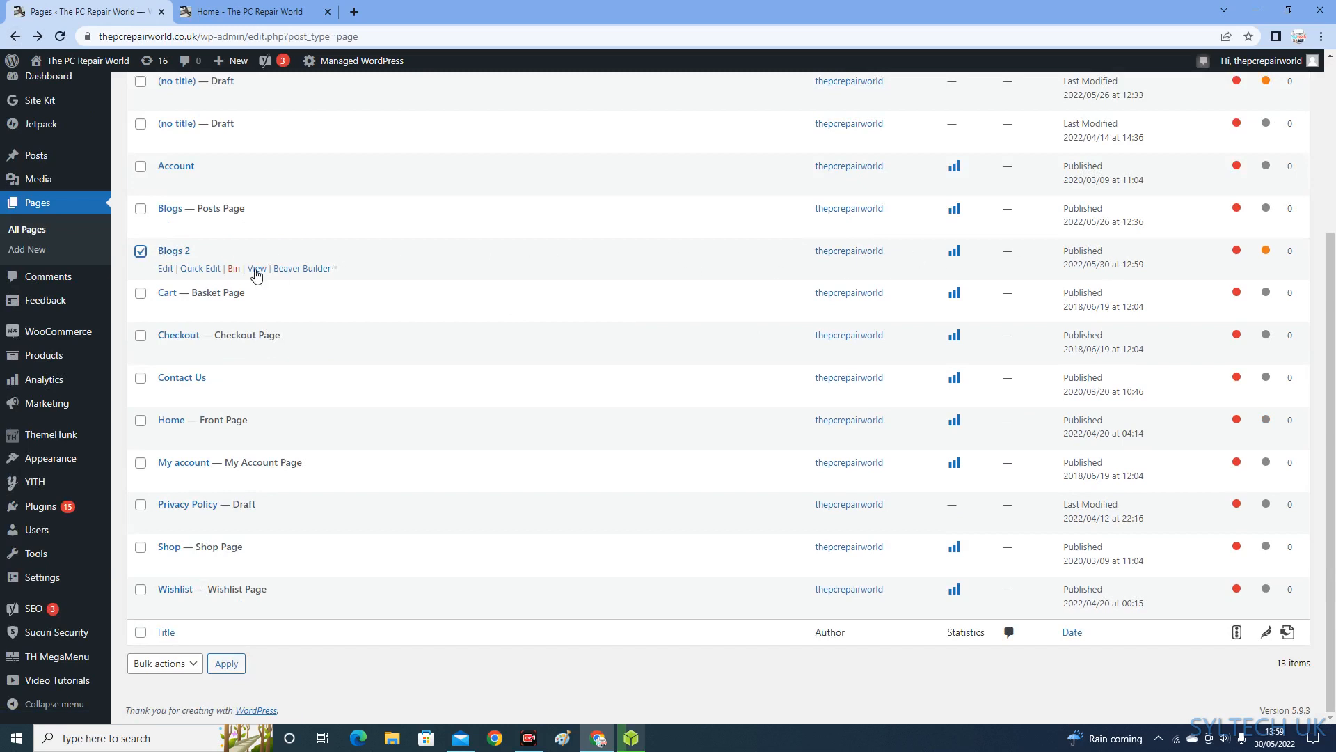
{"action": "left_click", "coordinate": [256, 267]}
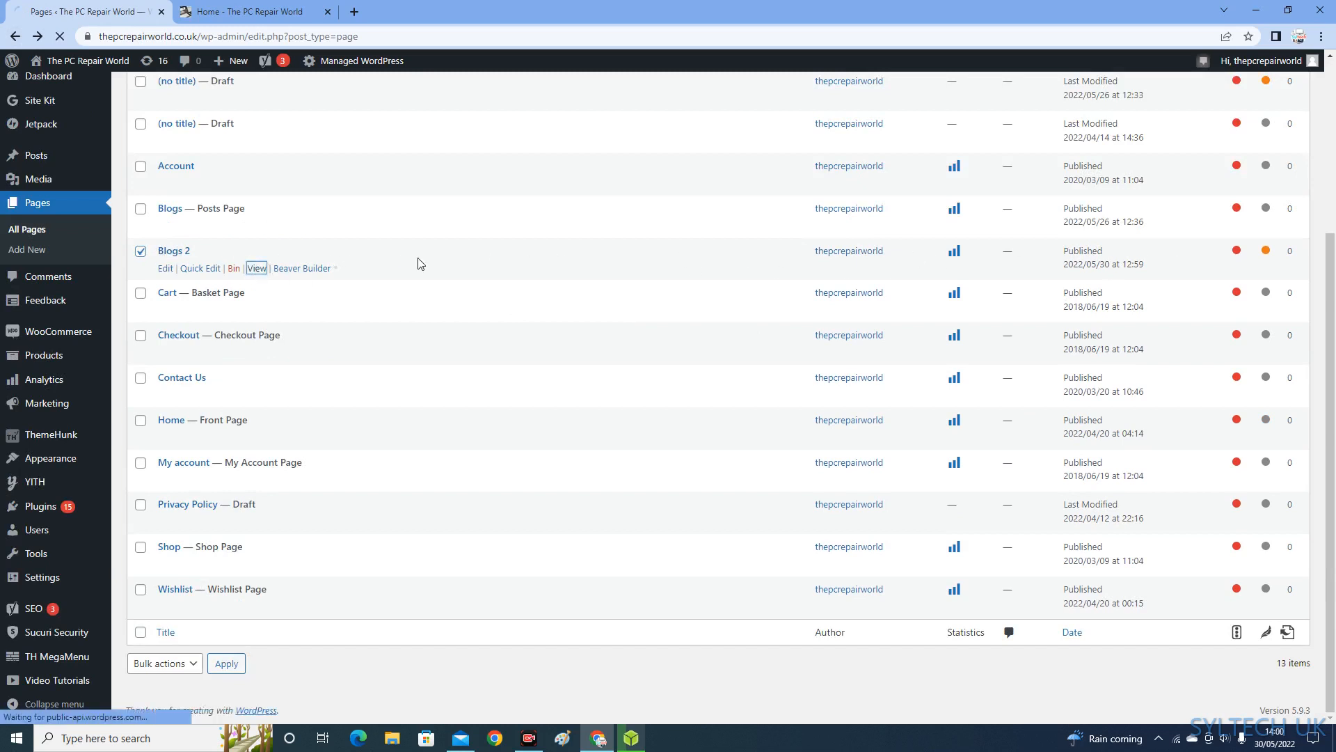
{"action": "left_click", "coordinate": [257, 269]}
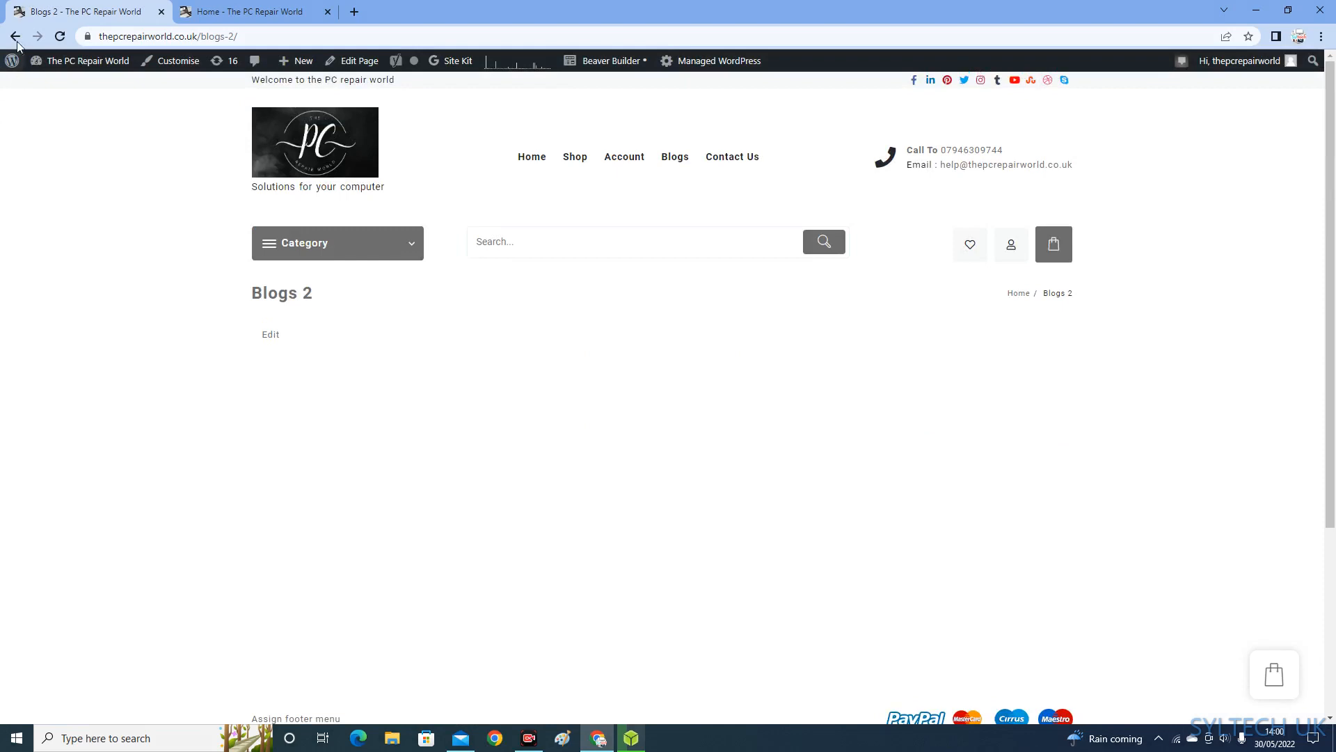
{"action": "left_click", "coordinate": [15, 35]}
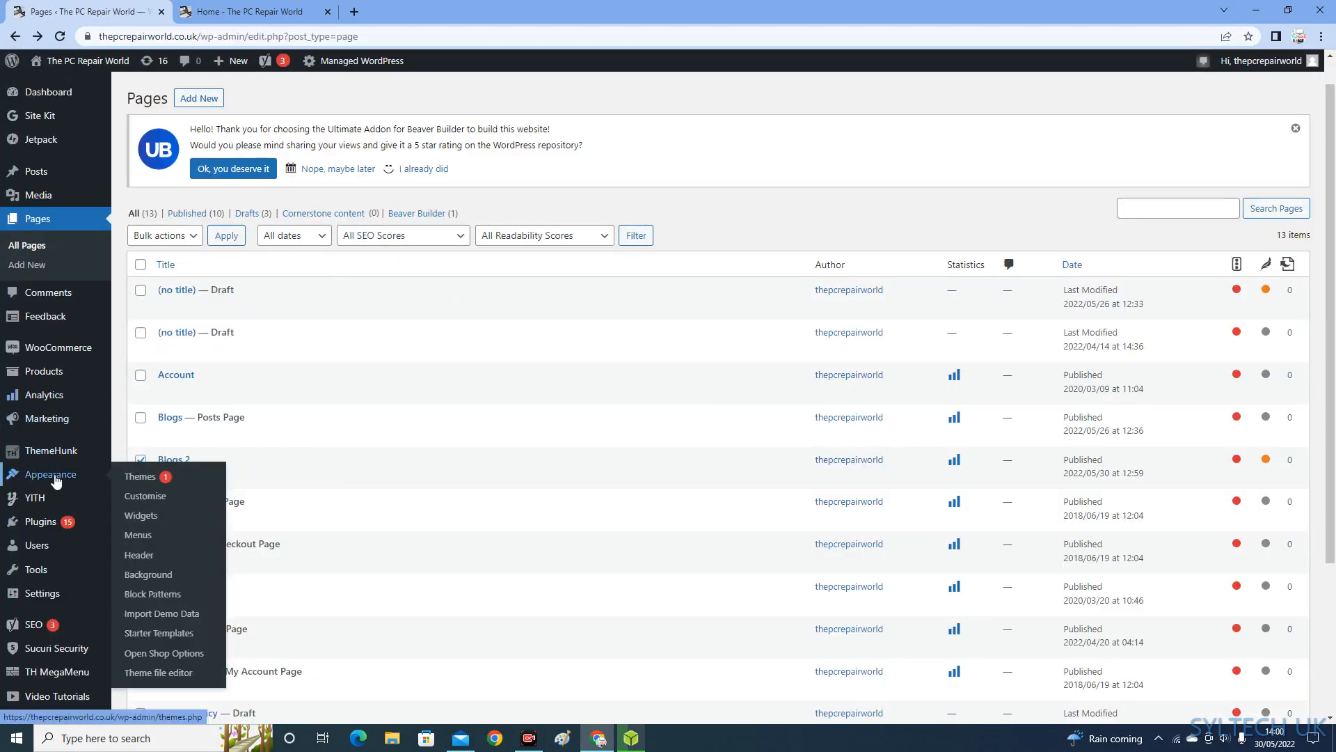
{"action": "mouse_move", "coordinate": [137, 535]}
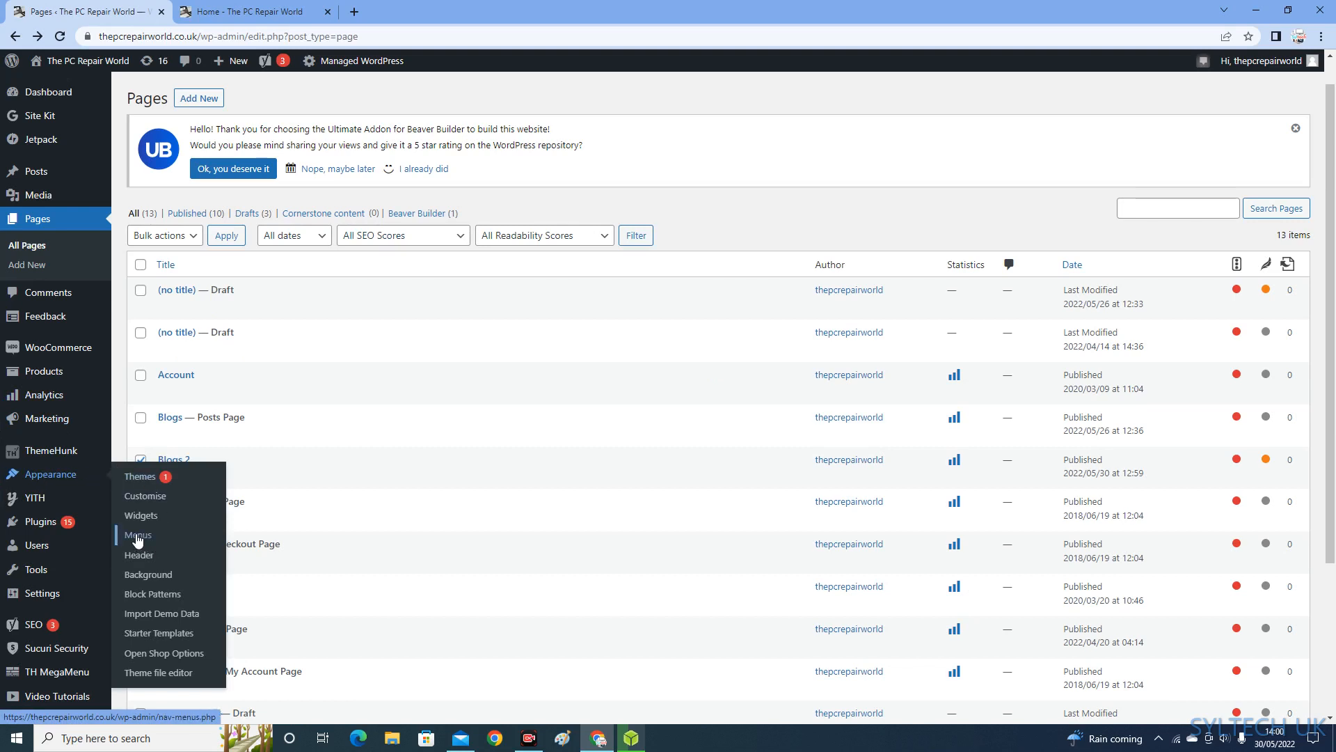
In Appearance > Menus, add the Blogs 2 page to the Main Menu after Blogs
{"action": "left_click", "coordinate": [137, 535]}
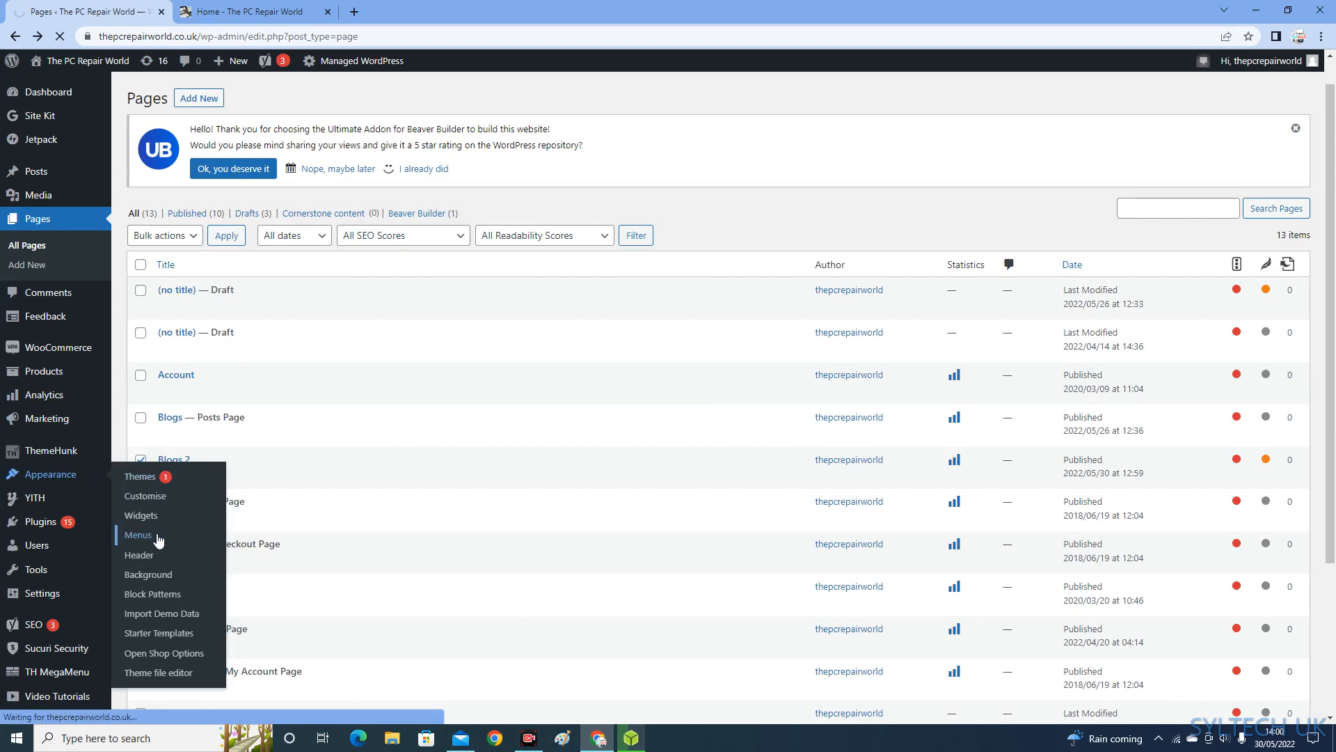
{"action": "left_click", "coordinate": [137, 535]}
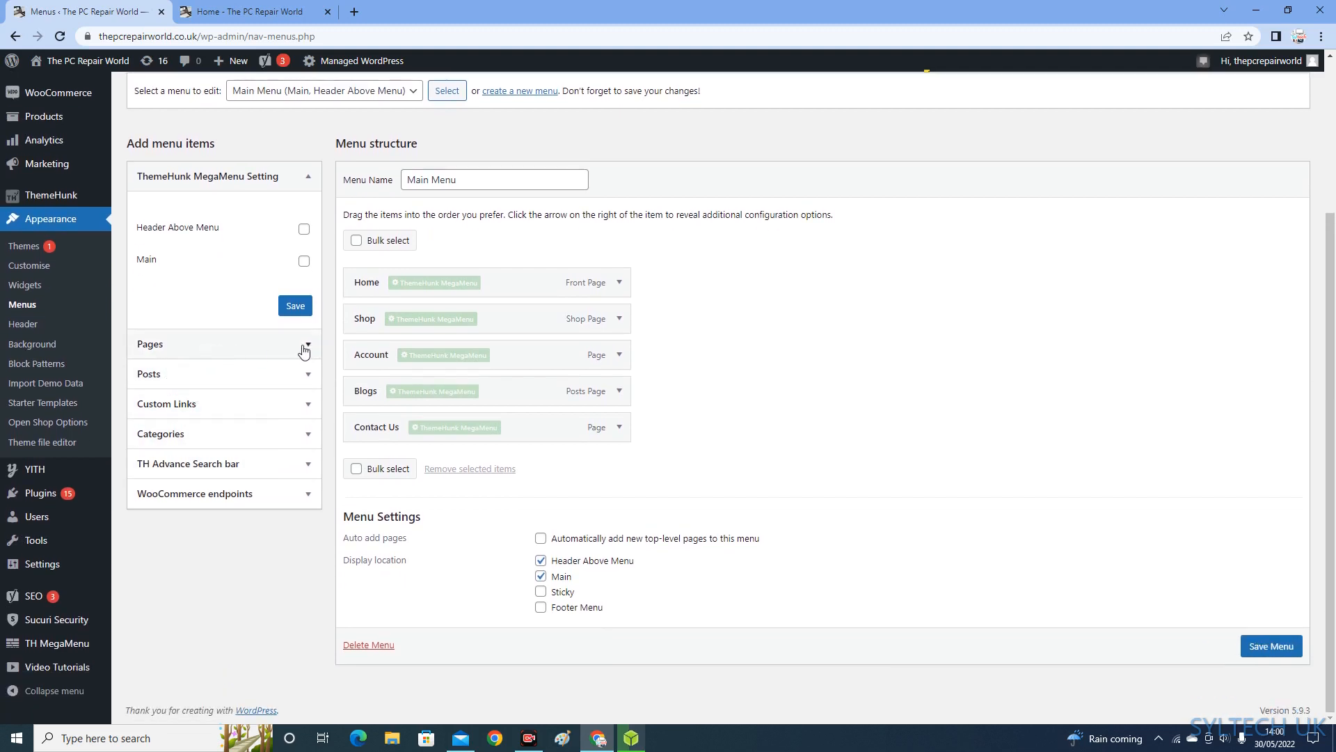
{"action": "left_click", "coordinate": [304, 350]}
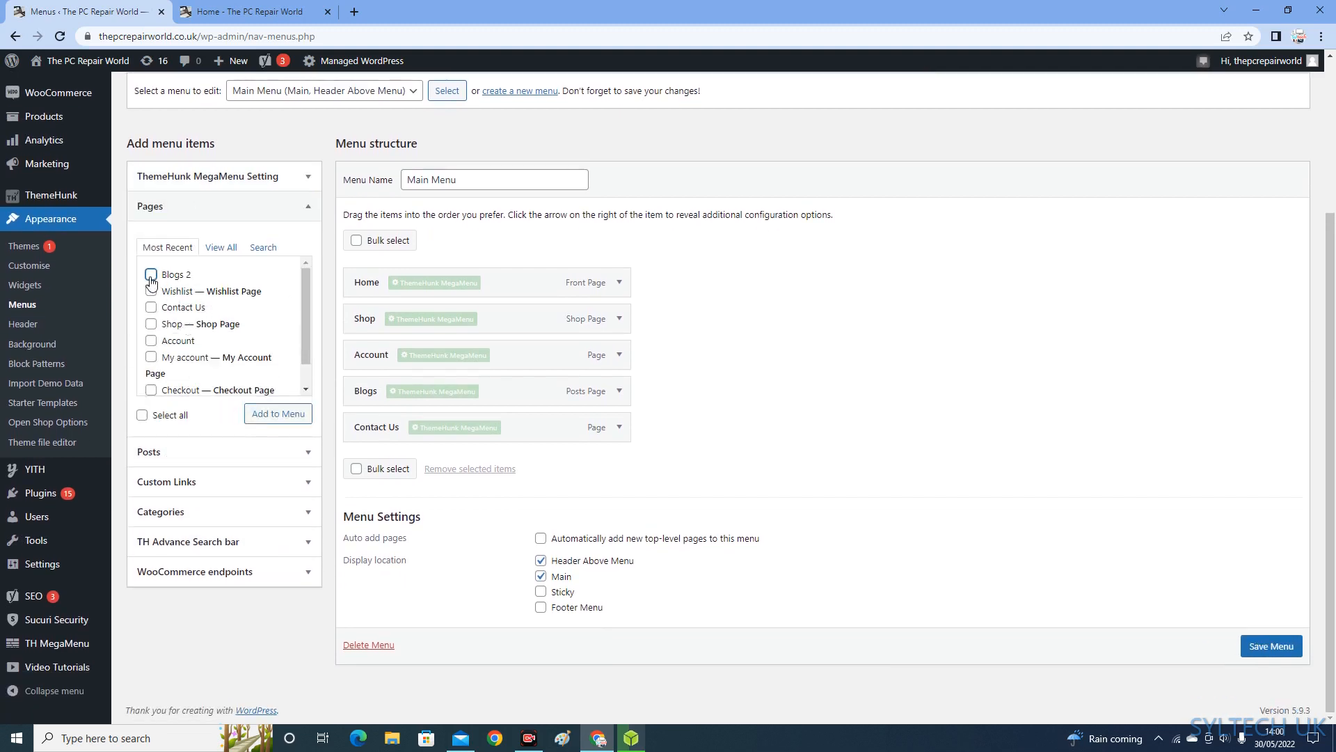
{"action": "left_click", "coordinate": [151, 274]}
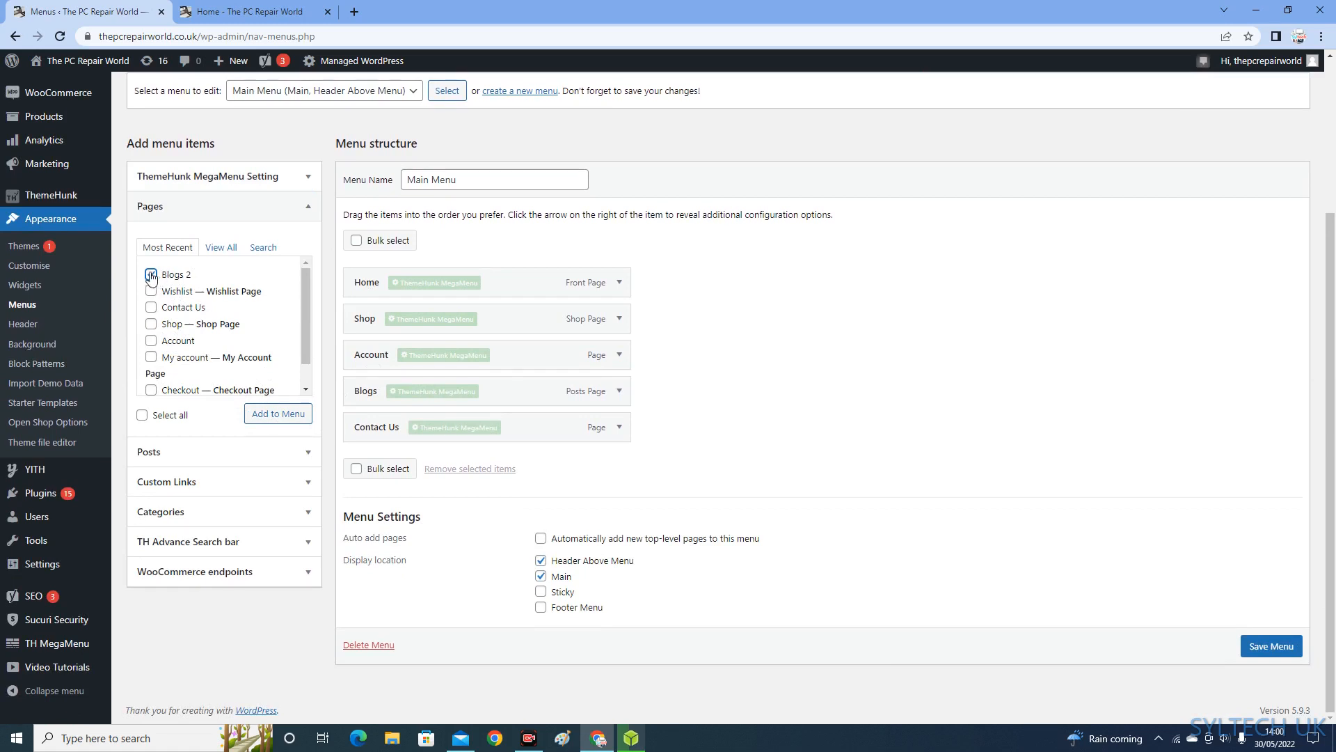
{"action": "left_click", "coordinate": [151, 274]}
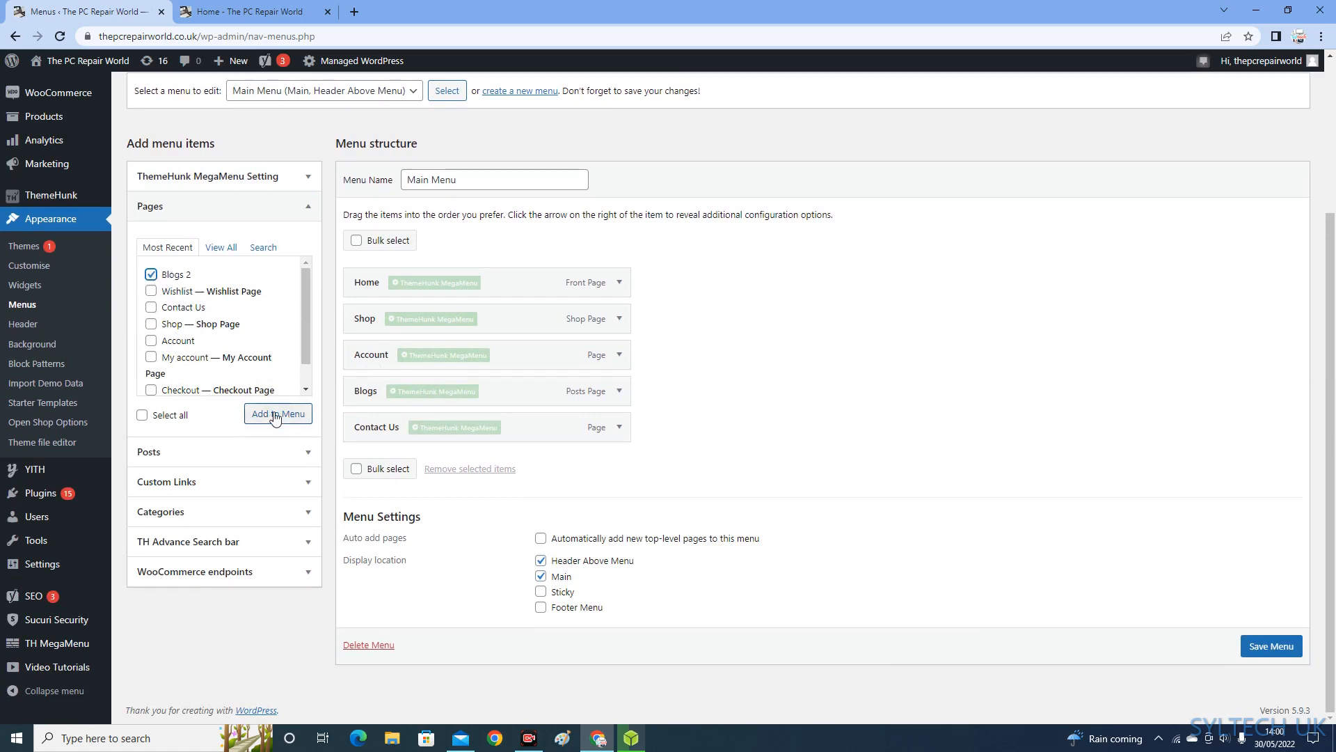
{"action": "left_click", "coordinate": [277, 414]}
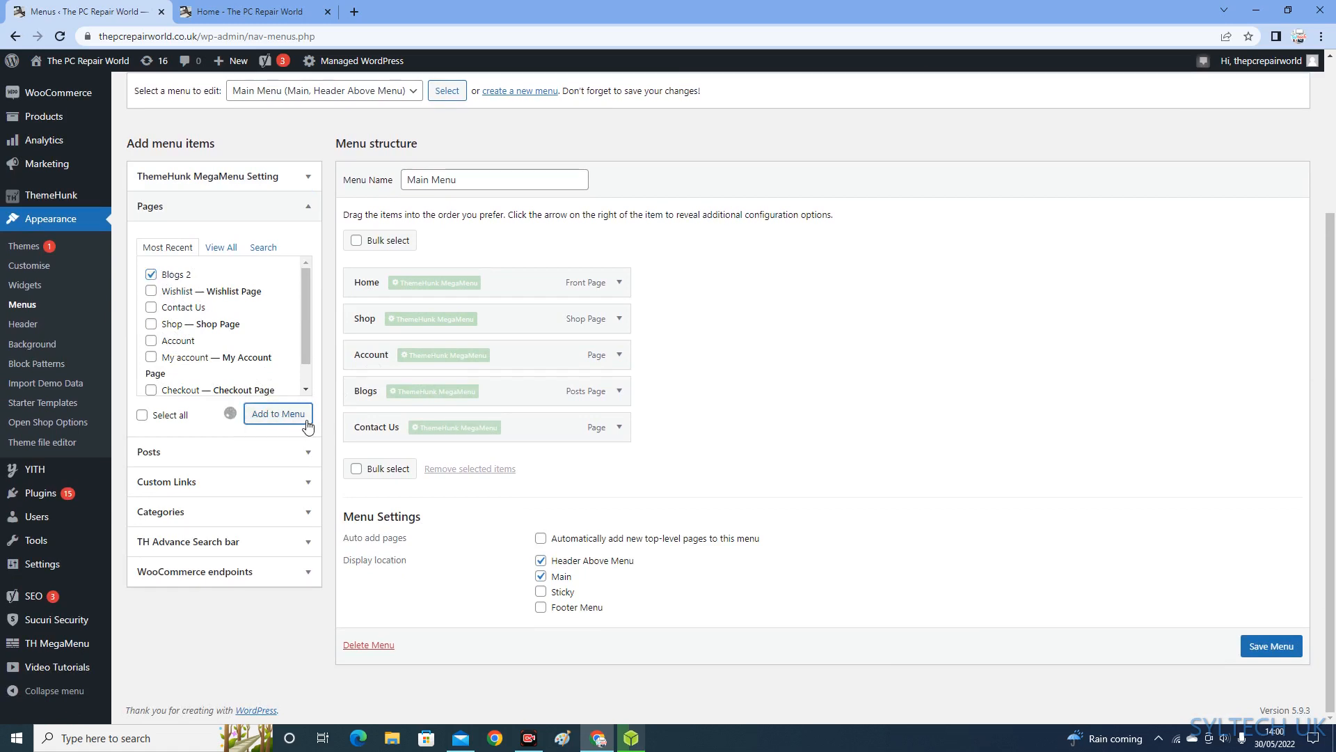
{"action": "left_click", "coordinate": [278, 415]}
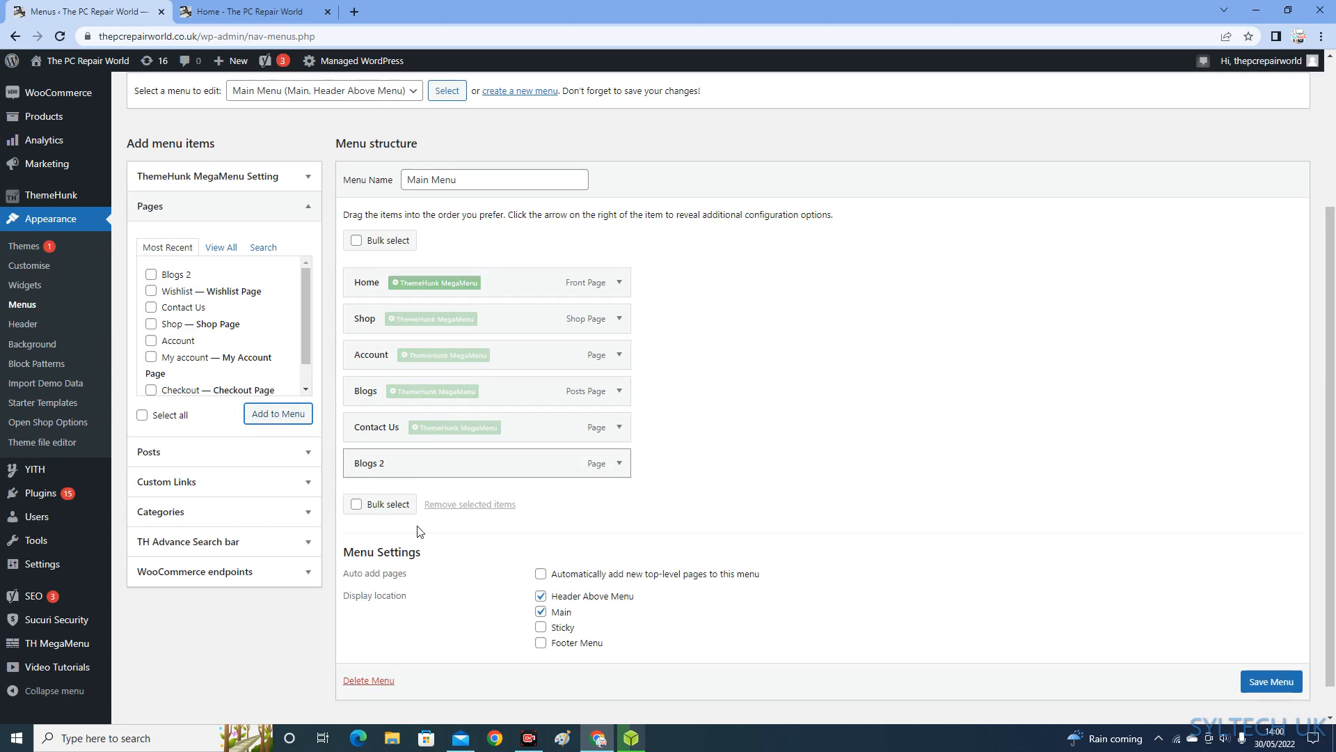
{"action": "mouse_move", "coordinate": [429, 471]}
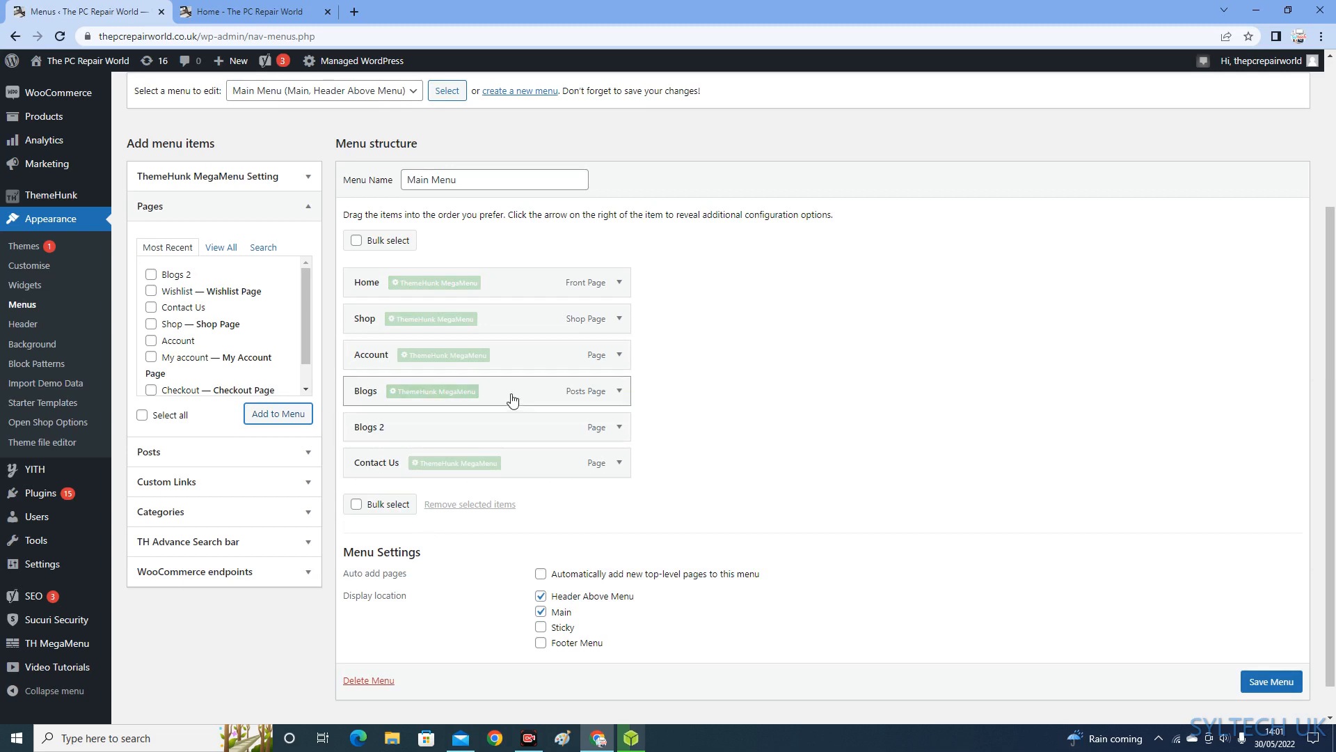
{"action": "scroll", "scroll_direction": "down", "scroll_amount": 3}
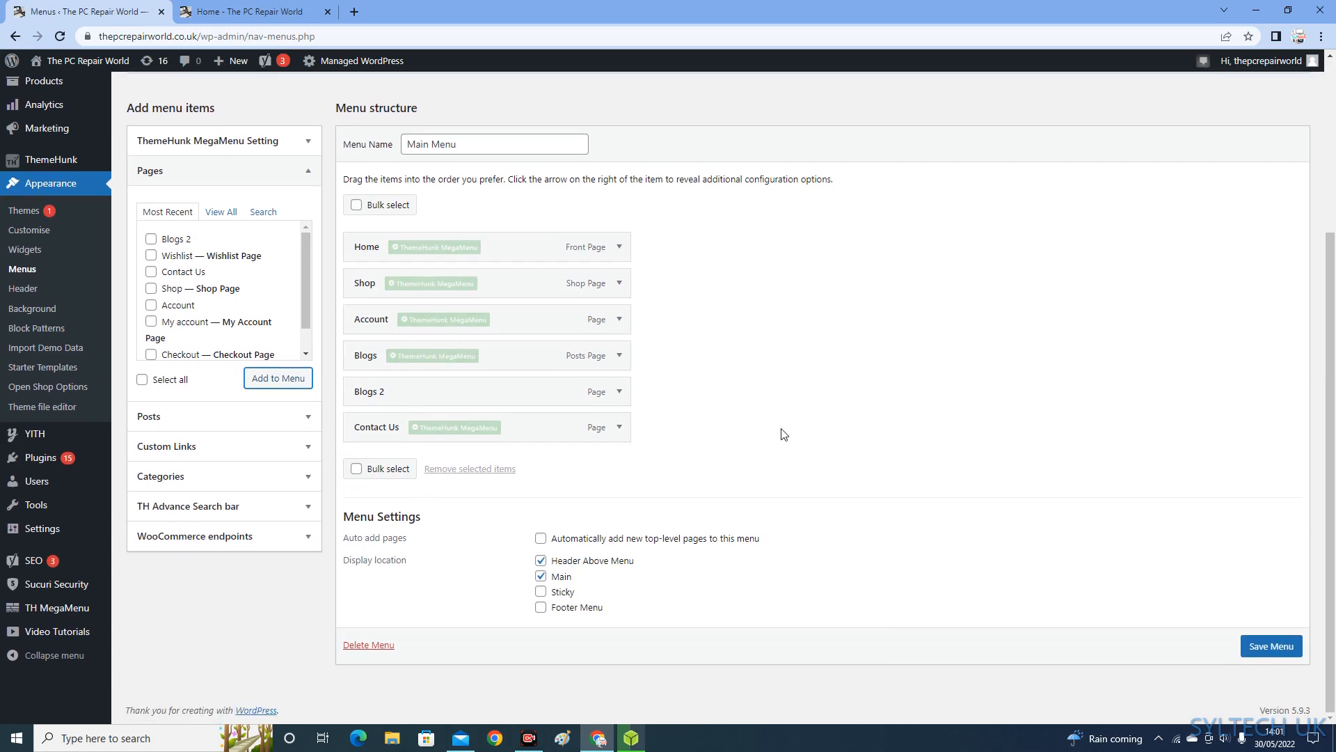
{"action": "mouse_move", "coordinate": [594, 593]}
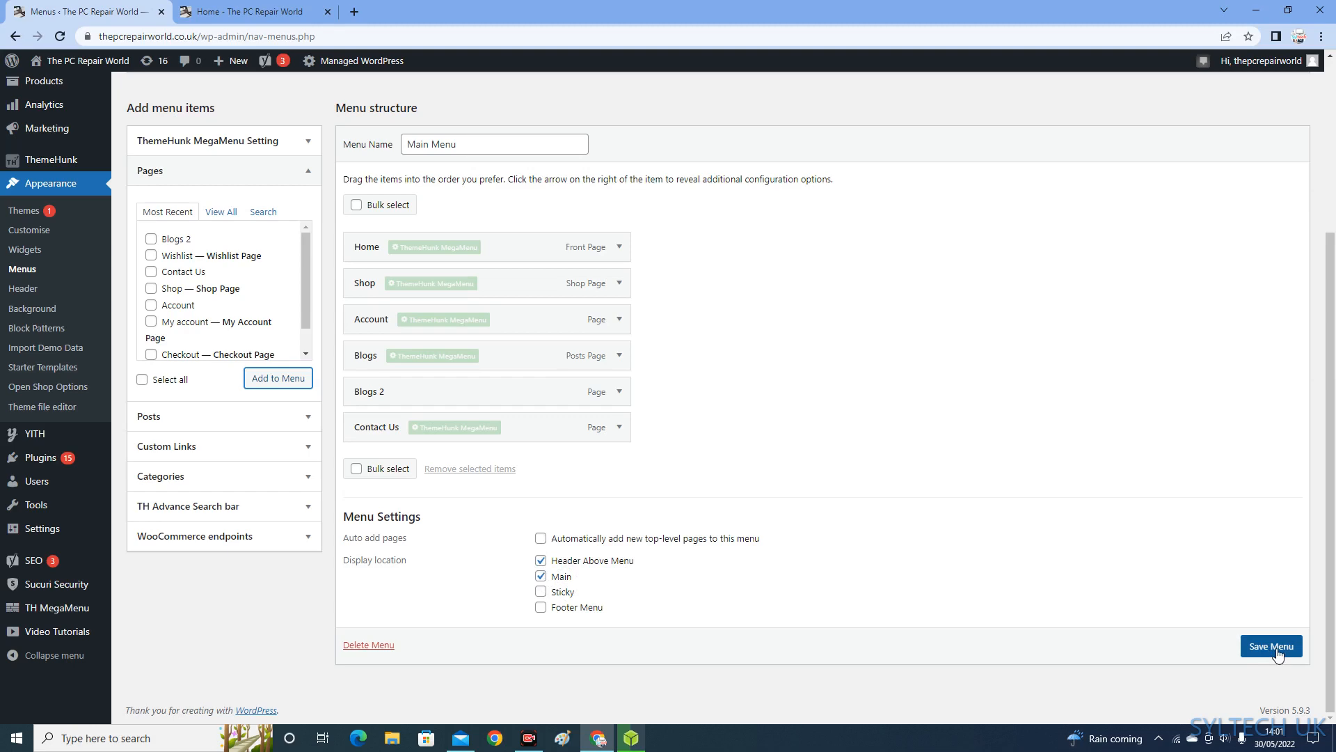
Save the Main Menu, reload the live site, open Blogs 2, and return to admin
{"action": "left_click", "coordinate": [1270, 646]}
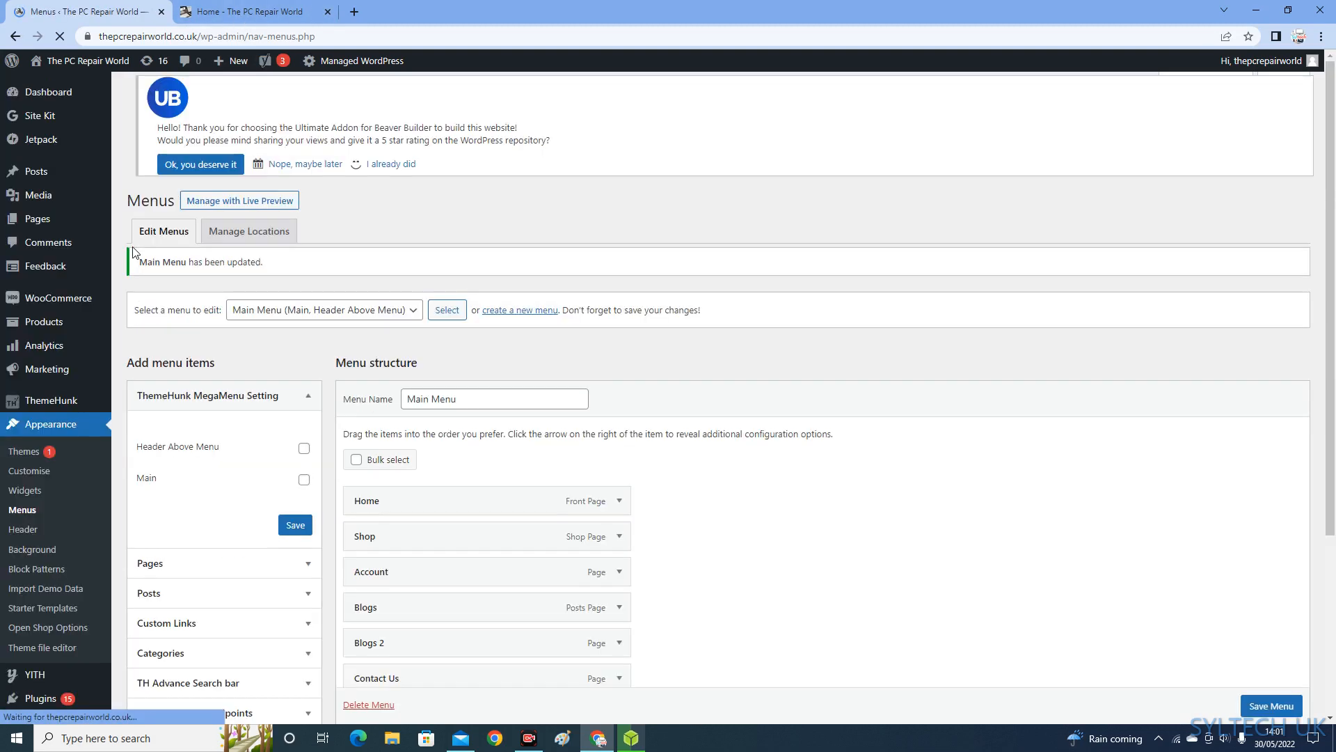
{"action": "left_click", "coordinate": [247, 11]}
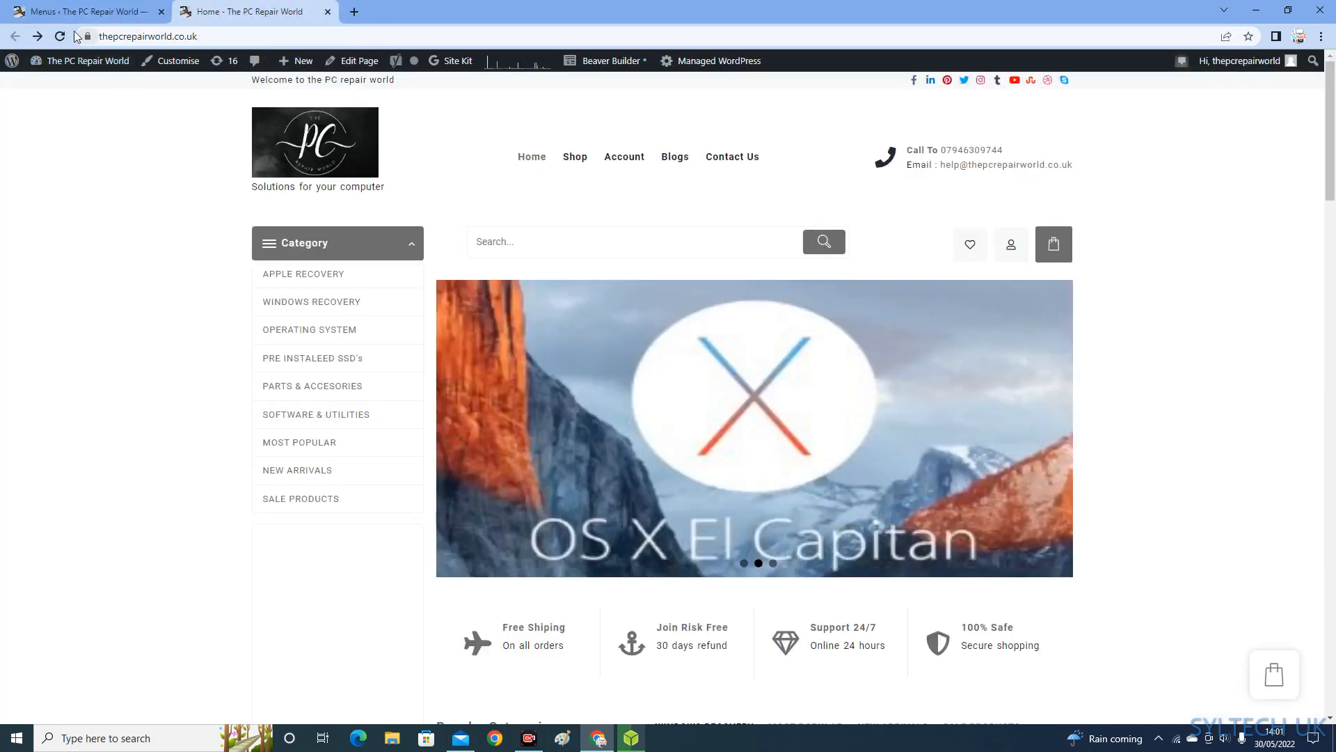
{"action": "left_click", "coordinate": [59, 35]}
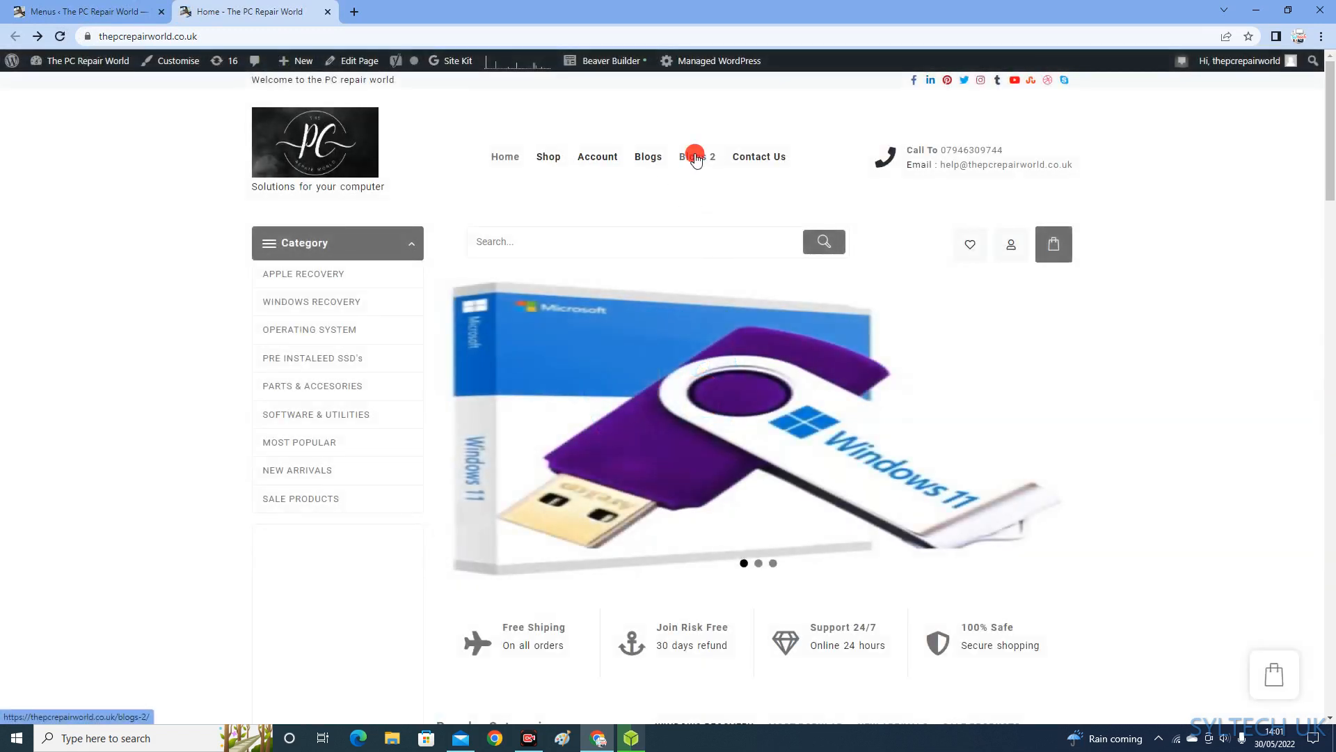
{"action": "left_click", "coordinate": [696, 156]}
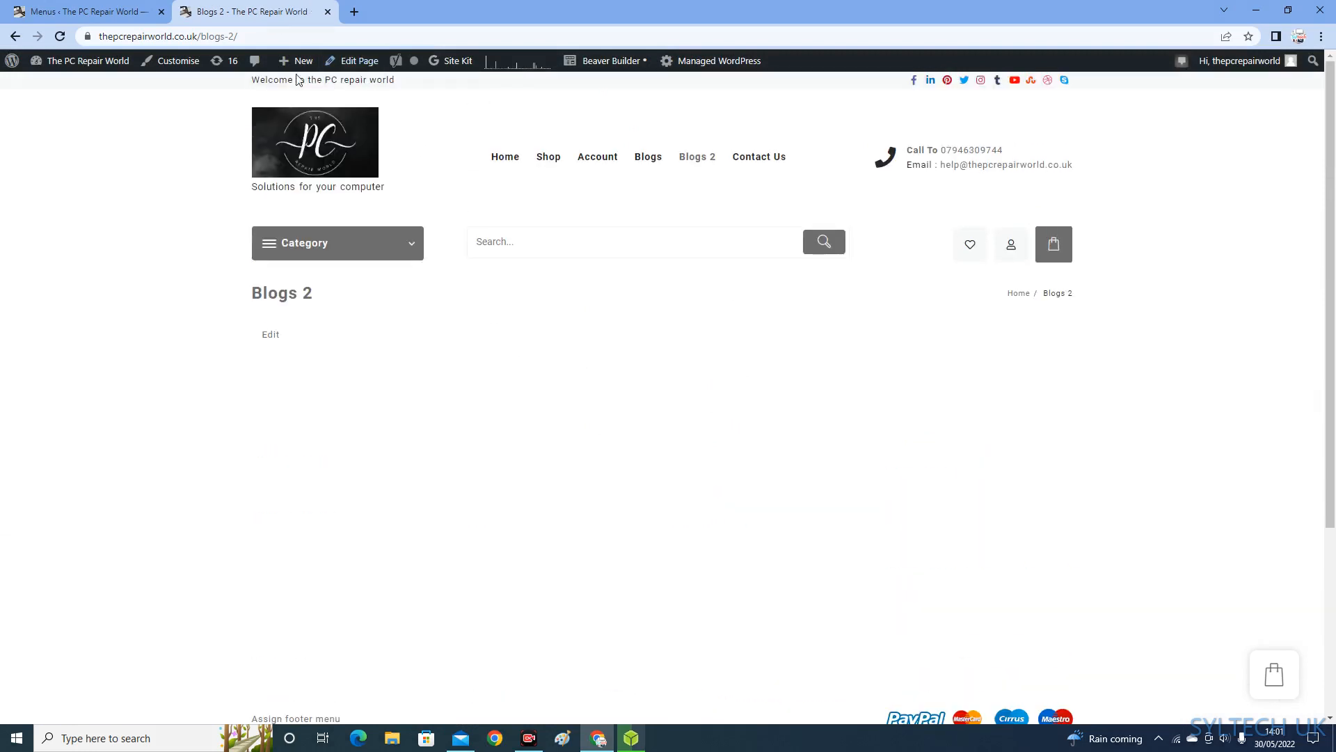
{"action": "mouse_move", "coordinate": [576, 231]}
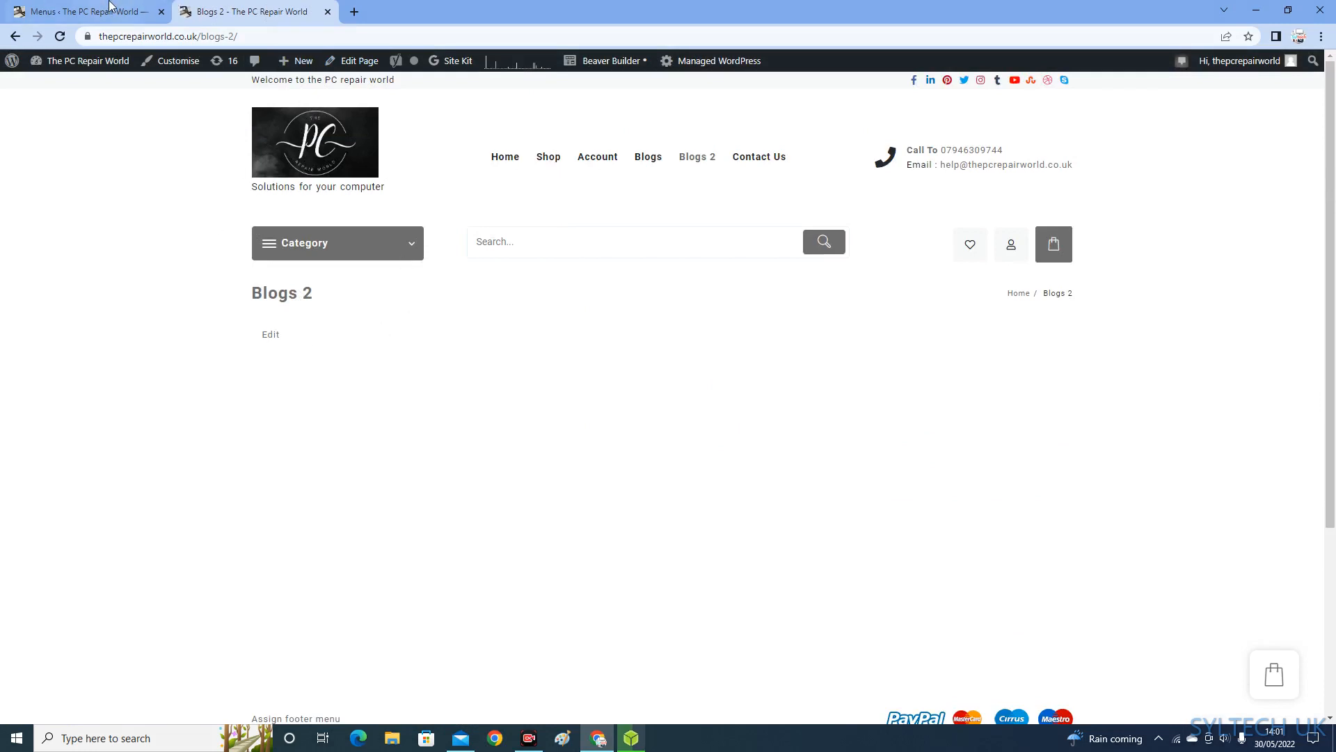
{"action": "left_click", "coordinate": [85, 11]}
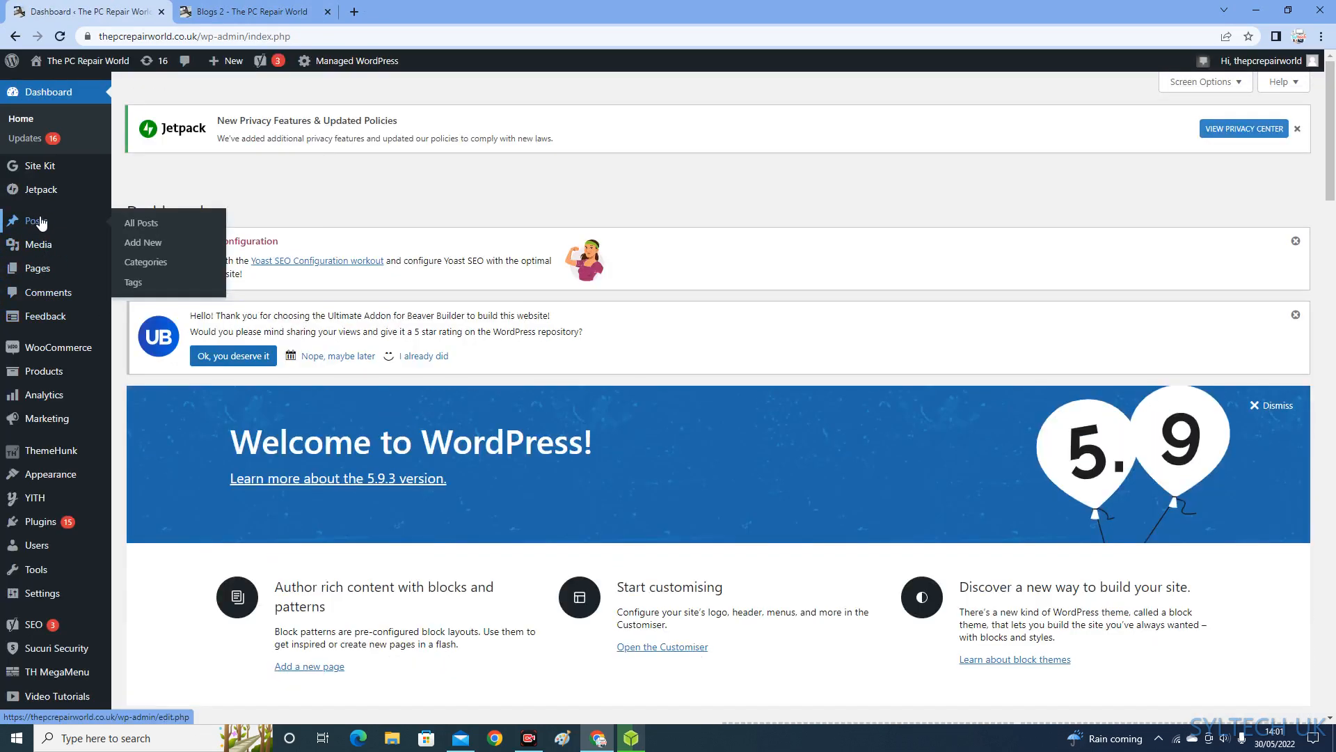
{"action": "left_click", "coordinate": [142, 223]}
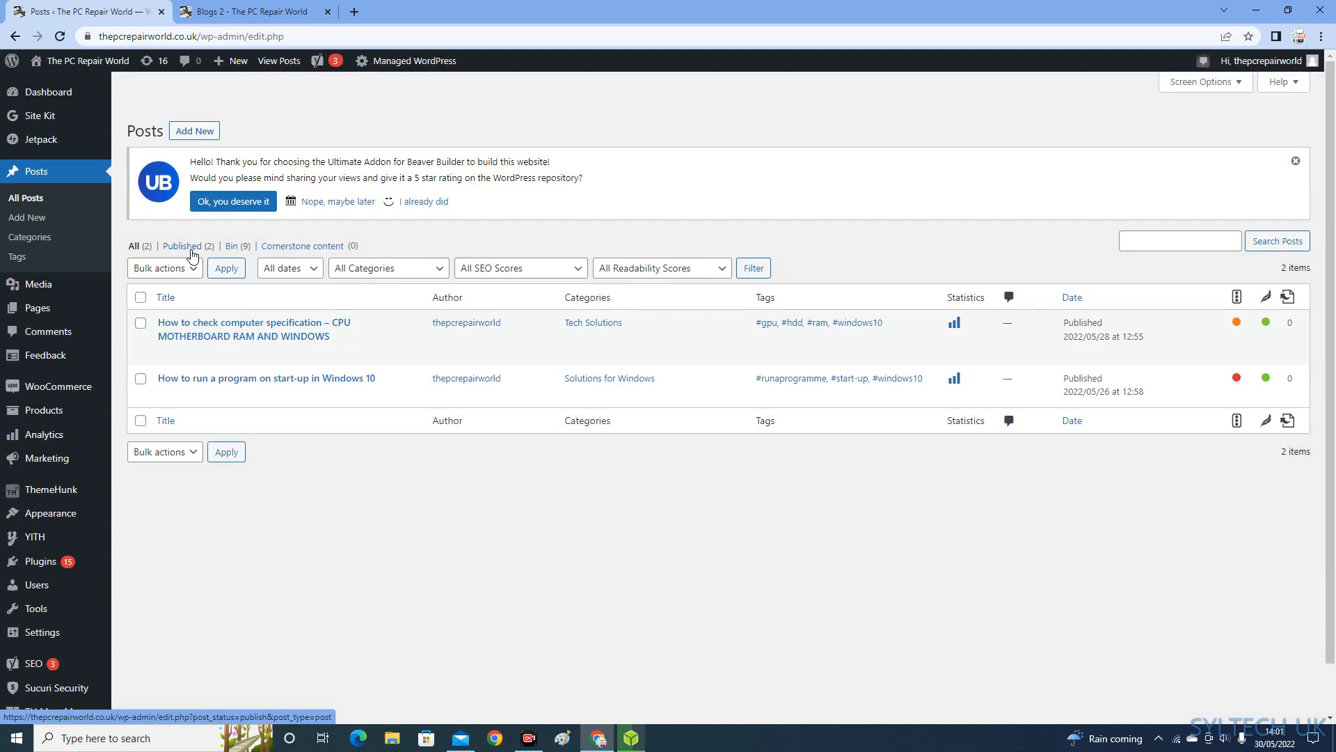
{"action": "mouse_move", "coordinate": [256, 357]}
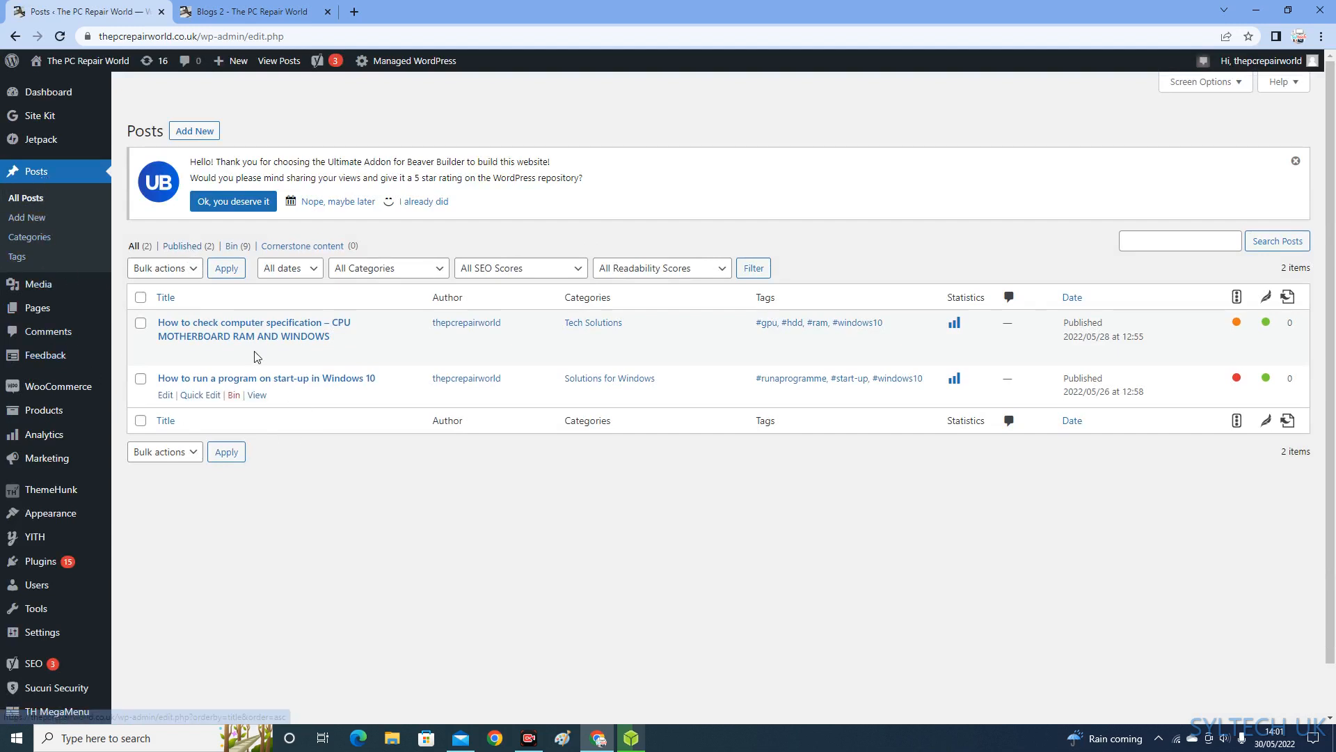
{"action": "mouse_move", "coordinate": [26, 218]}
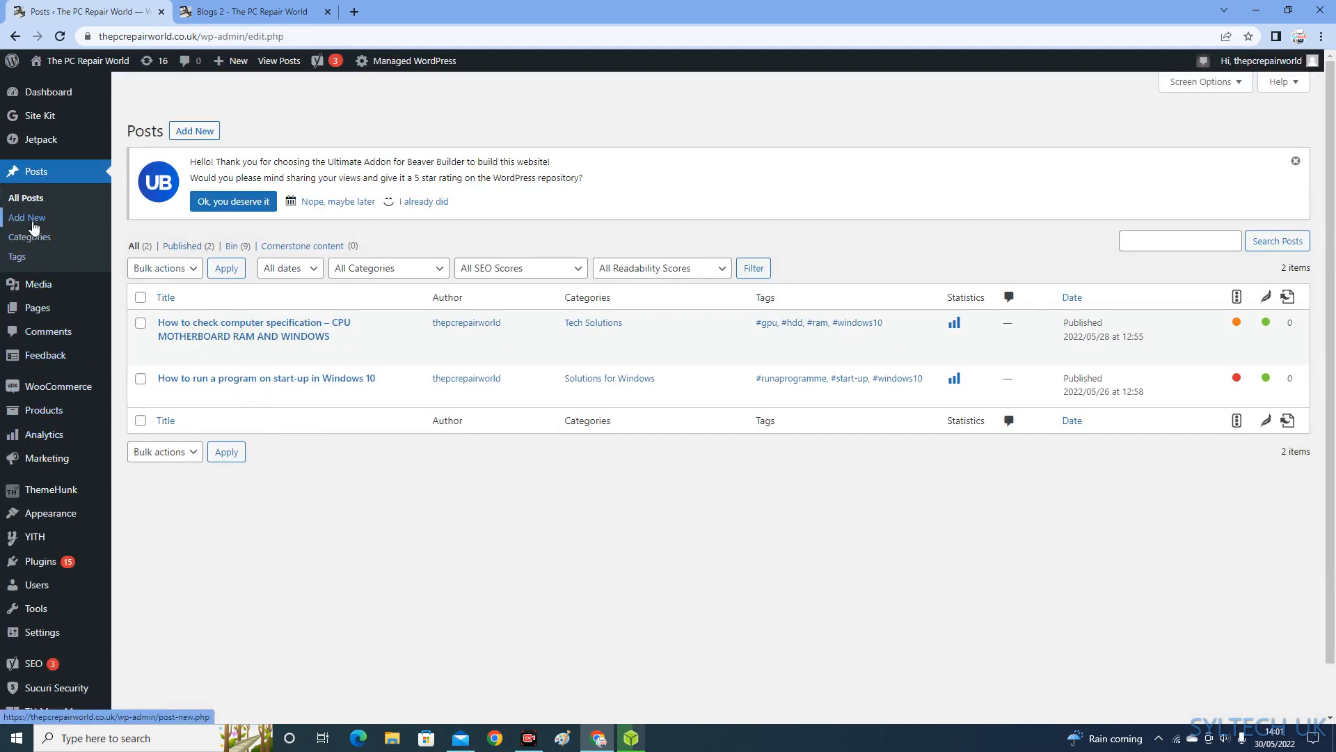
{"action": "left_click", "coordinate": [26, 217]}
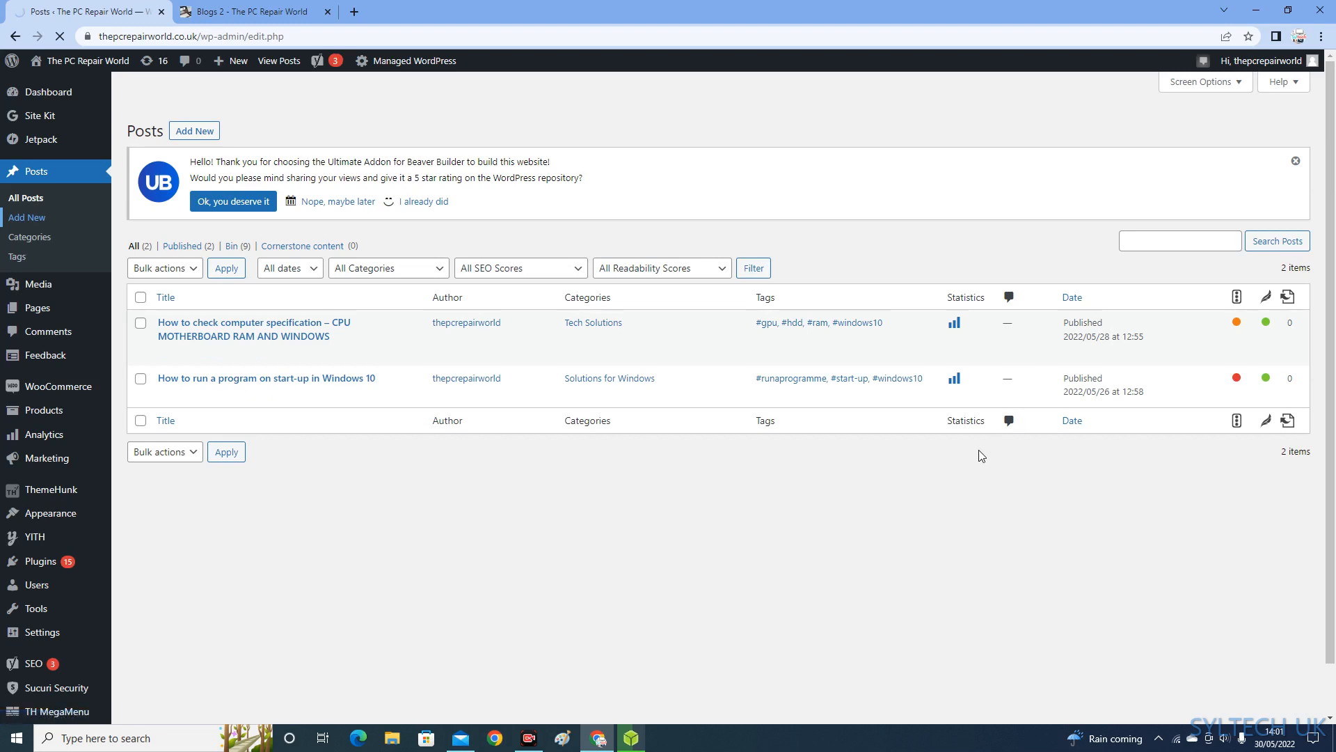
{"action": "left_click", "coordinate": [194, 130]}
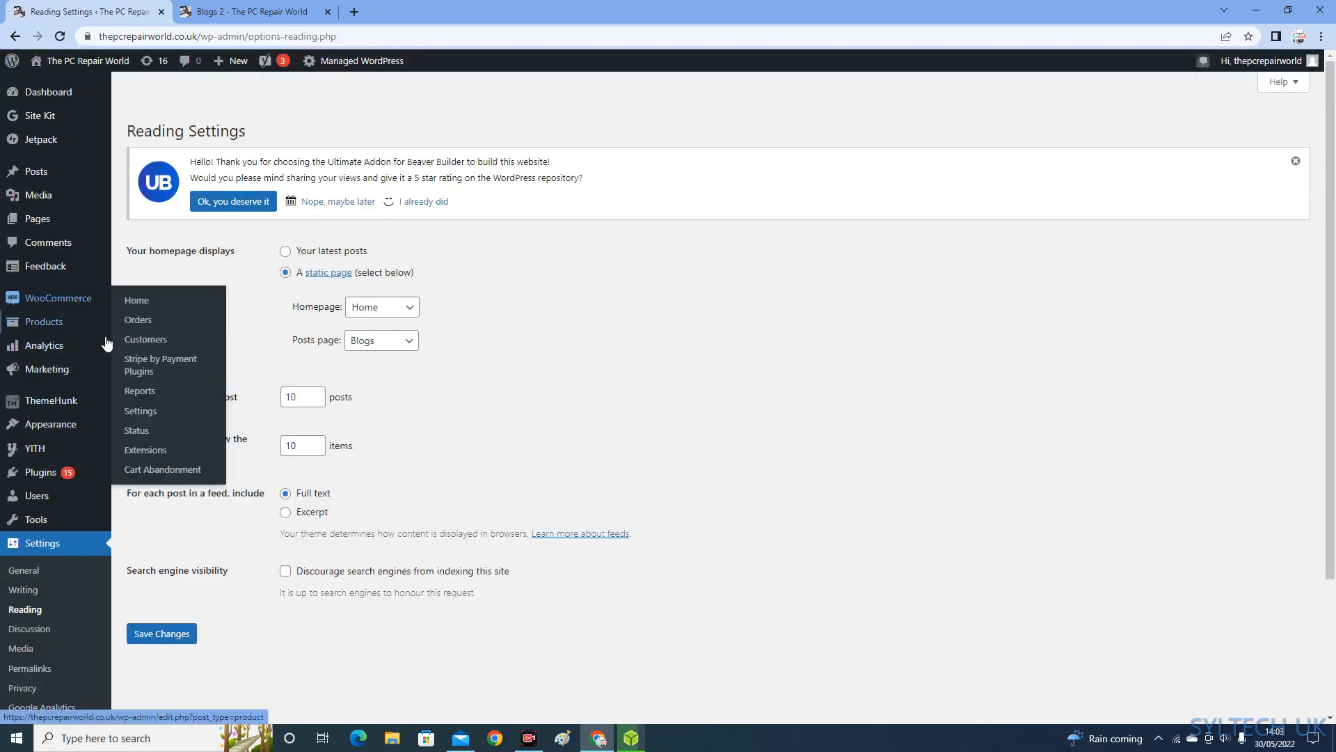
{"action": "mouse_move", "coordinate": [79, 289]}
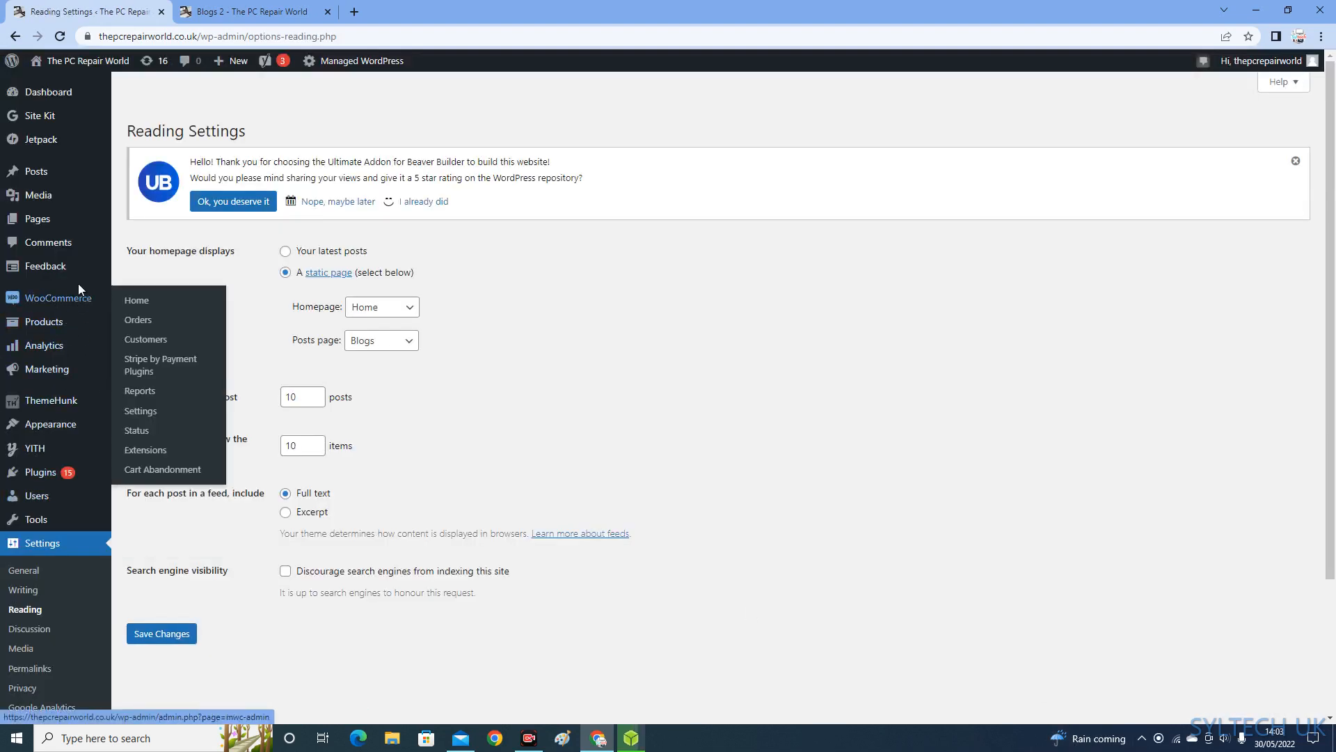
{"action": "left_click", "coordinate": [49, 91]}
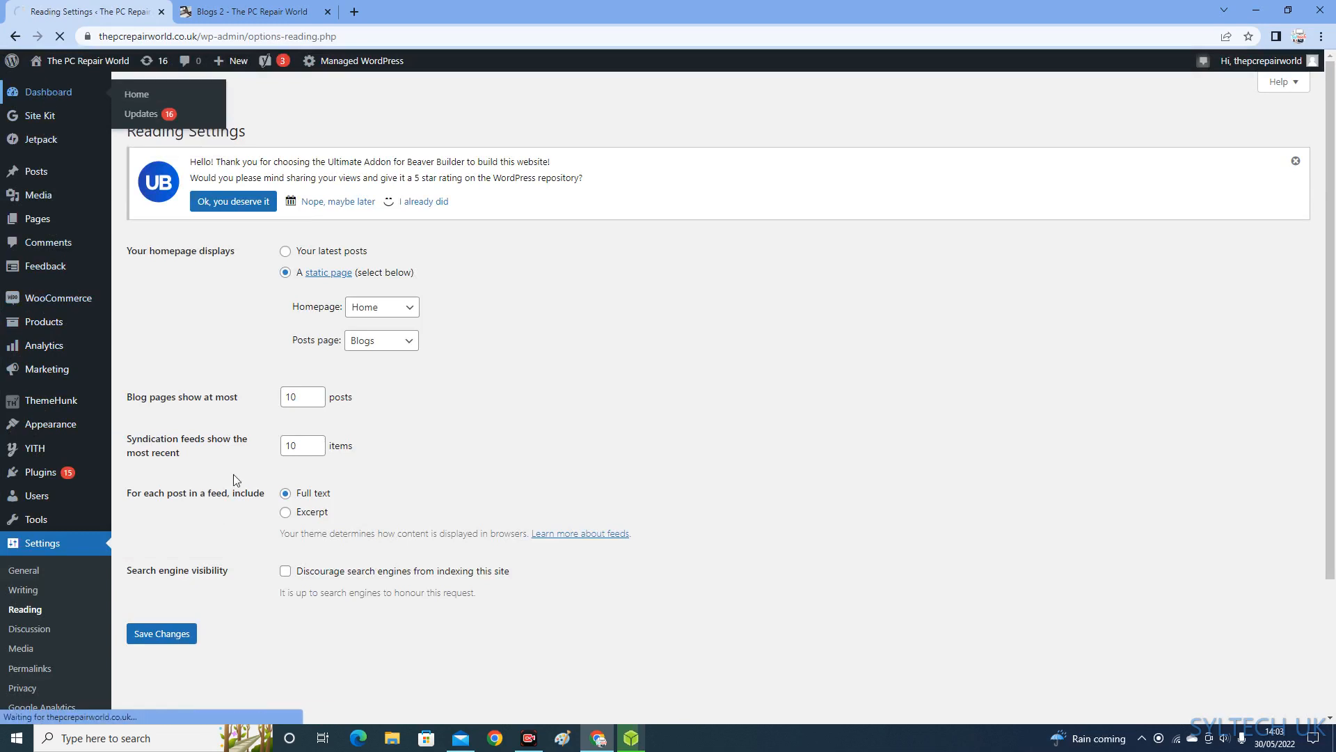
{"action": "left_click", "coordinate": [136, 93]}
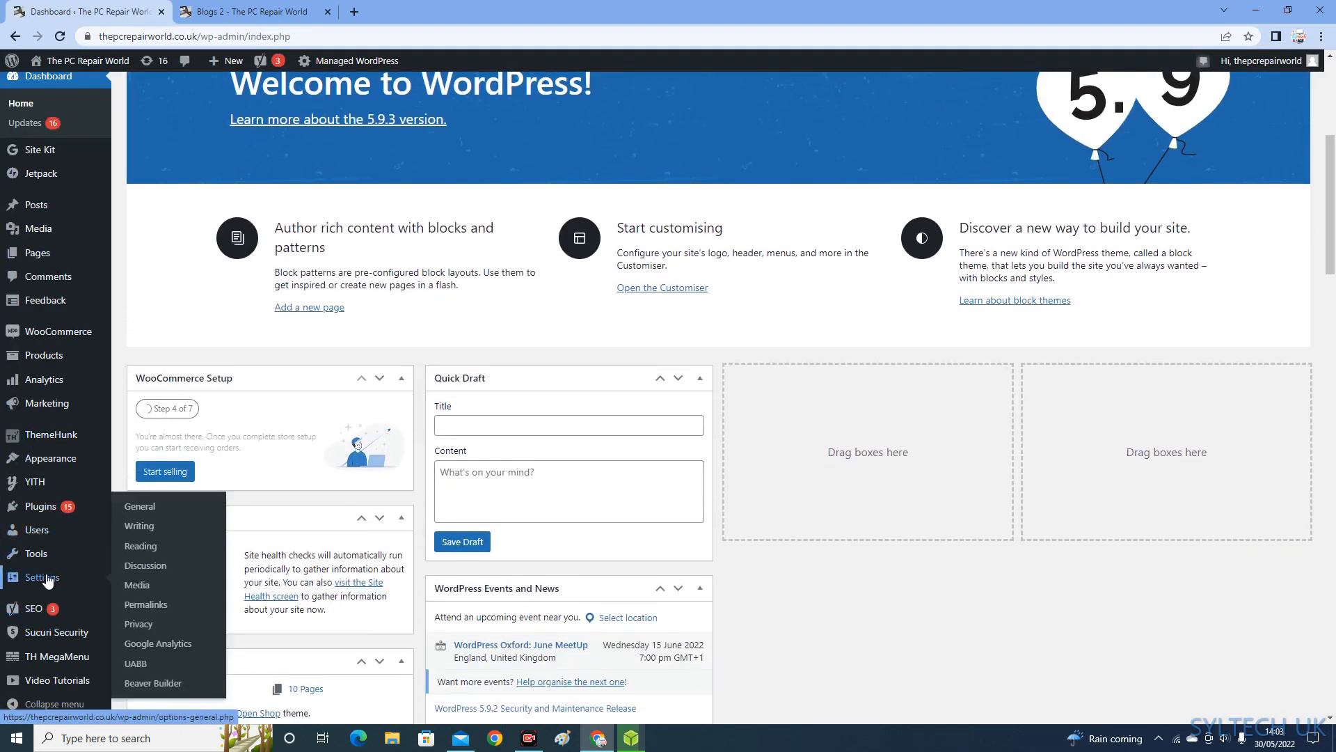
{"action": "mouse_move", "coordinate": [140, 506]}
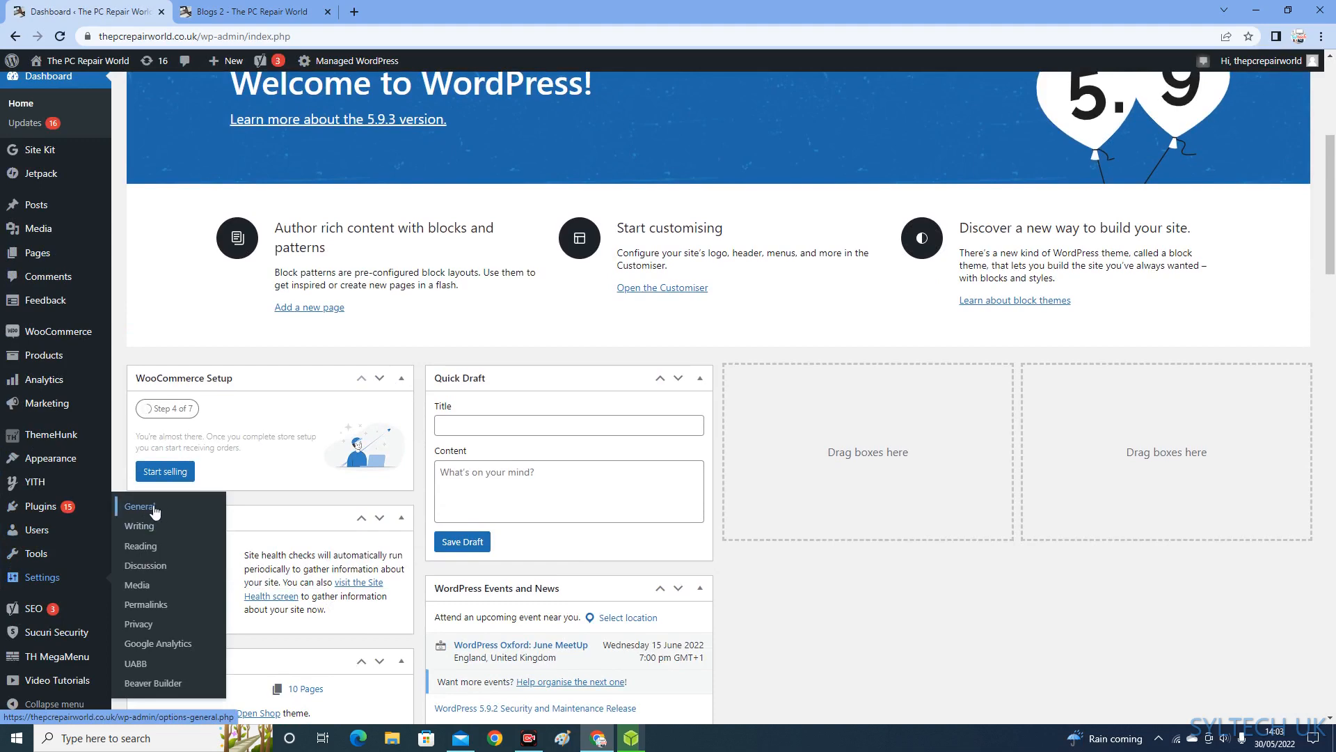
Review General Settings: title The PC Repair World, tagline Solutions for your computer
{"action": "left_click", "coordinate": [139, 507]}
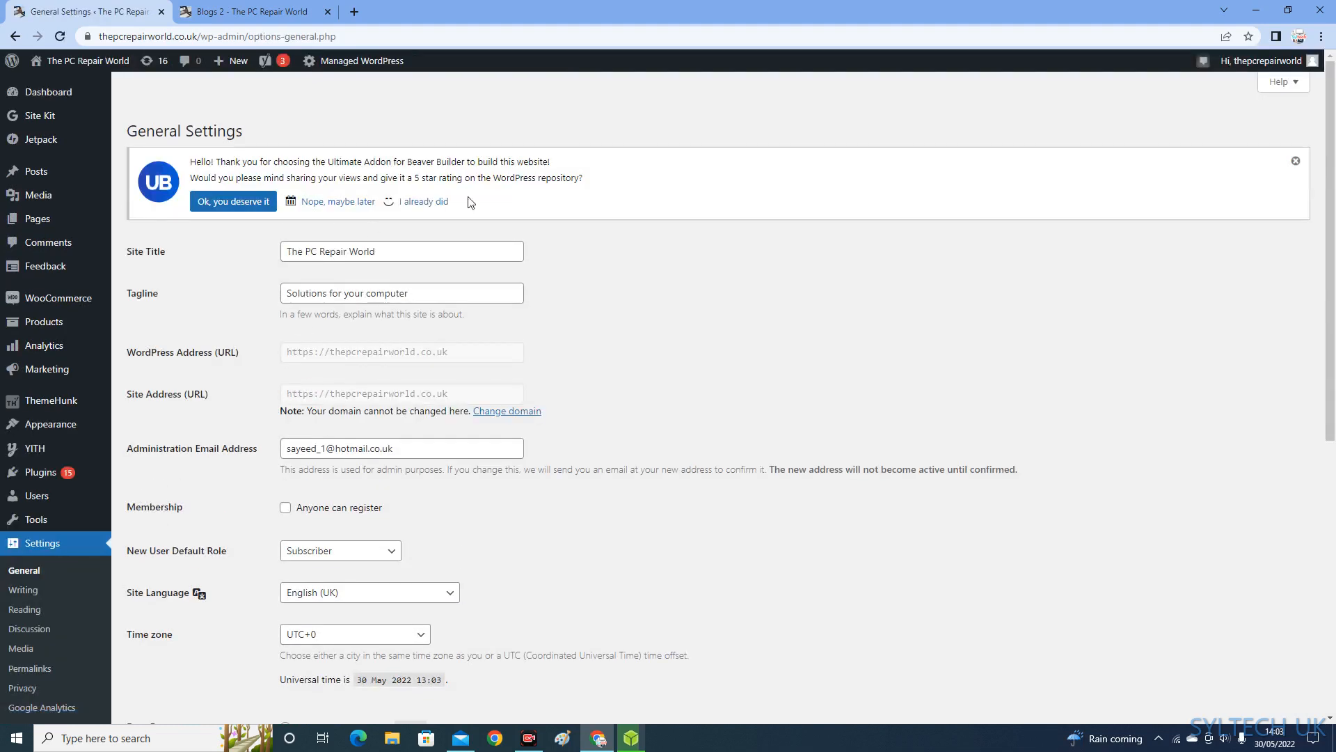
{"action": "scroll", "scroll_direction": "down", "scroll_amount": 3}
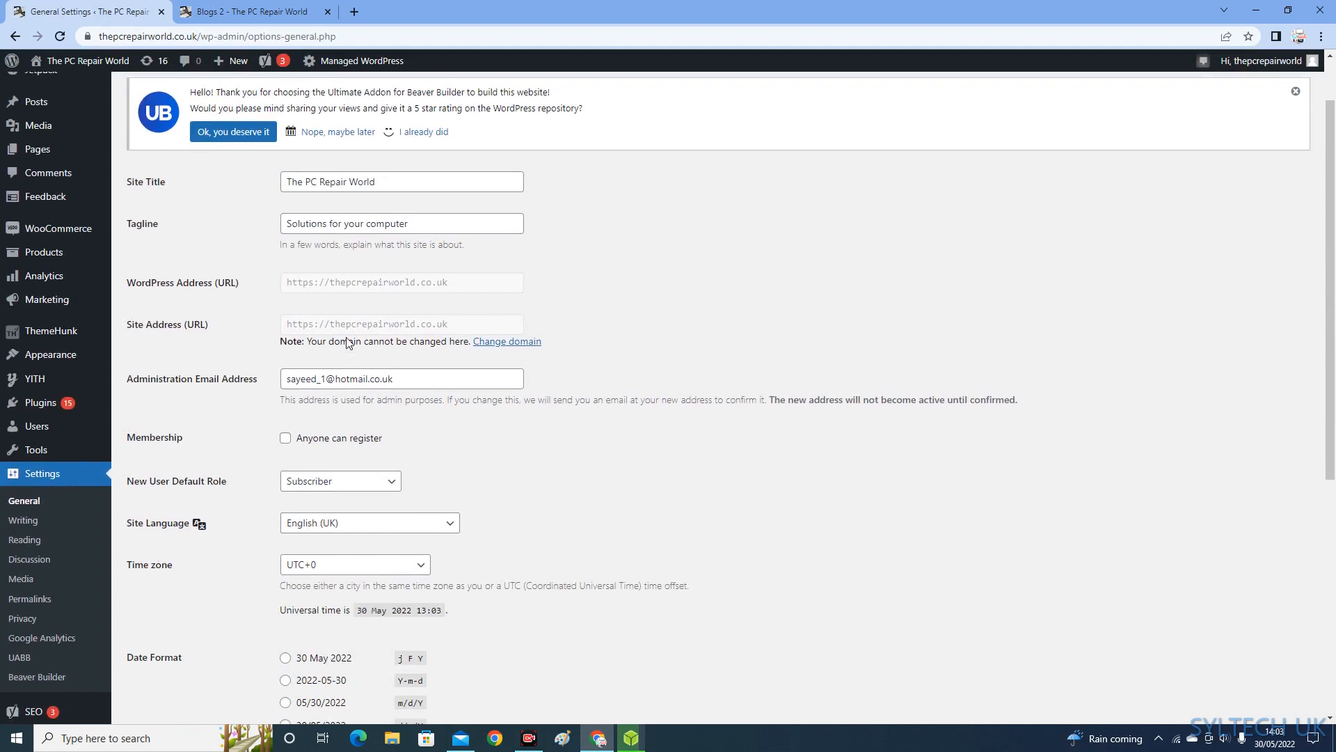
{"action": "scroll", "scroll_direction": "down", "scroll_amount": 3}
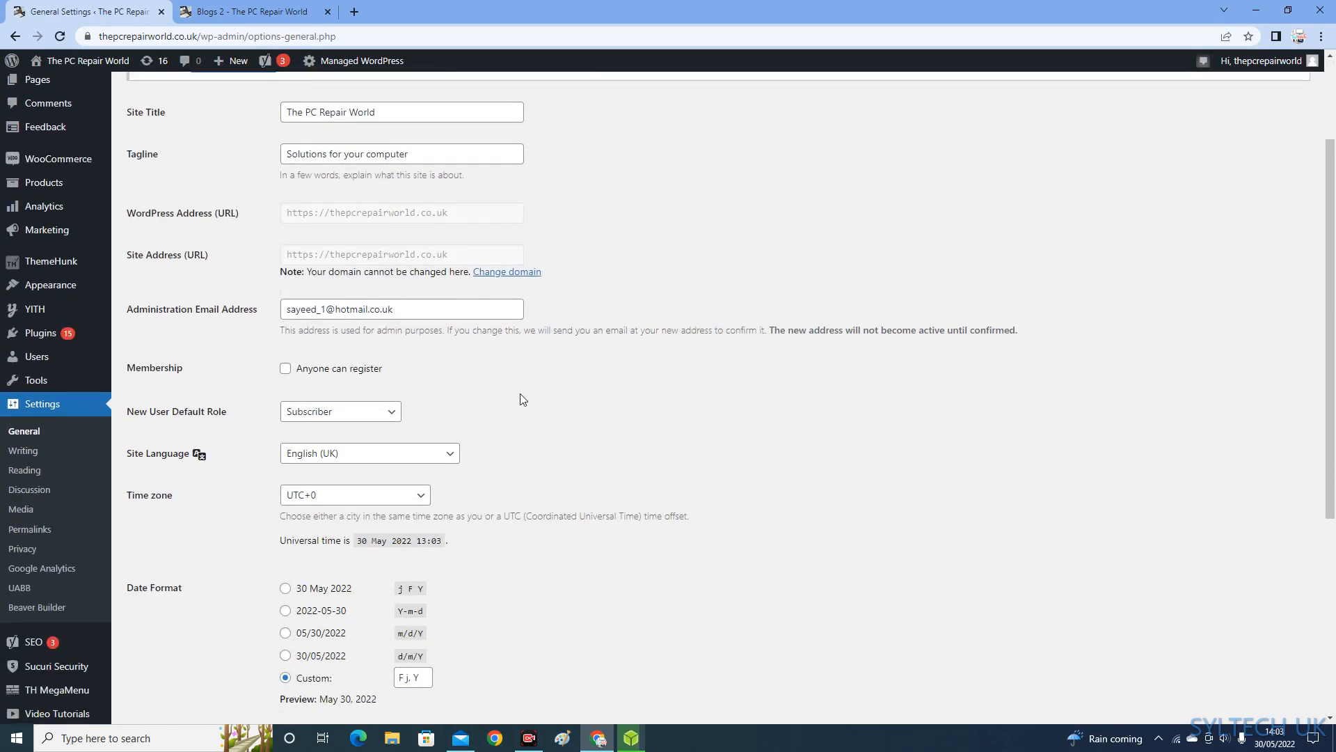
{"action": "scroll", "scroll_direction": "down", "scroll_amount": 3}
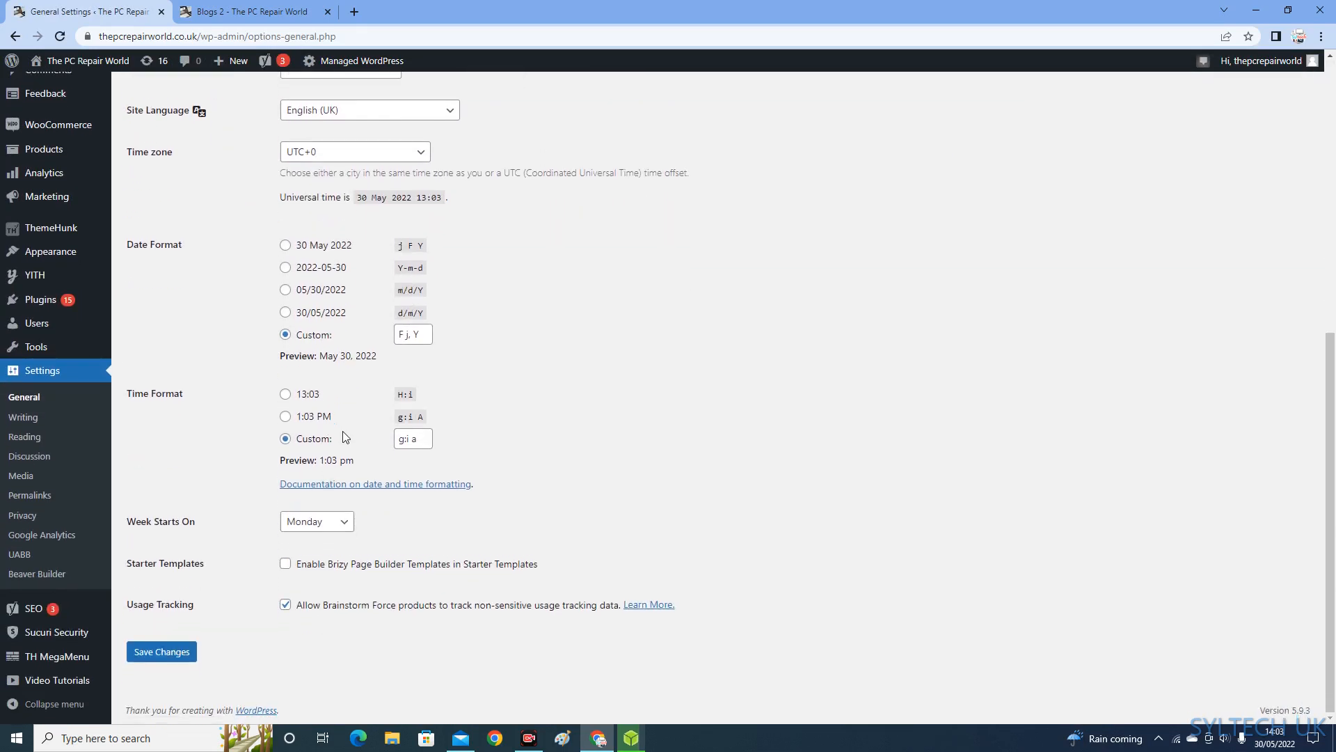
{"action": "scroll", "scroll_direction": "up", "scroll_amount": 3}
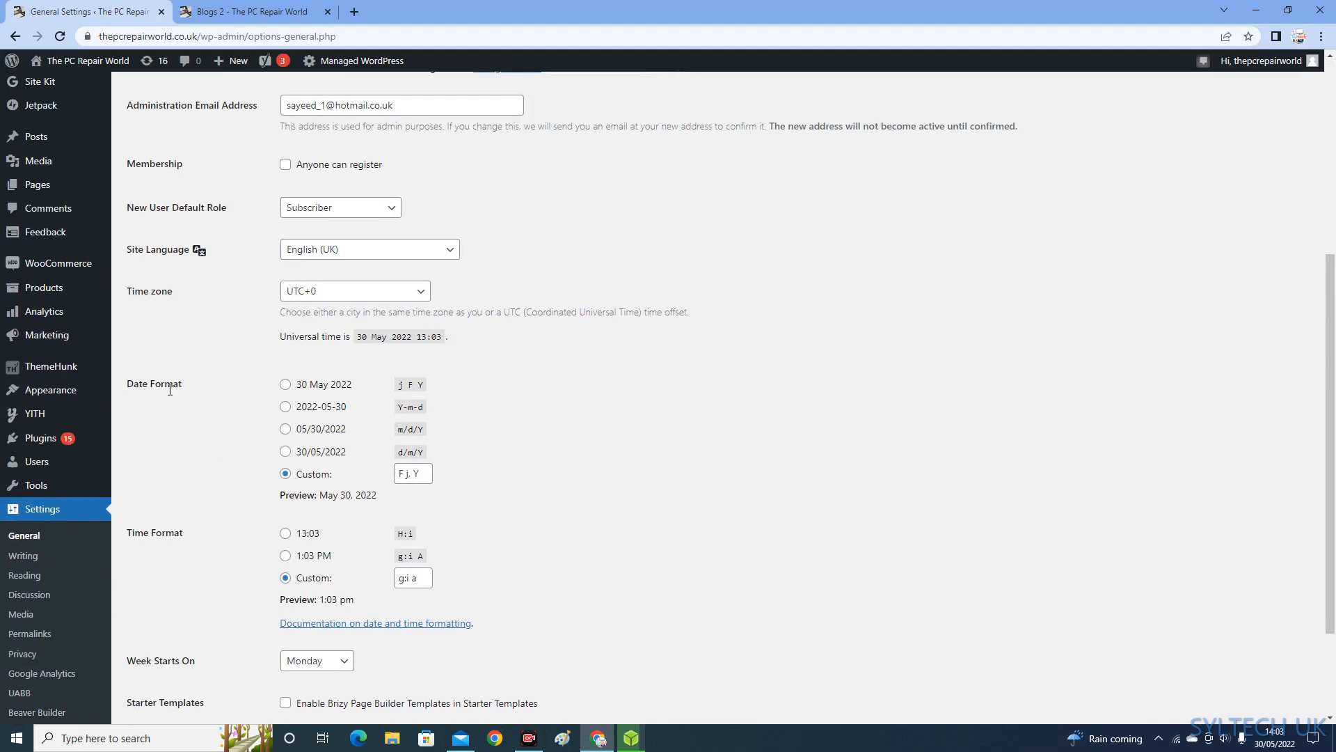
{"action": "scroll", "scroll_direction": "down", "scroll_amount": 3}
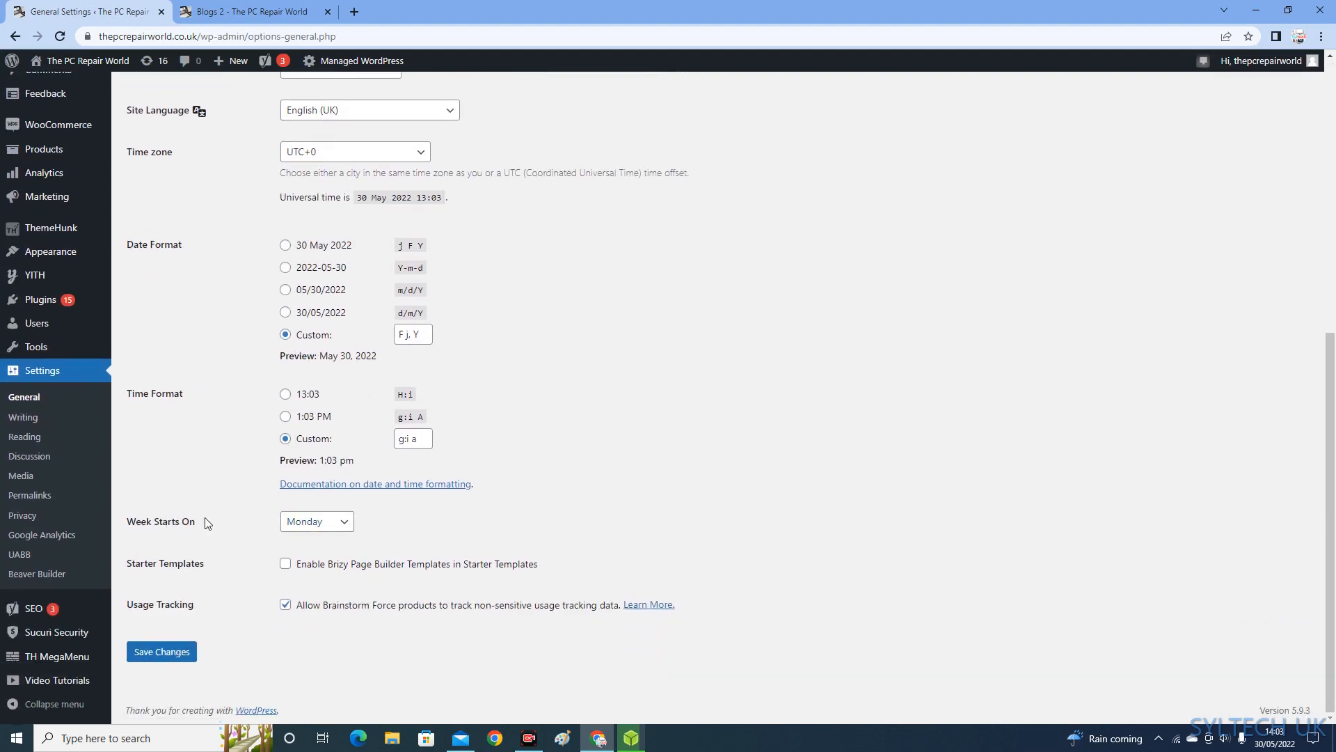
{"action": "scroll", "scroll_direction": "up", "scroll_amount": 3}
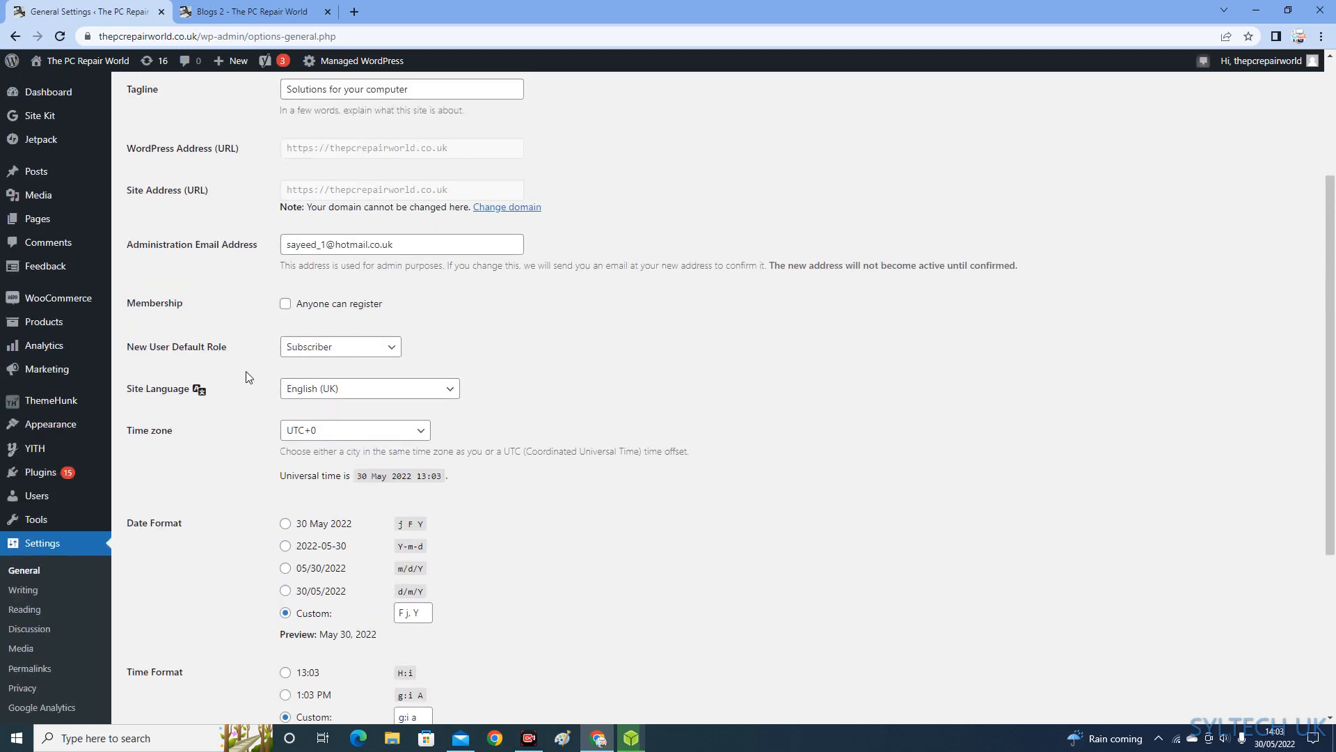
{"action": "scroll", "scroll_direction": "up", "scroll_amount": 3}
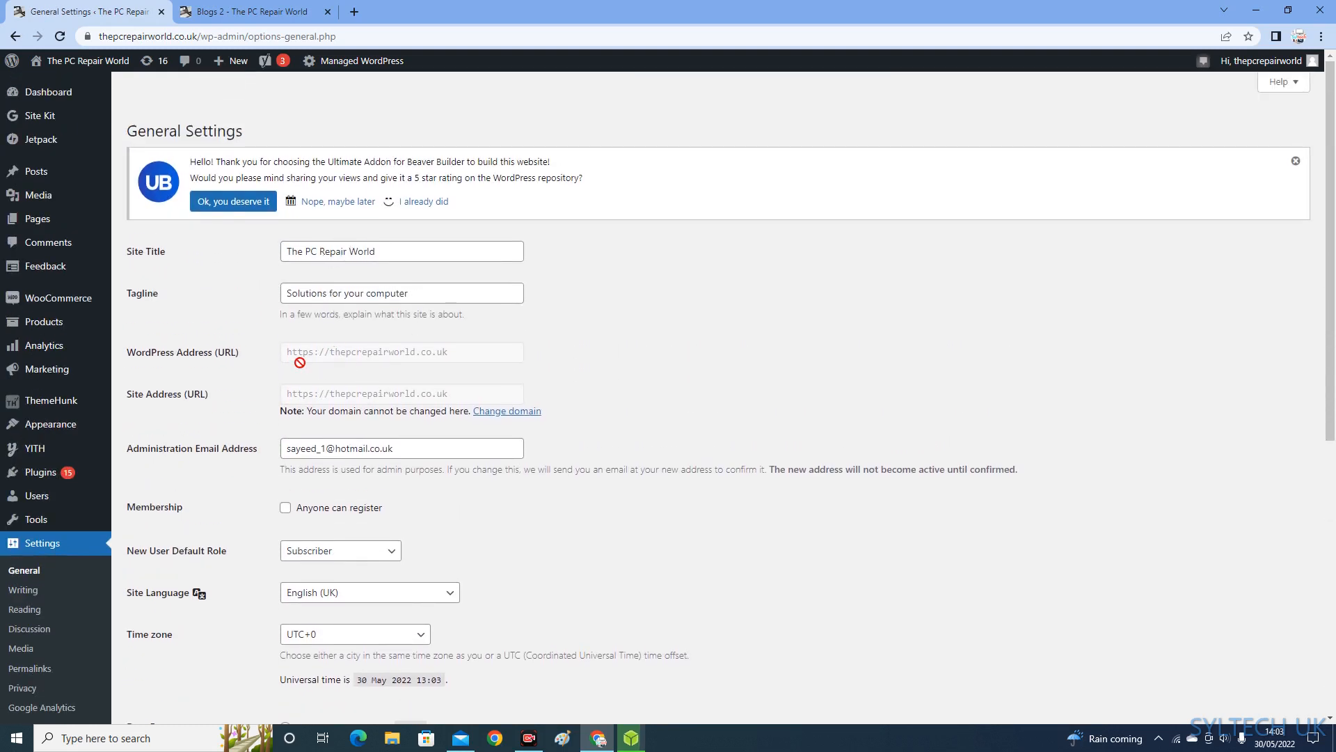
{"action": "scroll", "scroll_direction": "down", "scroll_amount": 3}
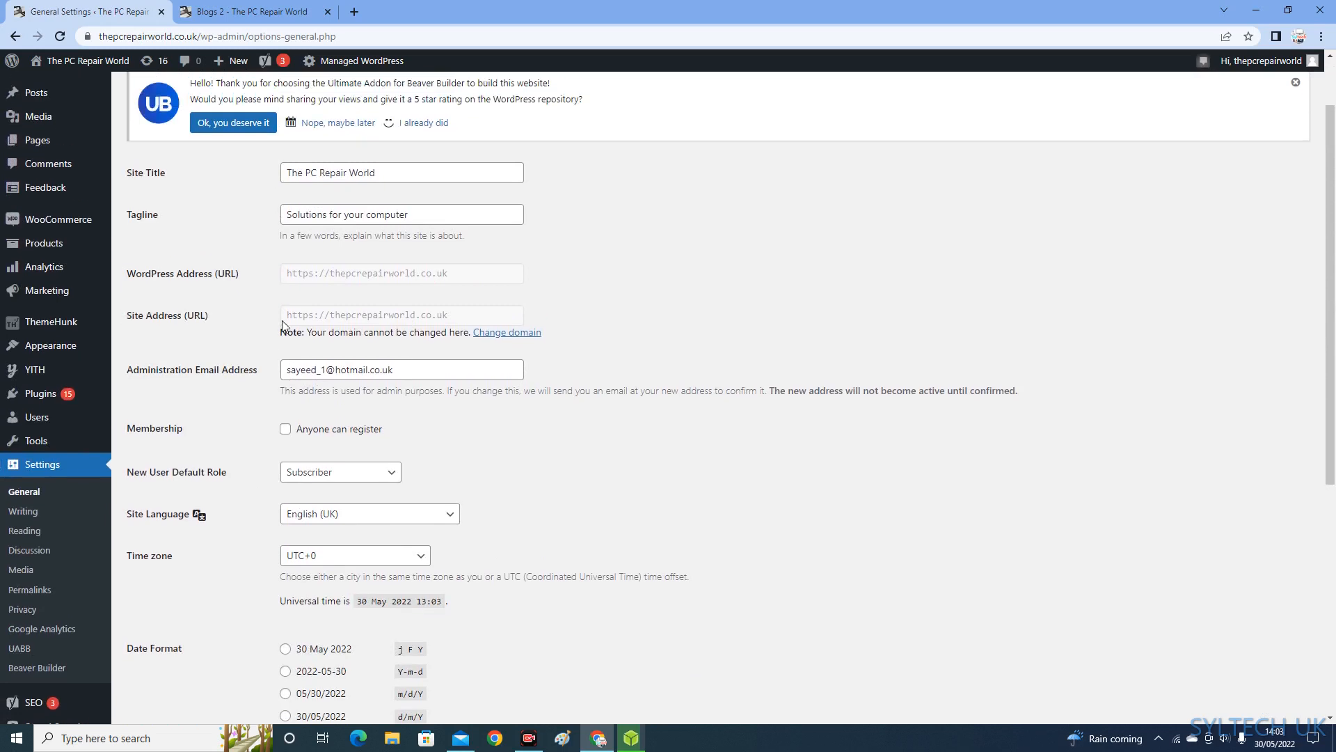
{"action": "scroll", "scroll_direction": "down", "scroll_amount": 3}
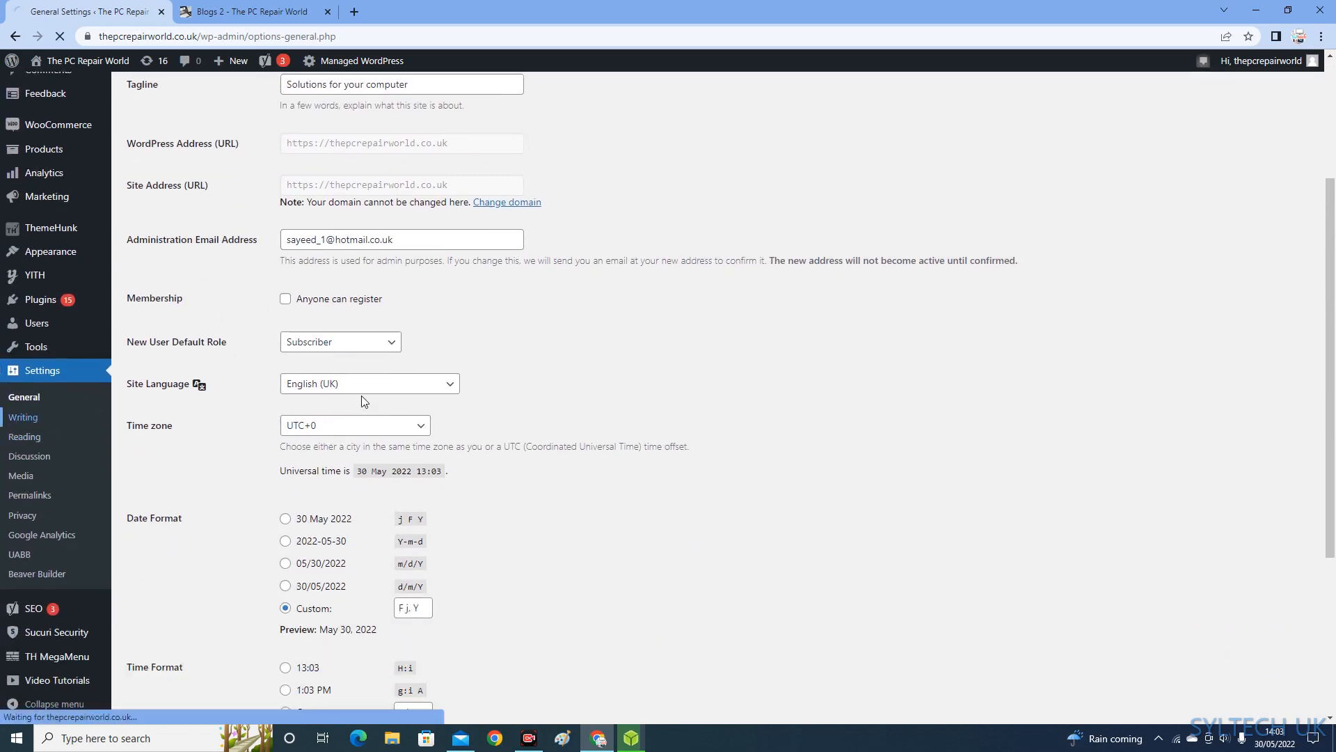
Check Writing Settings' default post category (Uncategorized), then open Reading Settings
{"action": "left_click", "coordinate": [23, 418]}
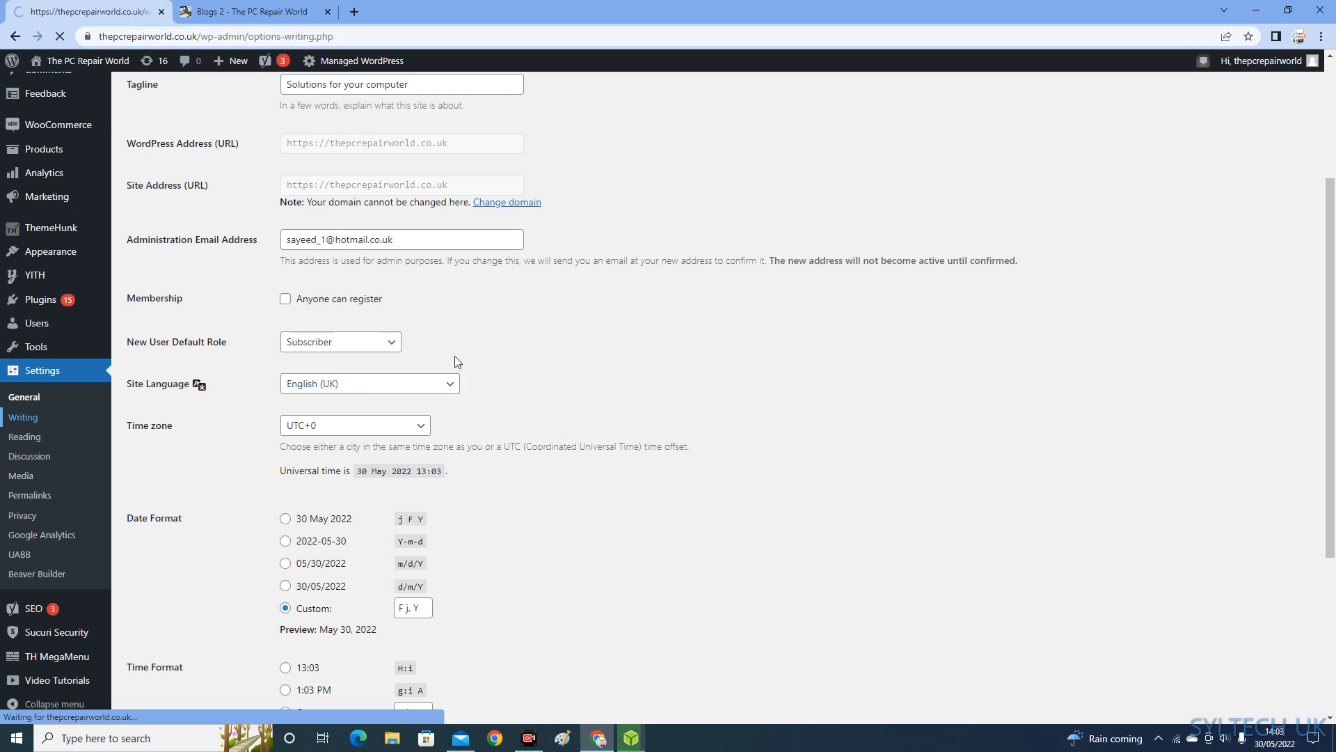
{"action": "left_click", "coordinate": [23, 417]}
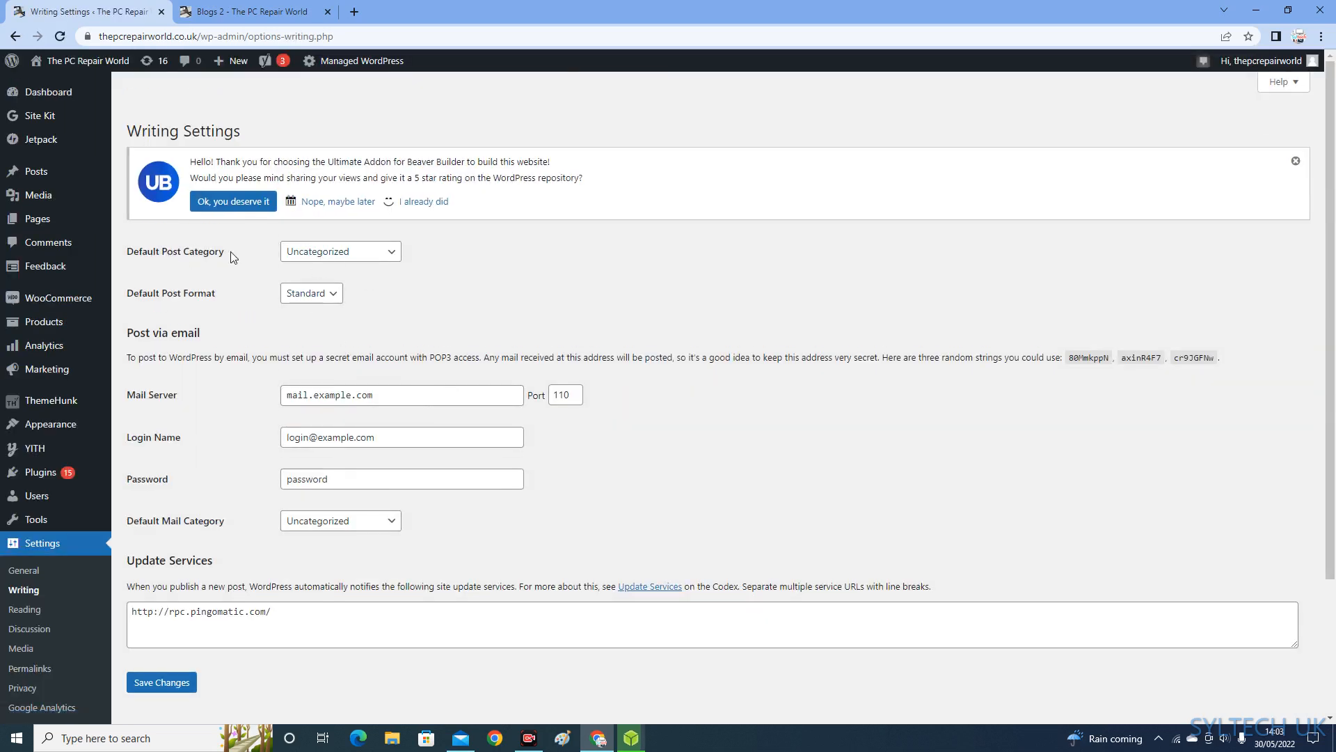
{"action": "left_click", "coordinate": [339, 251]}
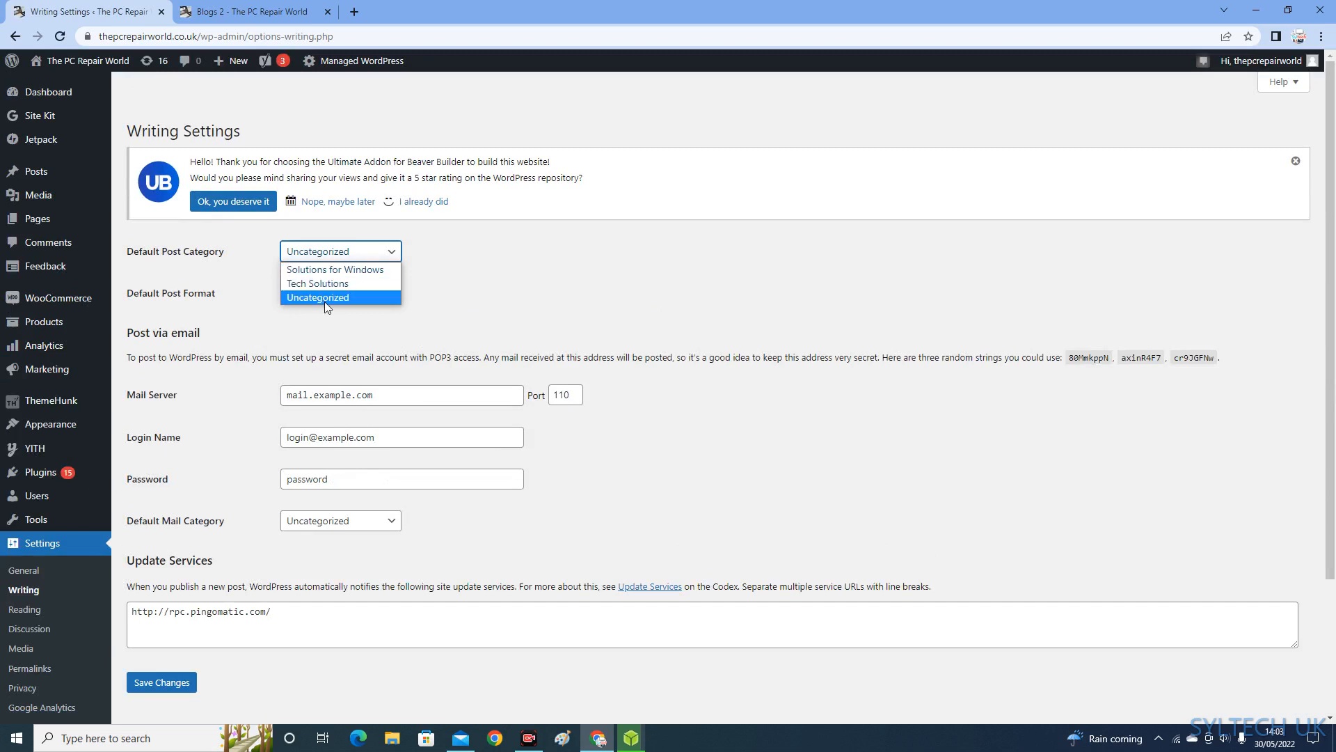
{"action": "mouse_move", "coordinate": [338, 319]}
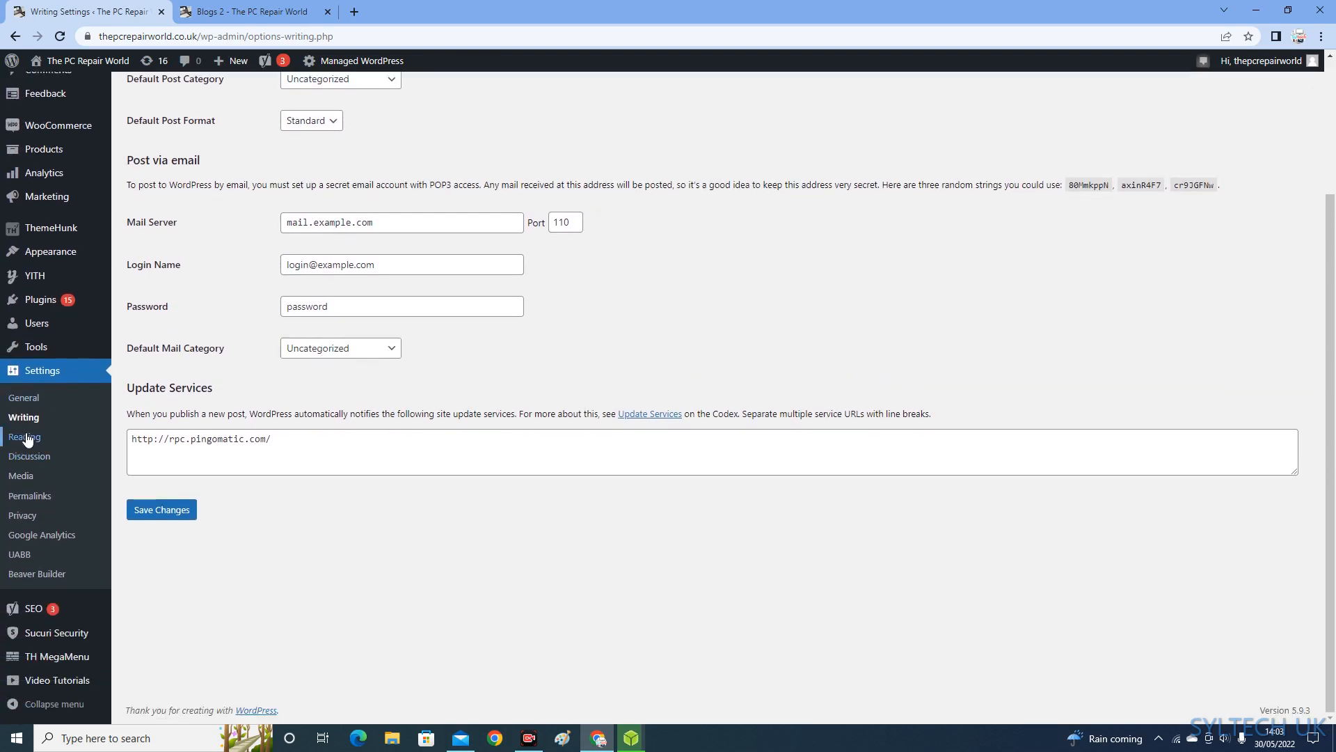
{"action": "left_click", "coordinate": [24, 437]}
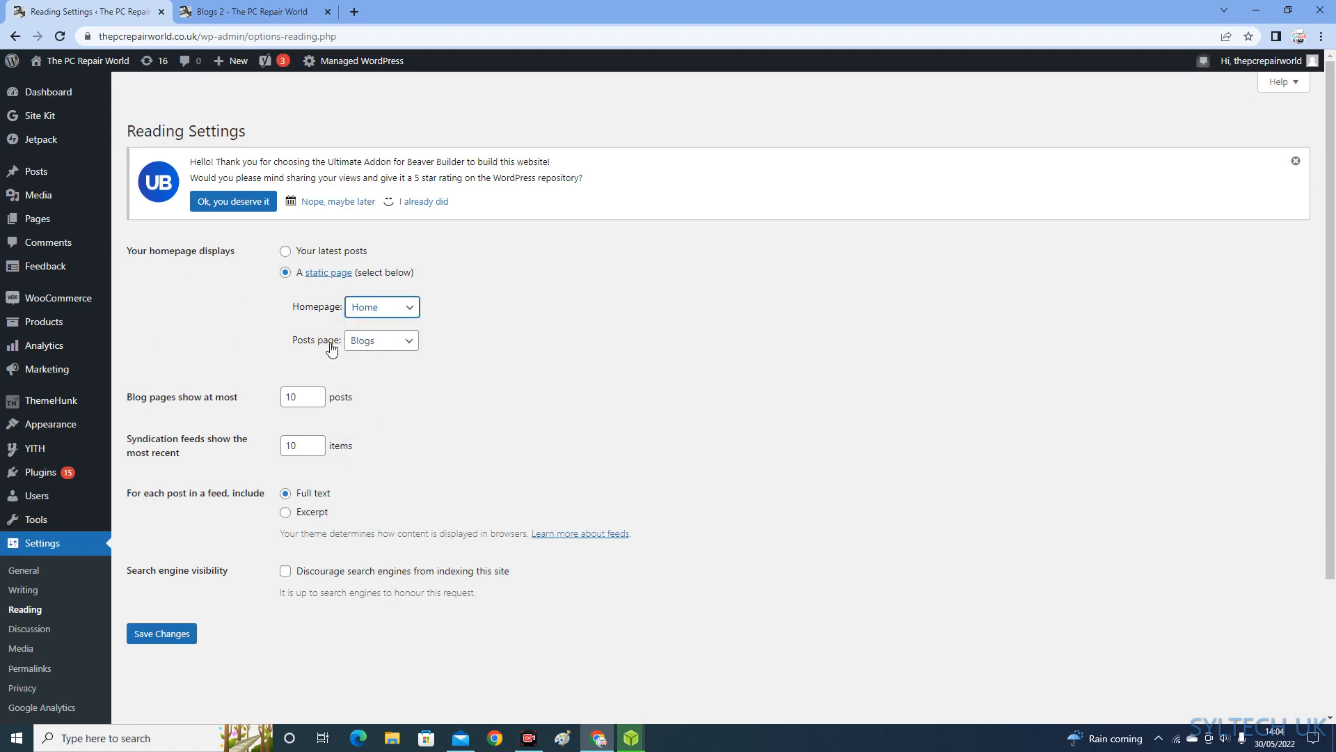
Choose Blogs 2 as the posts page in Reading Settings and save changes
{"action": "left_click", "coordinate": [381, 340]}
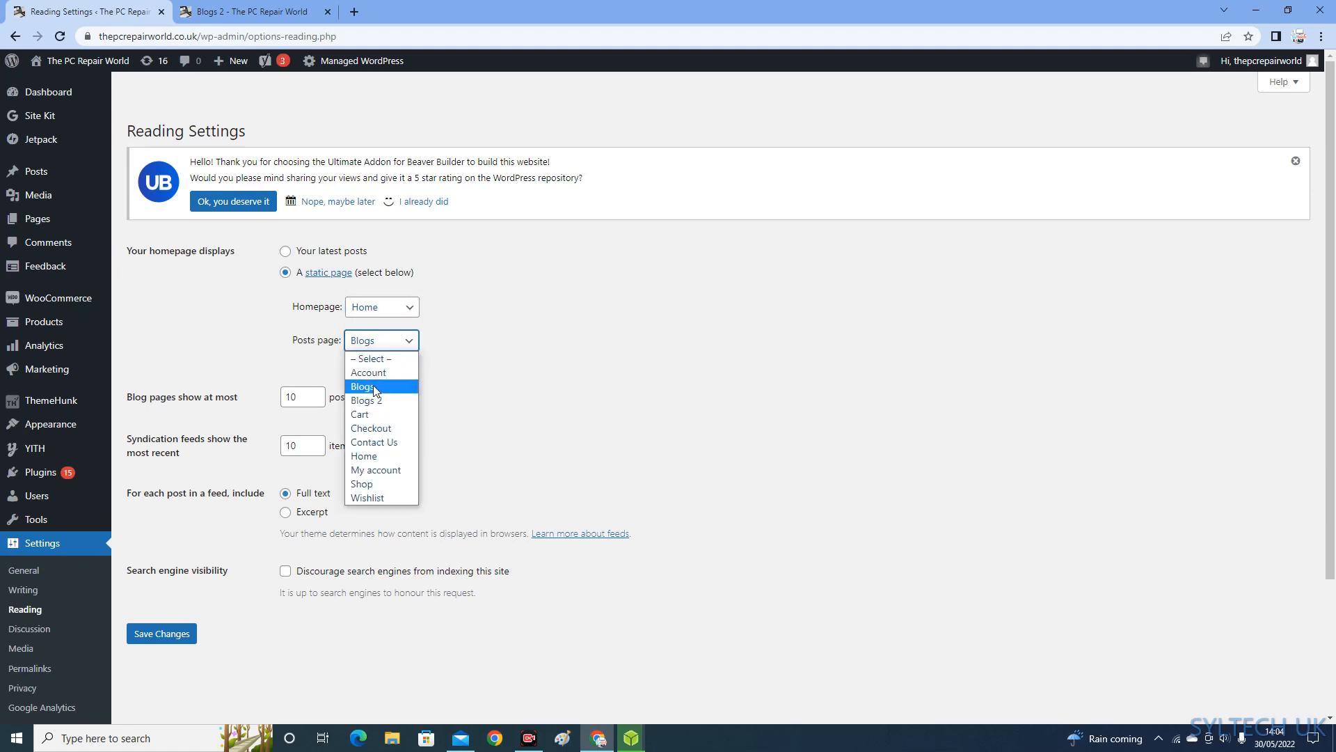
{"action": "mouse_move", "coordinate": [383, 357]}
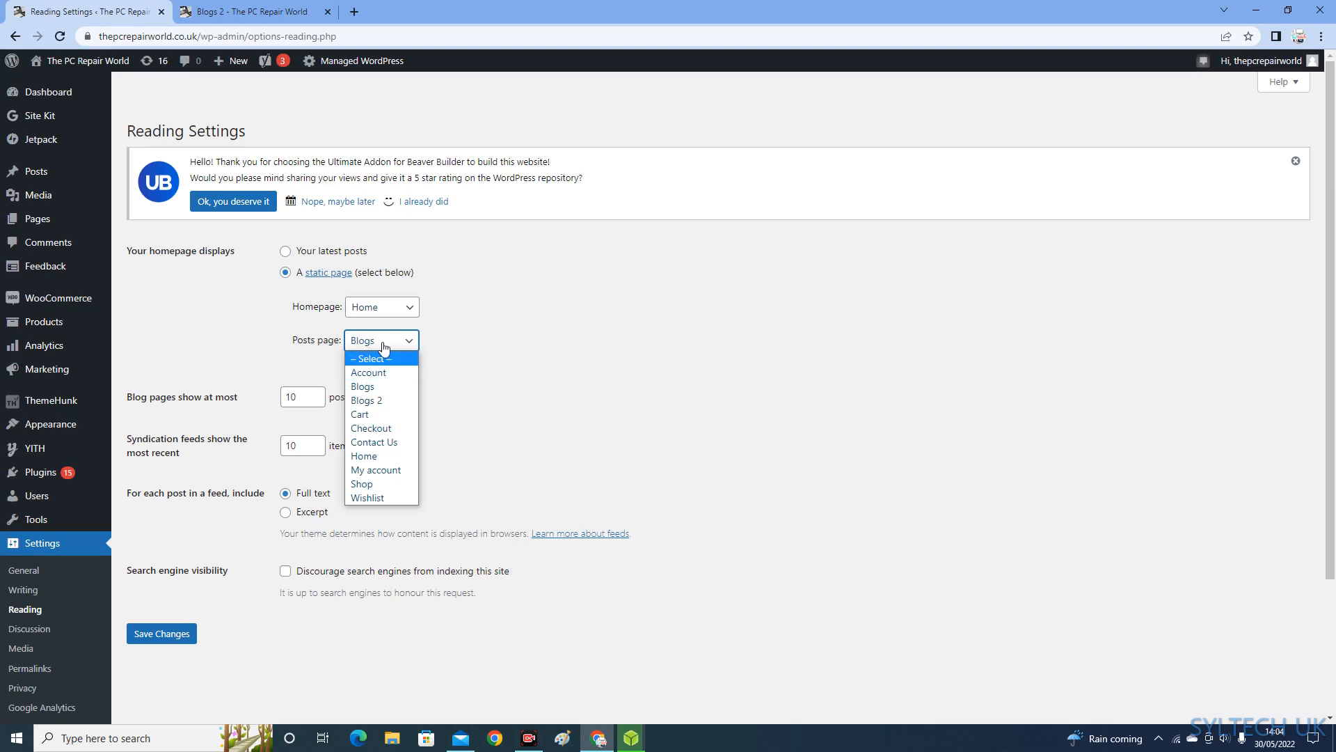
{"action": "mouse_move", "coordinate": [408, 343]}
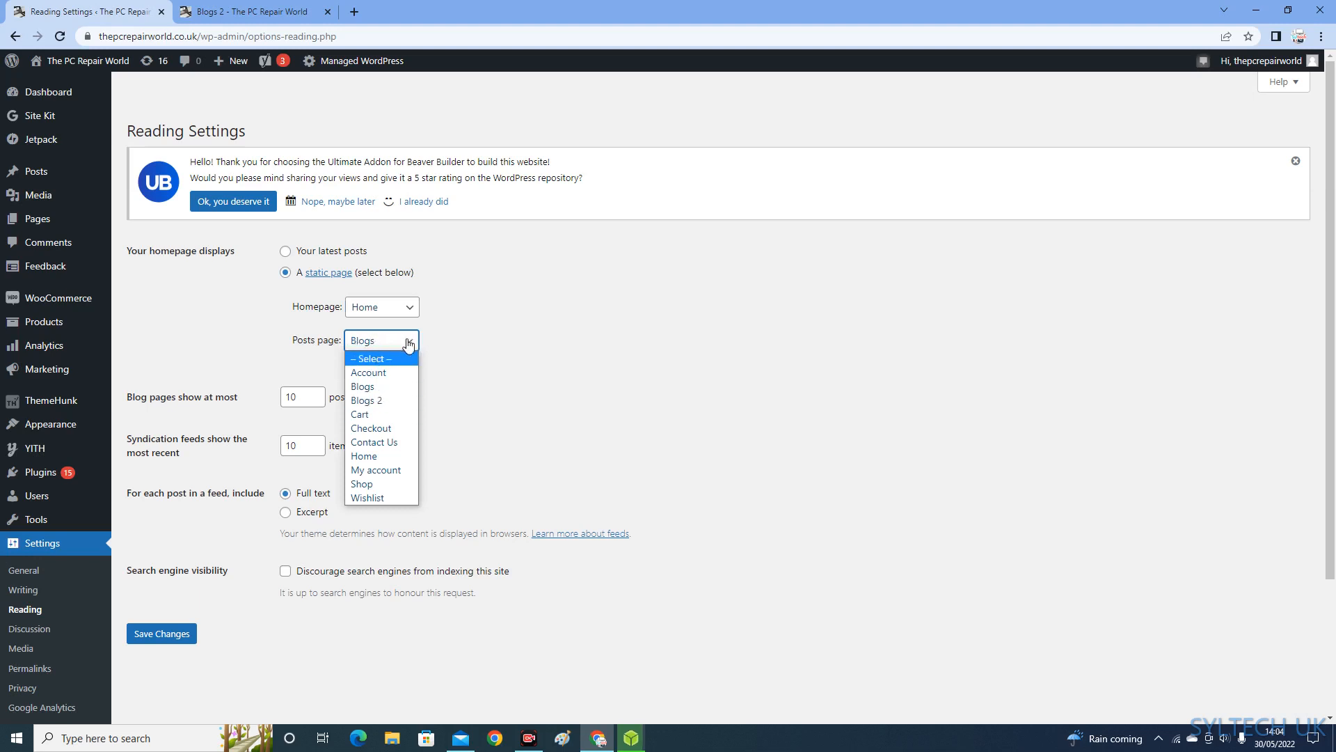
{"action": "mouse_move", "coordinate": [362, 386]}
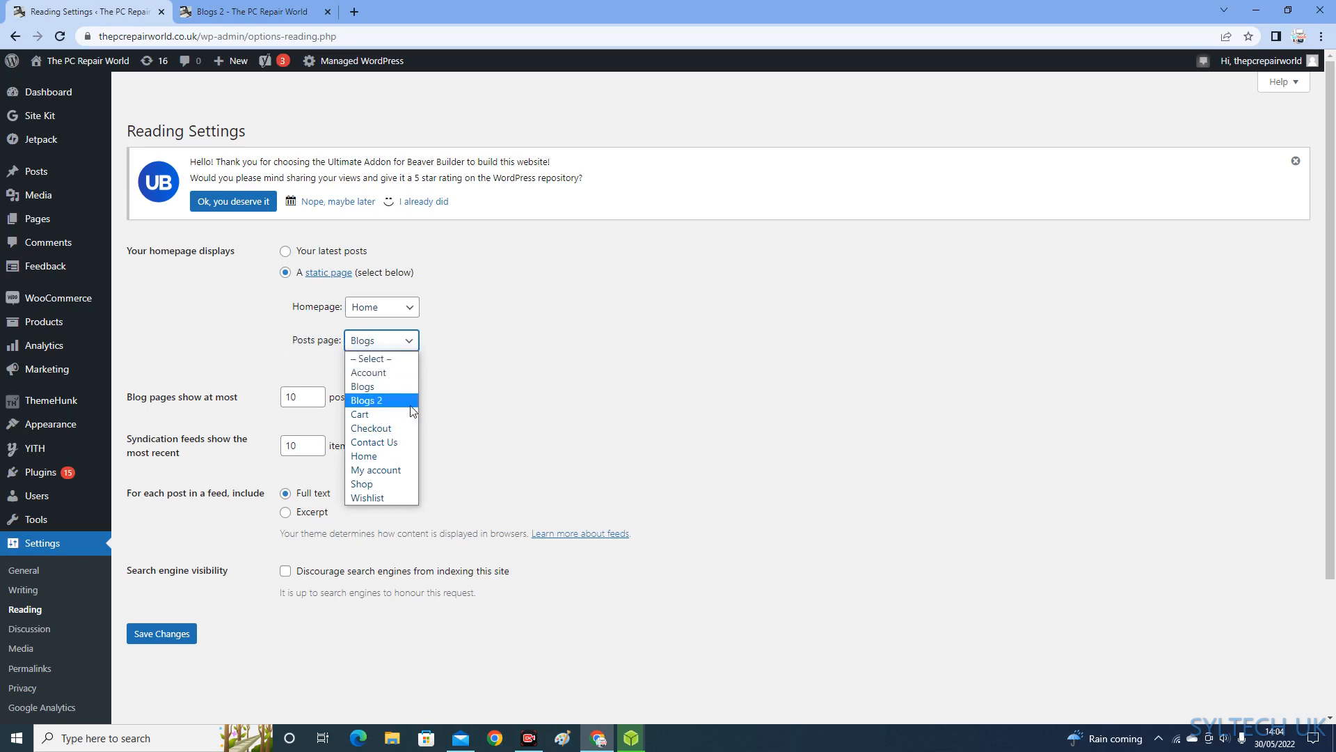
{"action": "mouse_move", "coordinate": [369, 399]}
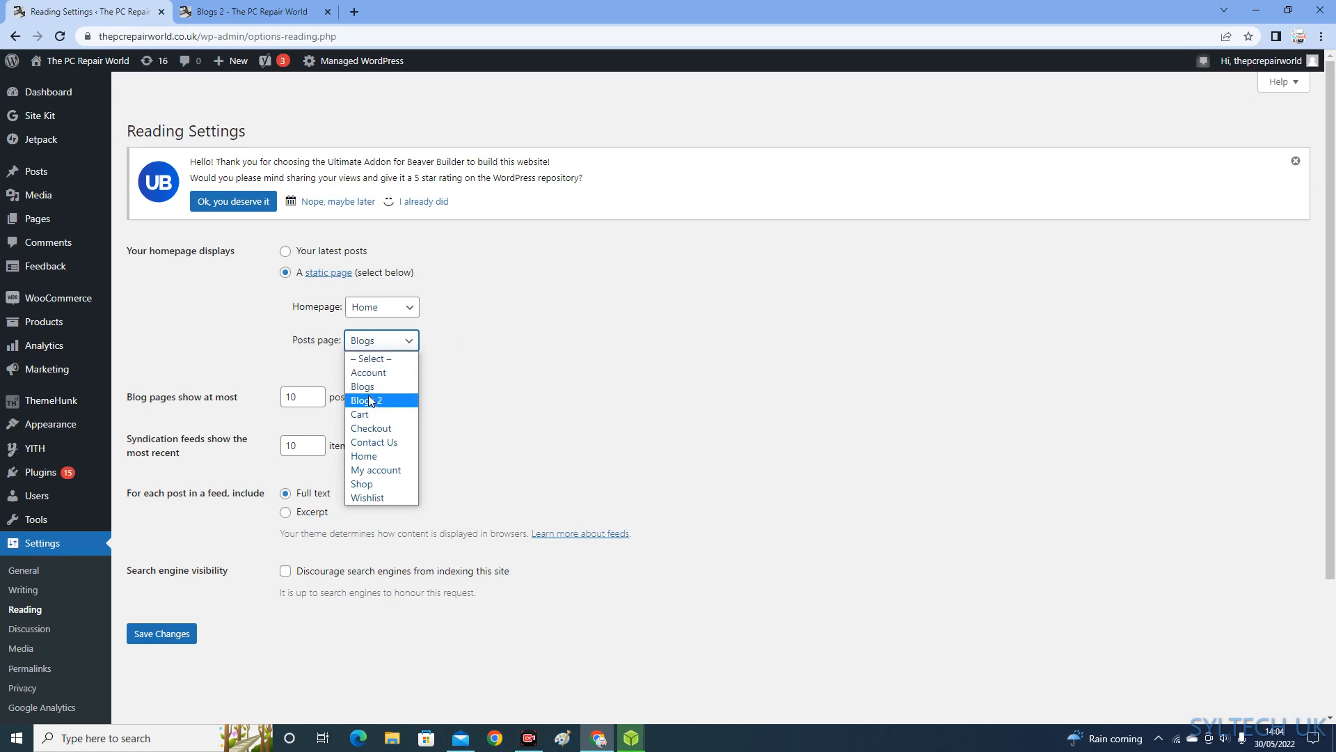
{"action": "left_click", "coordinate": [366, 399]}
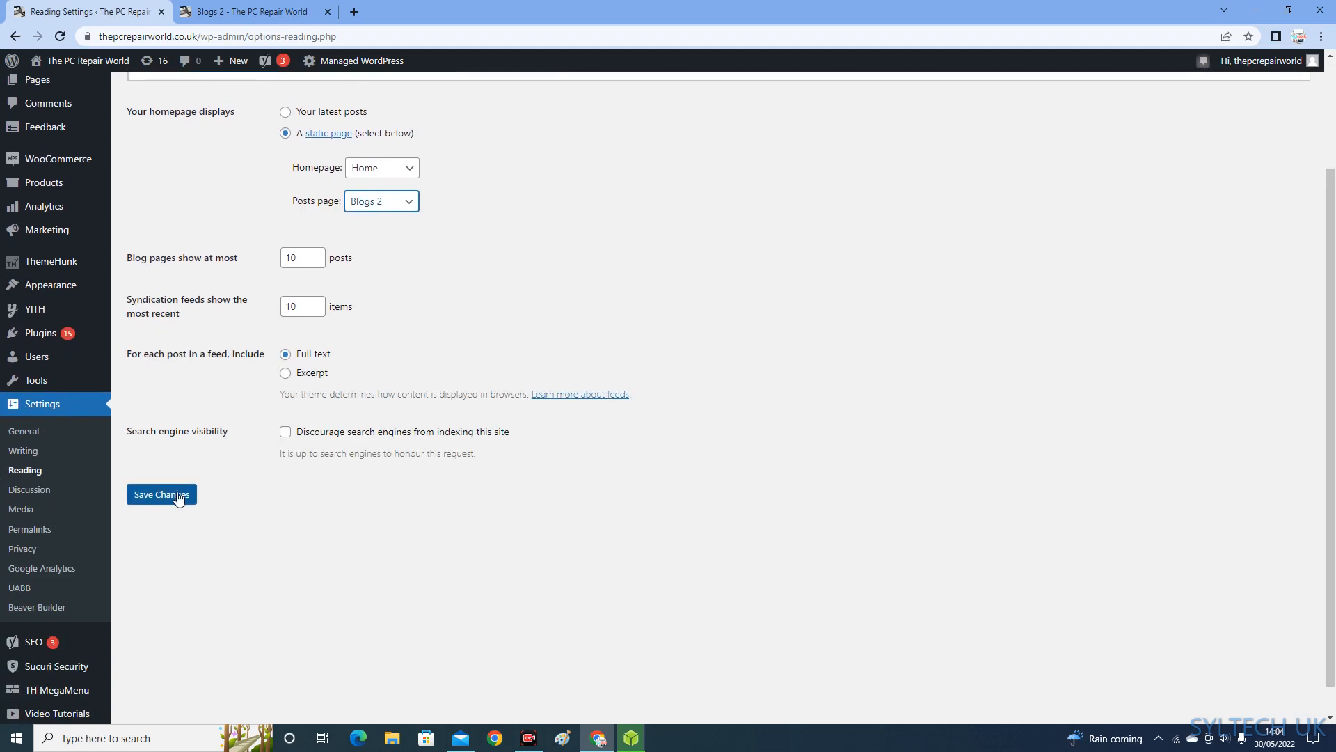
{"action": "left_click", "coordinate": [161, 494]}
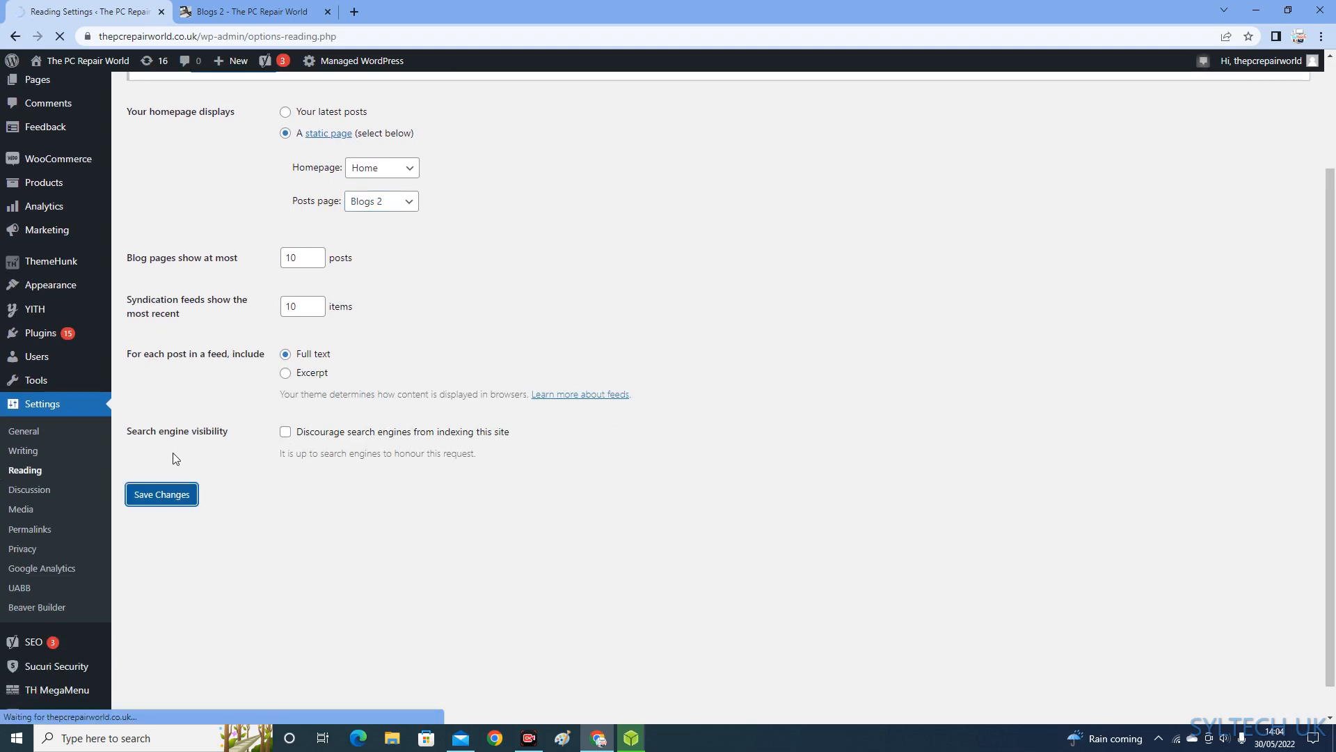
{"action": "left_click", "coordinate": [160, 493]}
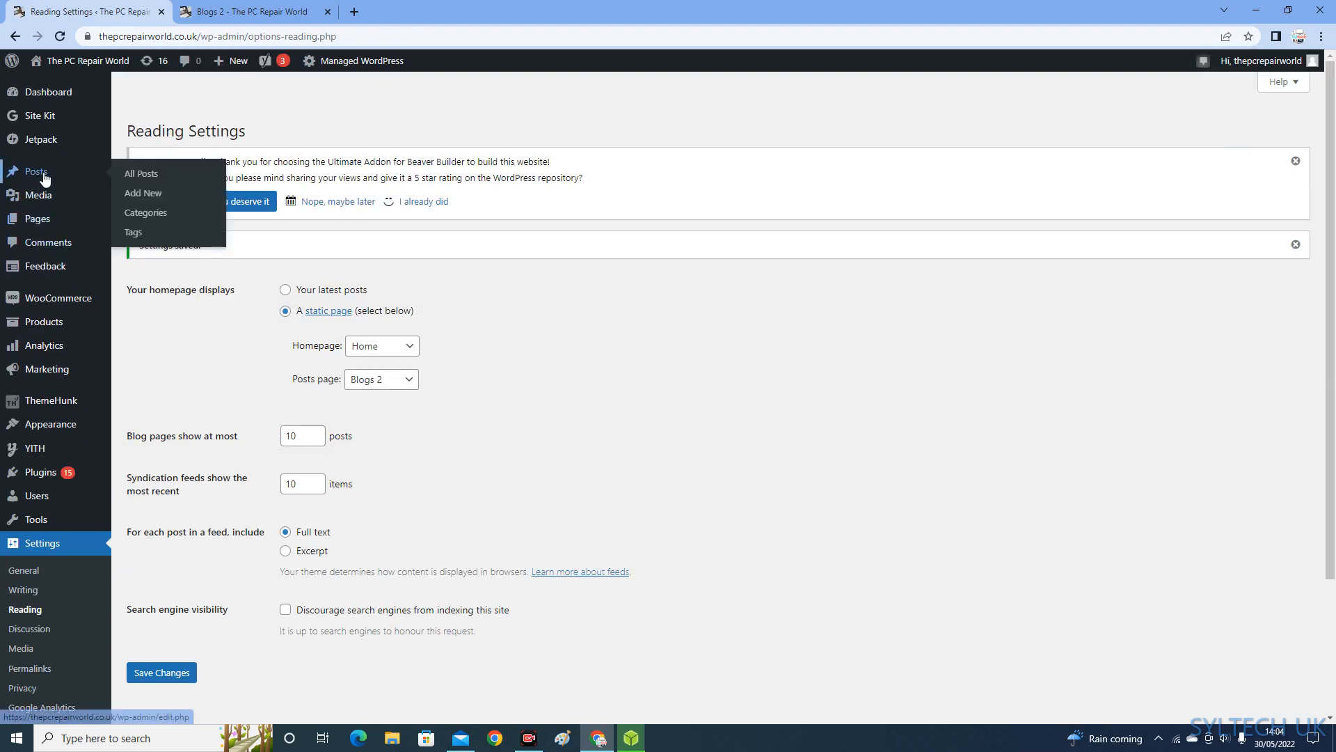
{"action": "mouse_move", "coordinate": [140, 174]}
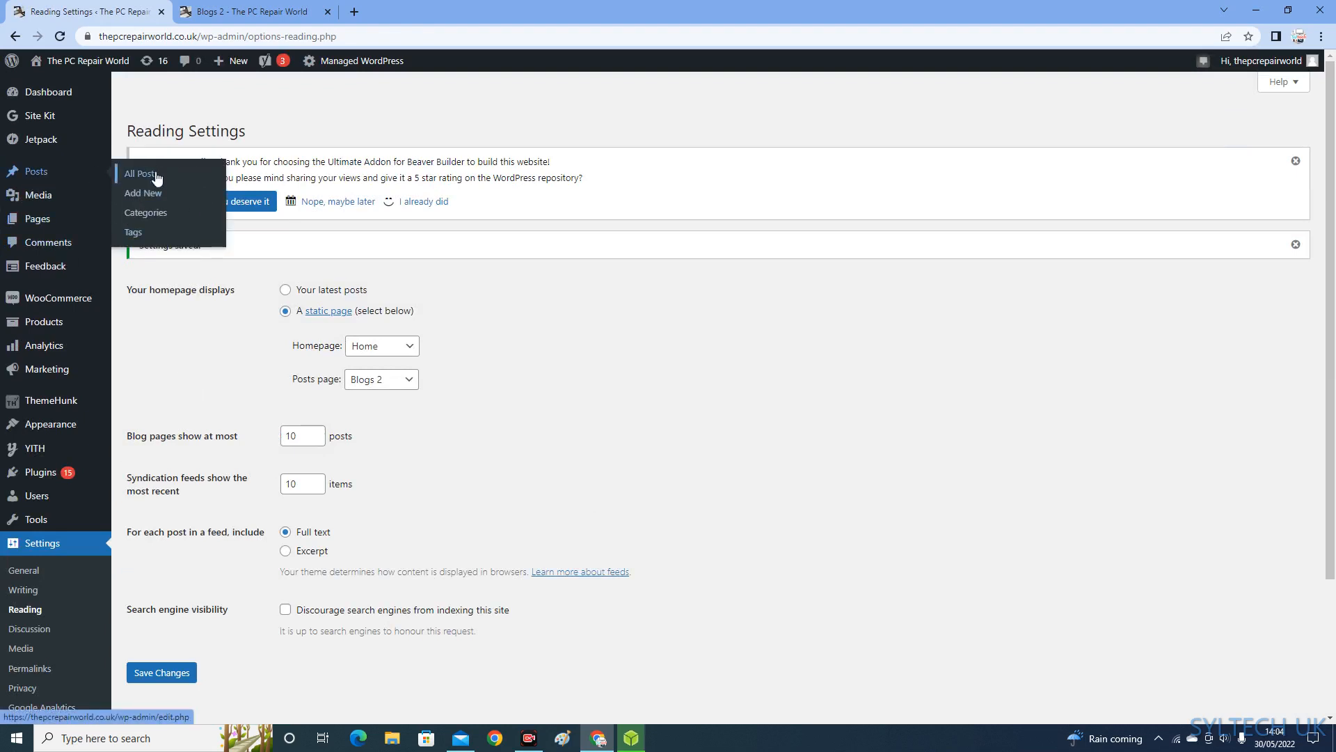
Start a new post from Posts > Add New and close the balenaEtcher window
{"action": "left_click", "coordinate": [139, 175]}
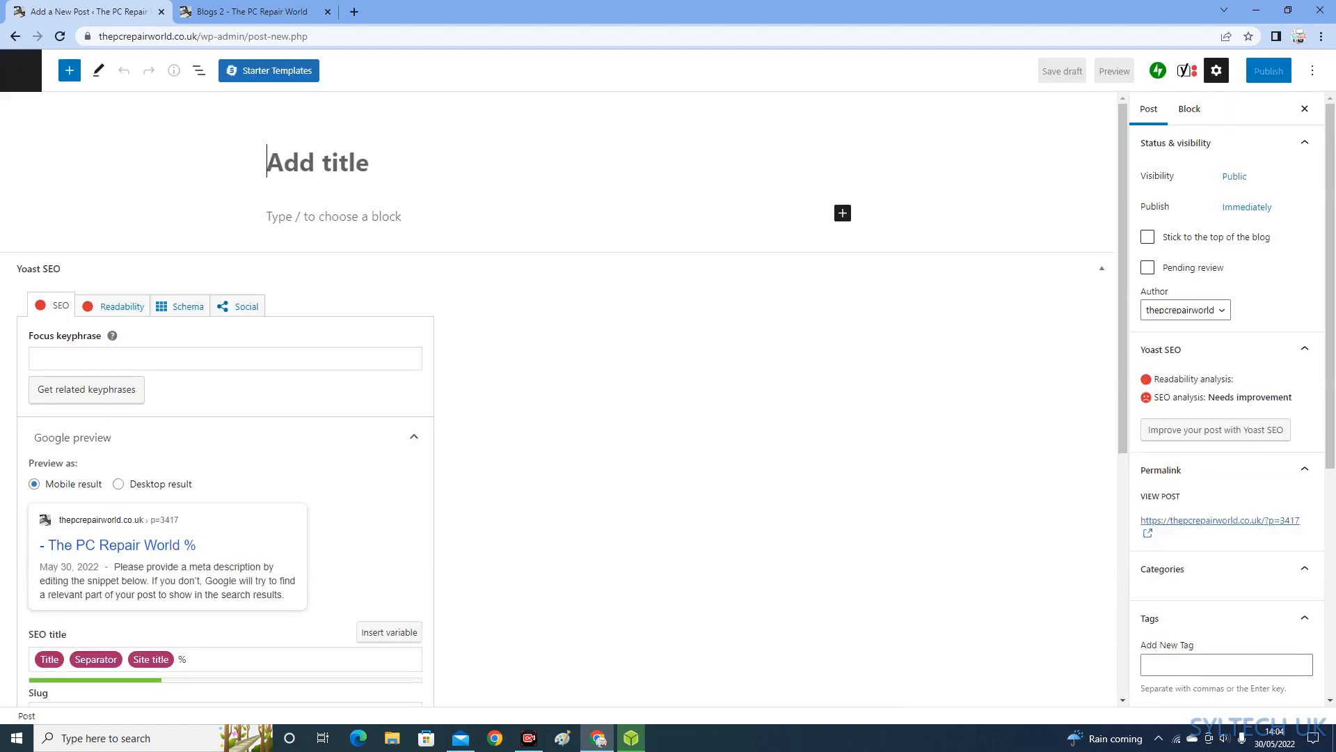
{"action": "left_click", "coordinate": [1160, 569]}
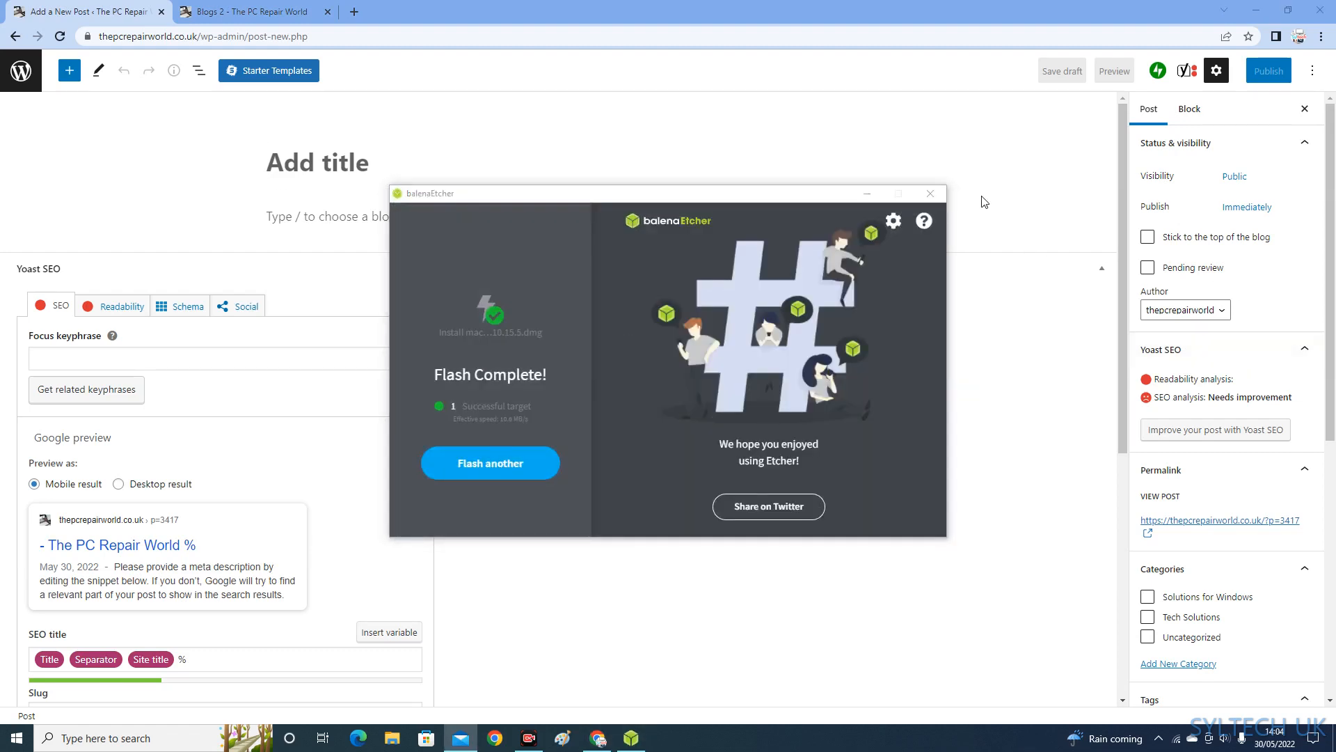
{"action": "left_click", "coordinate": [929, 193]}
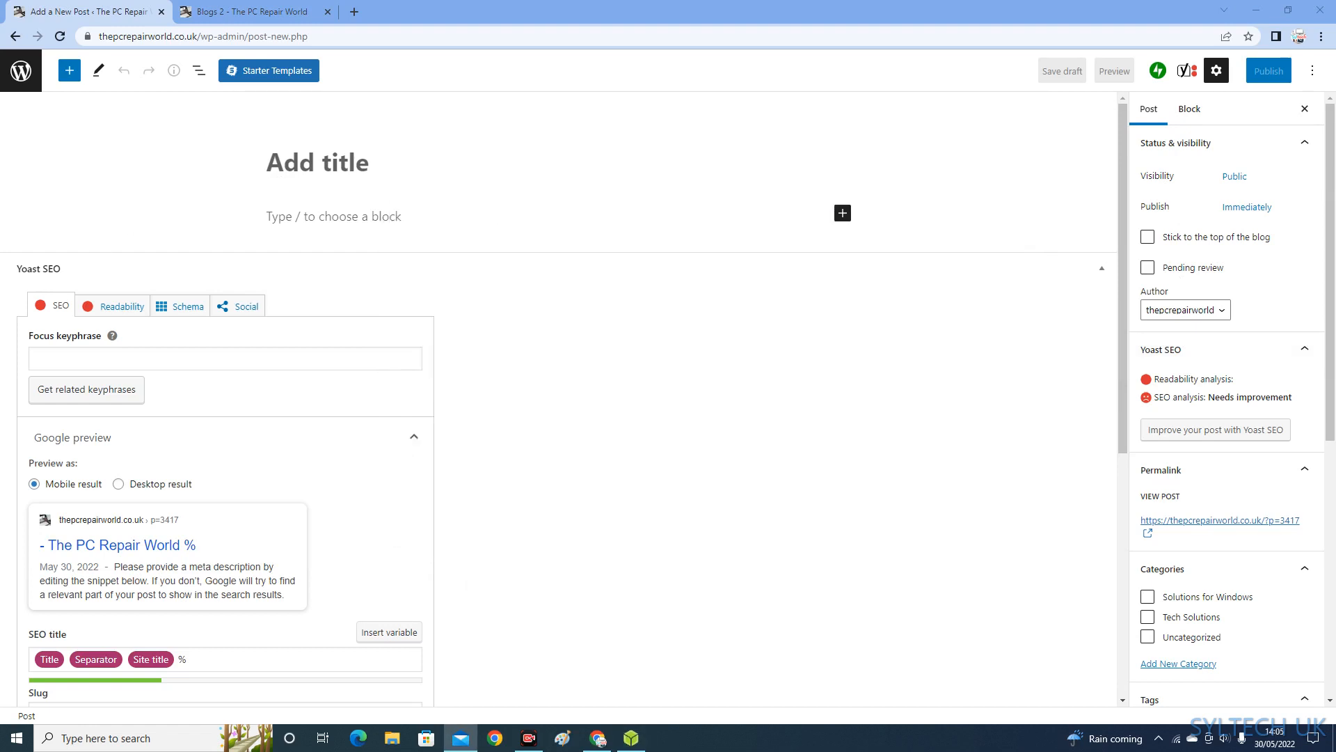
{"action": "mouse_move", "coordinate": [352, 243]}
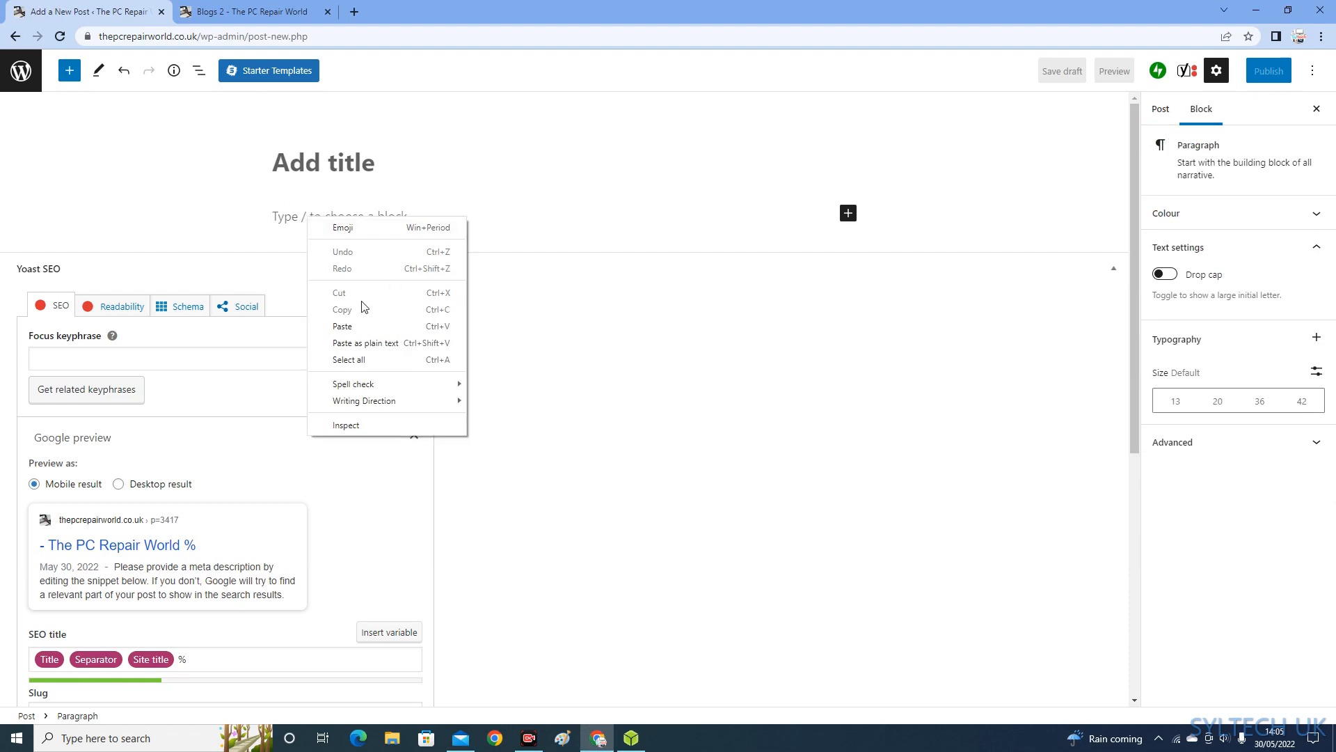
Paste the prepared text, moving its title line into the post title field
{"action": "left_click", "coordinate": [342, 327]}
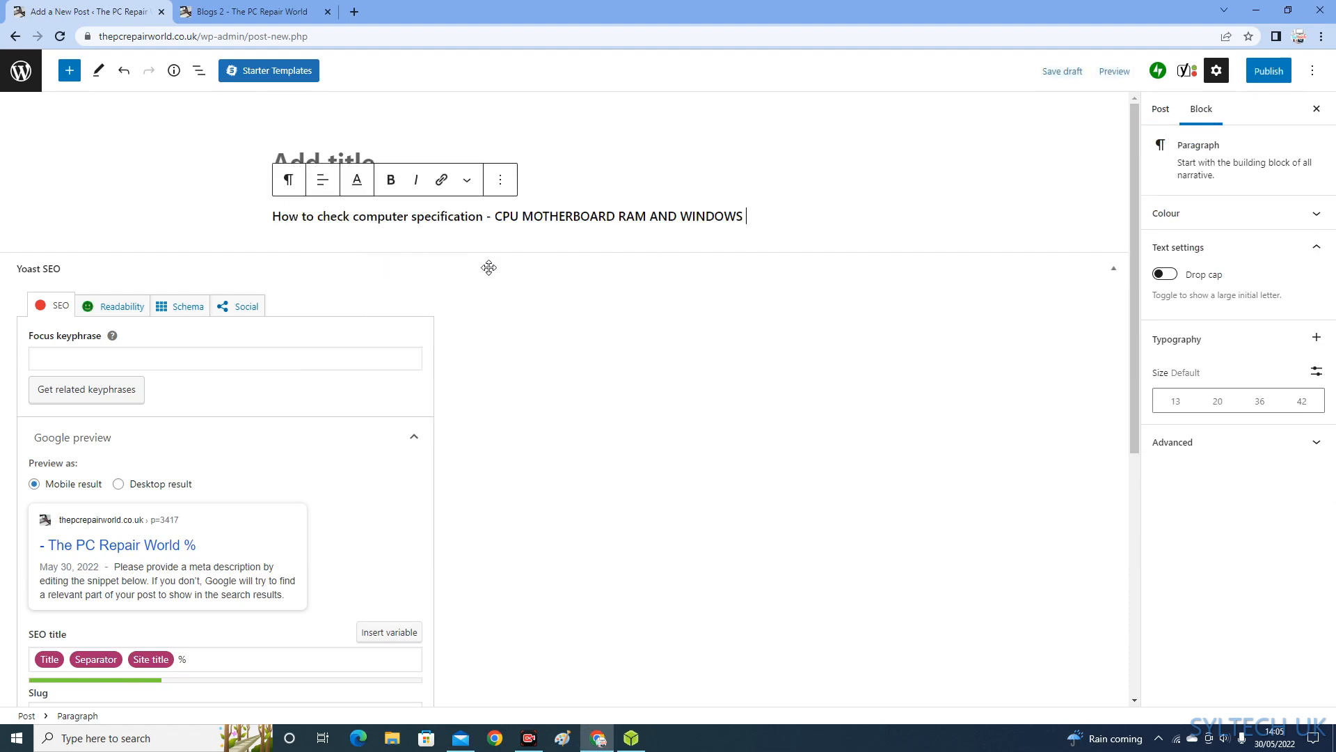
{"action": "mouse_move", "coordinate": [622, 286]}
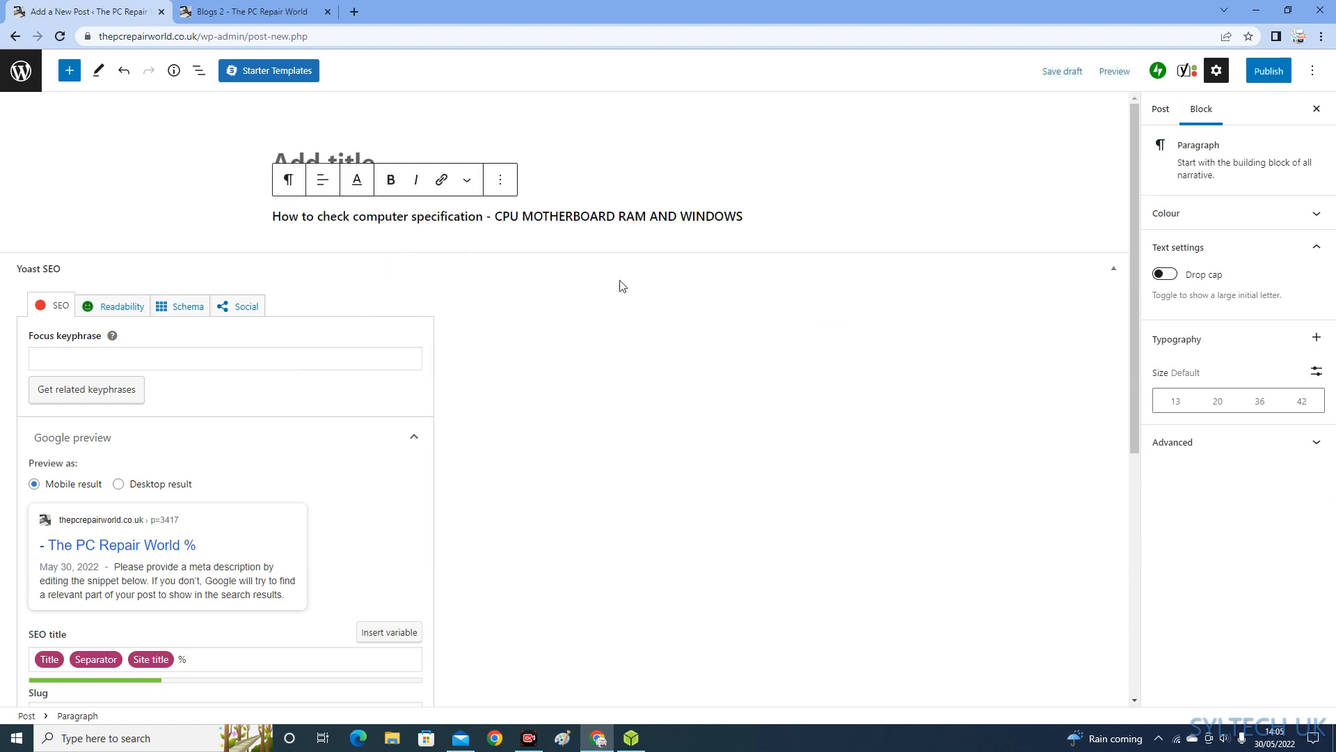
{"action": "mouse_move", "coordinate": [592, 174]}
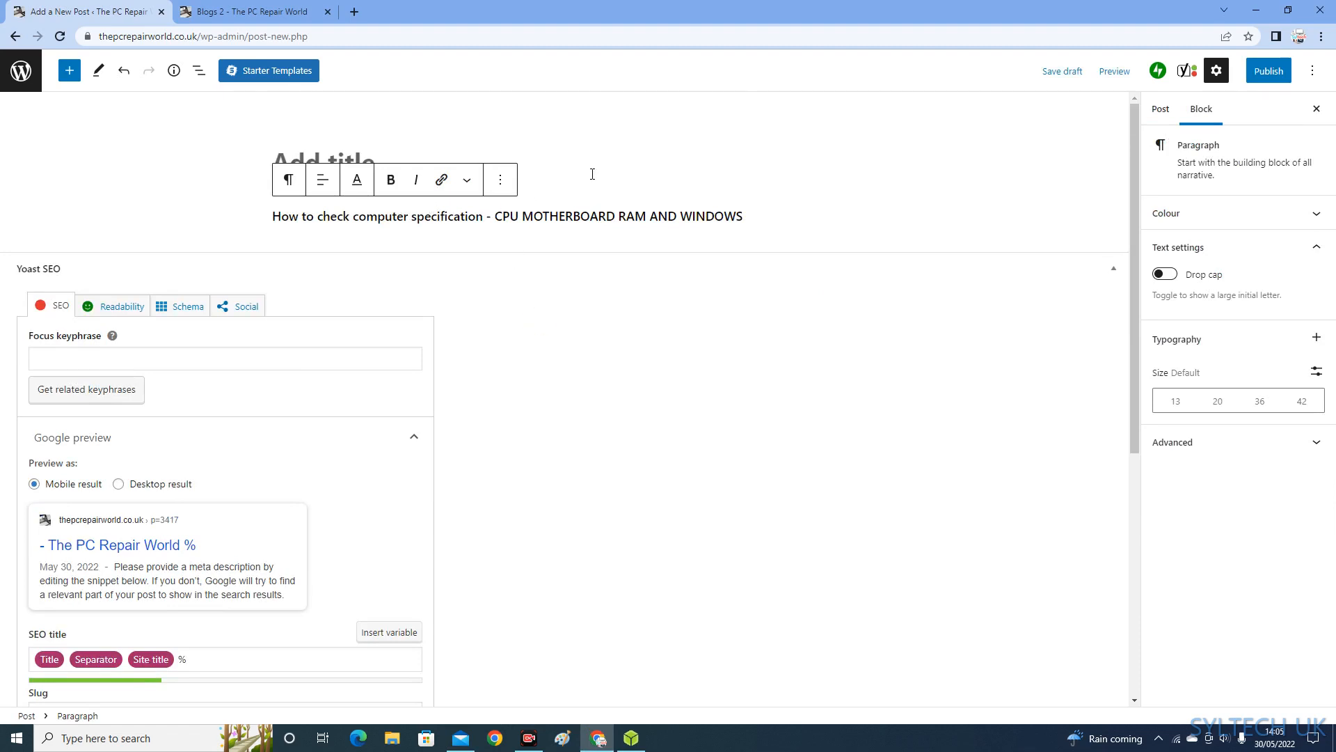
{"action": "left_click", "coordinate": [1158, 110]}
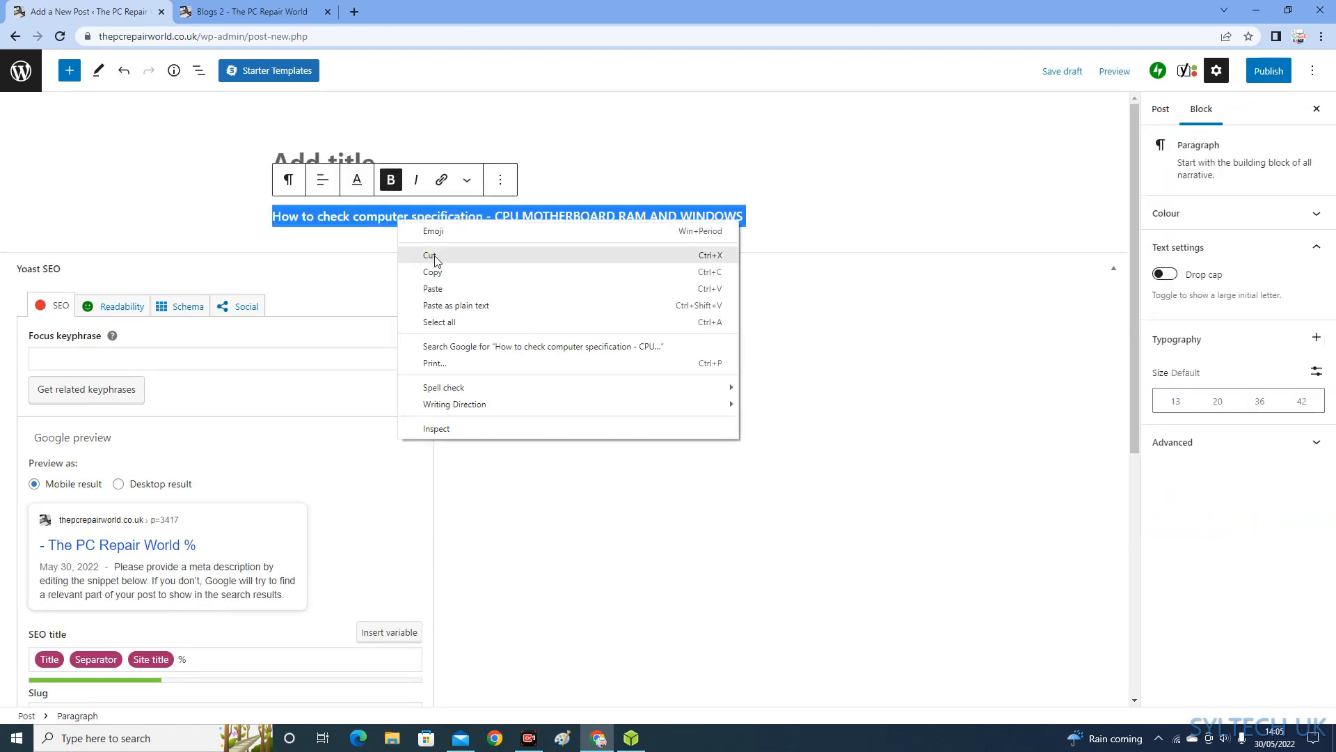
{"action": "left_click", "coordinate": [434, 255]}
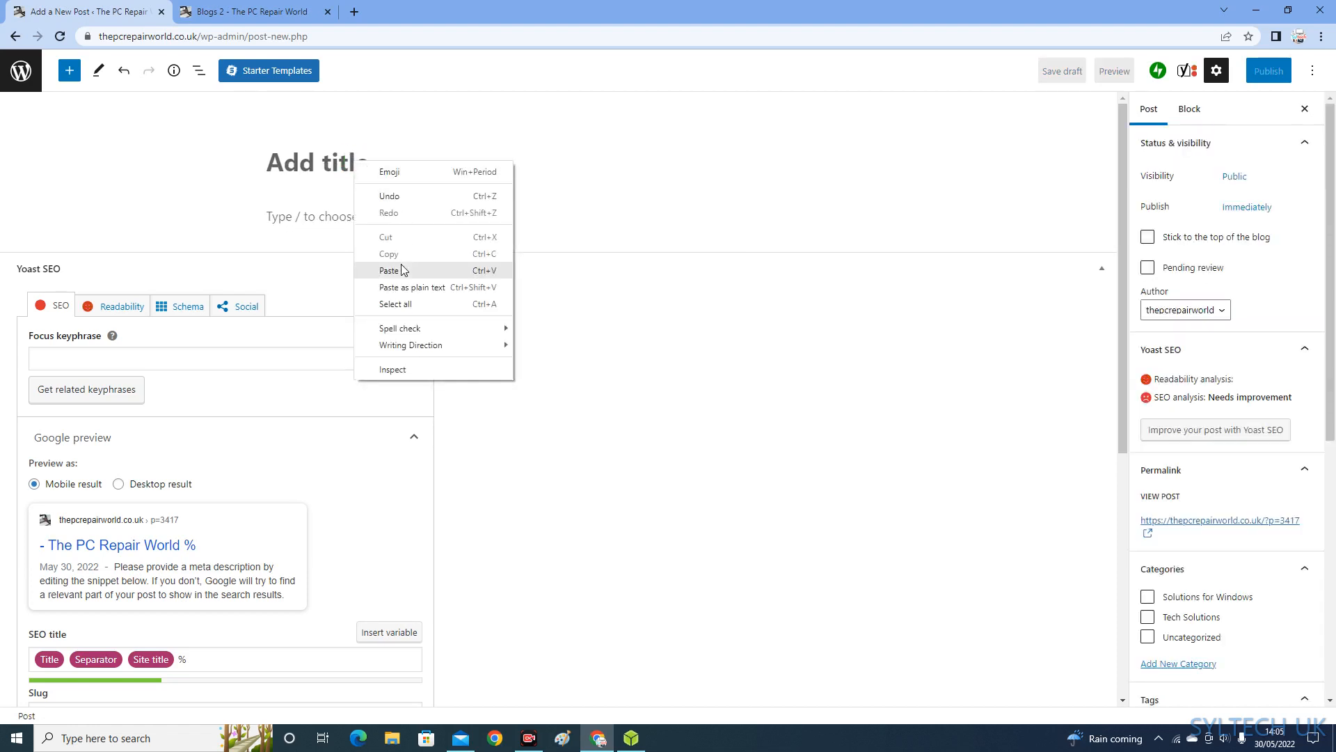
{"action": "left_click", "coordinate": [390, 270]}
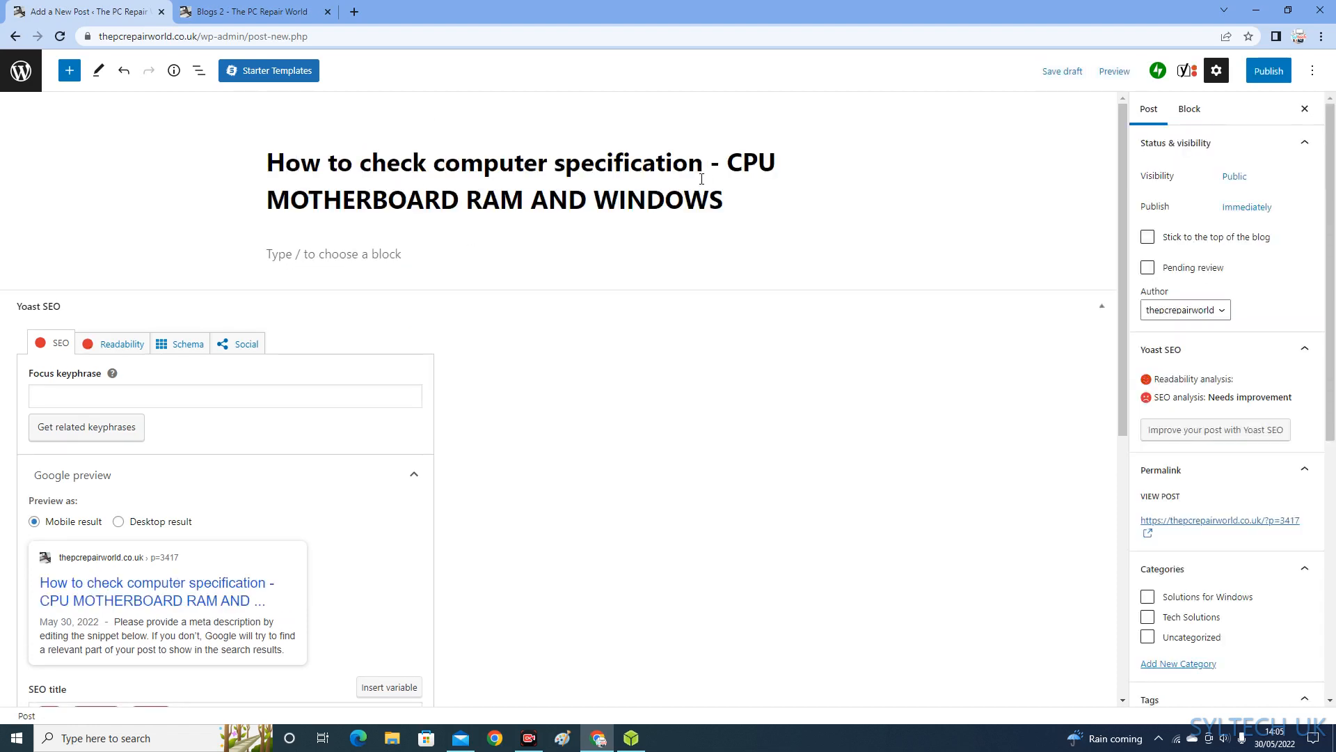
{"action": "left_click", "coordinate": [341, 254]}
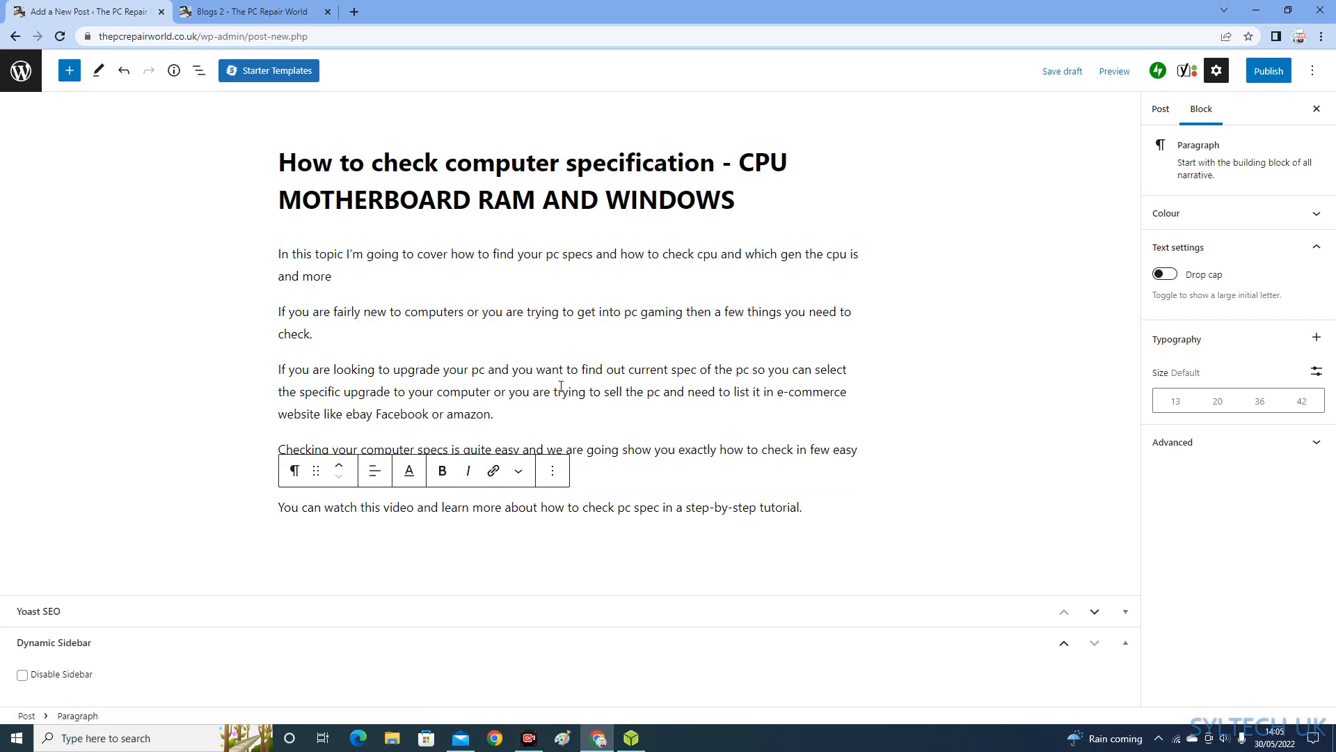
{"action": "mouse_move", "coordinate": [832, 440]}
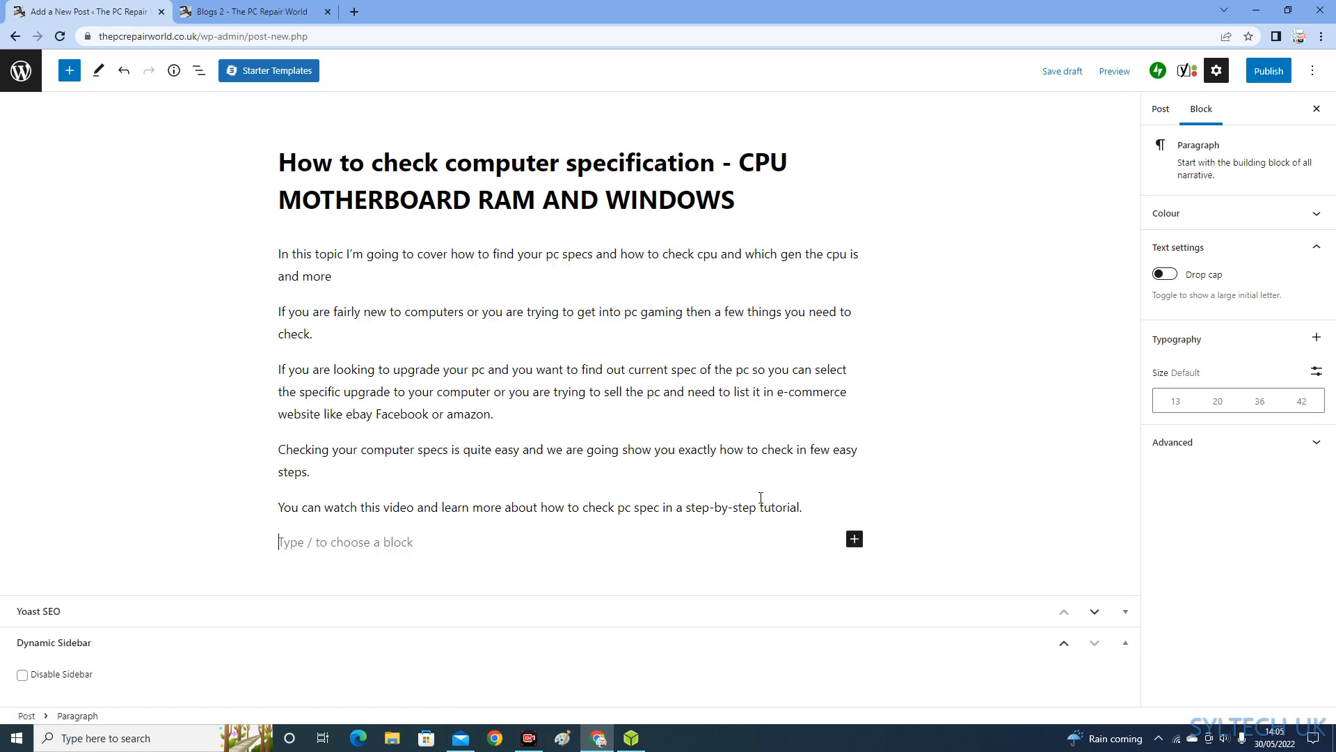
{"action": "mouse_move", "coordinate": [853, 546]}
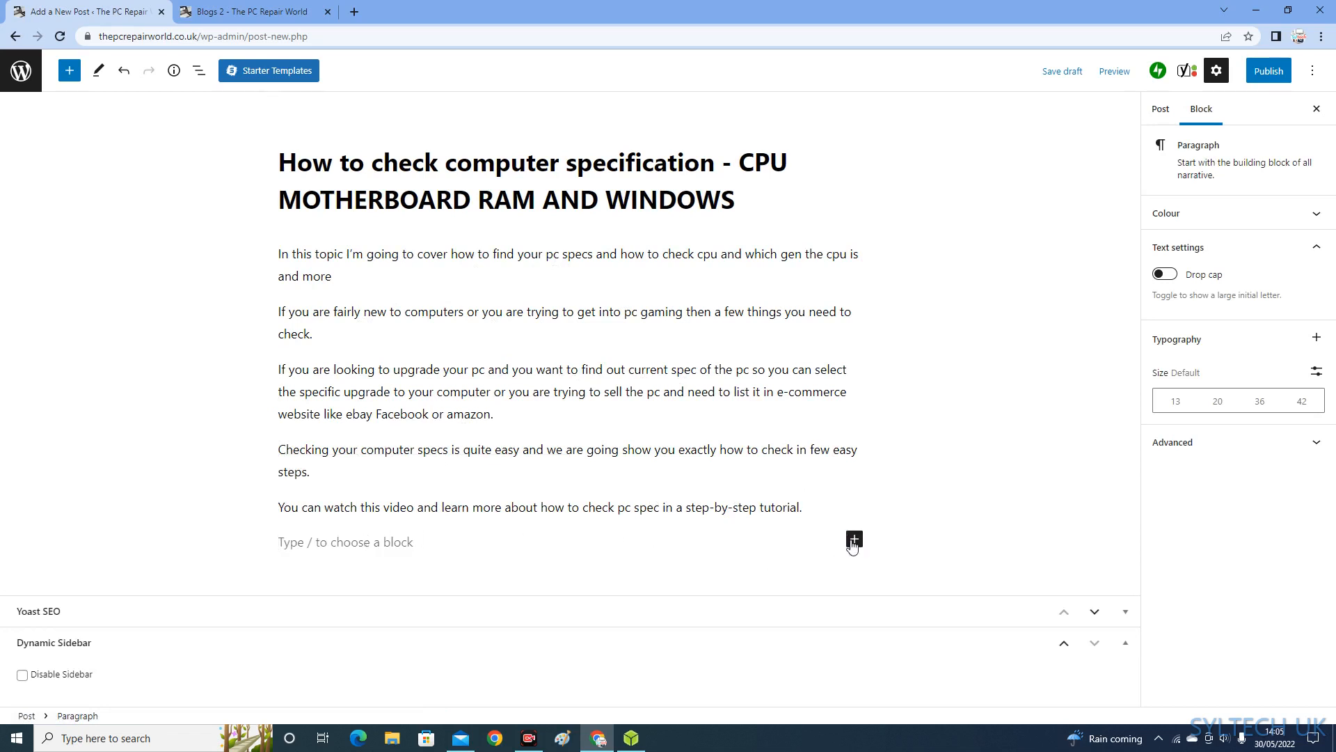
Add an image block and upload the 'Untitled dfg' PC Repair World logo
{"action": "left_click", "coordinate": [853, 540]}
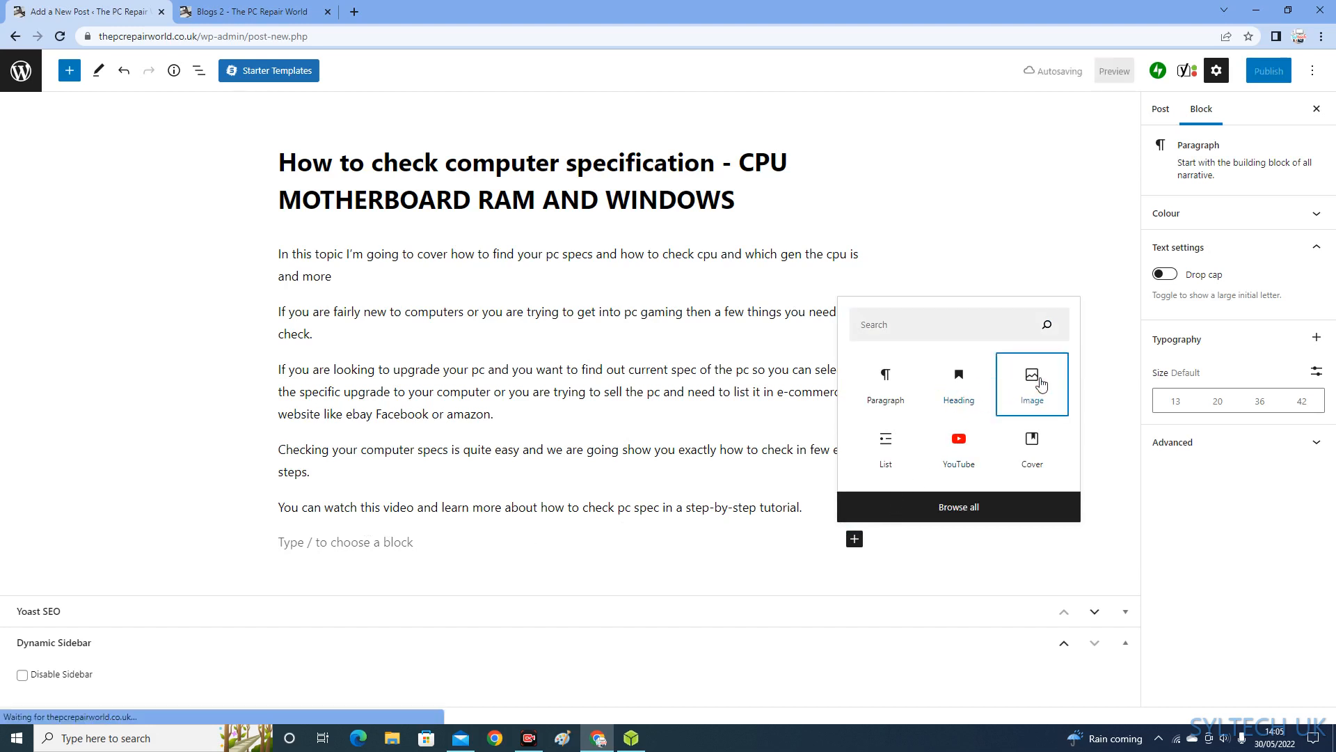
{"action": "left_click", "coordinate": [1031, 383]}
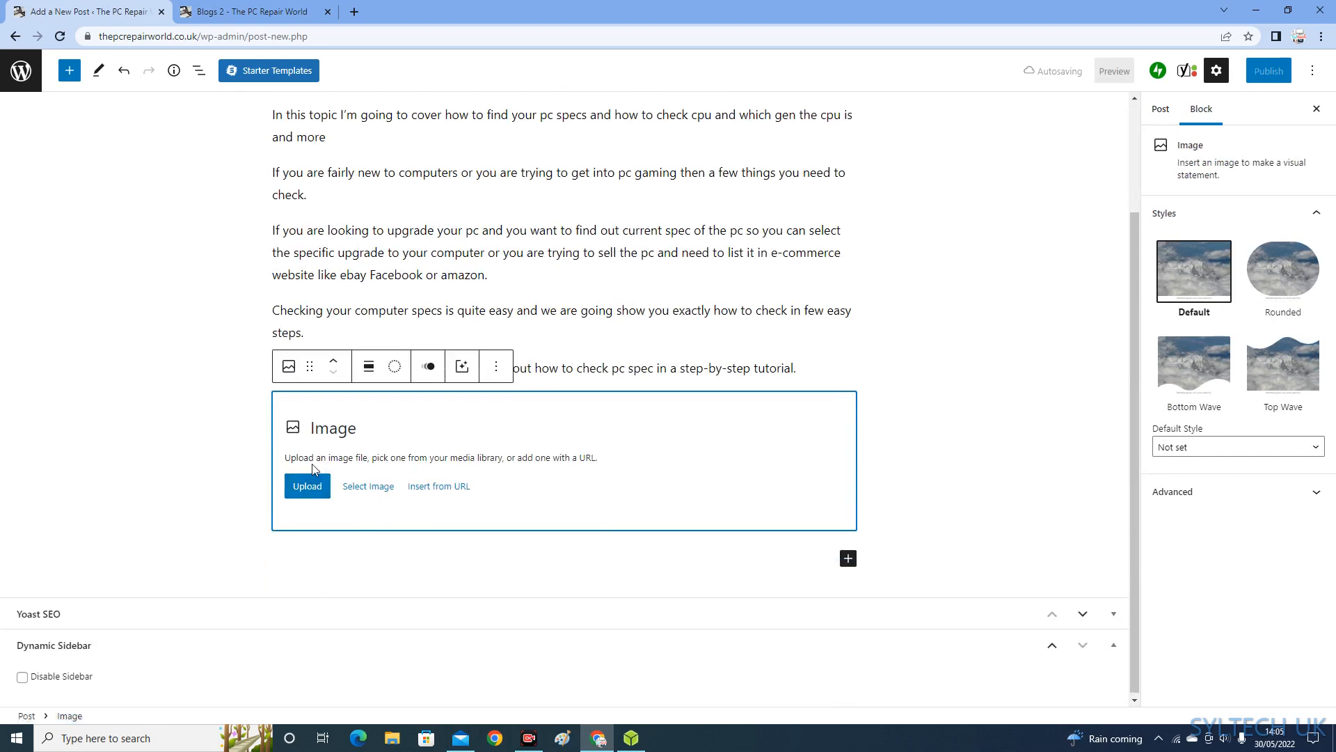
{"action": "left_click", "coordinate": [306, 485]}
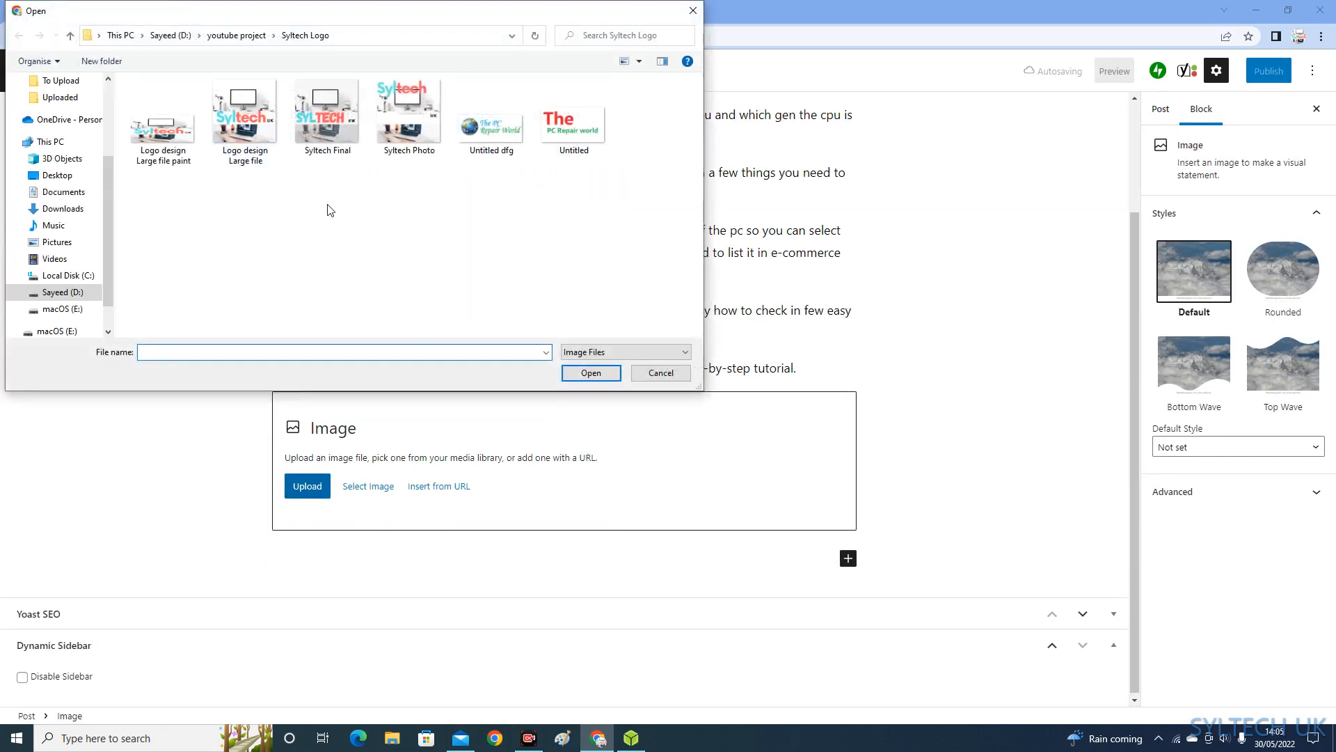
{"action": "left_click", "coordinate": [490, 115]}
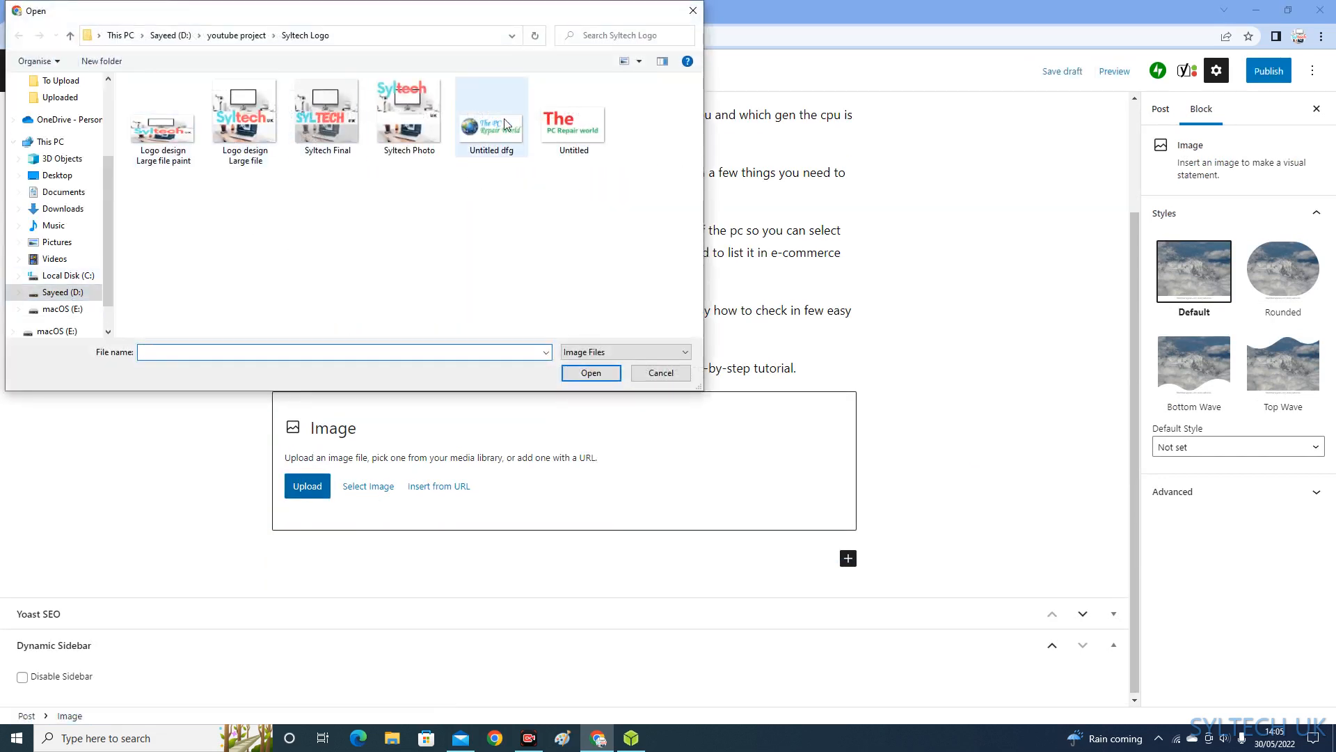
{"action": "left_click", "coordinate": [490, 115]}
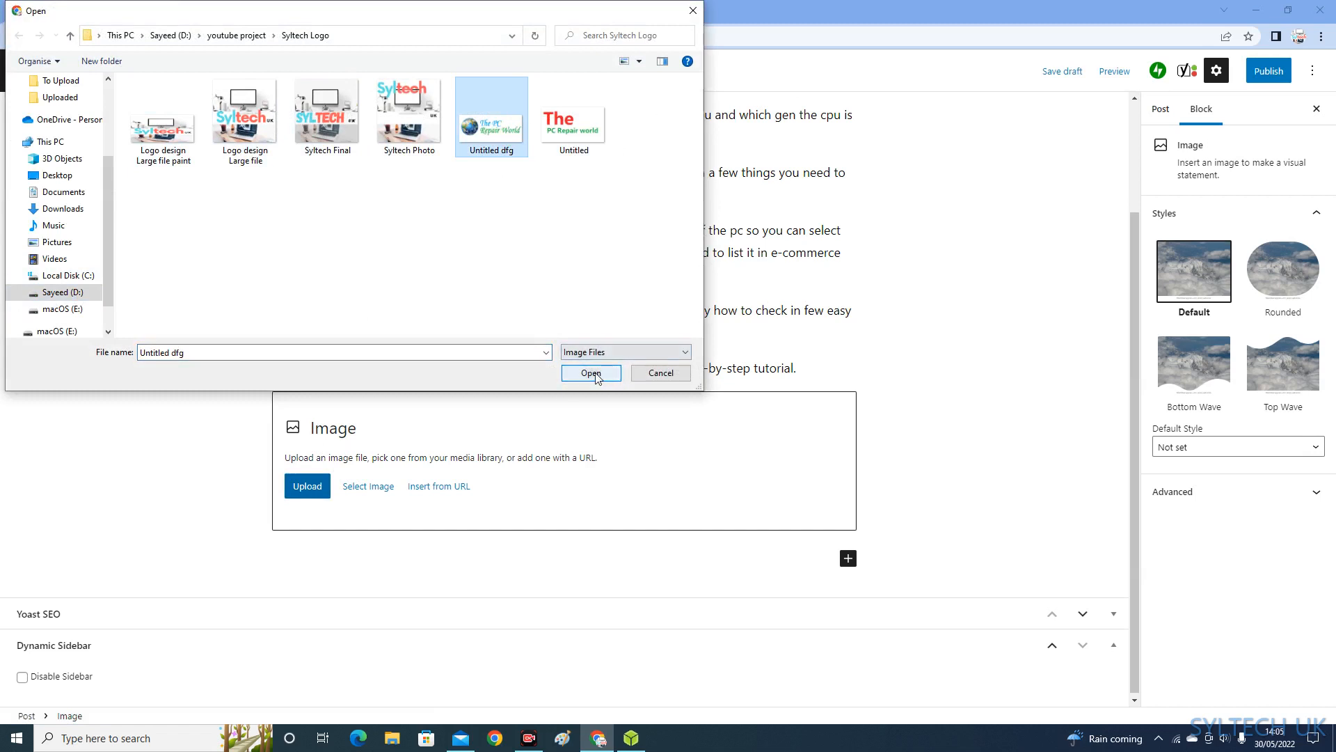
{"action": "left_click", "coordinate": [590, 373]}
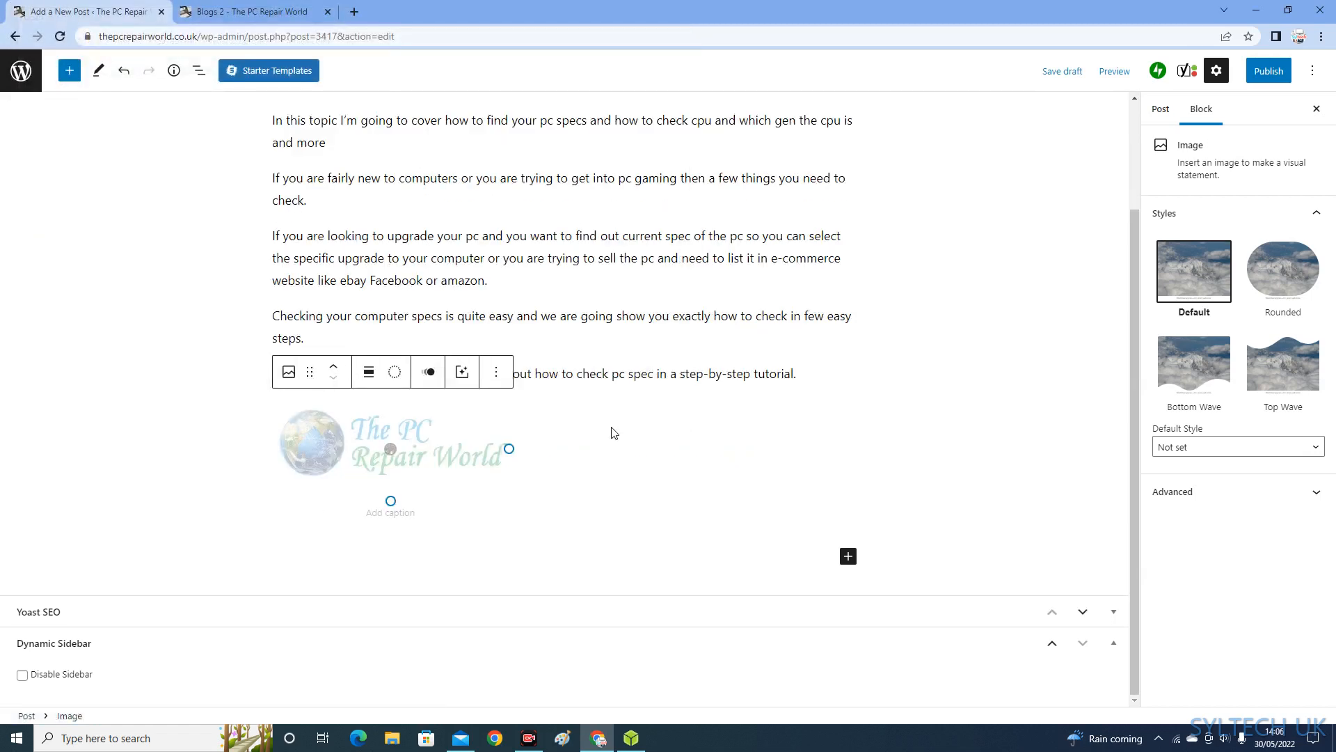
{"action": "mouse_move", "coordinate": [524, 401]}
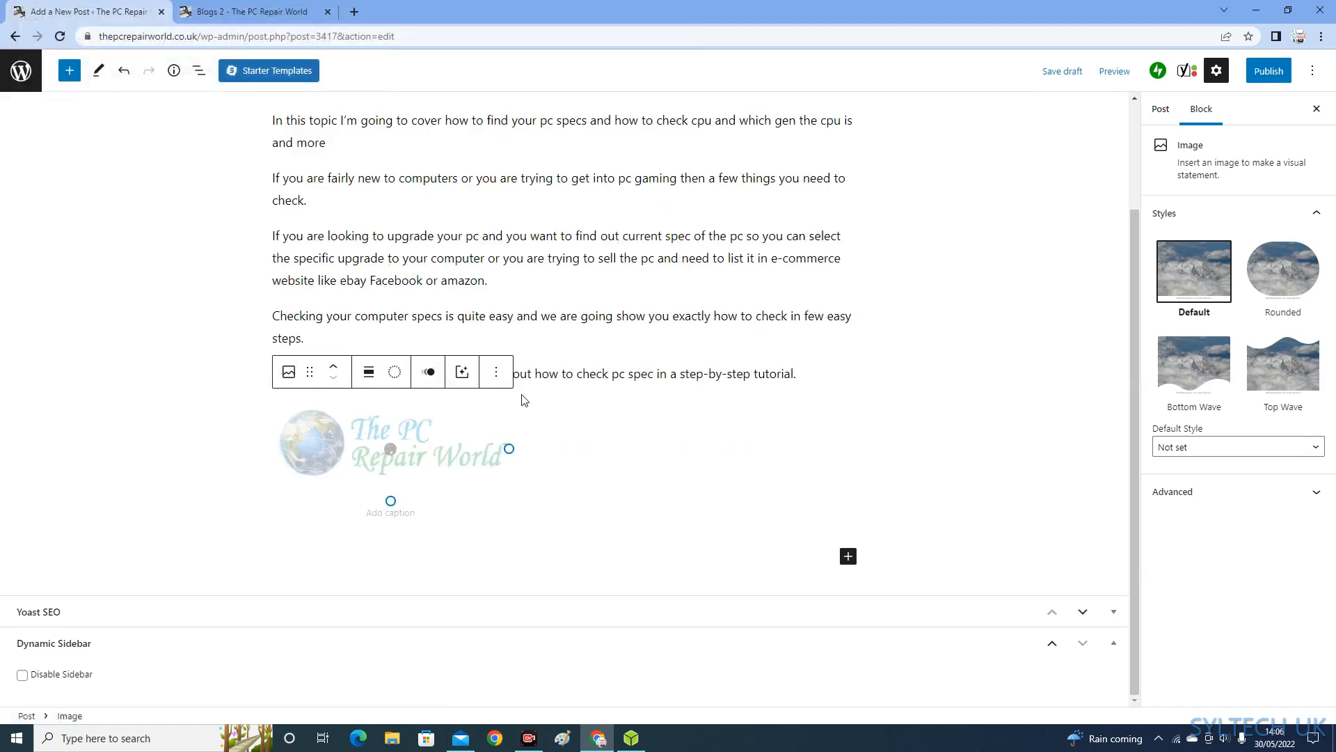
{"action": "left_click", "coordinate": [1148, 108]}
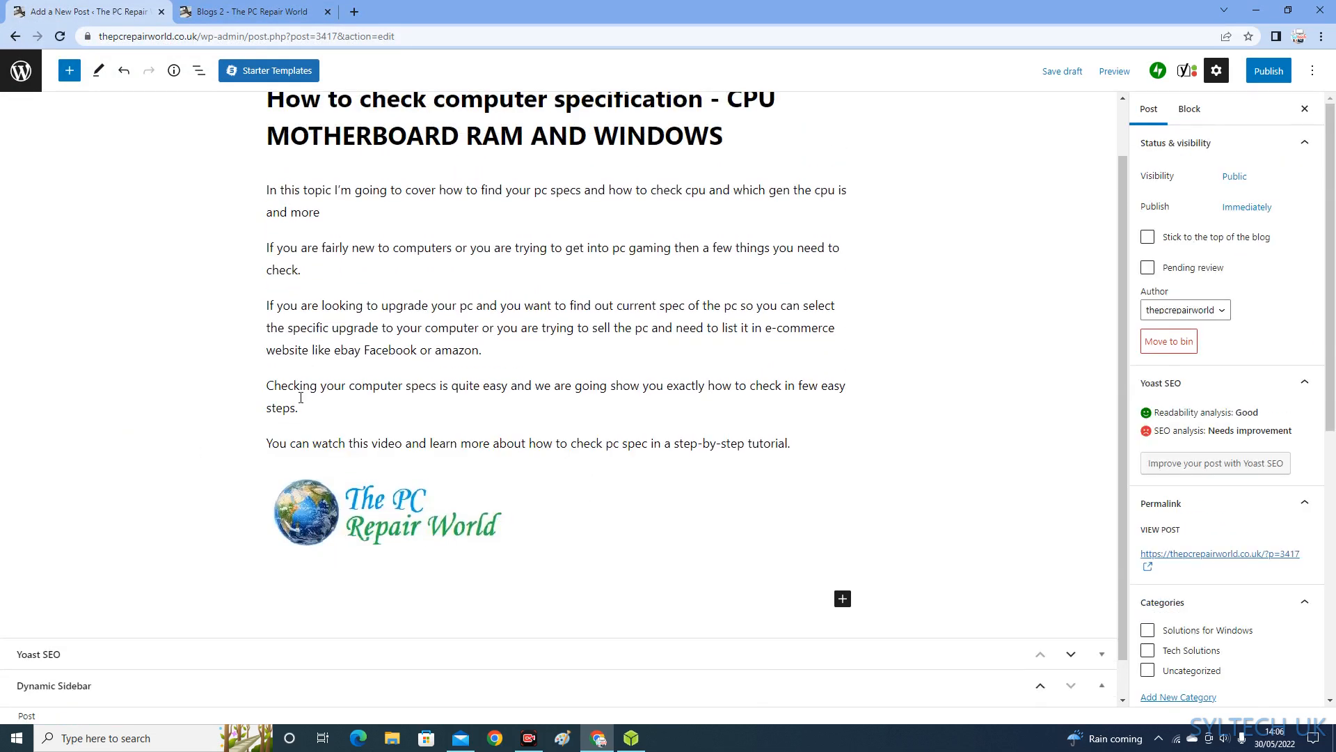
{"action": "scroll", "scroll_direction": "down", "scroll_amount": 3}
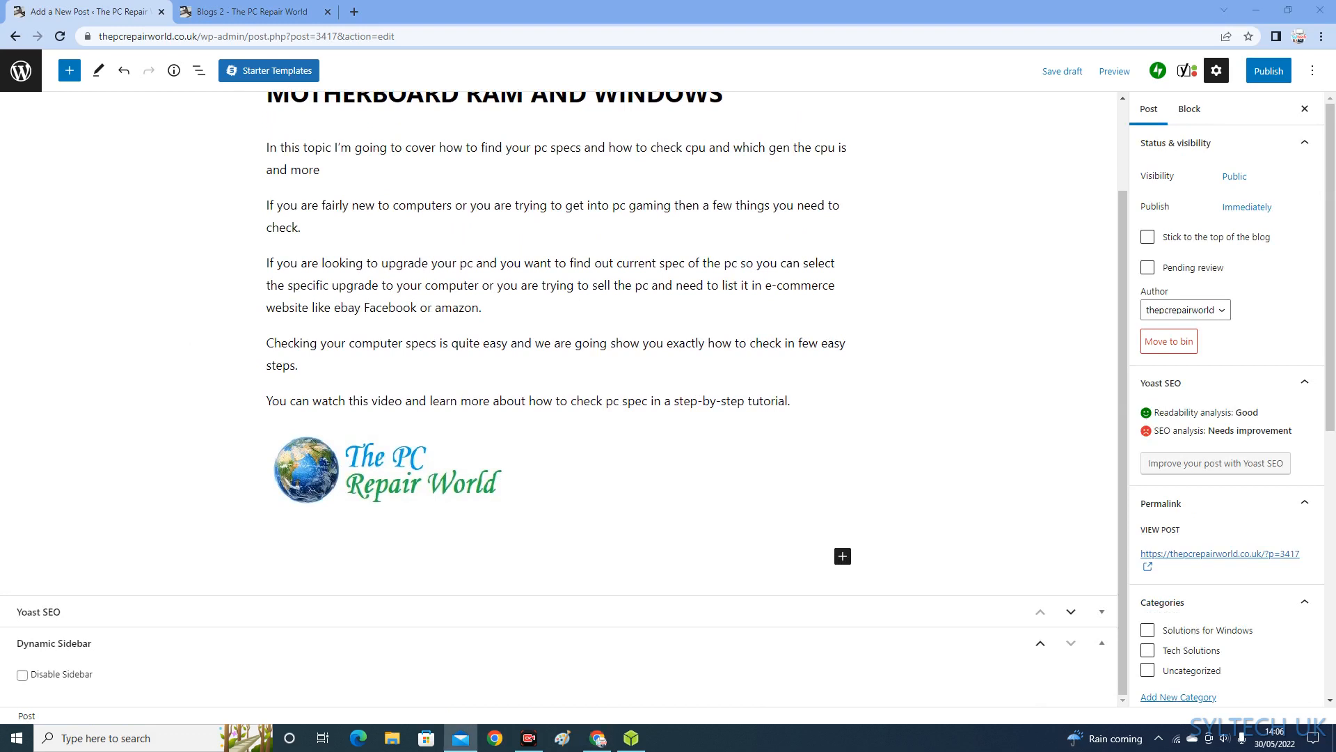
{"action": "mouse_move", "coordinate": [683, 628]}
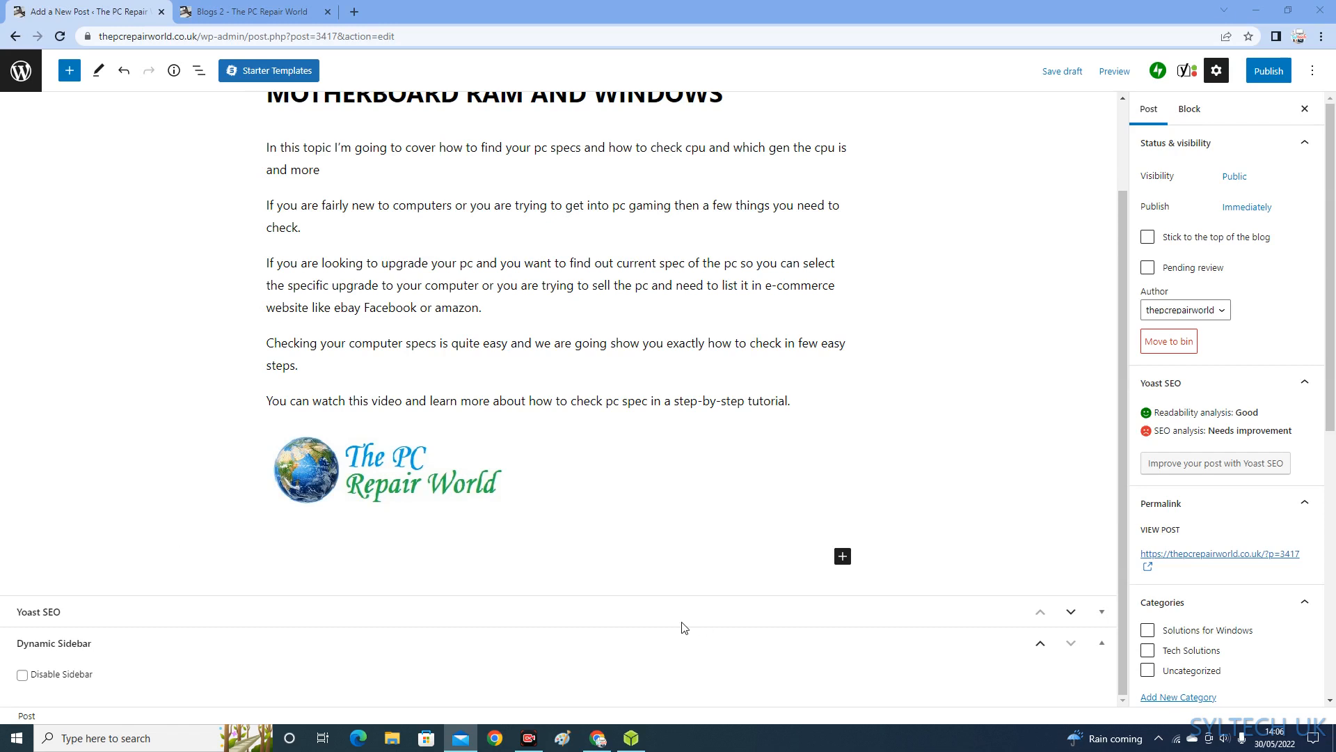
{"action": "mouse_move", "coordinate": [842, 556]}
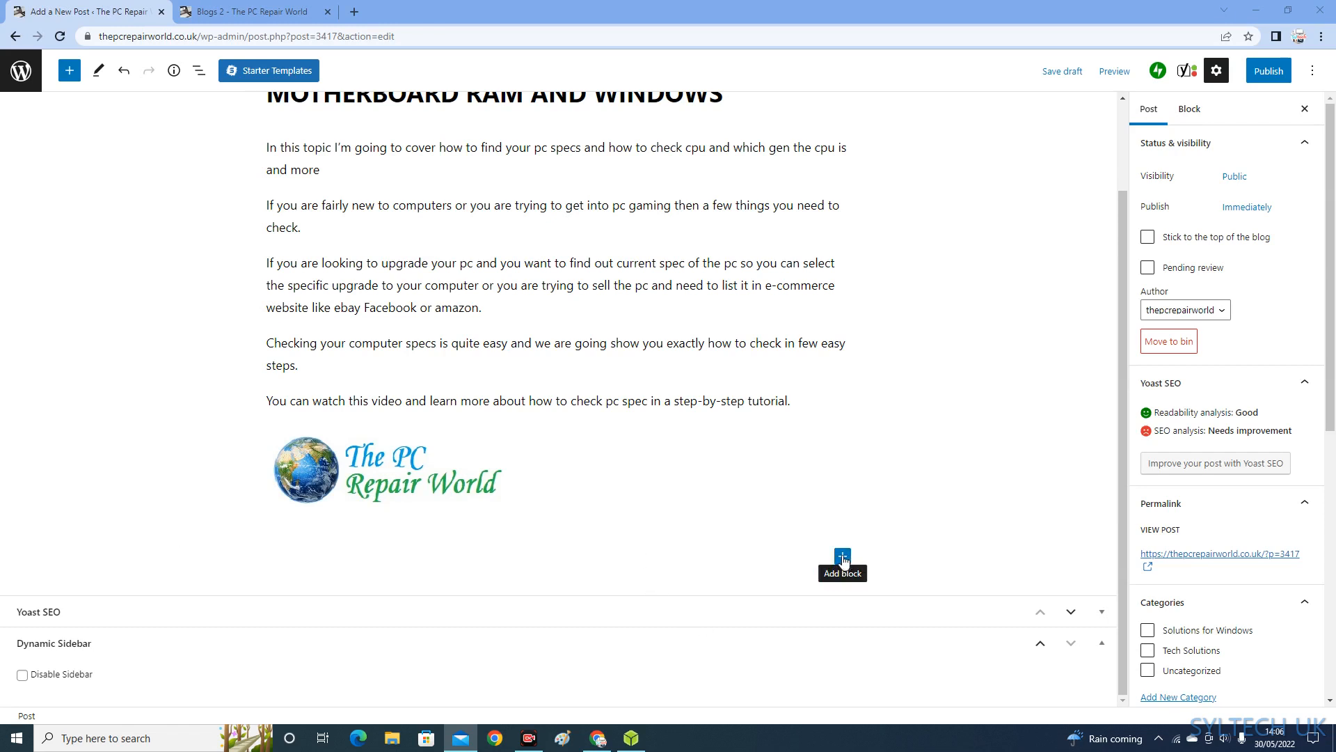
Add a heading block below the logo and paste in the CPU instructions
{"action": "left_click", "coordinate": [842, 555]}
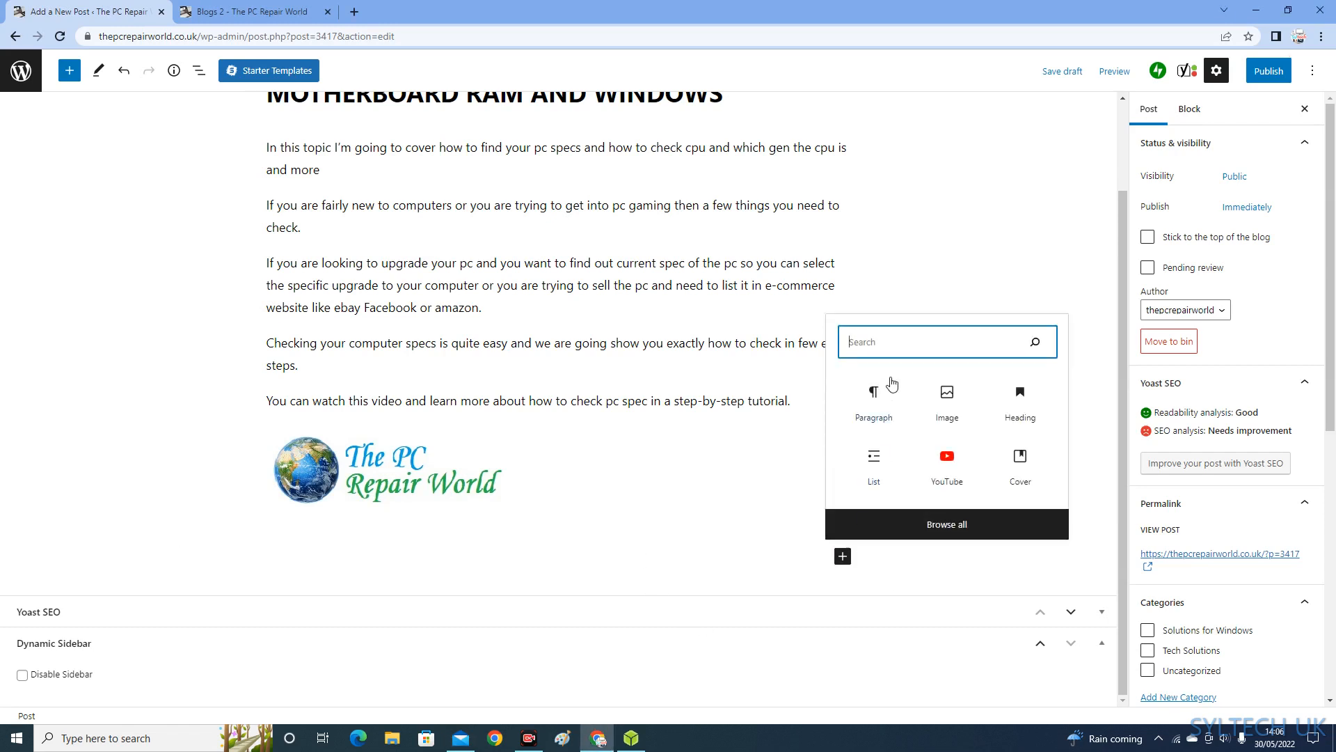
{"action": "mouse_move", "coordinate": [872, 407]}
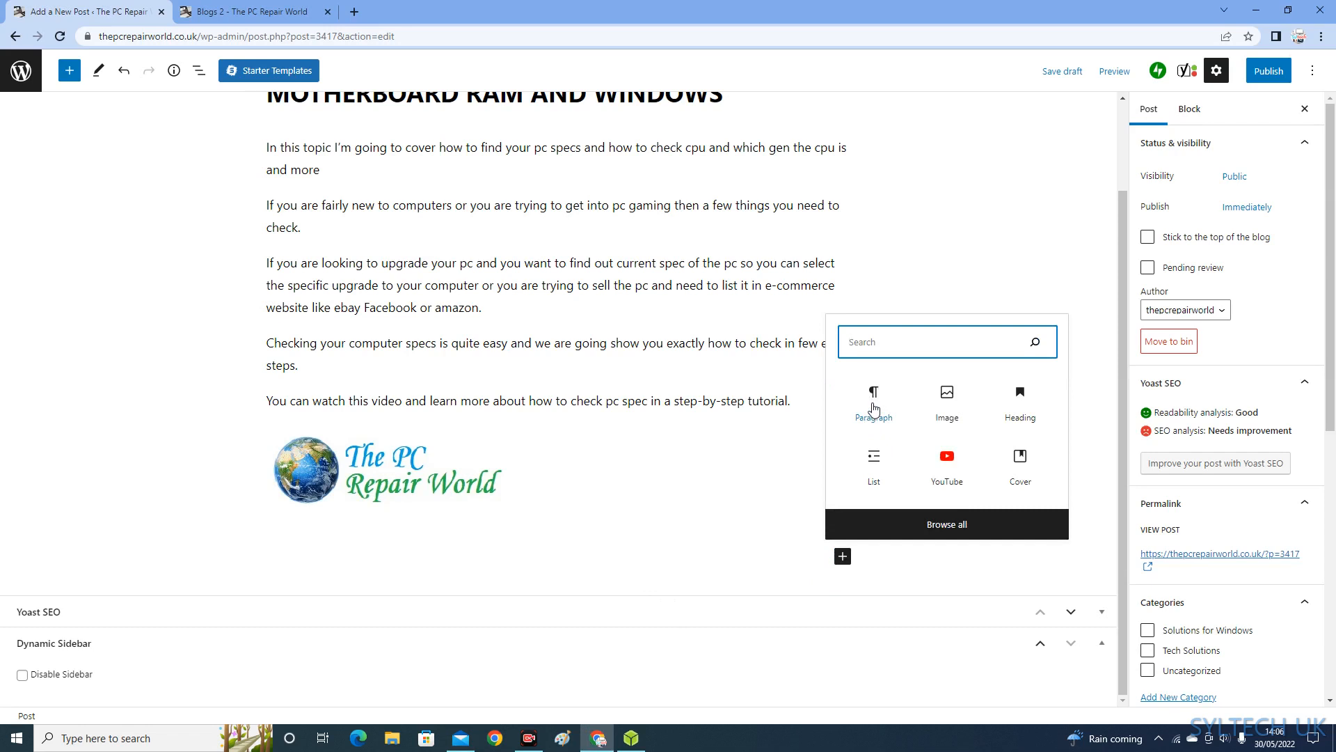
{"action": "mouse_move", "coordinate": [1026, 403]}
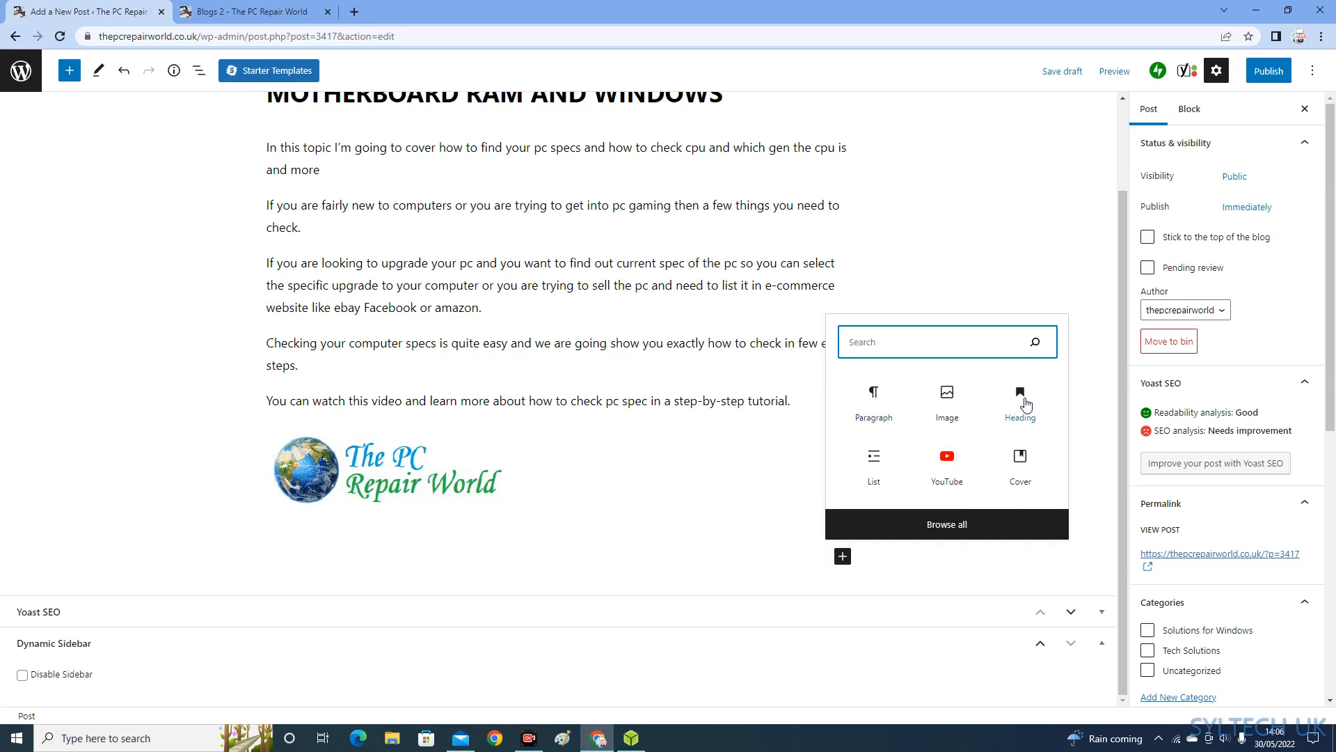
{"action": "left_click", "coordinate": [1019, 398]}
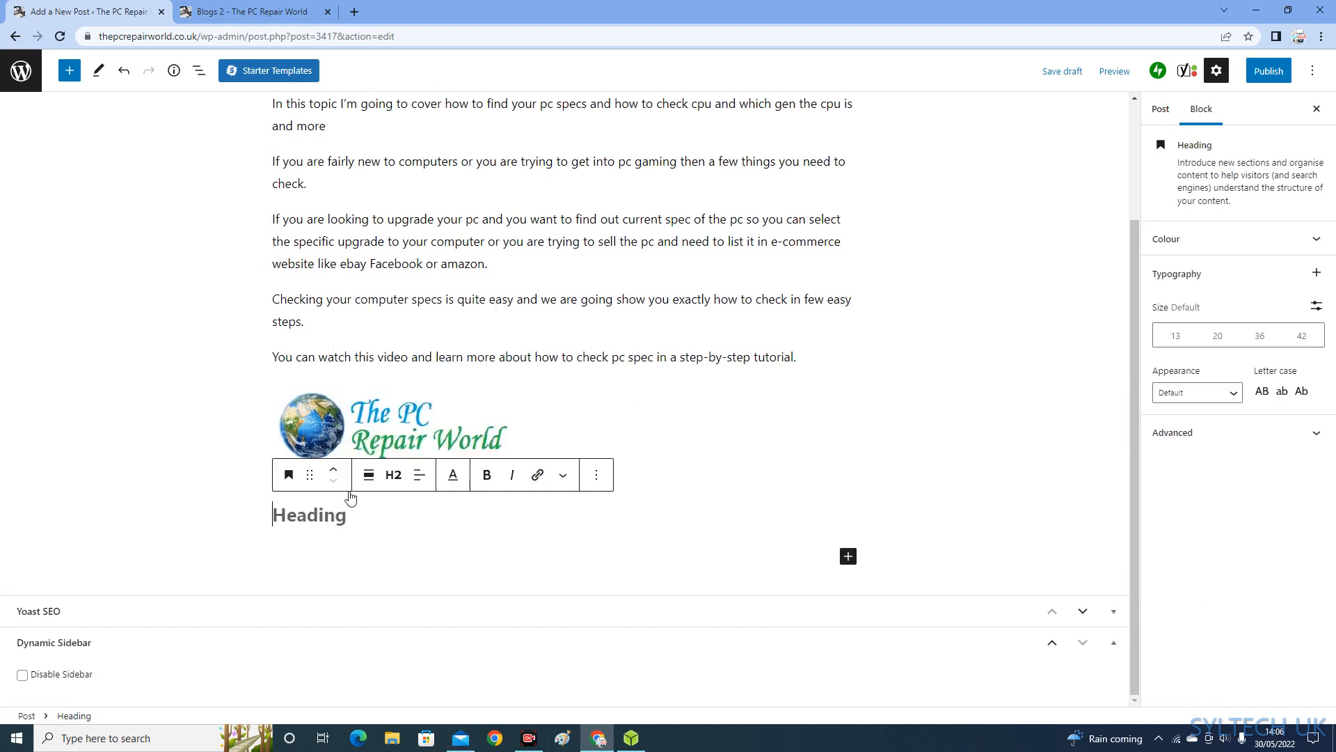
{"action": "left_click", "coordinate": [847, 555]}
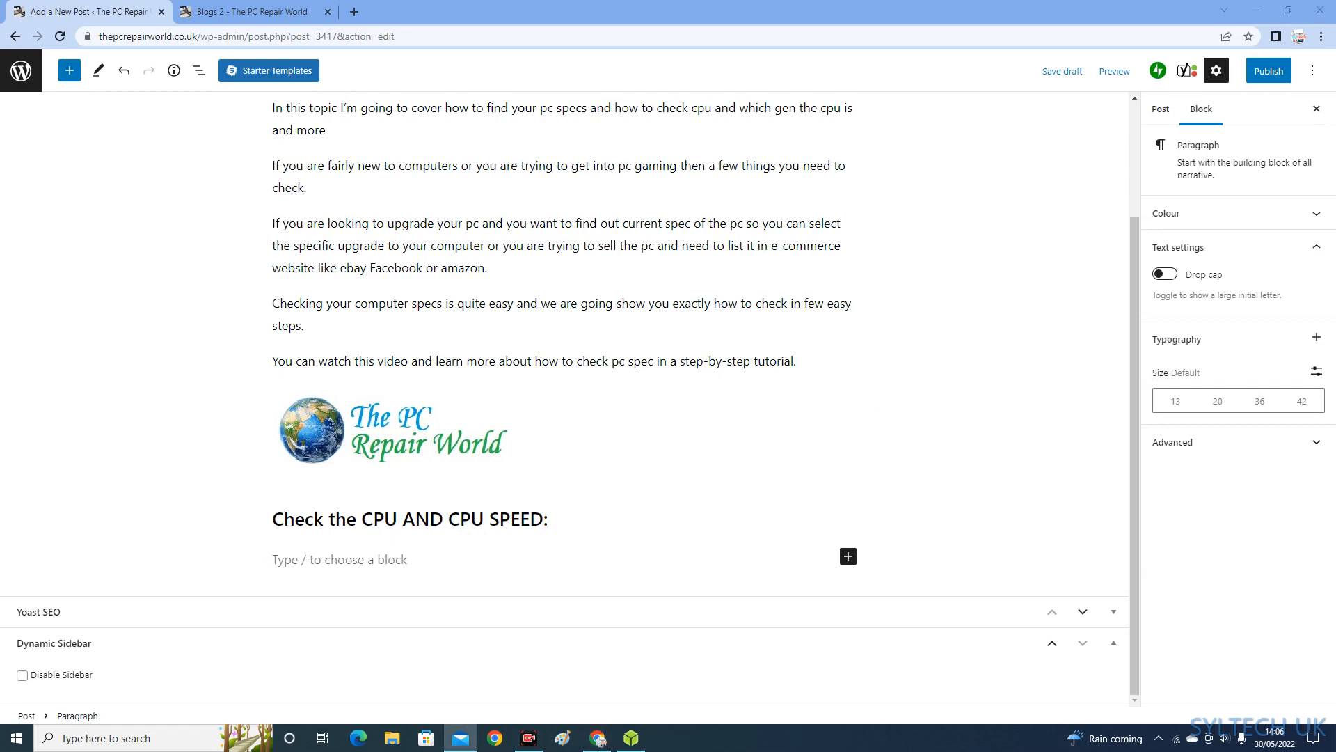
{"action": "right_click", "coordinate": [380, 574]}
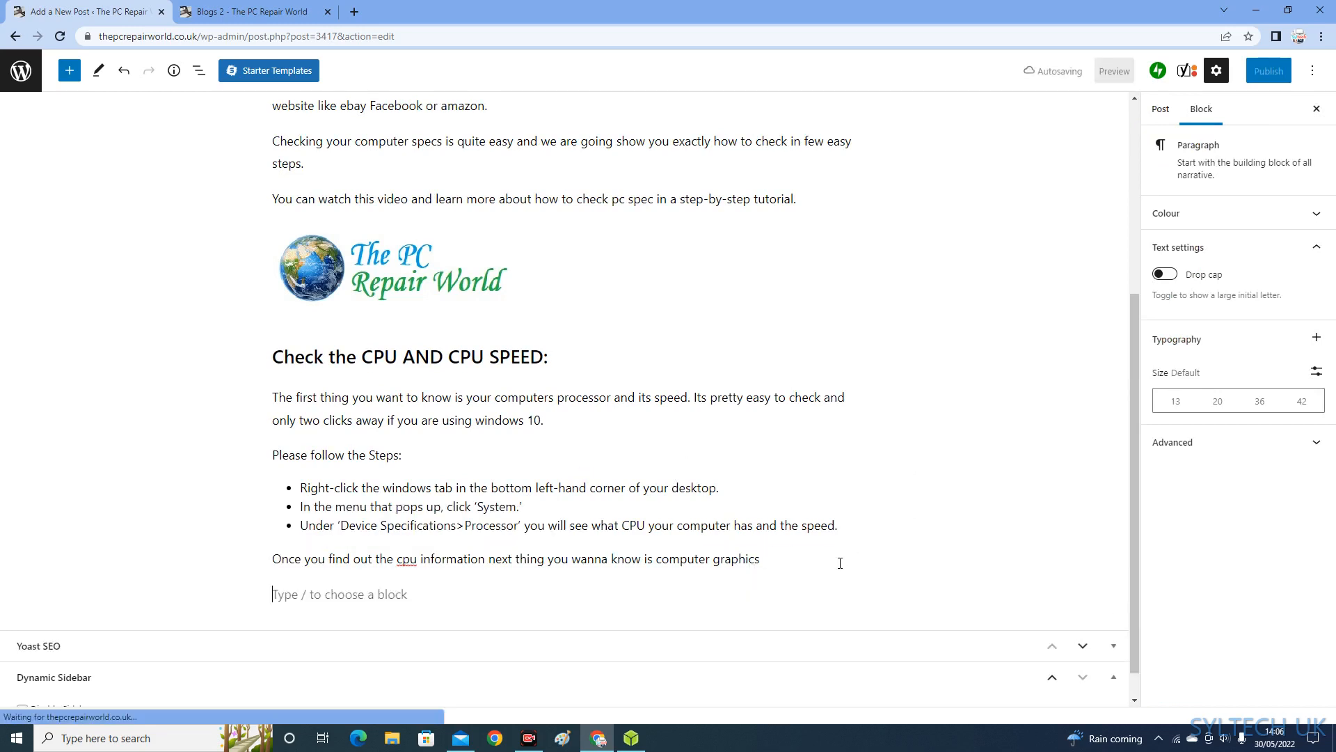
{"action": "scroll", "scroll_direction": "down", "scroll_amount": 3}
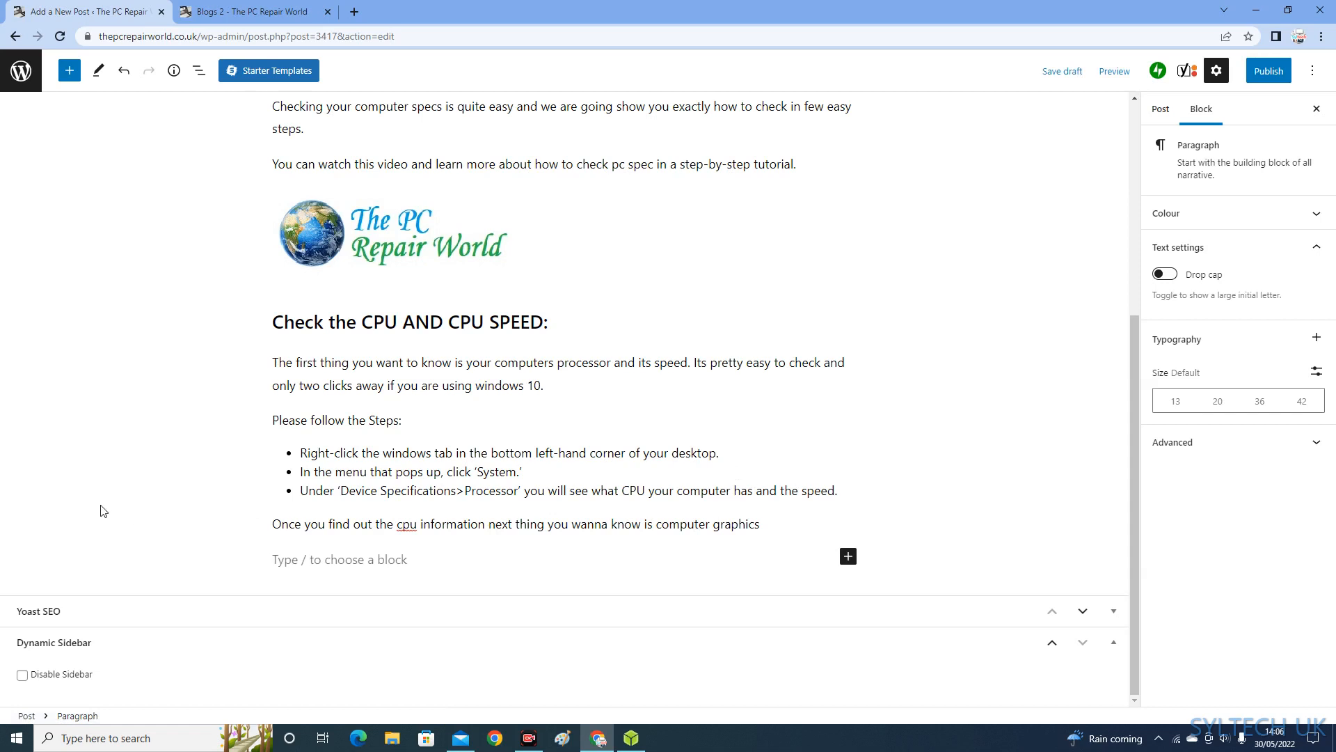
{"action": "mouse_move", "coordinate": [847, 557]}
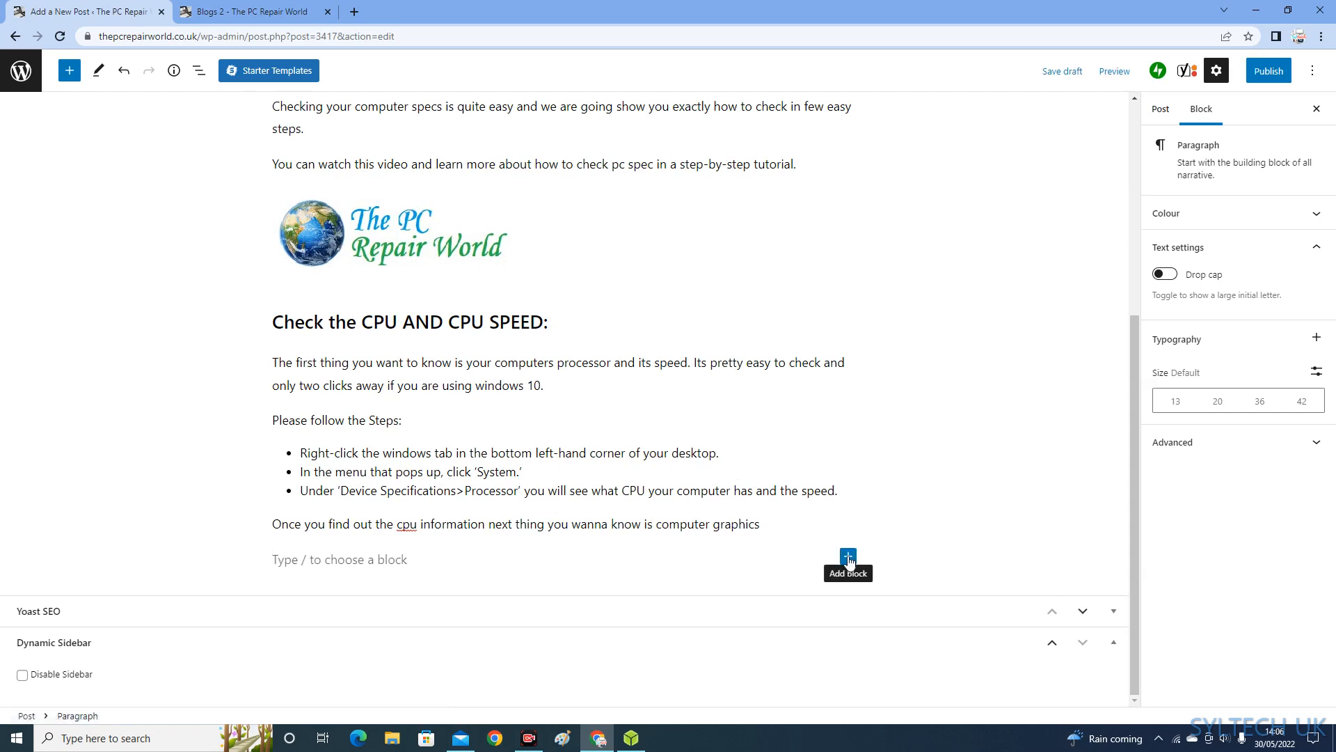
Add a YouTube embed block and copy the PC-hardware video's URL from watch history
{"action": "left_click", "coordinate": [848, 563]}
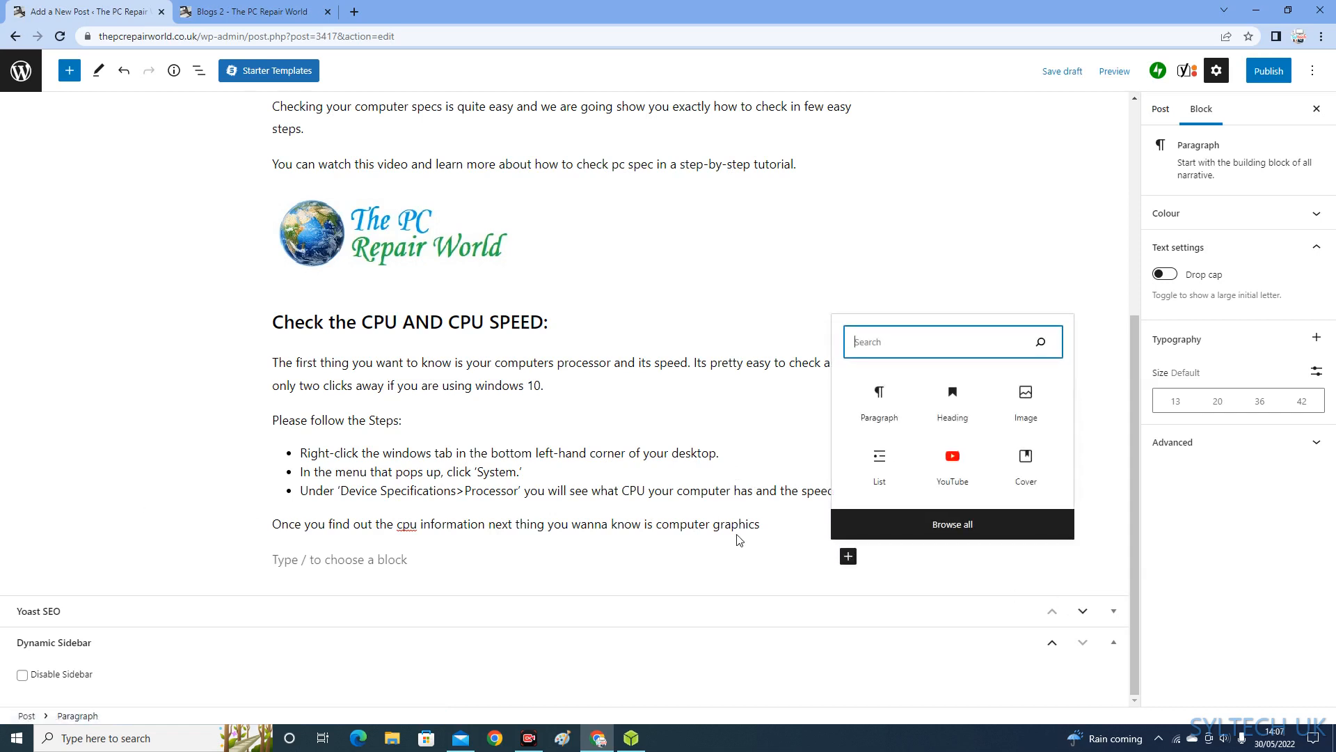
{"action": "mouse_move", "coordinate": [952, 458]}
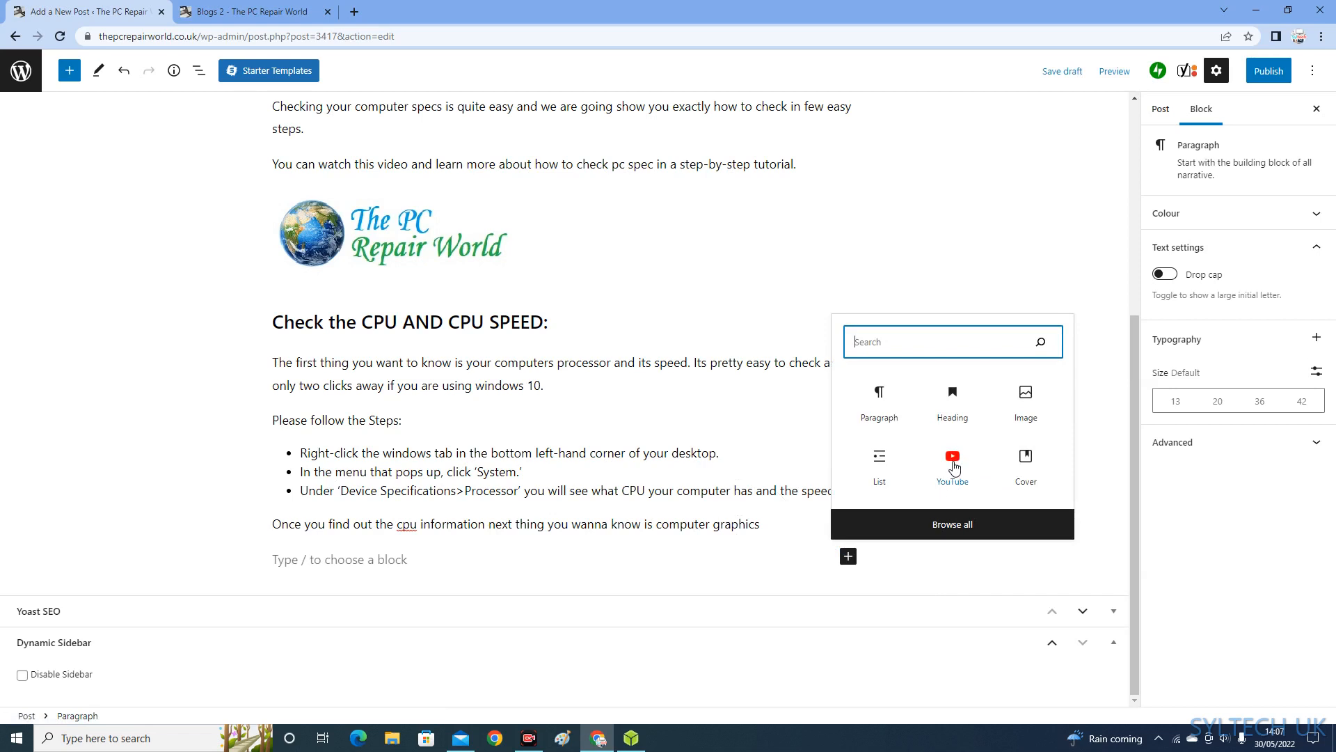
{"action": "left_click", "coordinate": [952, 460]}
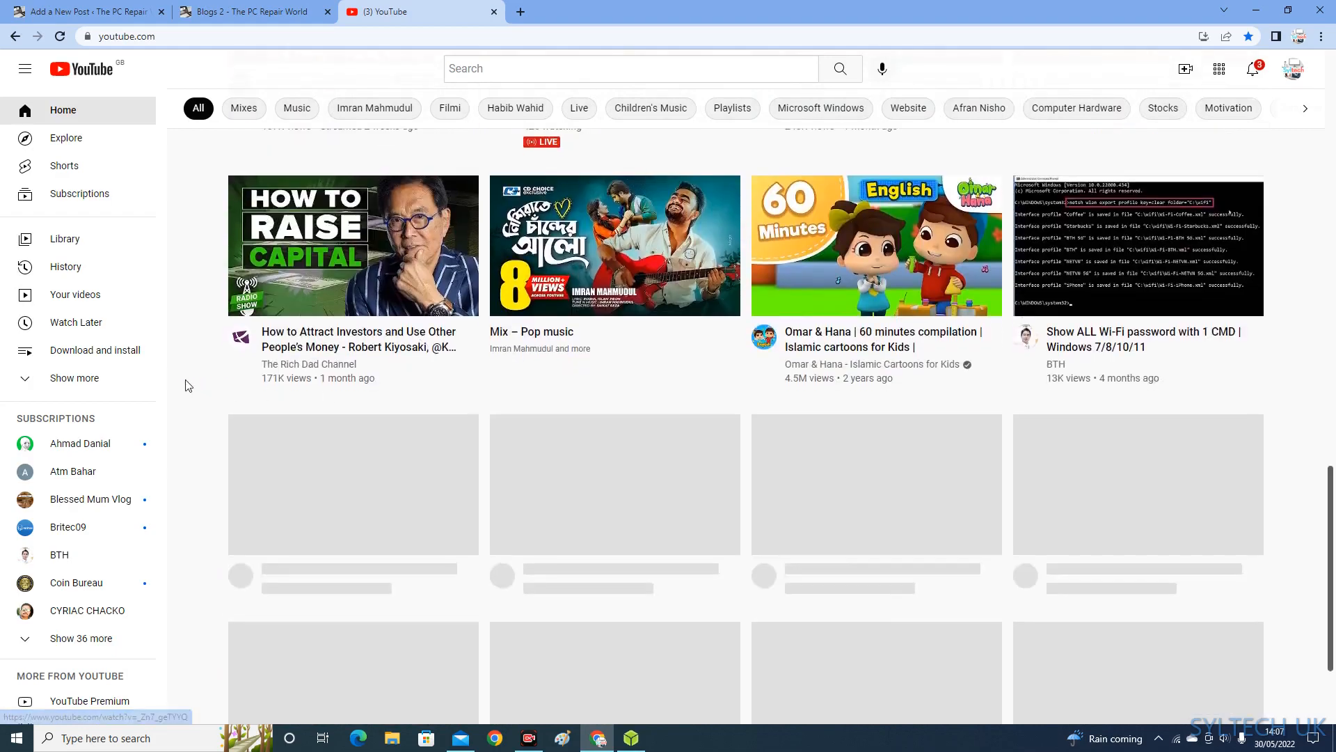
{"action": "left_click", "coordinate": [65, 266]}
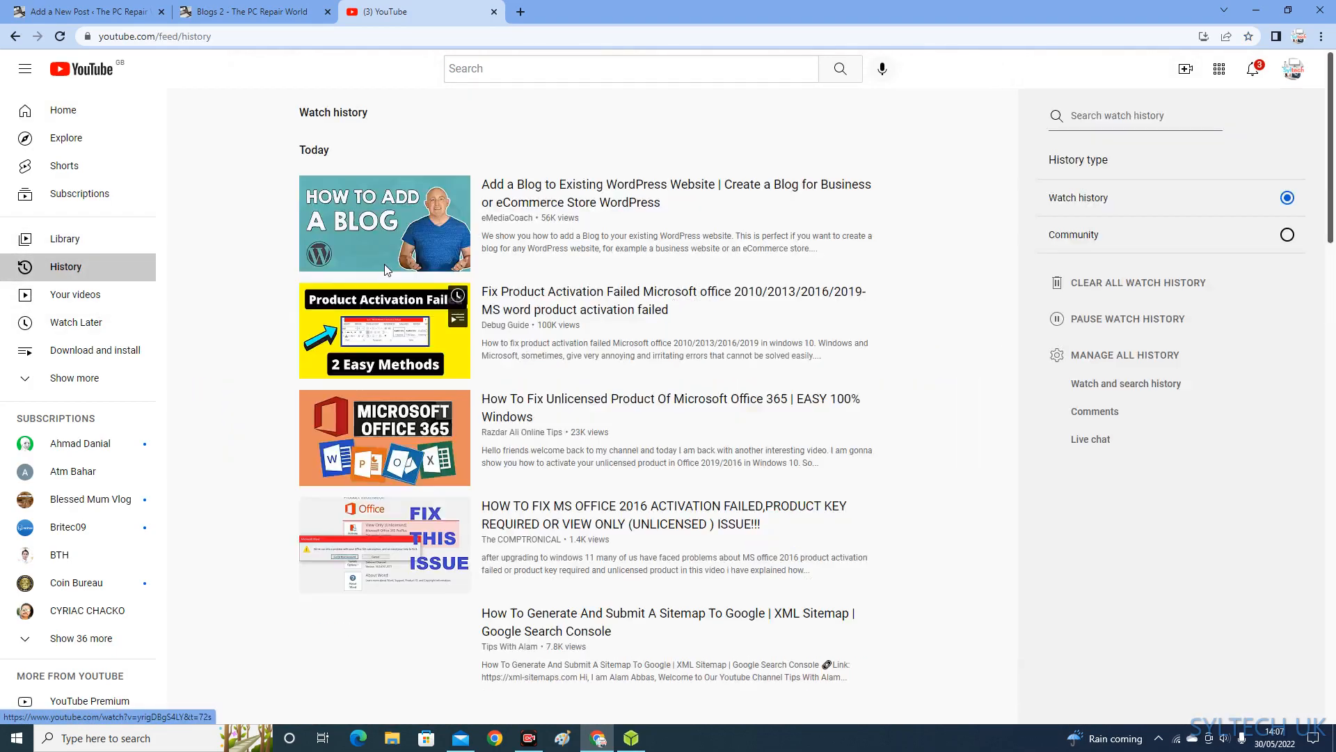
{"action": "scroll", "scroll_direction": "down", "scroll_amount": 3}
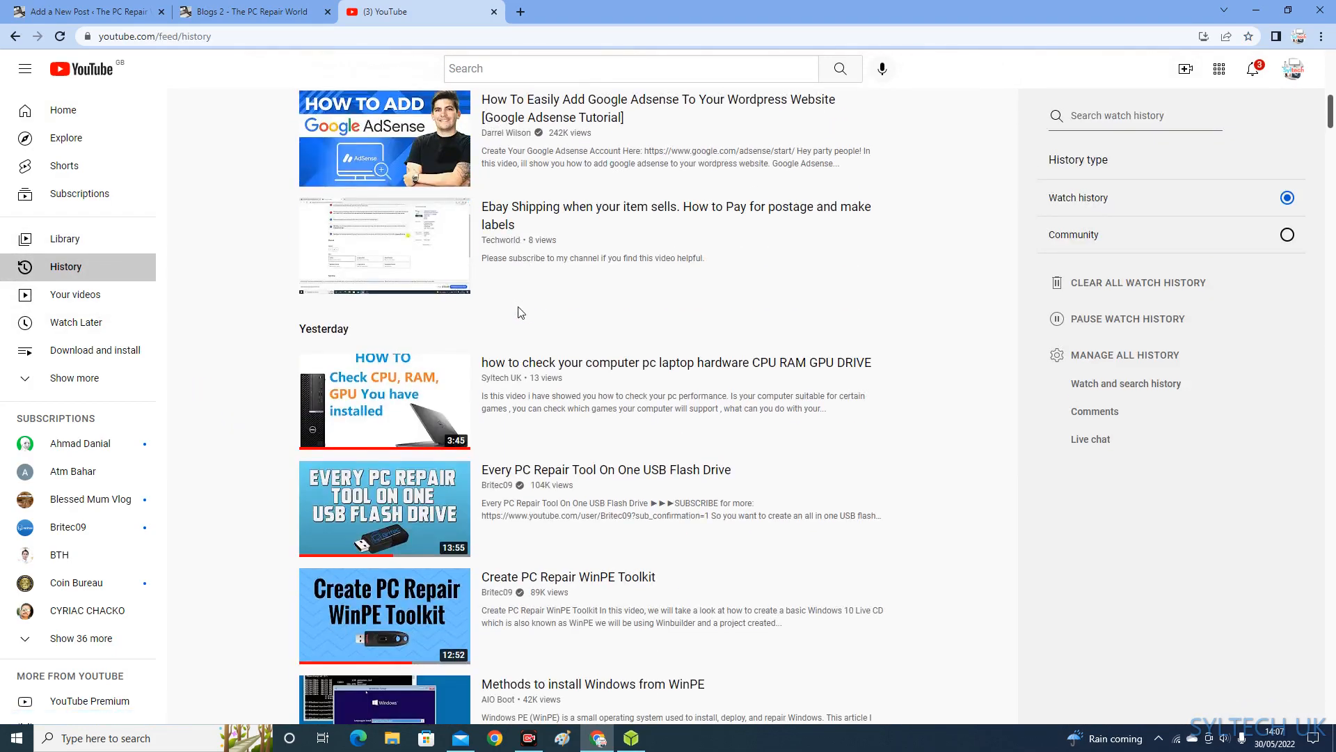
{"action": "left_click", "coordinate": [384, 401]}
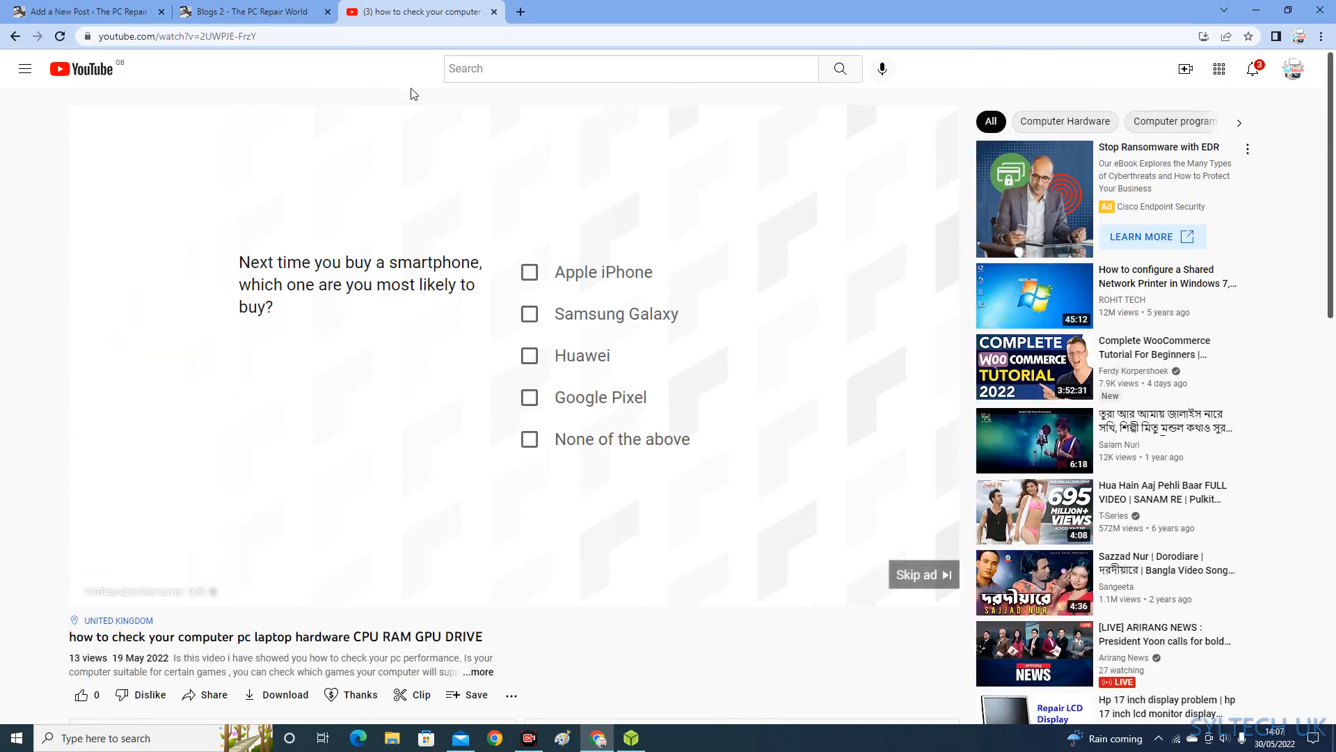
{"action": "right_click", "coordinate": [170, 36]}
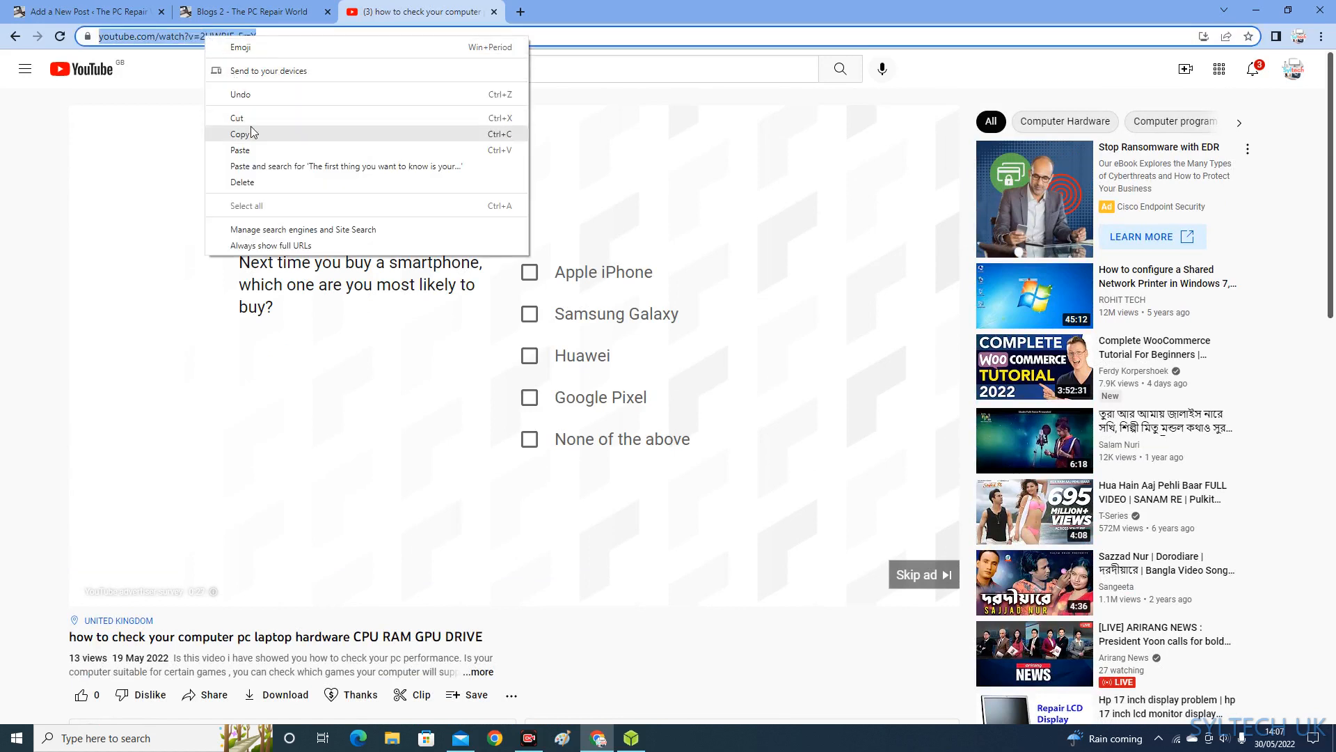
{"action": "left_click", "coordinate": [247, 11]}
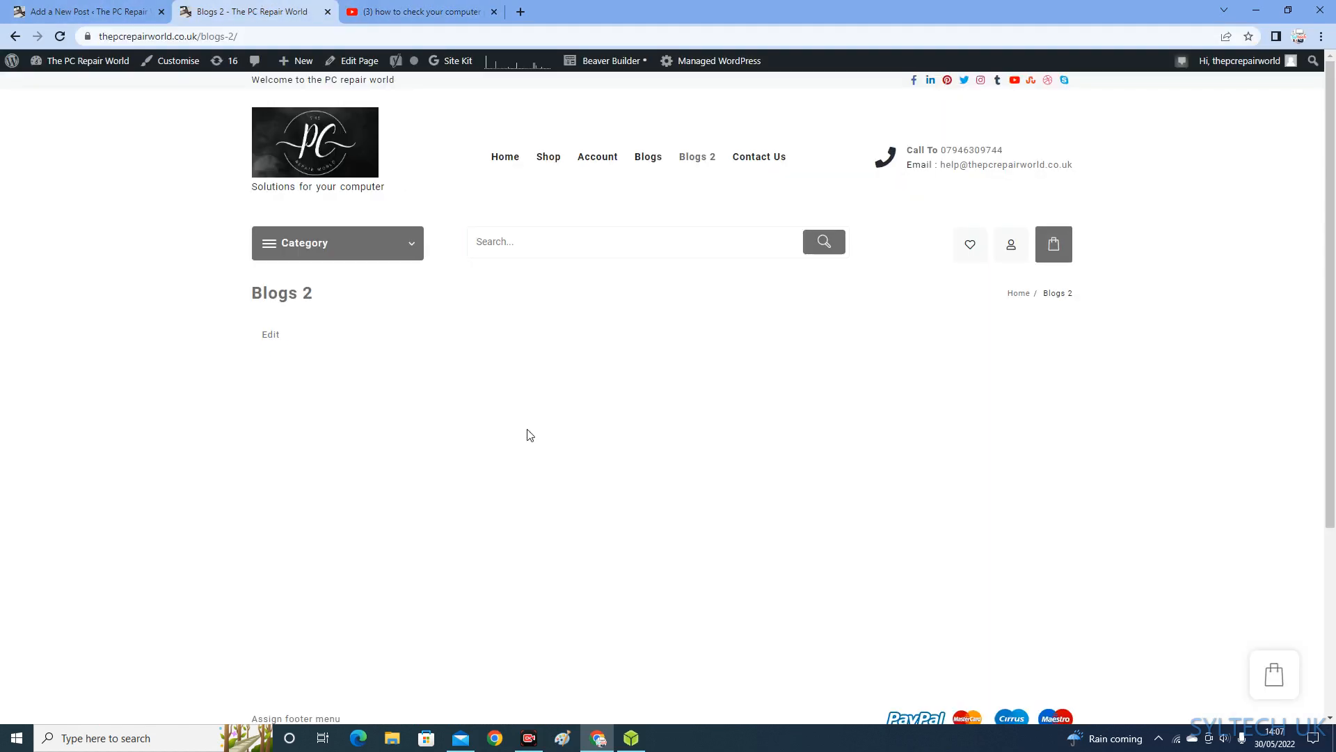
{"action": "left_click", "coordinate": [81, 11]}
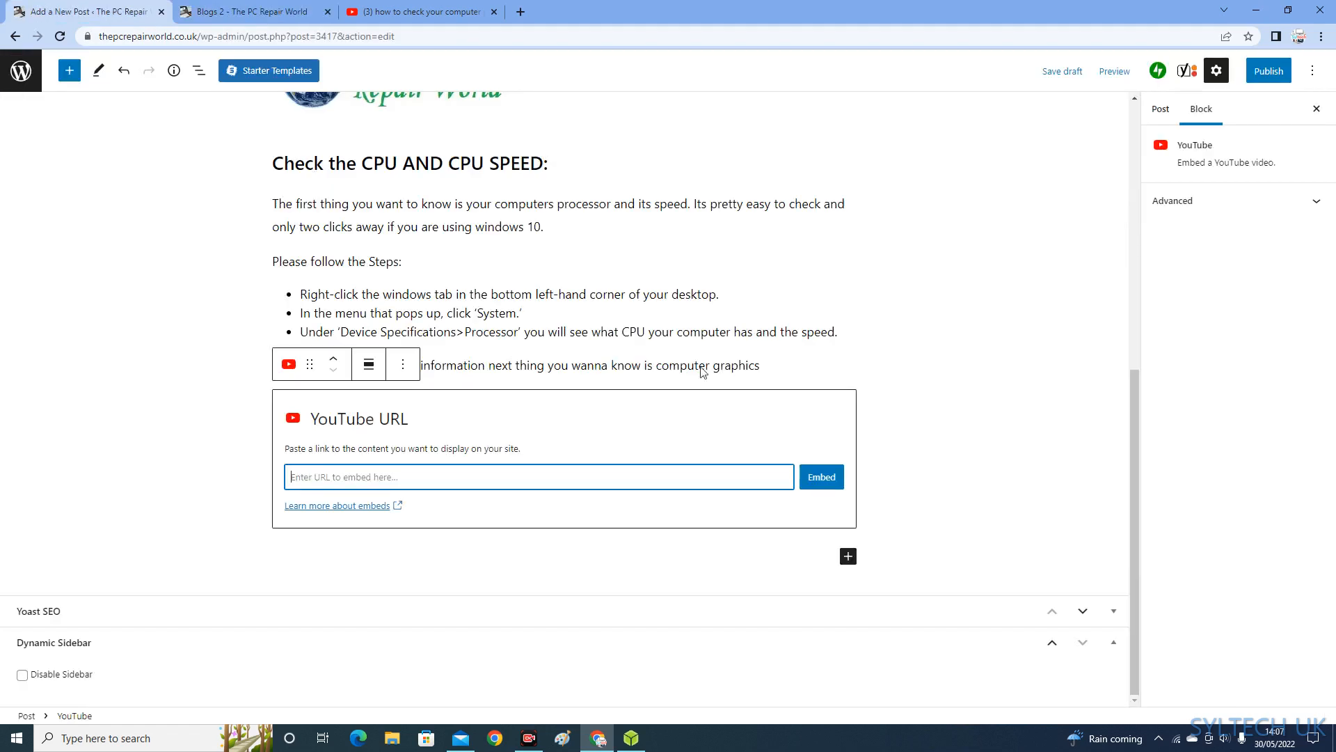
{"action": "type", "text": "https://www.youtube.com/watch?v=2UWPJE-FrzY"}
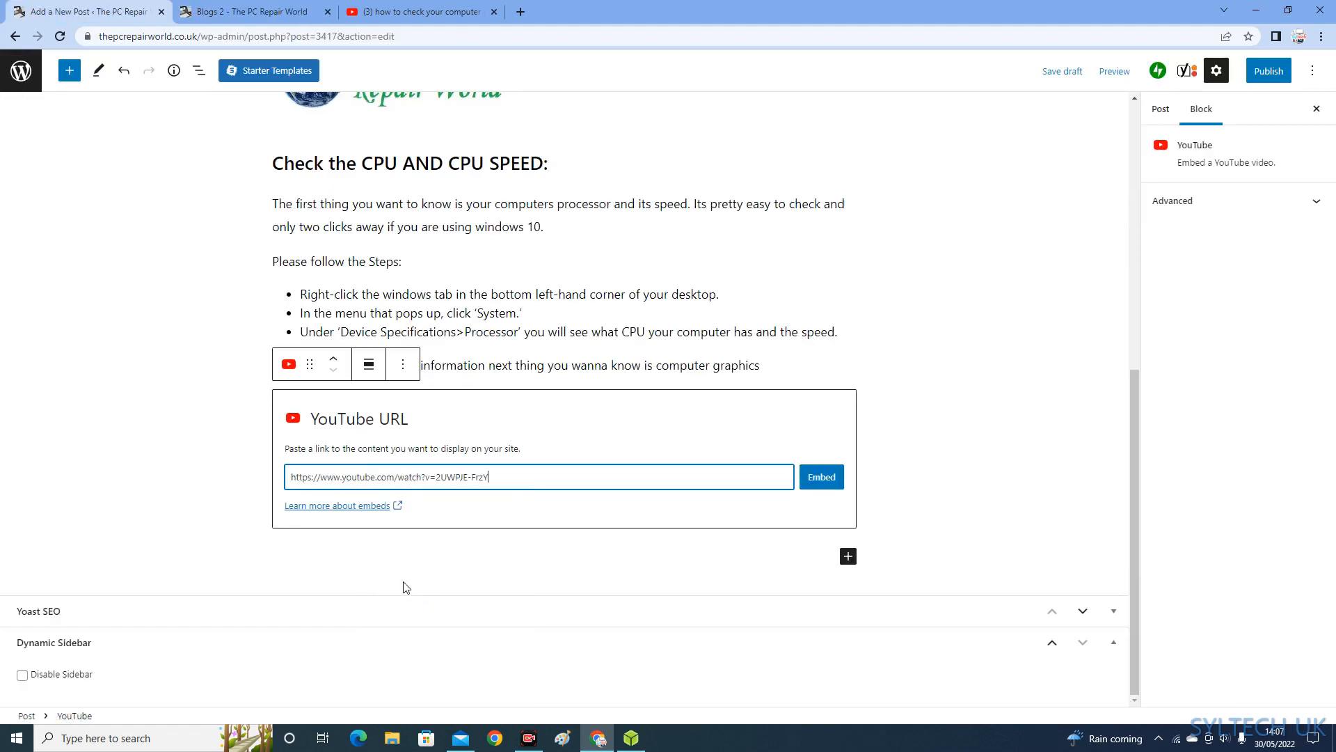
{"action": "left_click", "coordinate": [820, 476]}
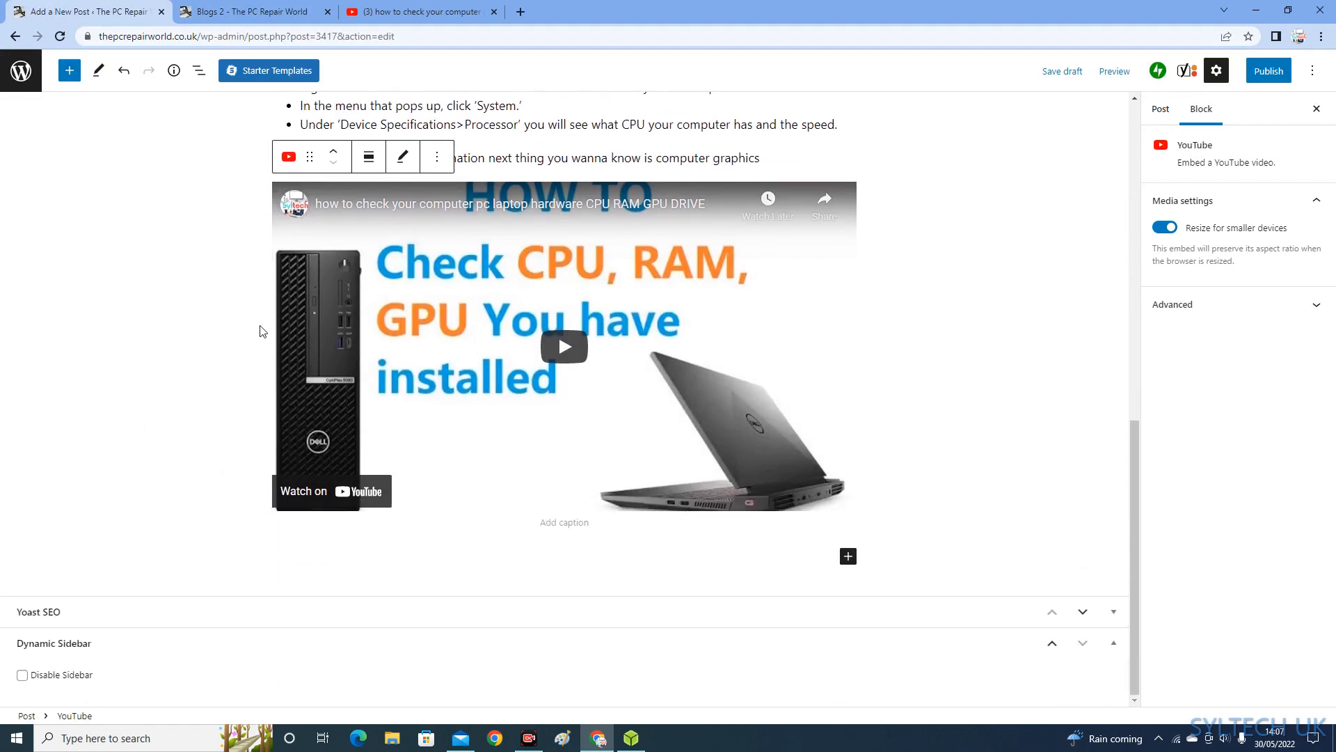
{"action": "left_click", "coordinate": [1147, 109]}
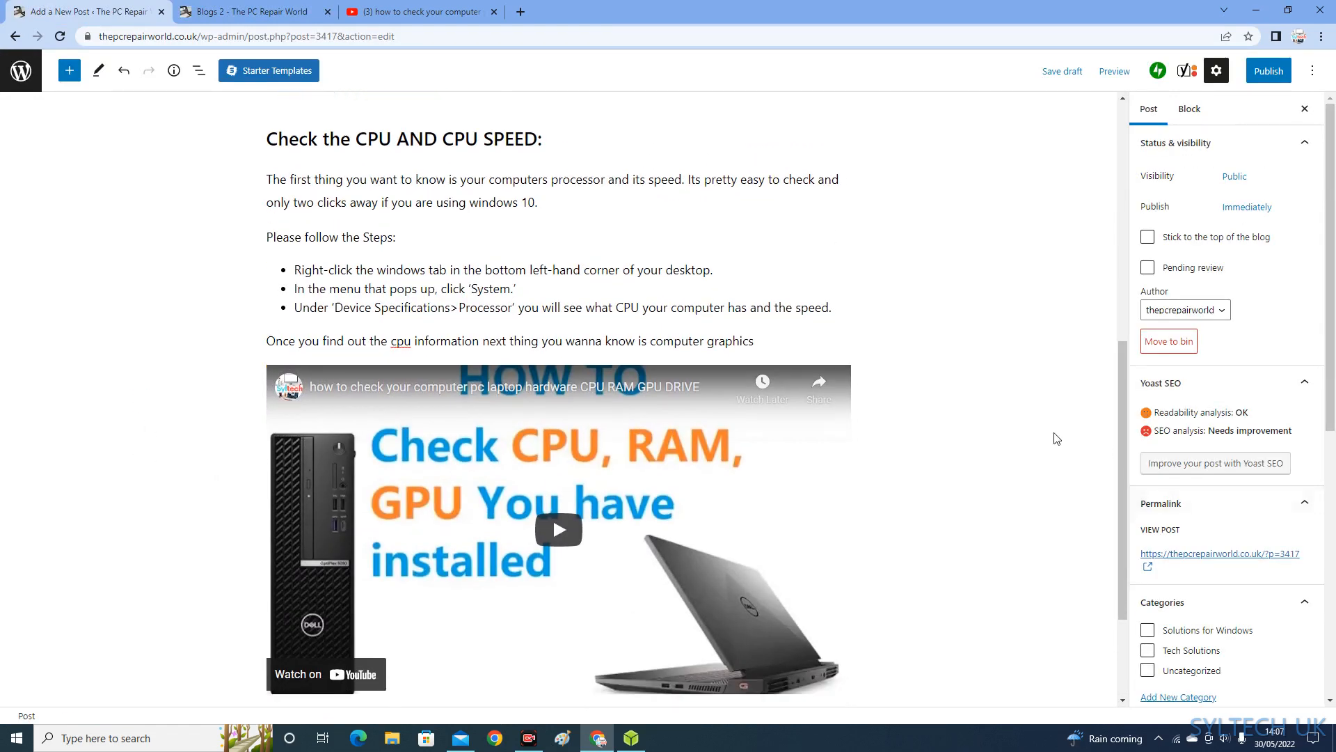
{"action": "left_click", "coordinate": [841, 557]}
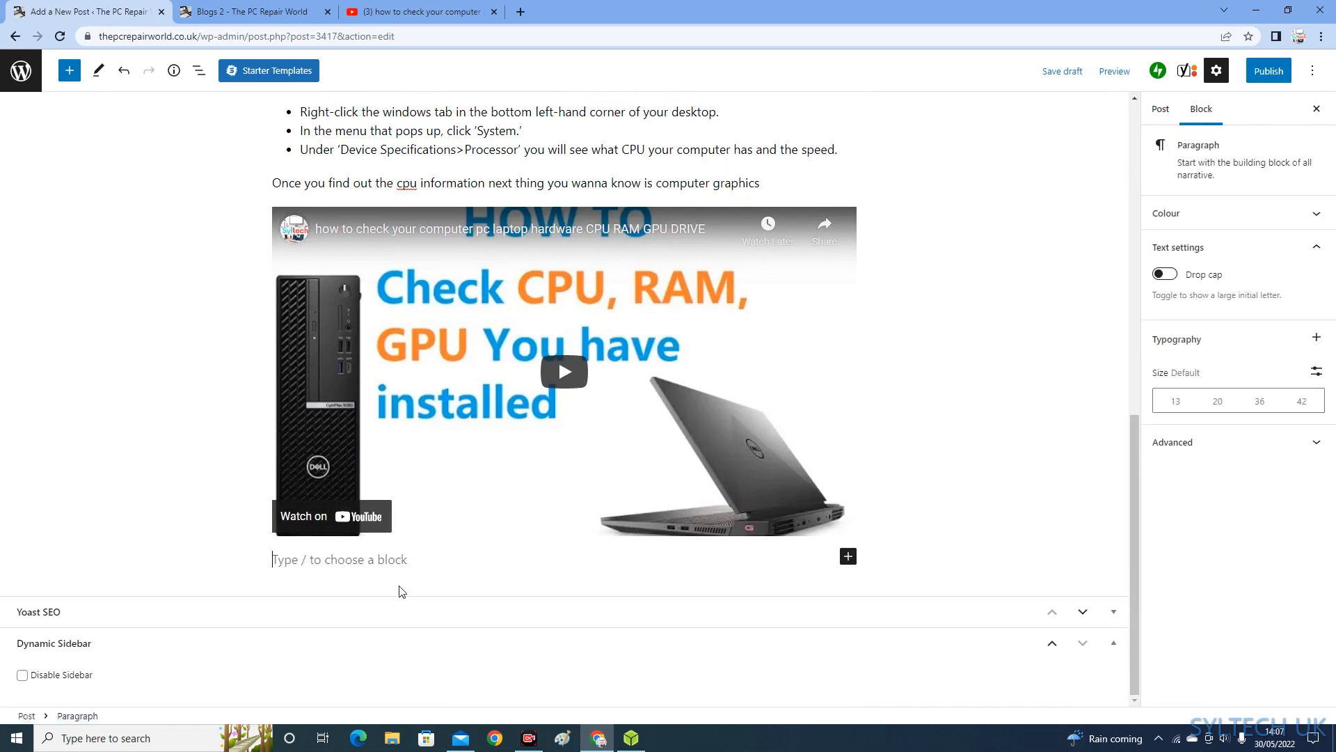
{"action": "scroll", "scroll_direction": "down", "scroll_amount": 3}
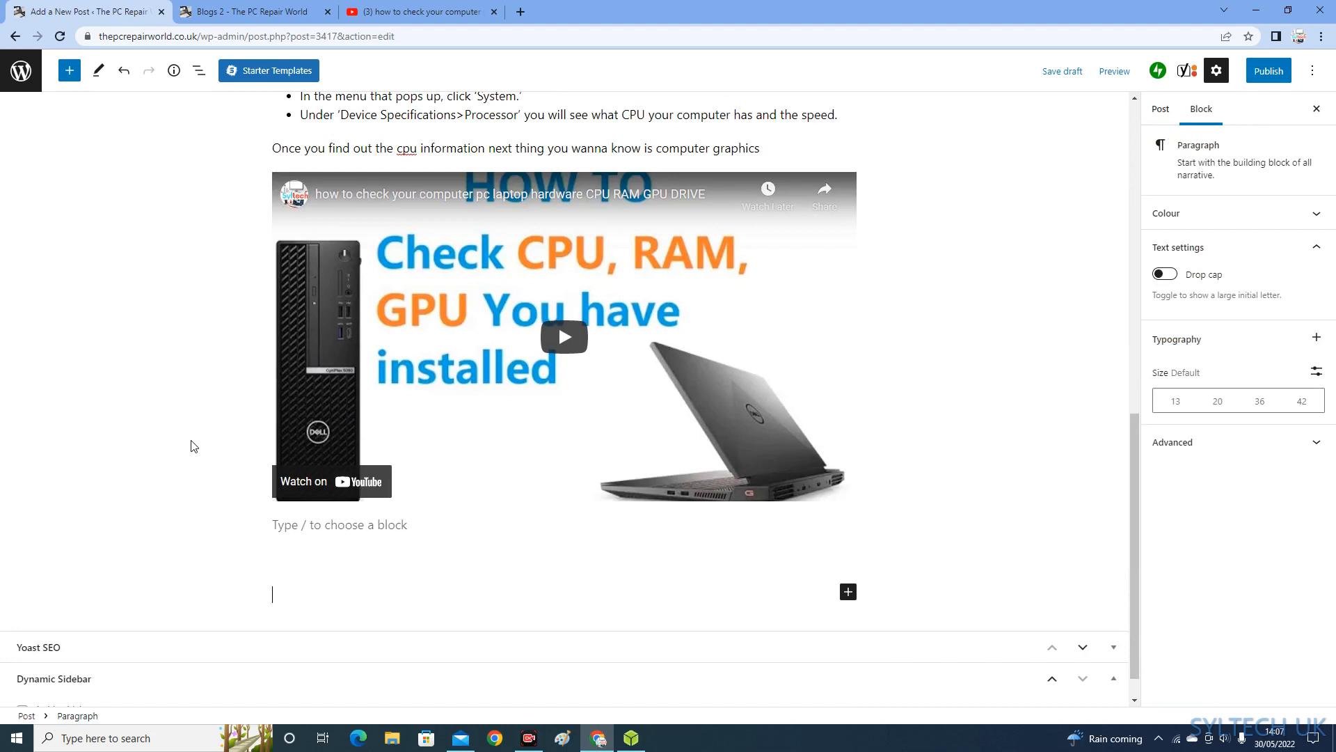
{"action": "scroll", "scroll_direction": "down", "scroll_amount": 3}
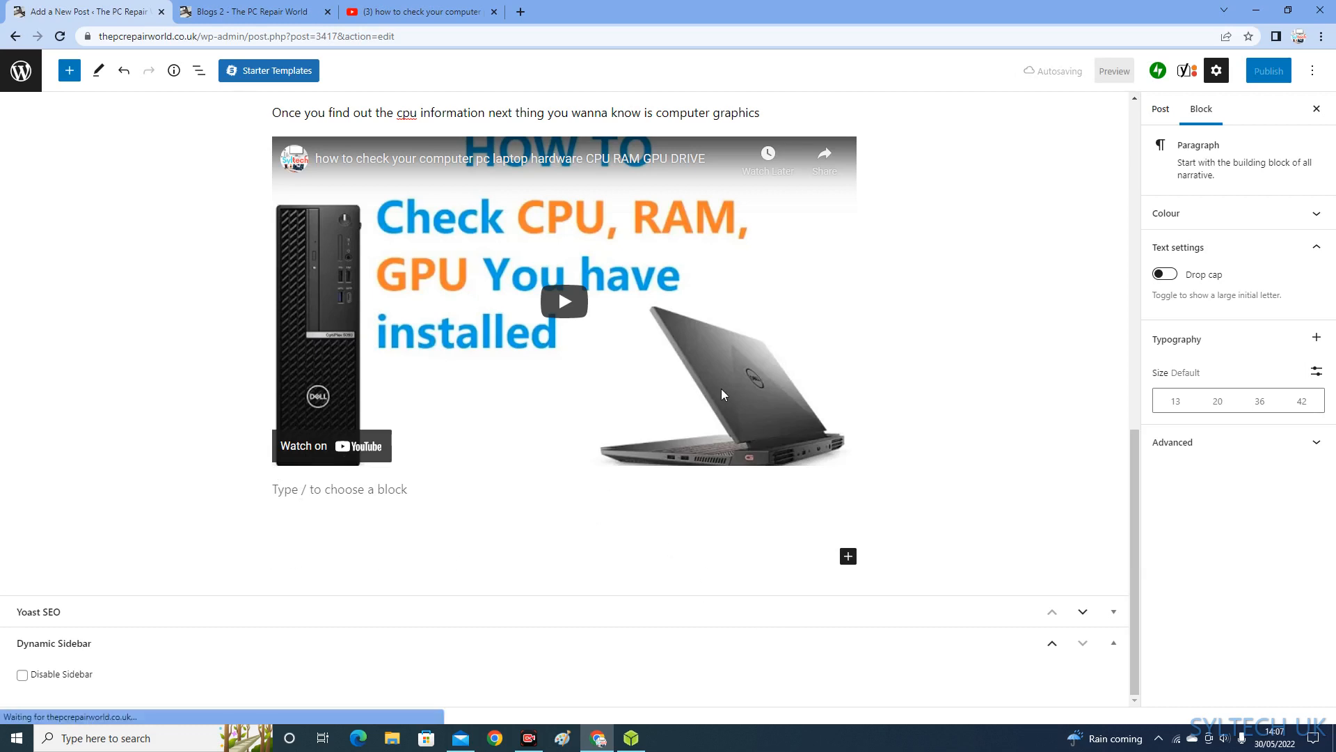
{"action": "scroll", "scroll_direction": "up", "scroll_amount": 3}
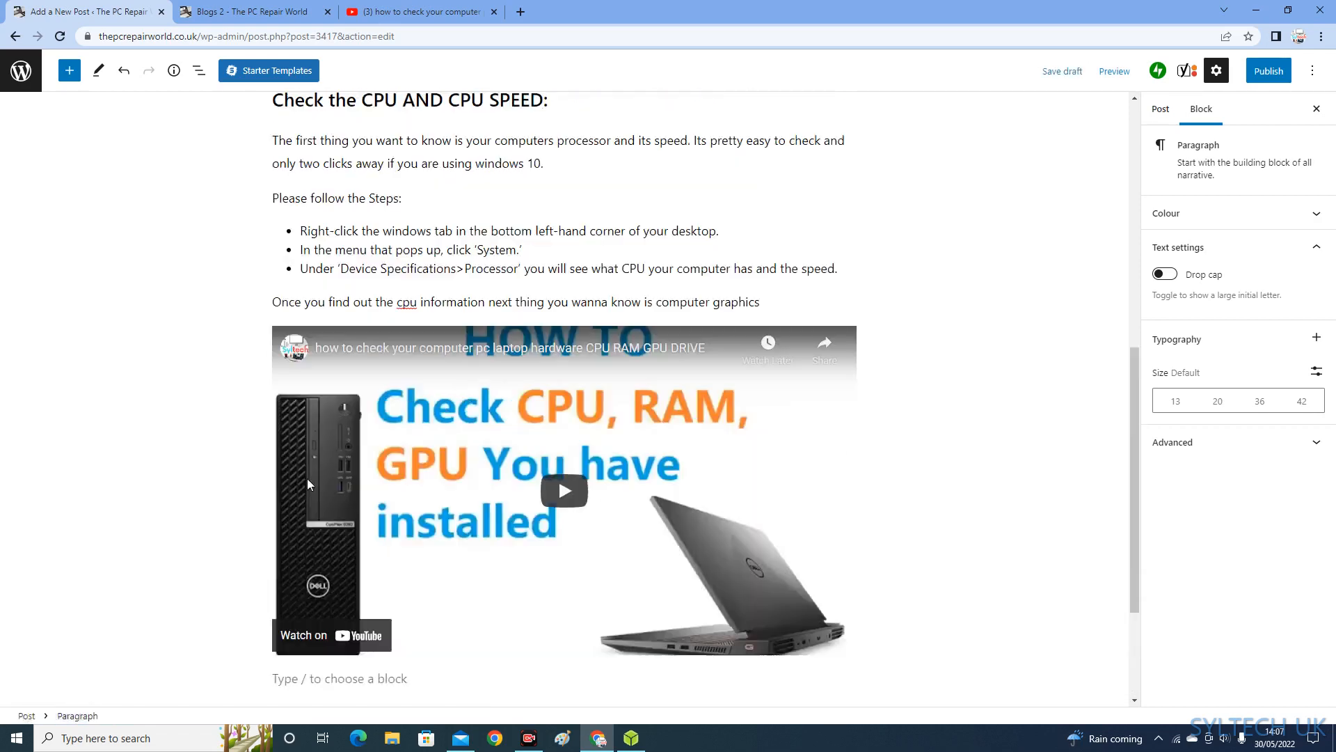
{"action": "scroll", "scroll_direction": "up", "scroll_amount": 3}
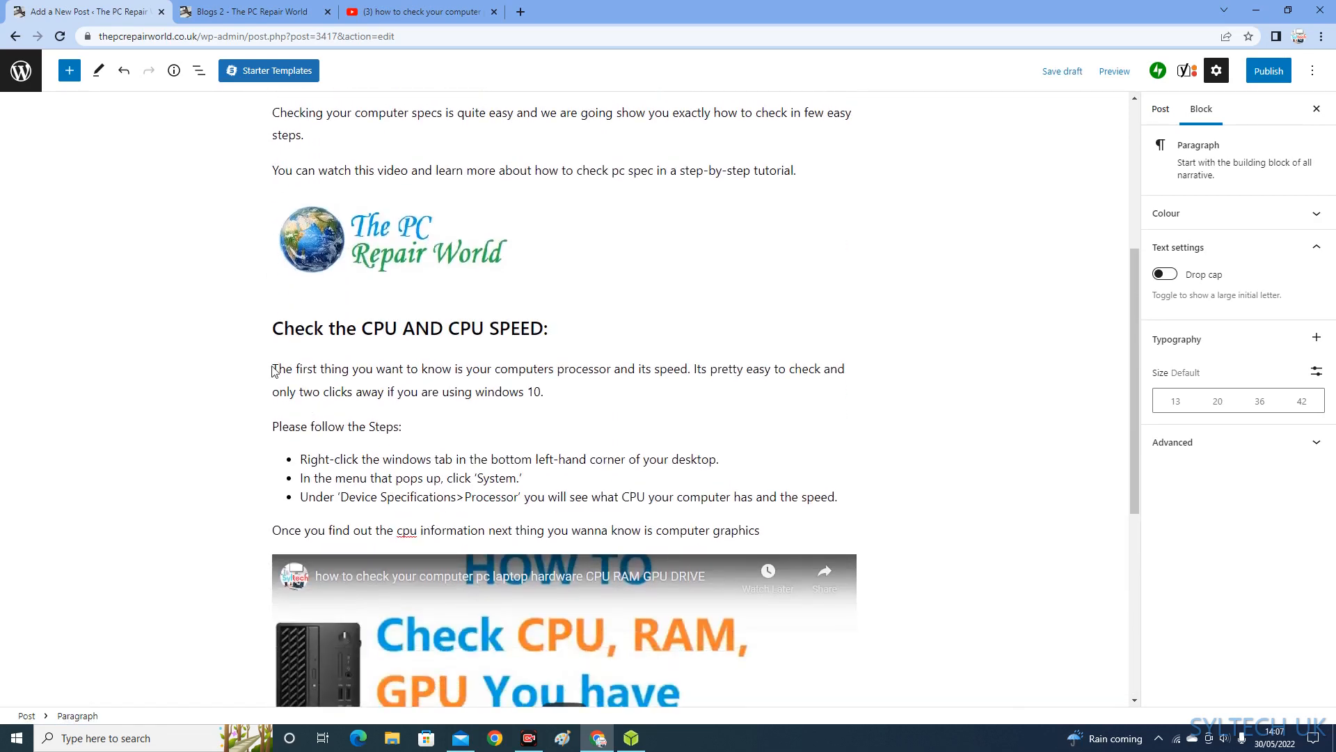
{"action": "left_click", "coordinate": [1147, 109]}
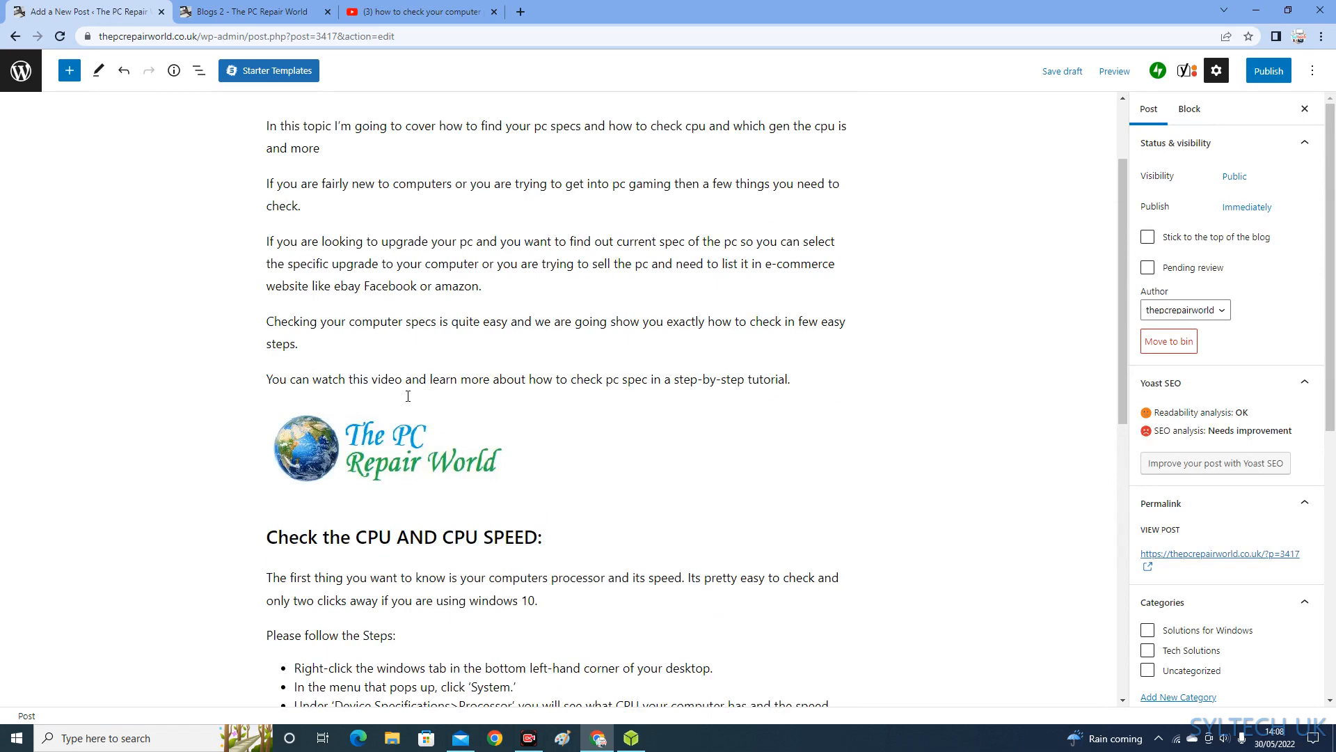
{"action": "scroll", "scroll_direction": "down", "scroll_amount": 3}
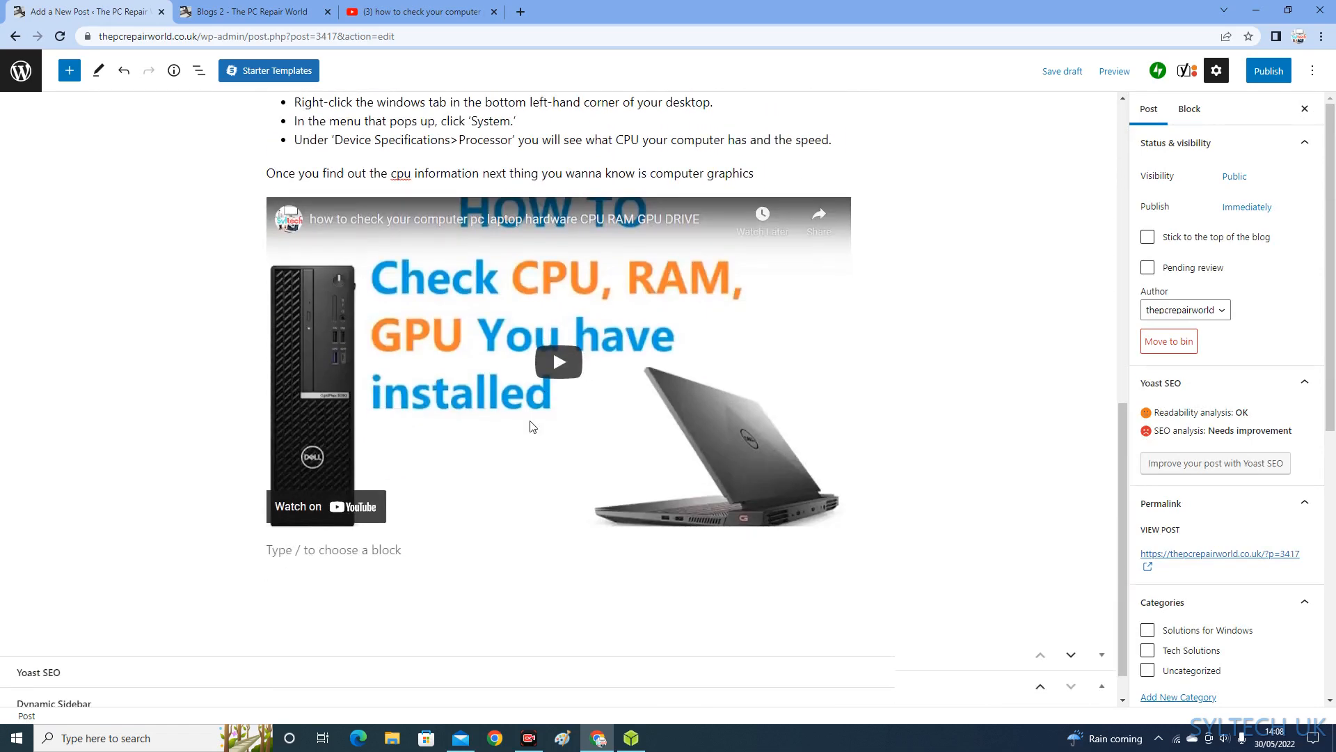
{"action": "scroll", "scroll_direction": "down", "scroll_amount": 3}
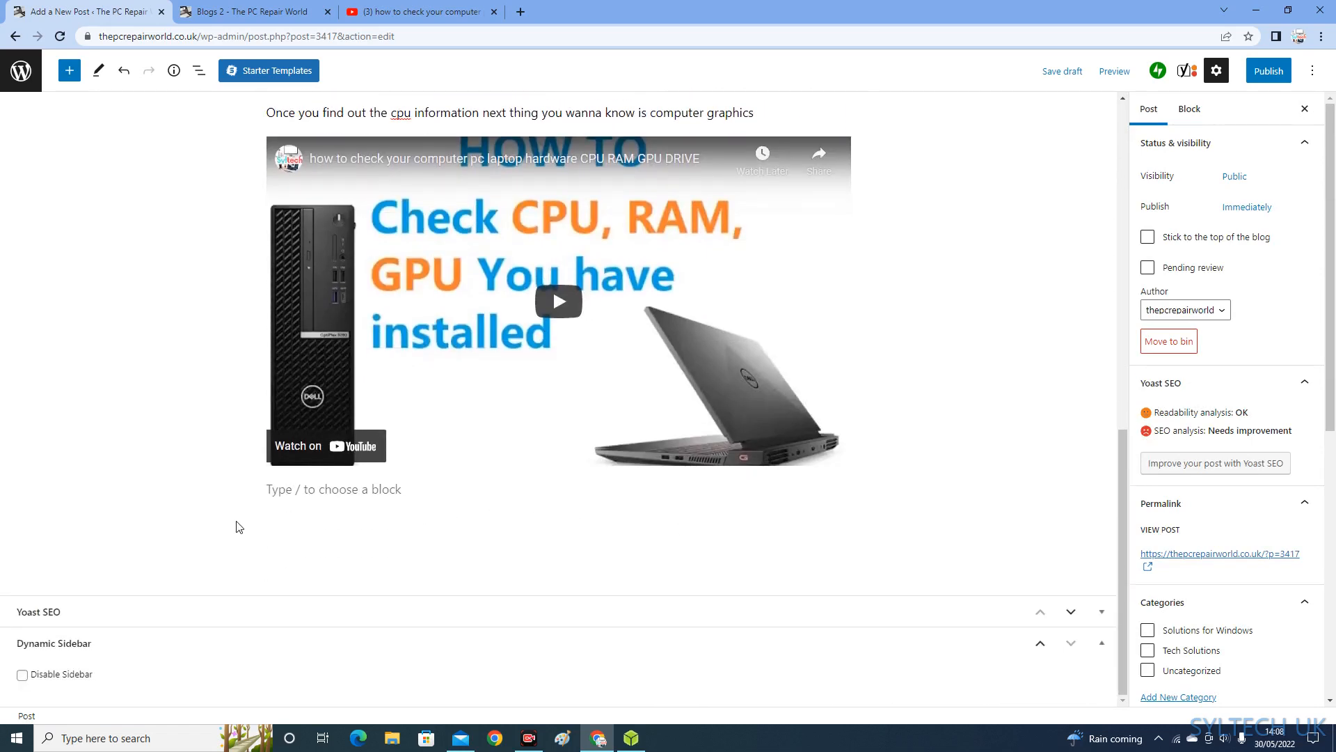
Open Browse all from the + below the video and scroll the block list
{"action": "left_click", "coordinate": [847, 486]}
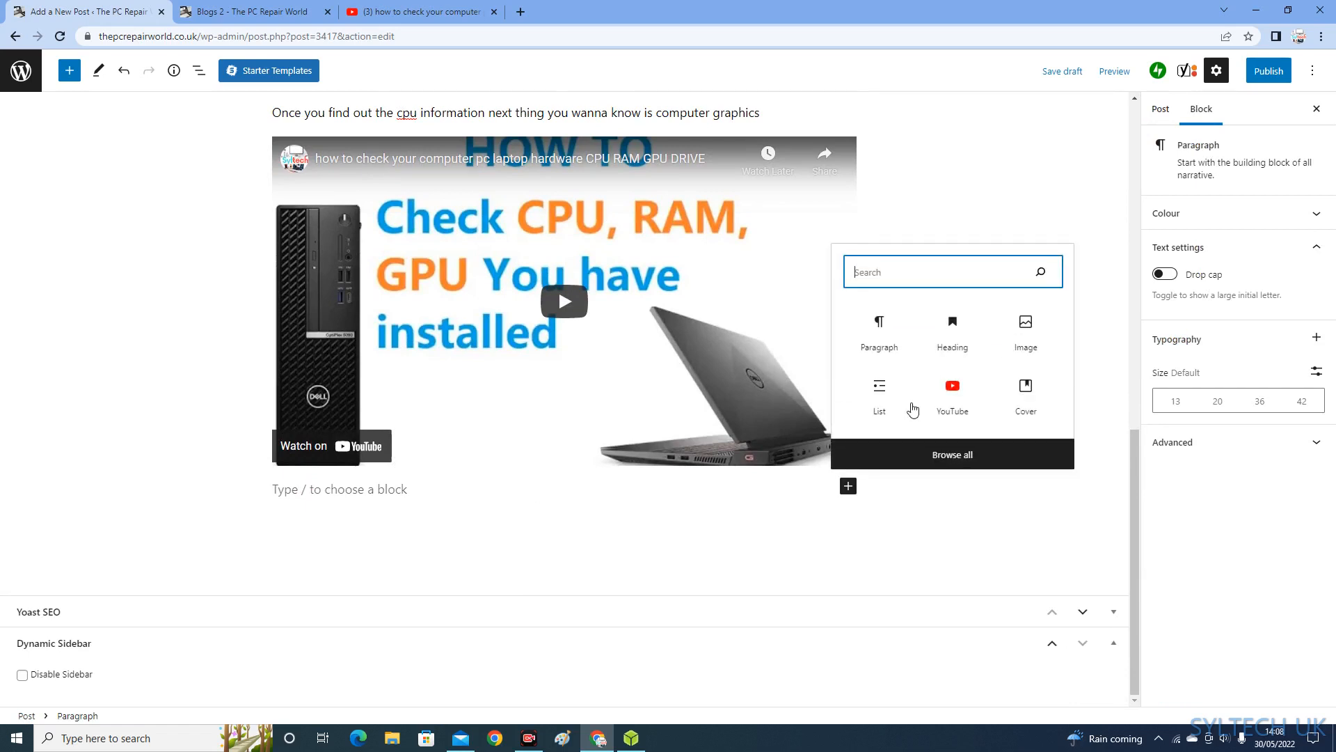
{"action": "mouse_move", "coordinate": [972, 365]}
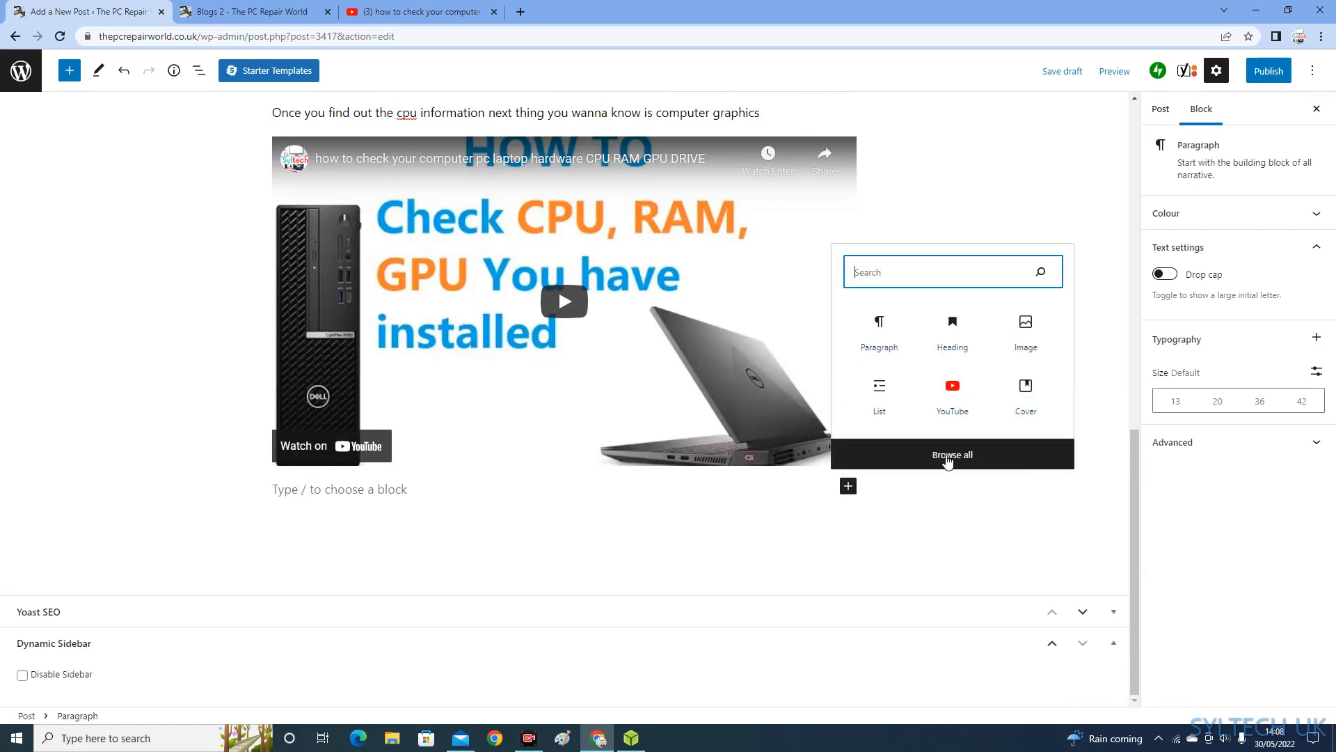
{"action": "left_click", "coordinate": [952, 454]}
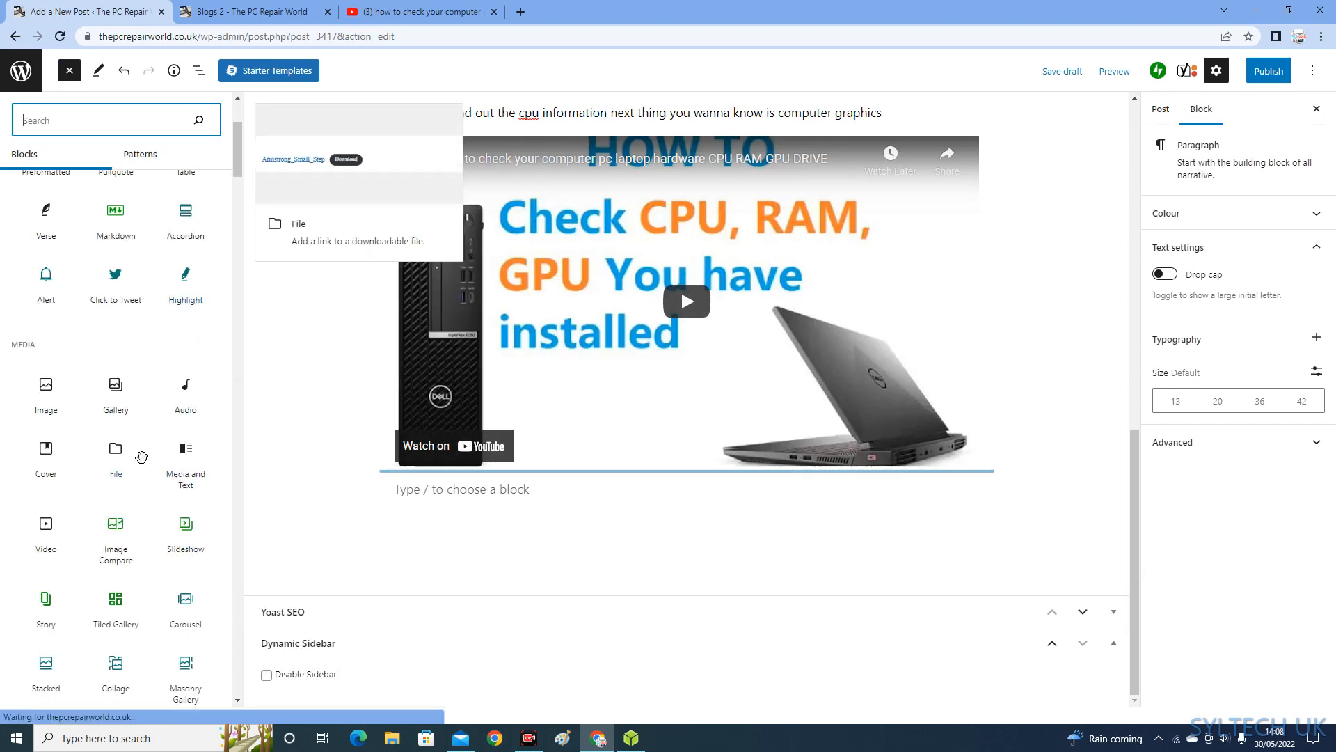
{"action": "scroll", "scroll_direction": "down", "scroll_amount": 3}
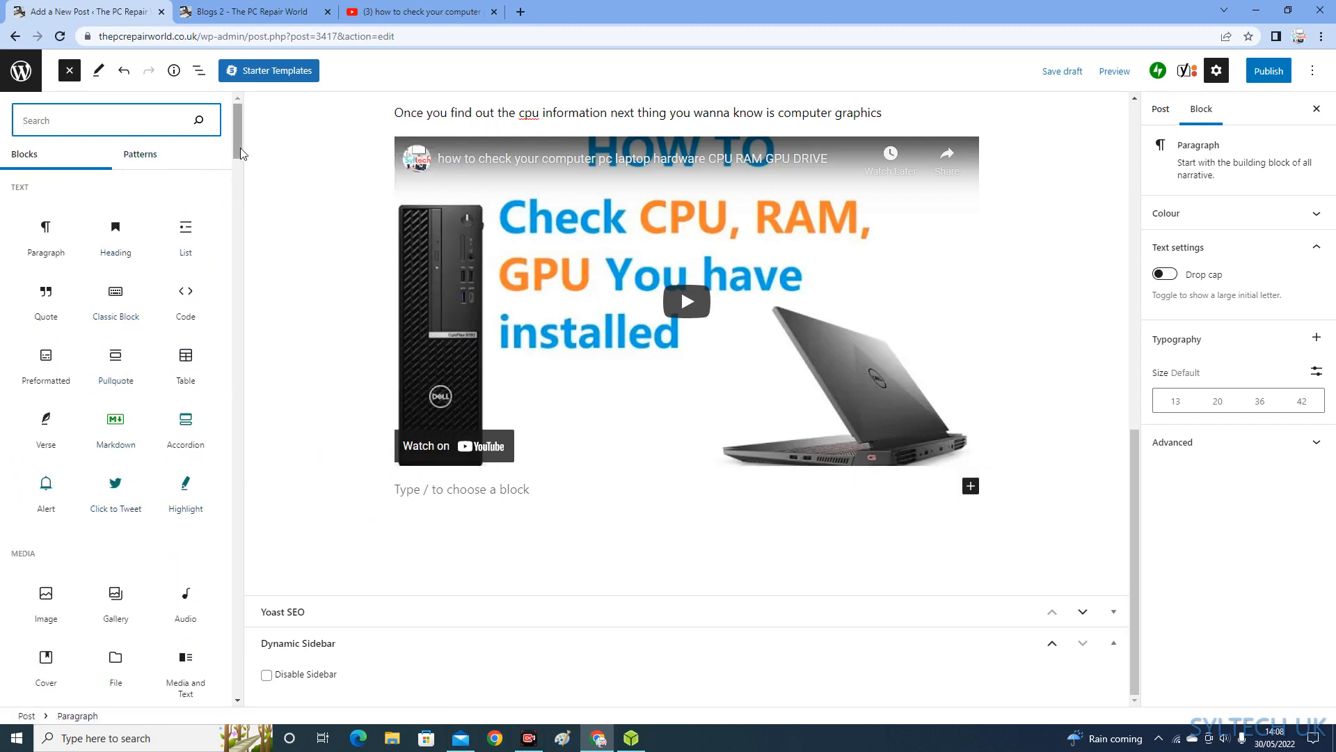
{"action": "scroll", "scroll_direction": "down", "scroll_amount": 3}
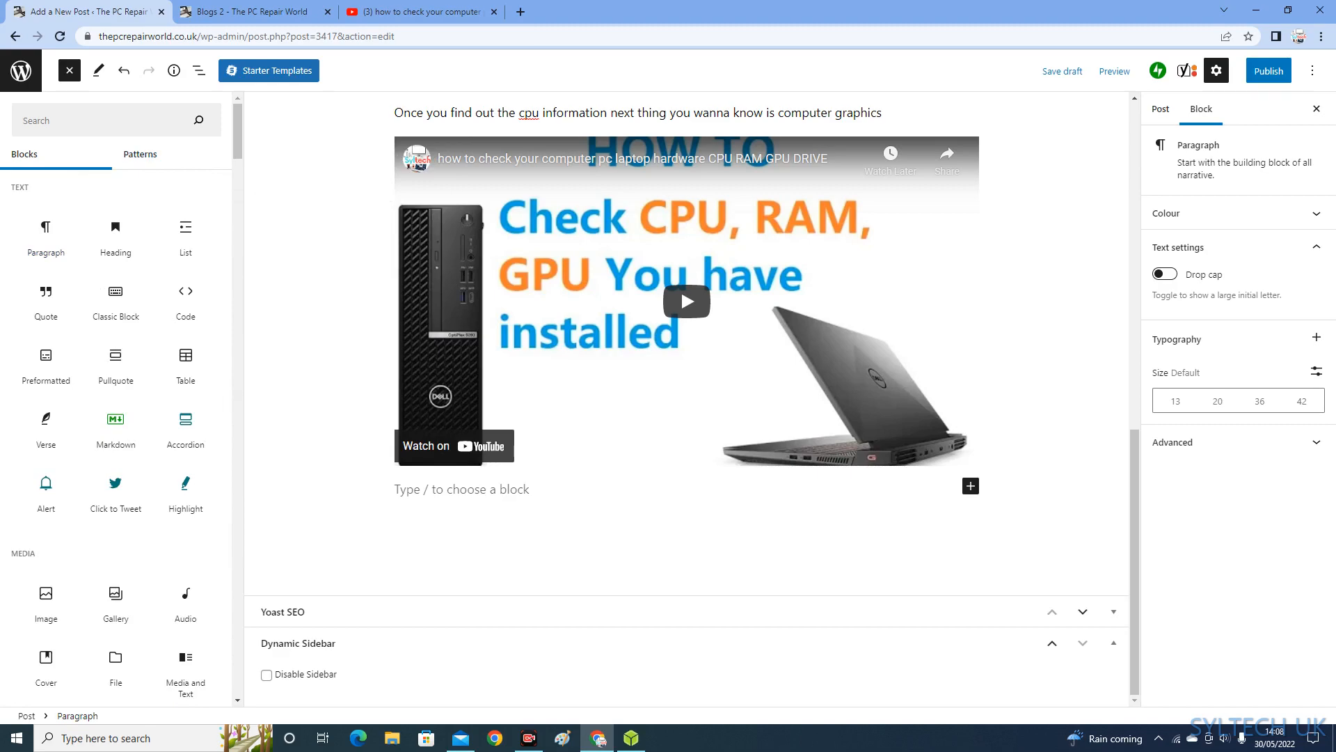
{"action": "scroll", "scroll_direction": "up", "scroll_amount": 3}
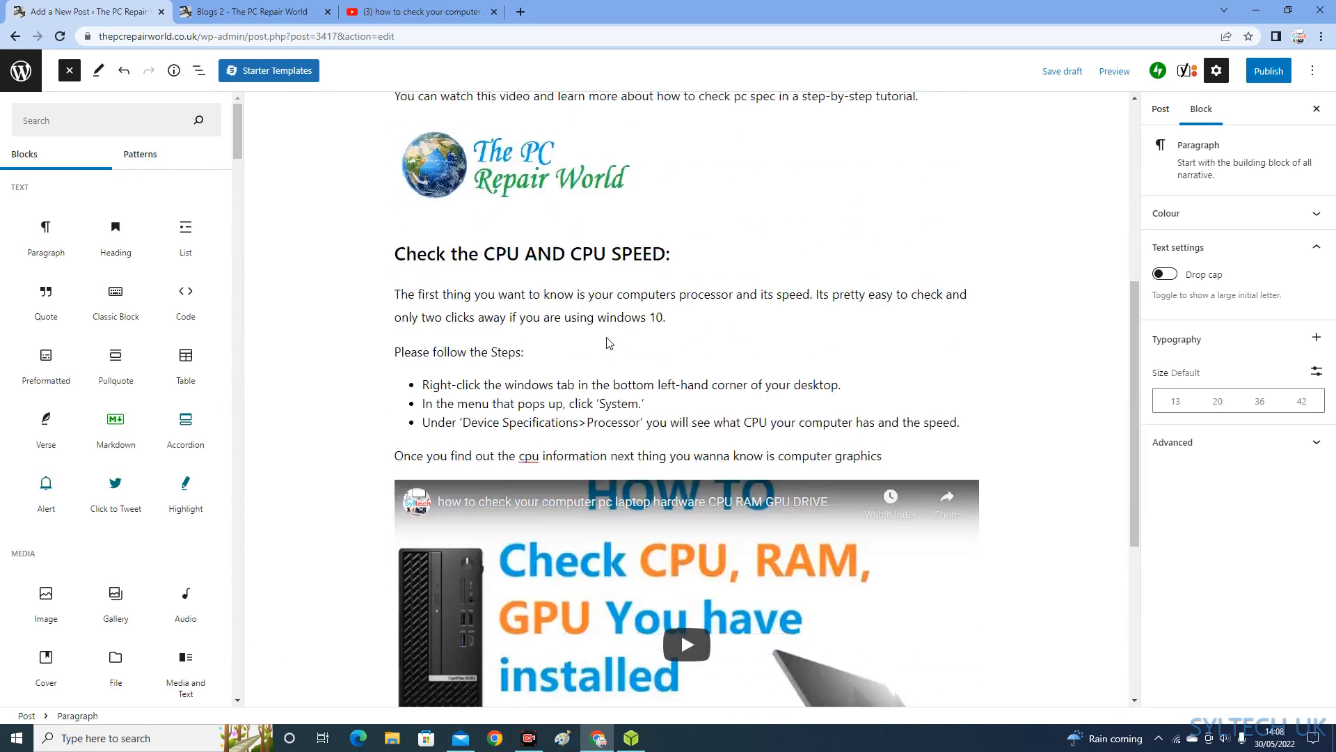
{"action": "scroll", "scroll_direction": "down", "scroll_amount": 3}
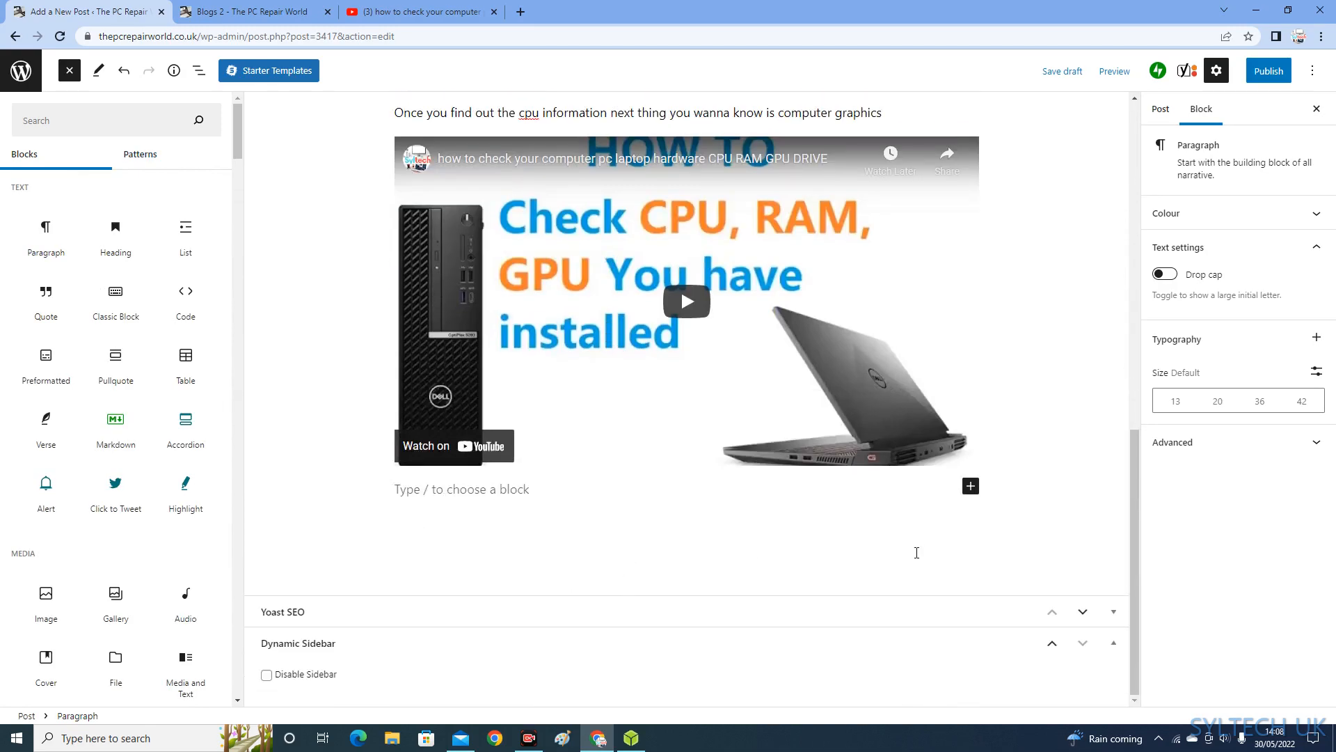
{"action": "scroll", "scroll_direction": "up", "scroll_amount": 3}
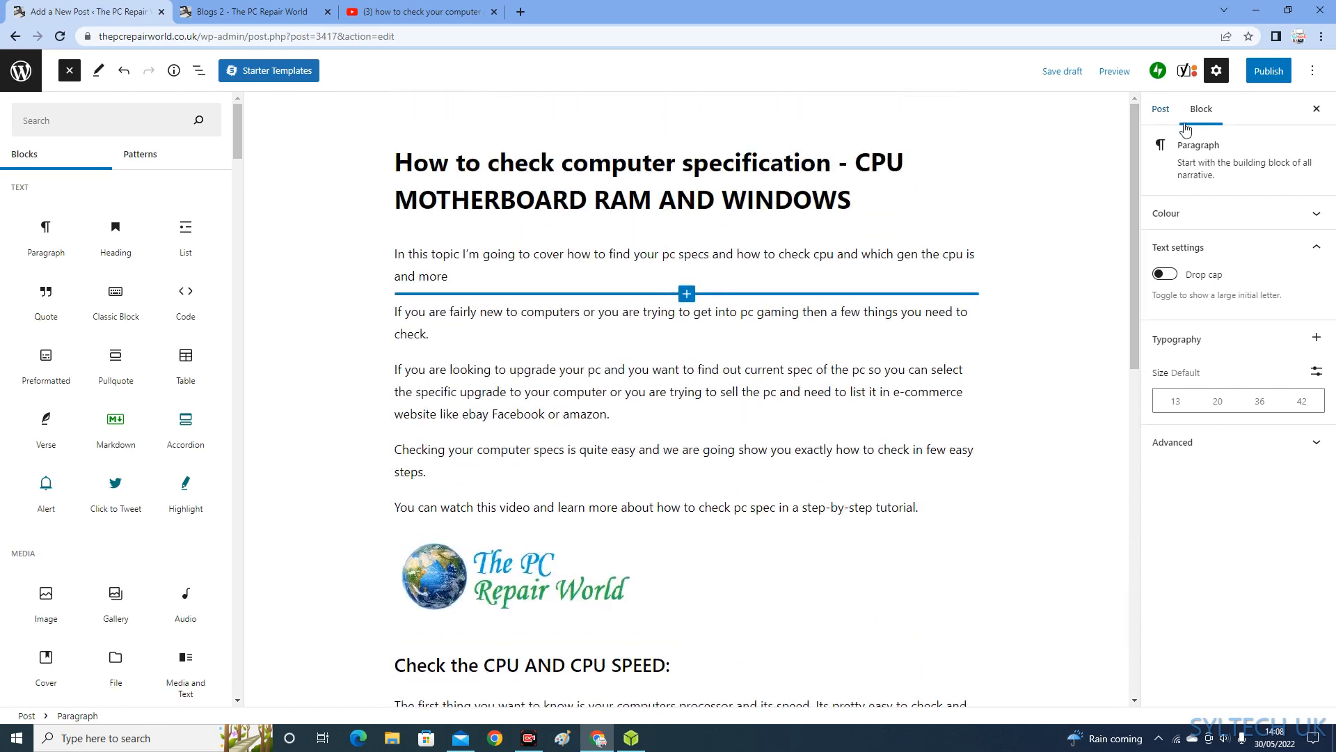
{"action": "left_click", "coordinate": [1148, 109]}
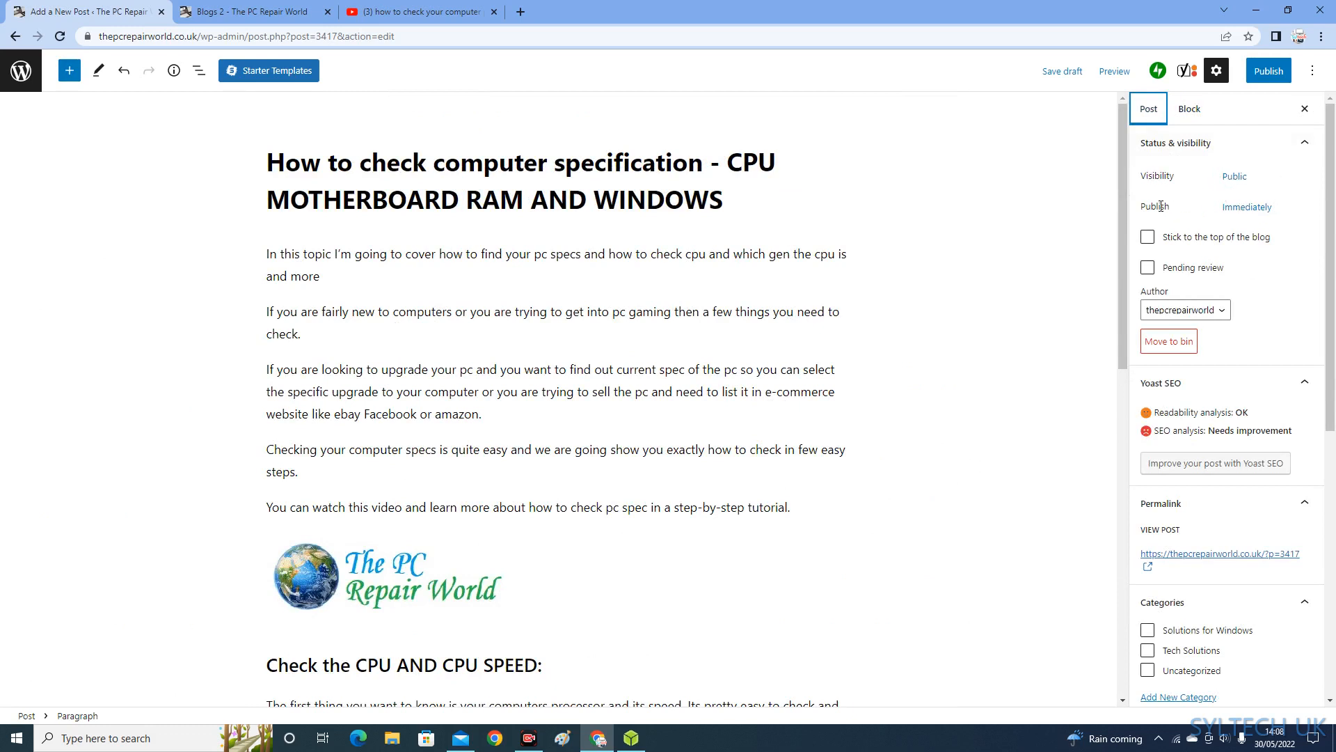
{"action": "mouse_move", "coordinate": [1193, 248]}
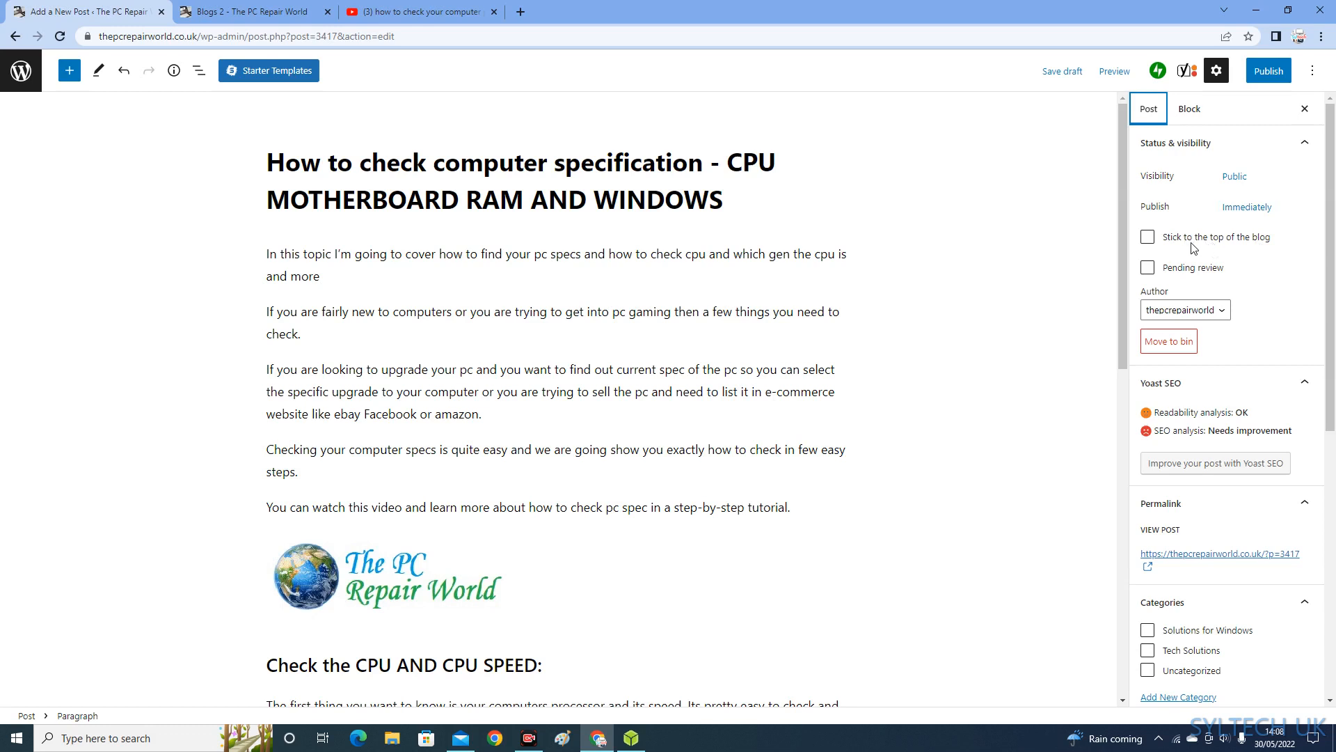
{"action": "mouse_move", "coordinate": [1210, 265]}
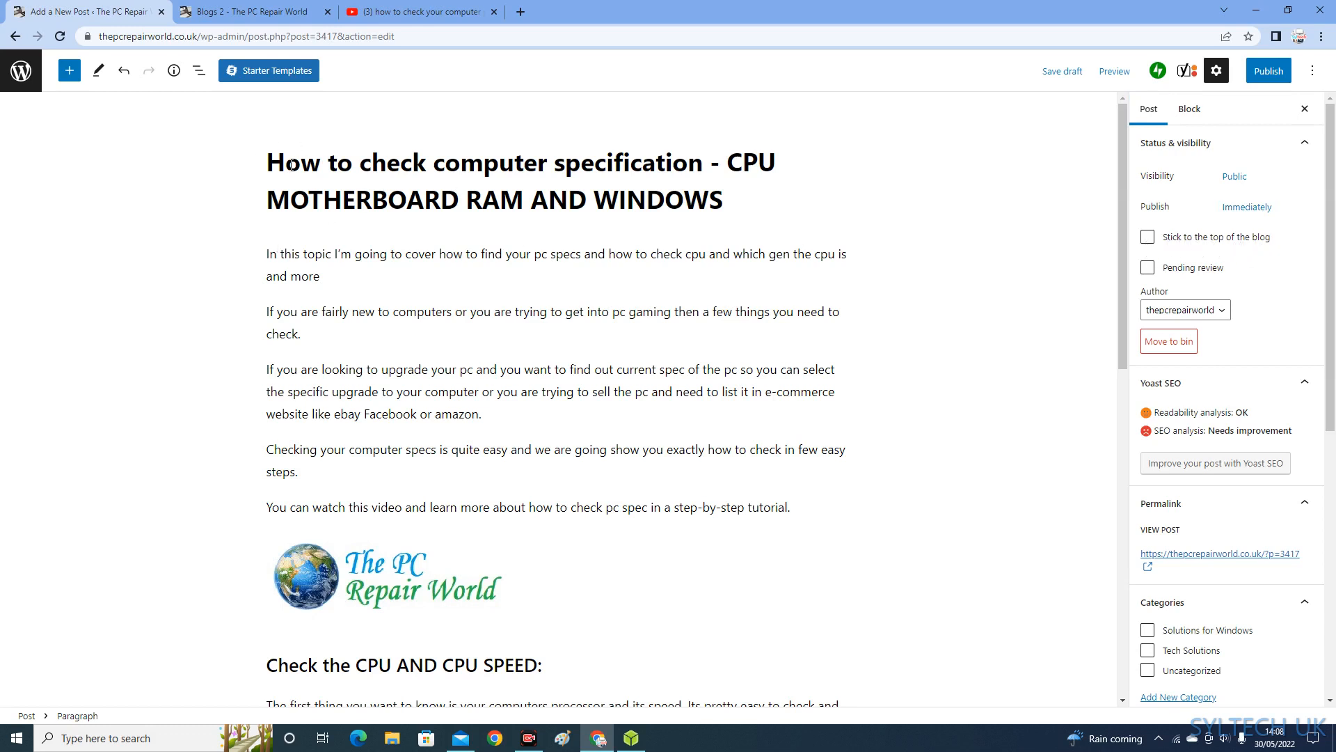
{"action": "left_click", "coordinate": [554, 254]}
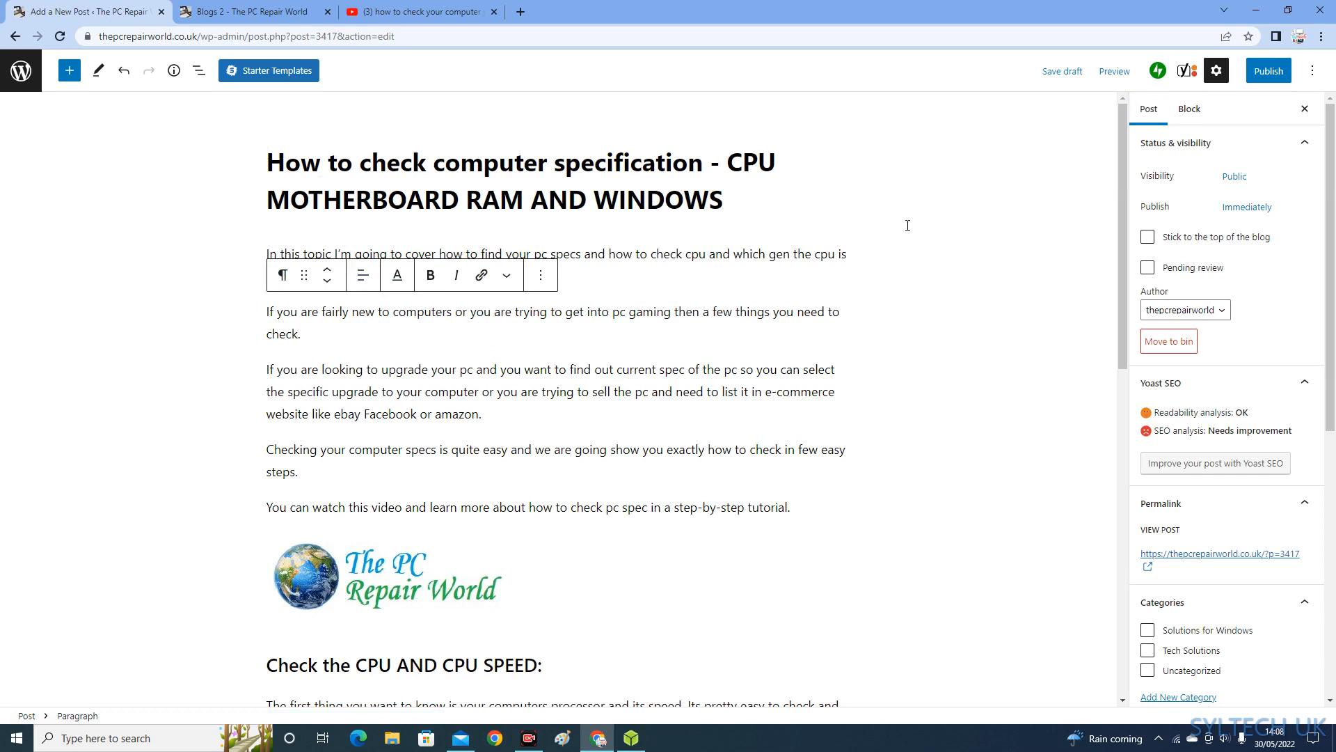
{"action": "mouse_move", "coordinate": [935, 217]}
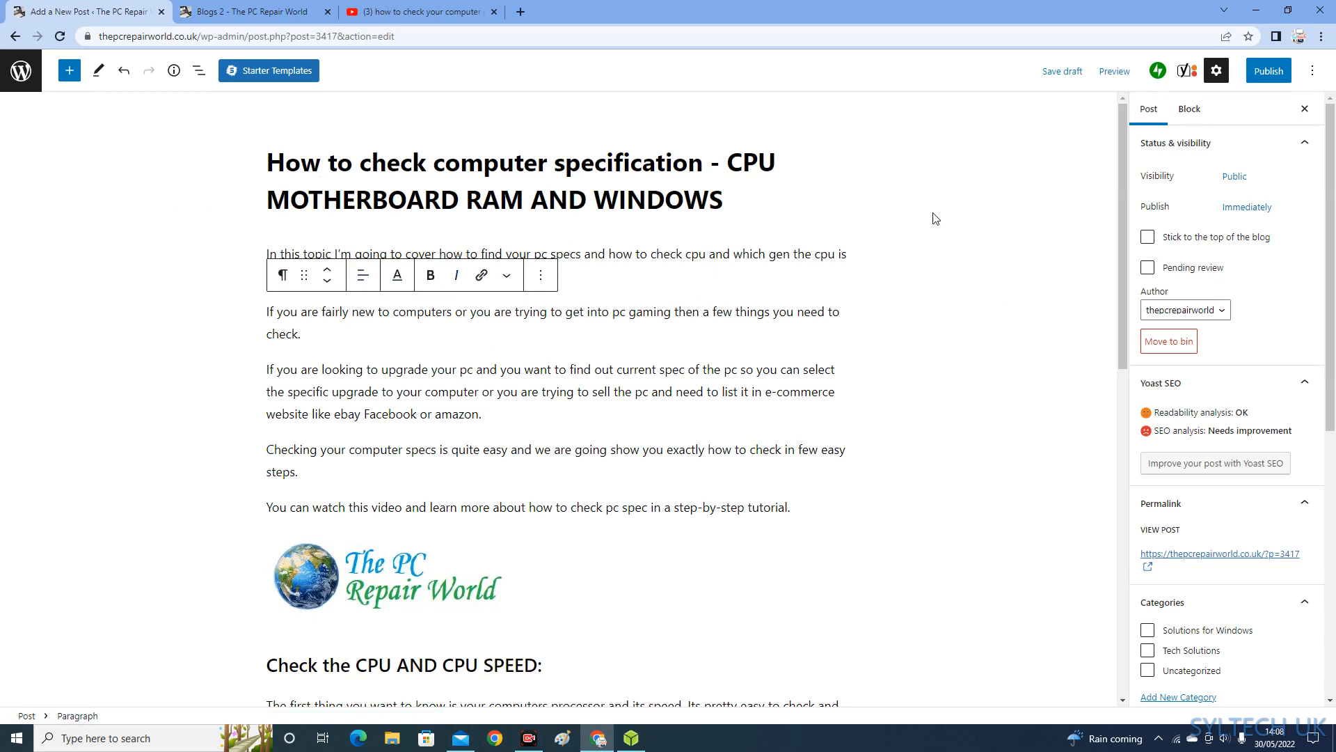
{"action": "mouse_move", "coordinate": [1043, 250]}
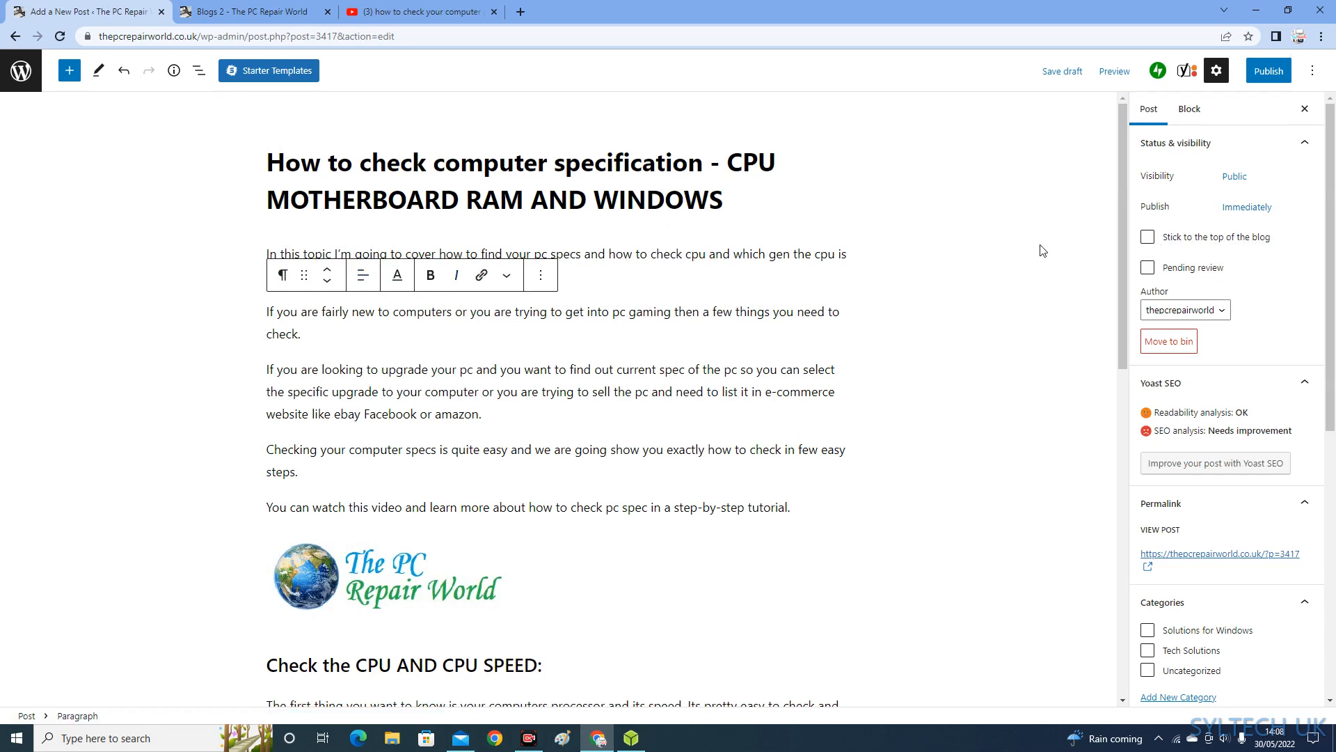
Create a new category 'tech info' with no parent category
{"action": "scroll", "scroll_direction": "down", "scroll_amount": 3}
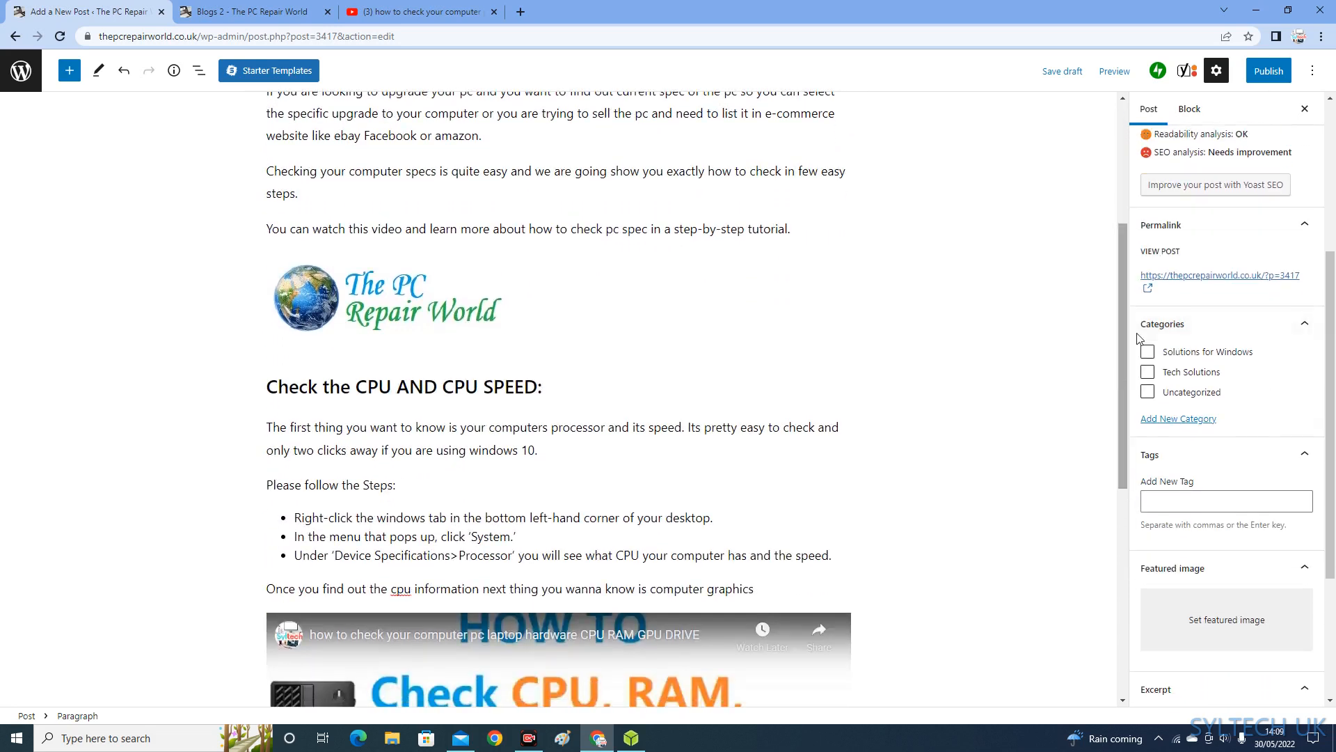
{"action": "scroll", "scroll_direction": "down", "scroll_amount": 3}
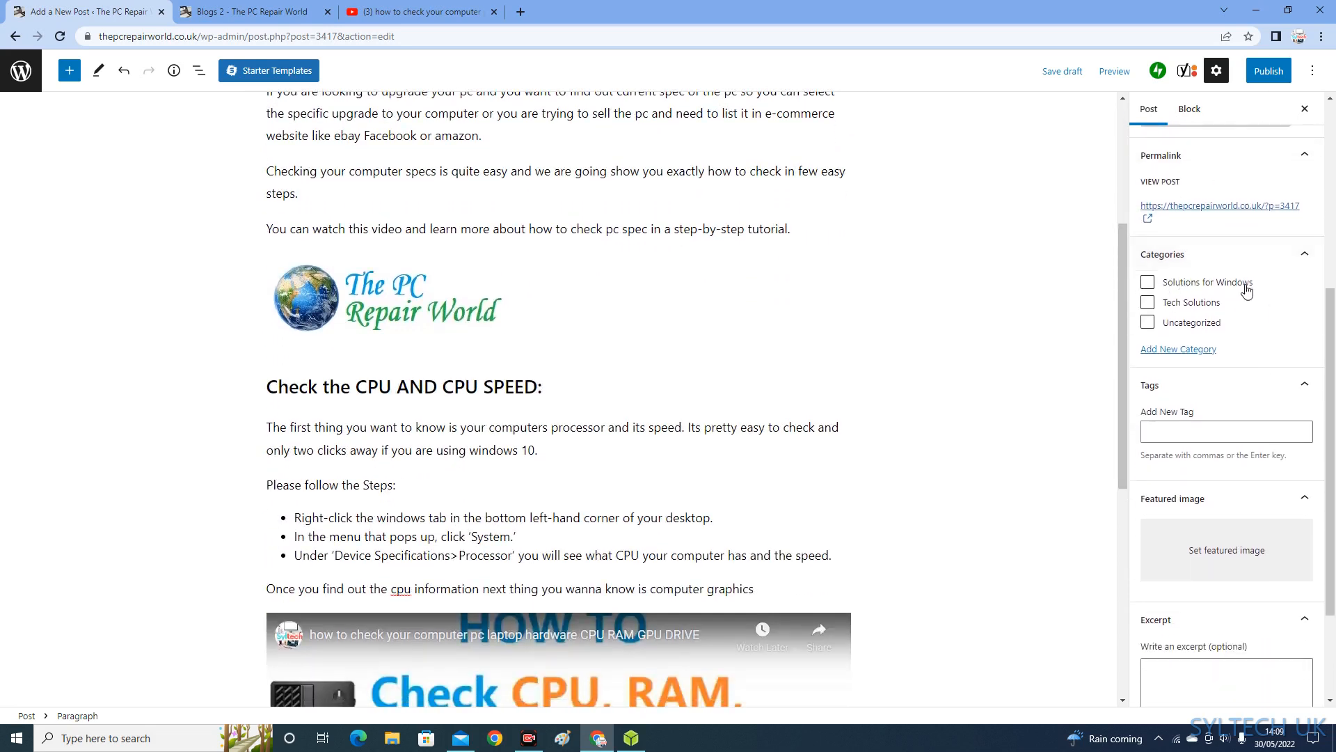
{"action": "mouse_move", "coordinate": [1295, 256]}
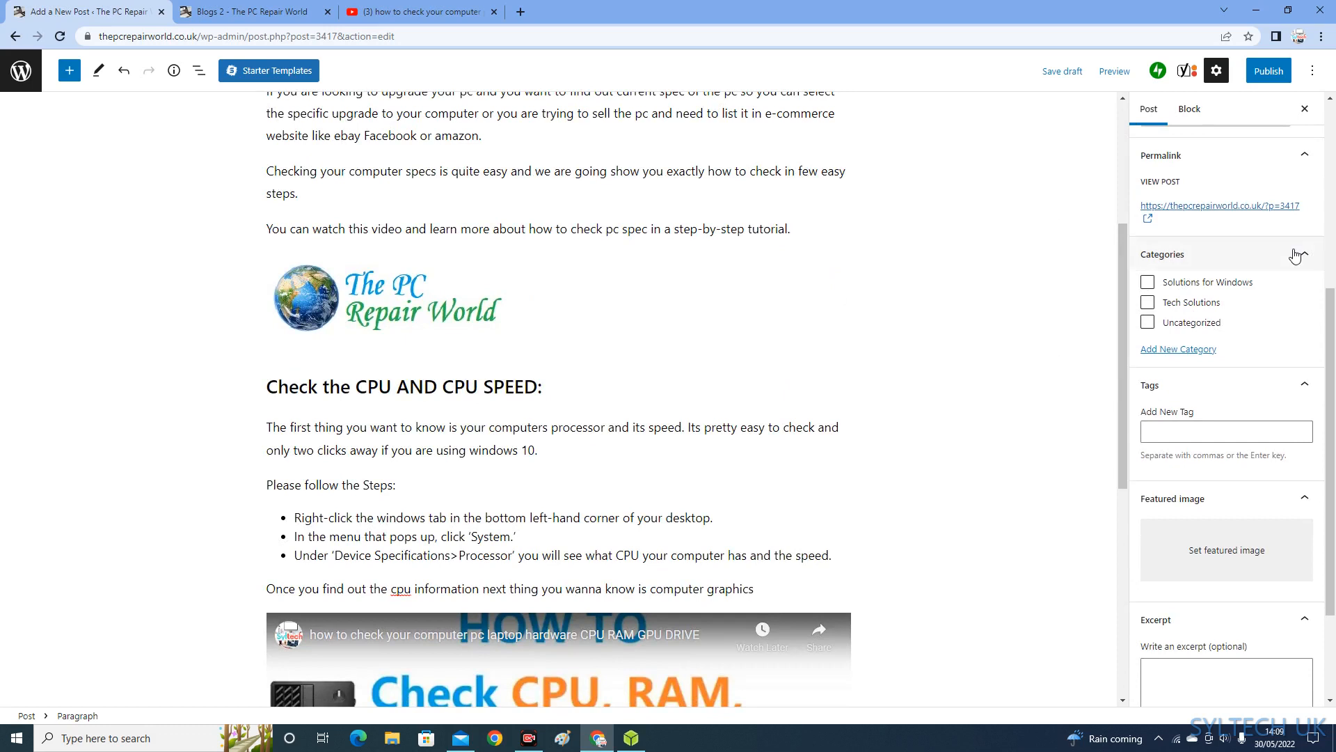
{"action": "mouse_move", "coordinate": [1172, 353]}
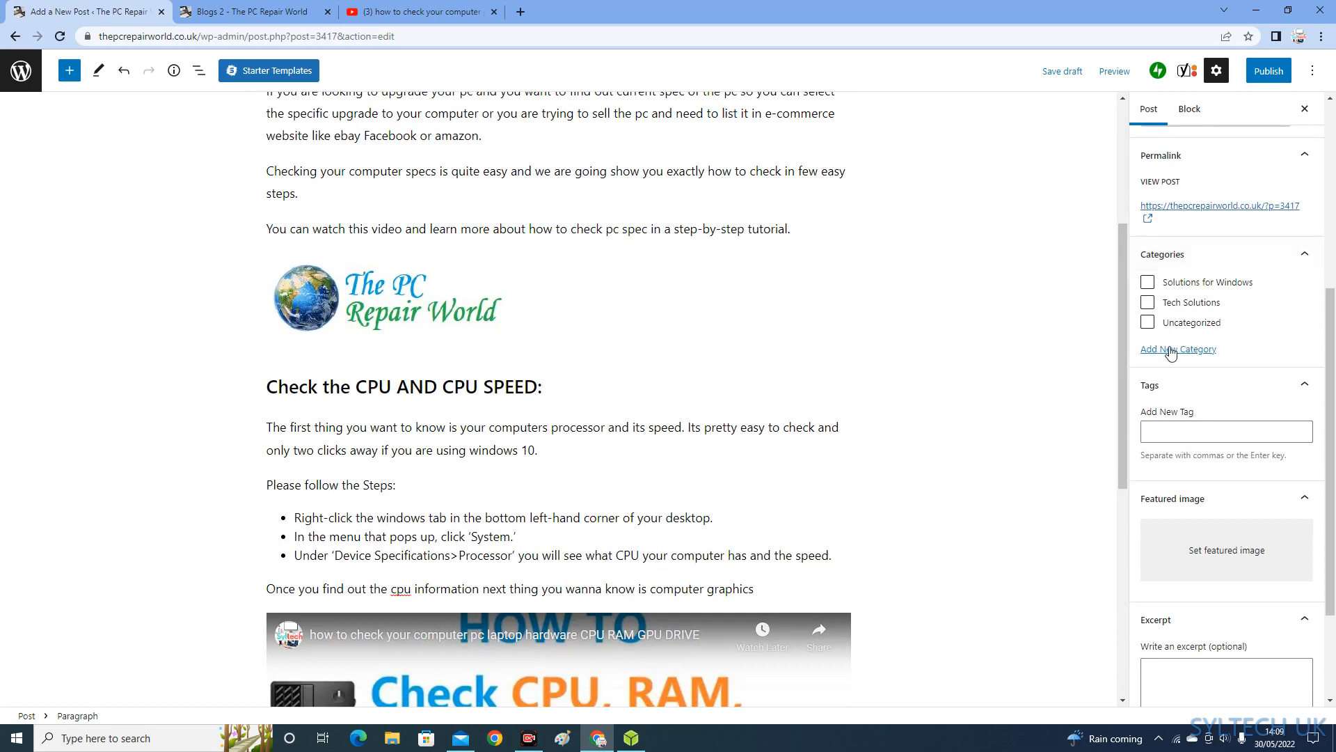
{"action": "left_click", "coordinate": [1177, 348]}
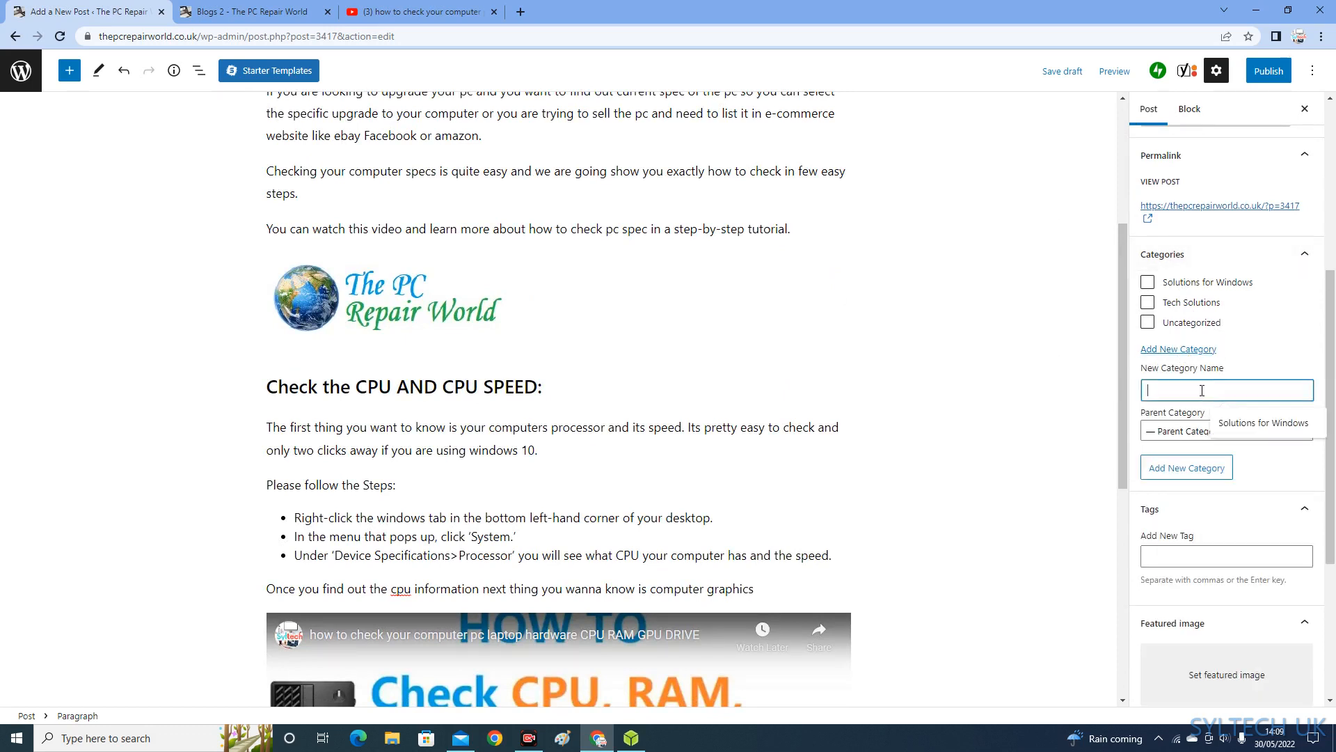
{"action": "mouse_move", "coordinate": [1215, 407]}
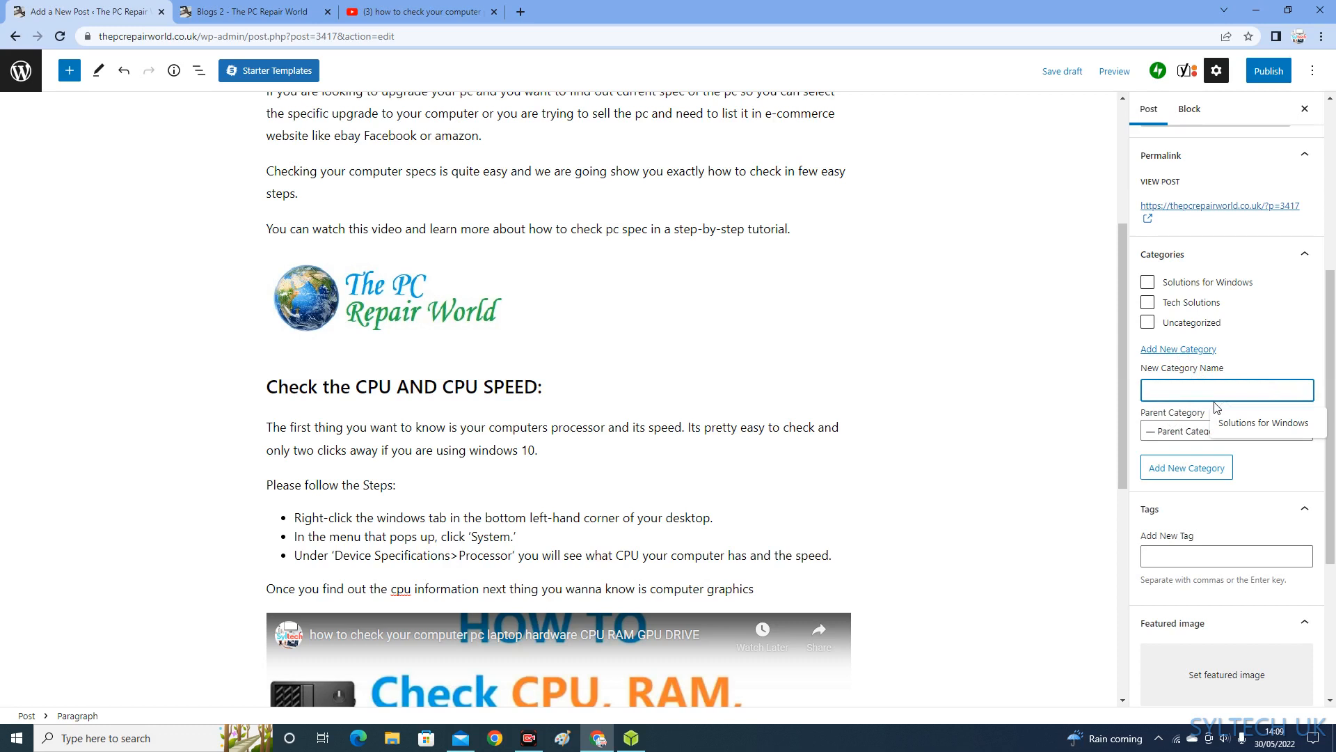
{"action": "type", "text": "tech"}
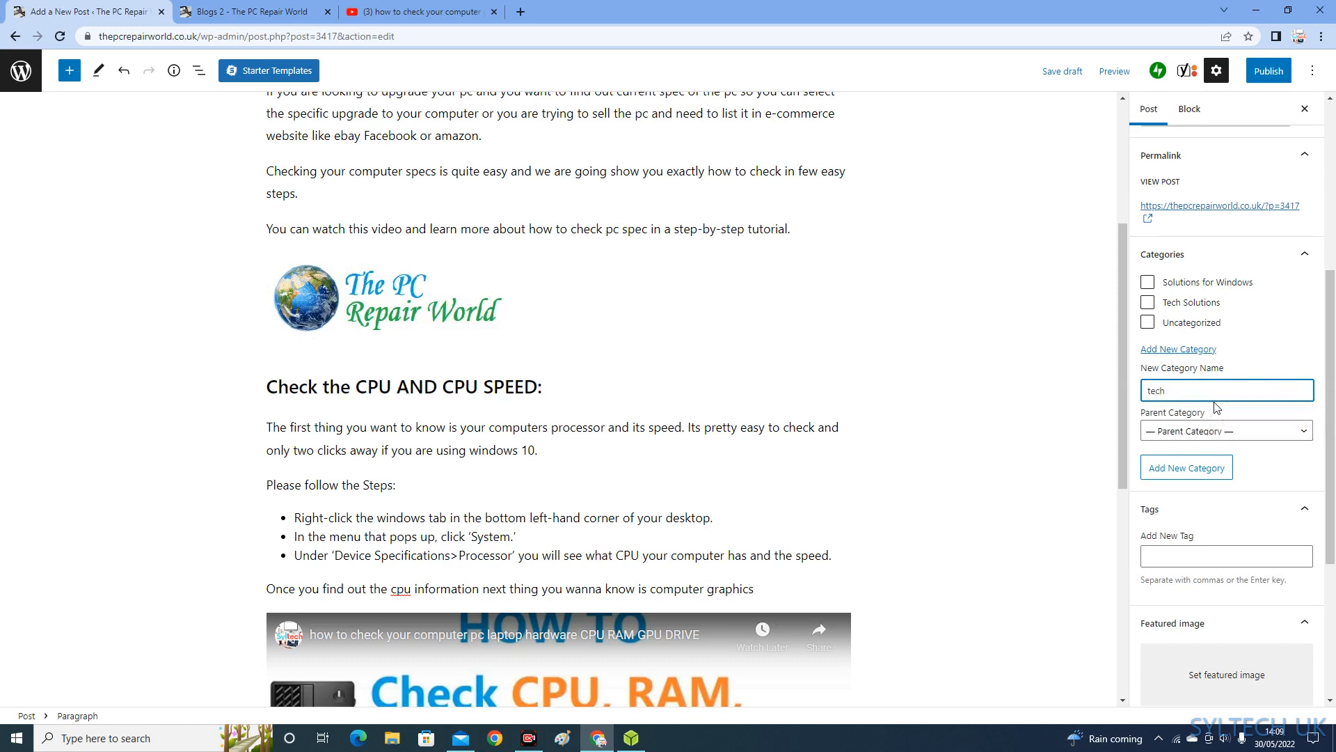
{"action": "type", "text": "nfo"}
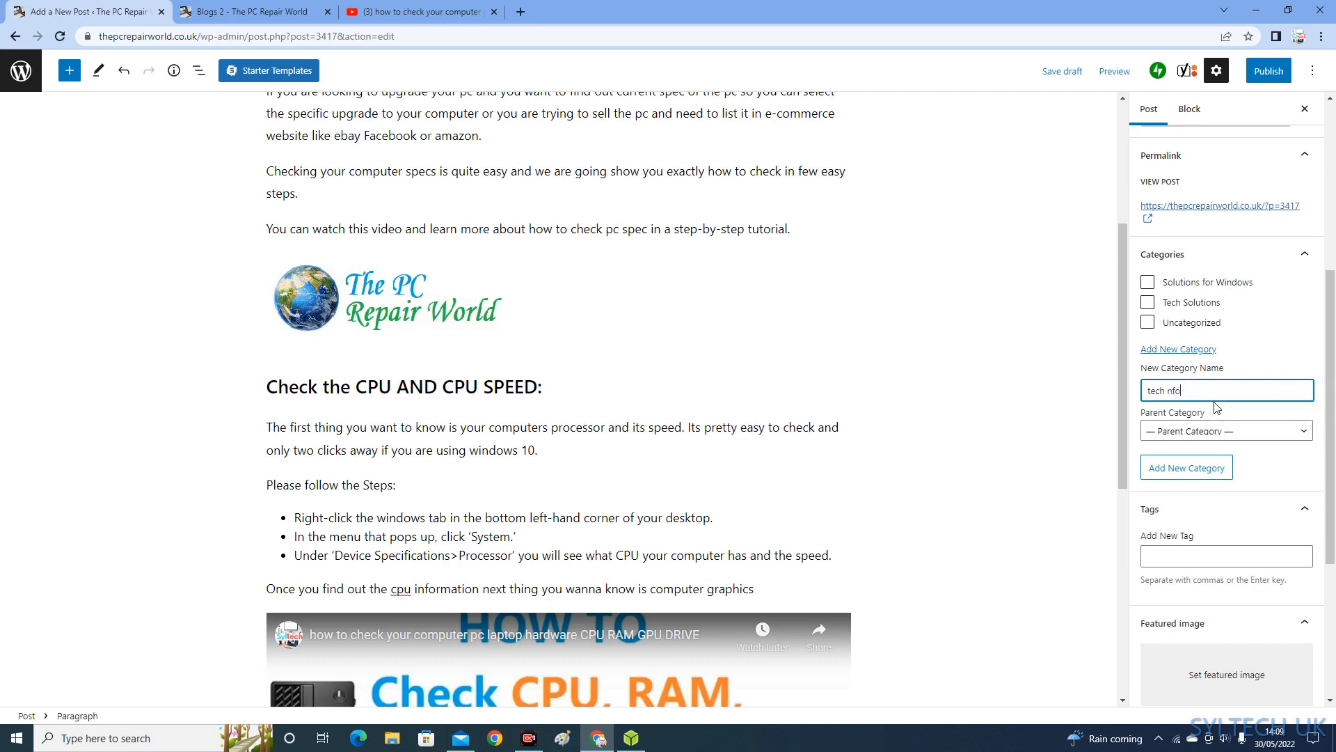
{"action": "mouse_move", "coordinate": [1185, 410]}
{"action": "type", "text": "i"}
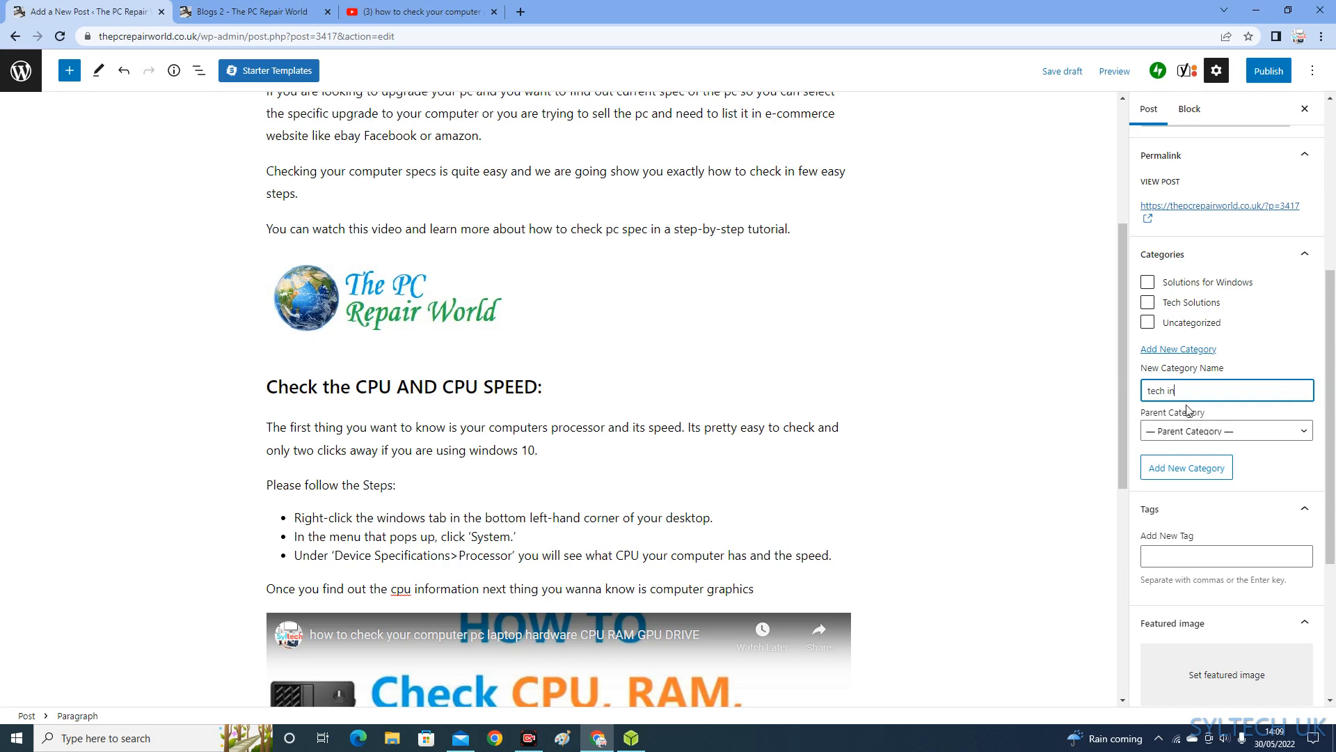
{"action": "type", "text": "fo"}
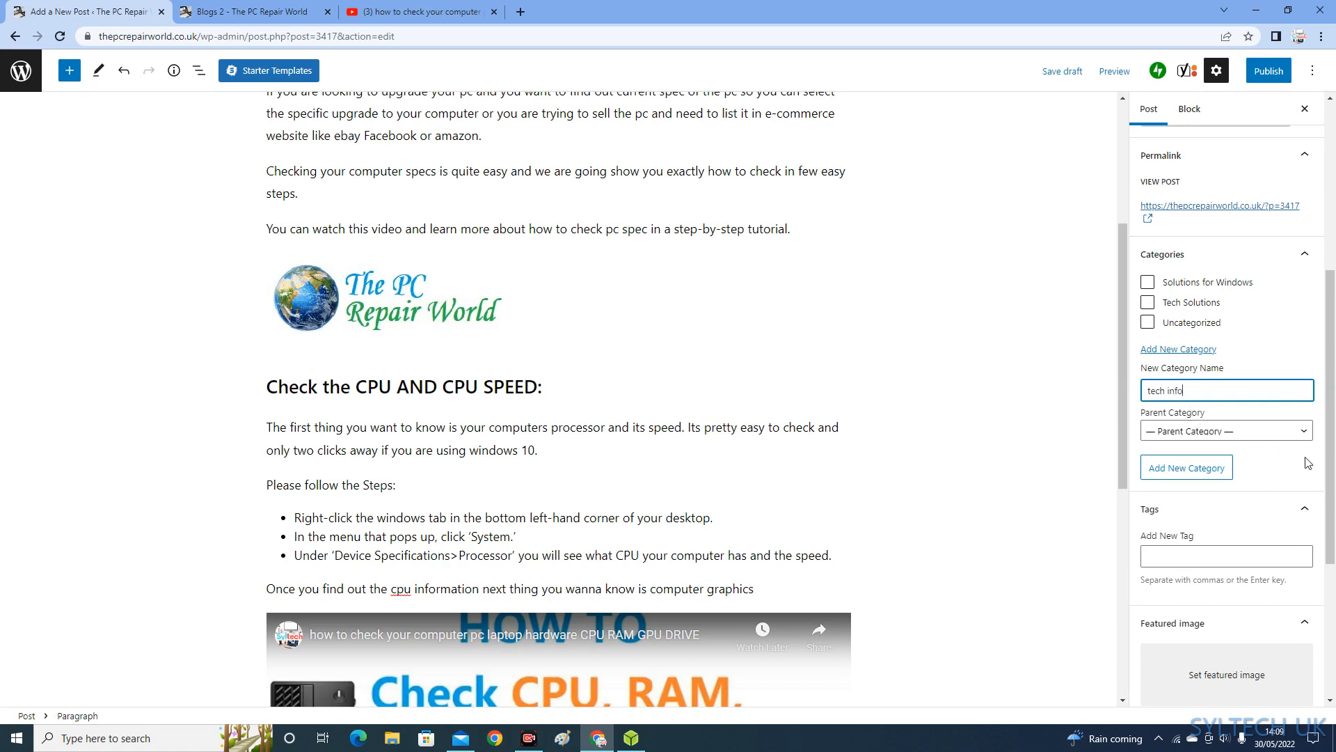
{"action": "left_click", "coordinate": [1224, 431]}
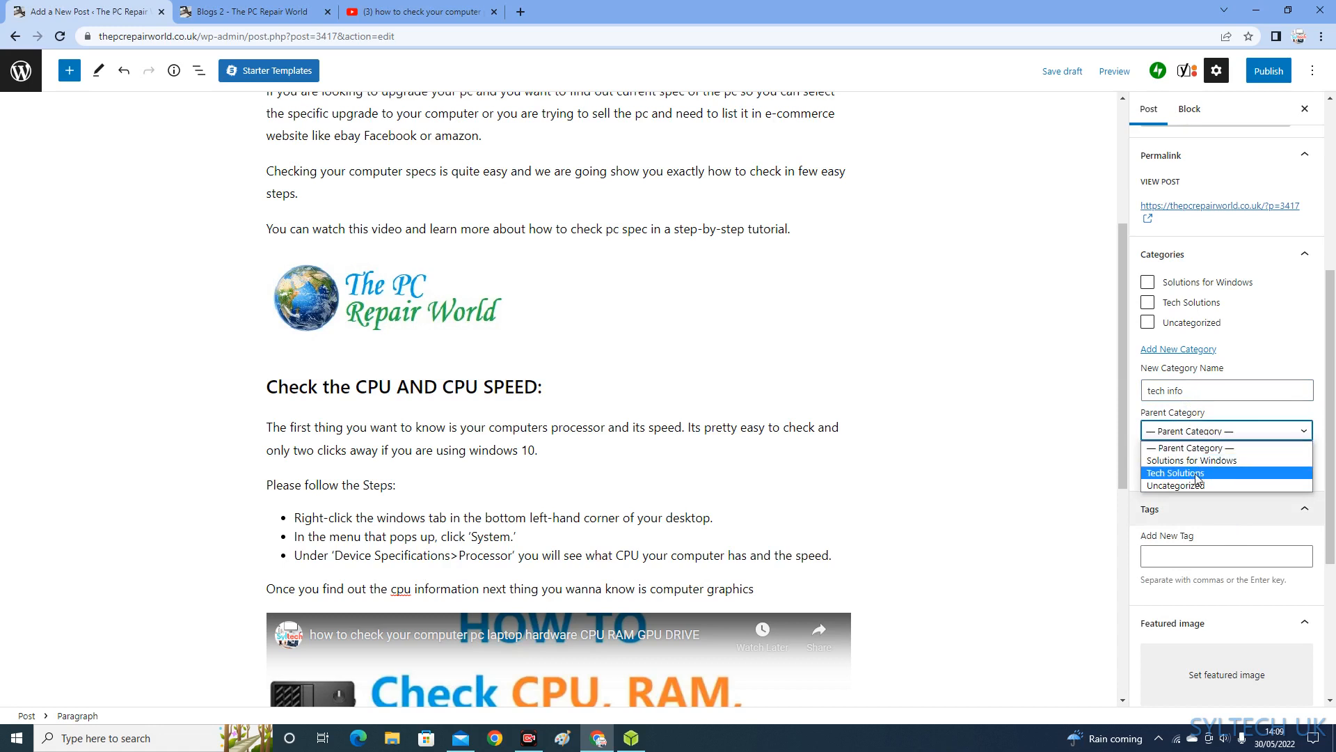
{"action": "mouse_move", "coordinate": [1227, 485]}
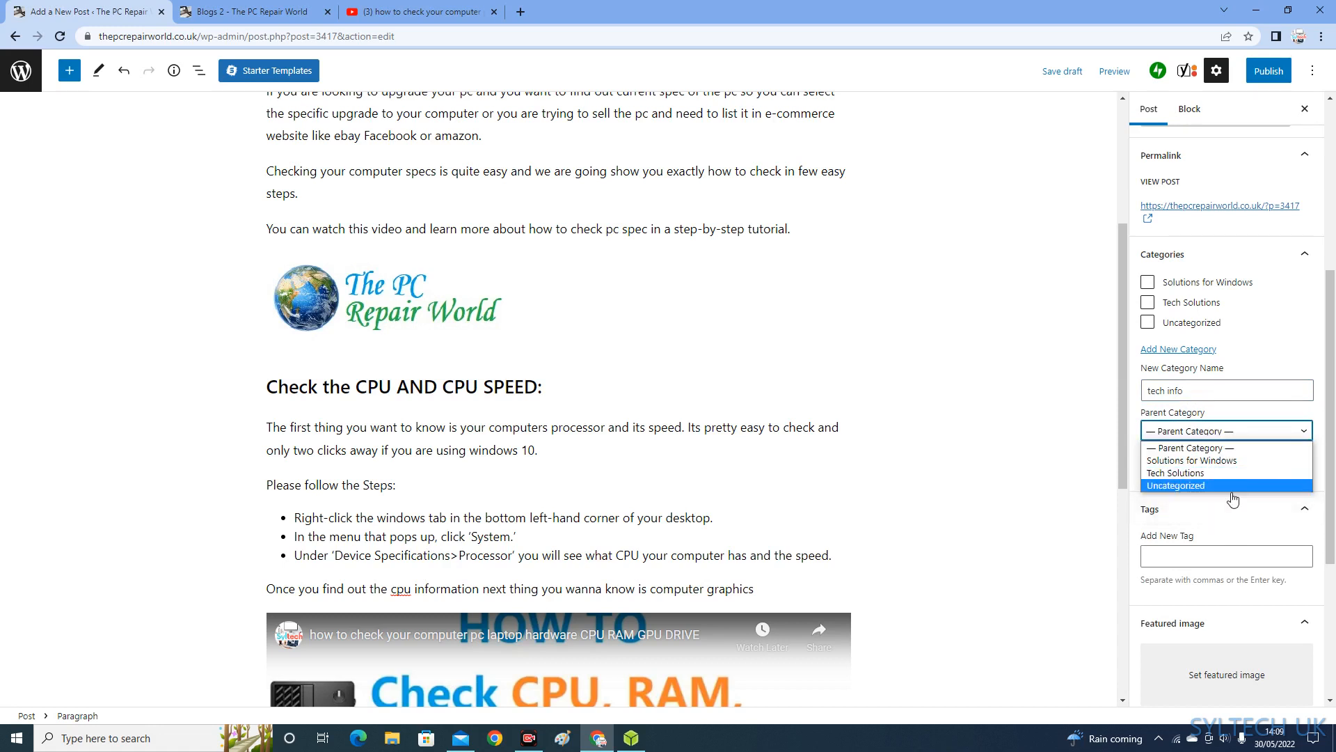
{"action": "left_click", "coordinate": [1225, 430]}
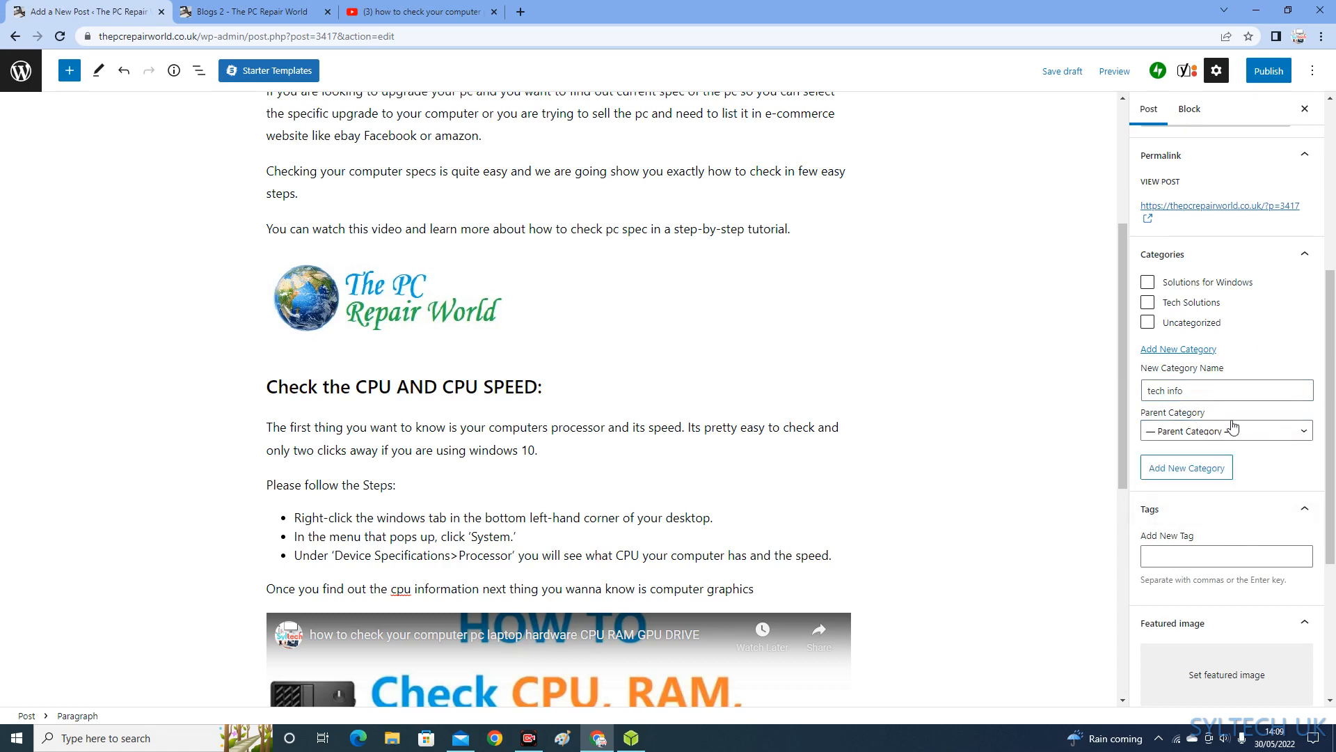
{"action": "mouse_move", "coordinate": [1276, 309]}
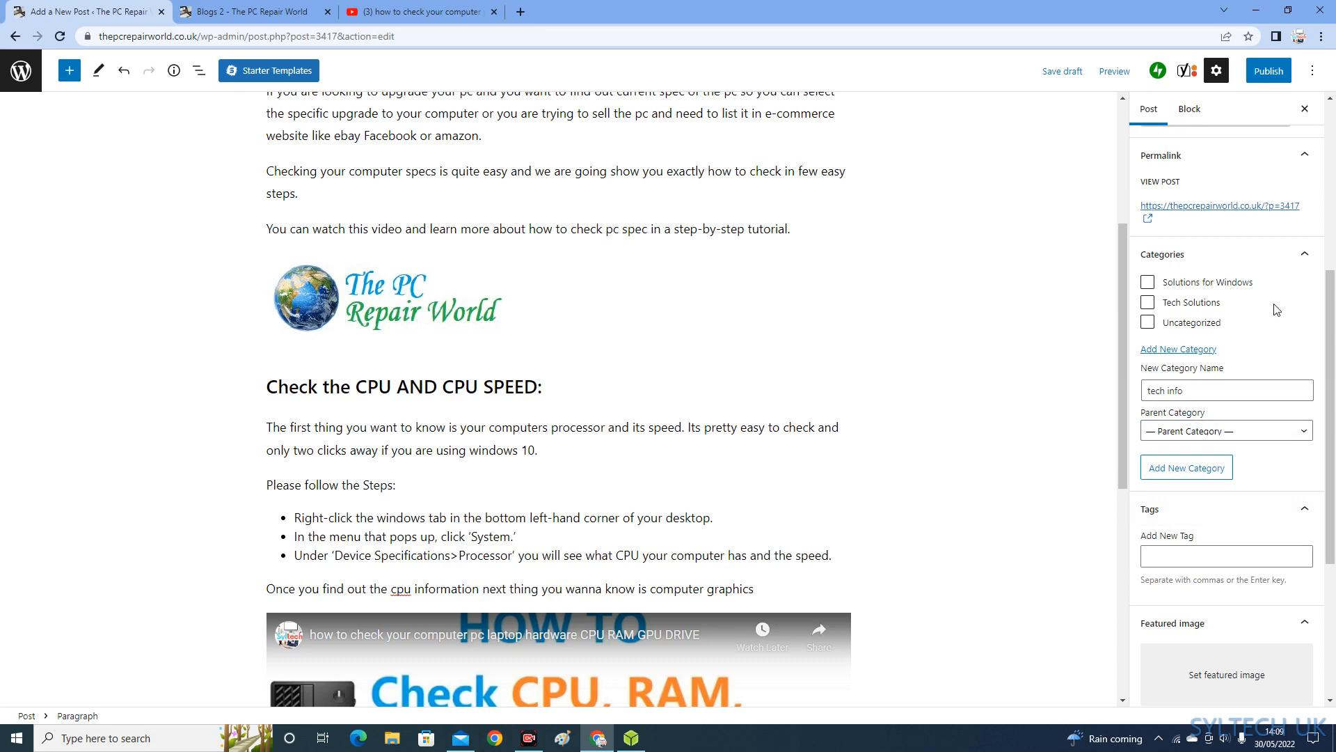
{"action": "mouse_move", "coordinate": [1223, 407]}
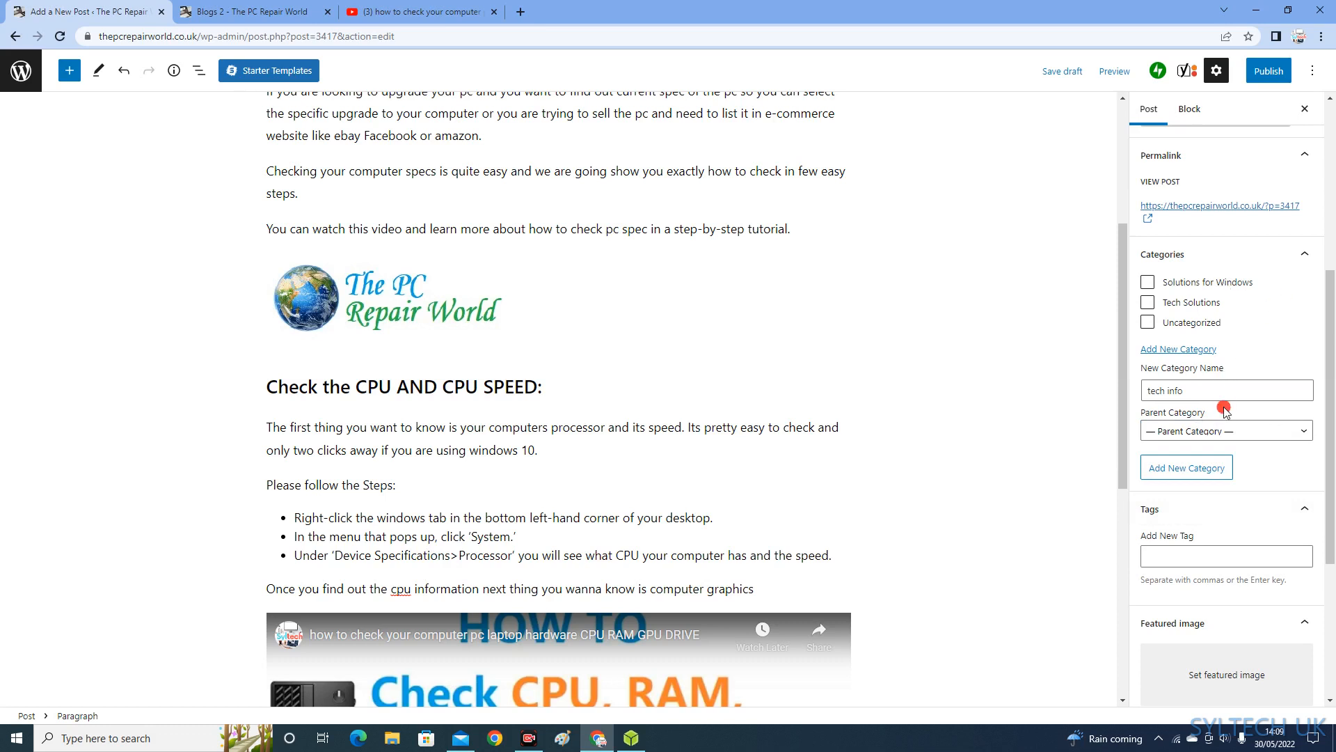
{"action": "mouse_move", "coordinate": [1230, 459]}
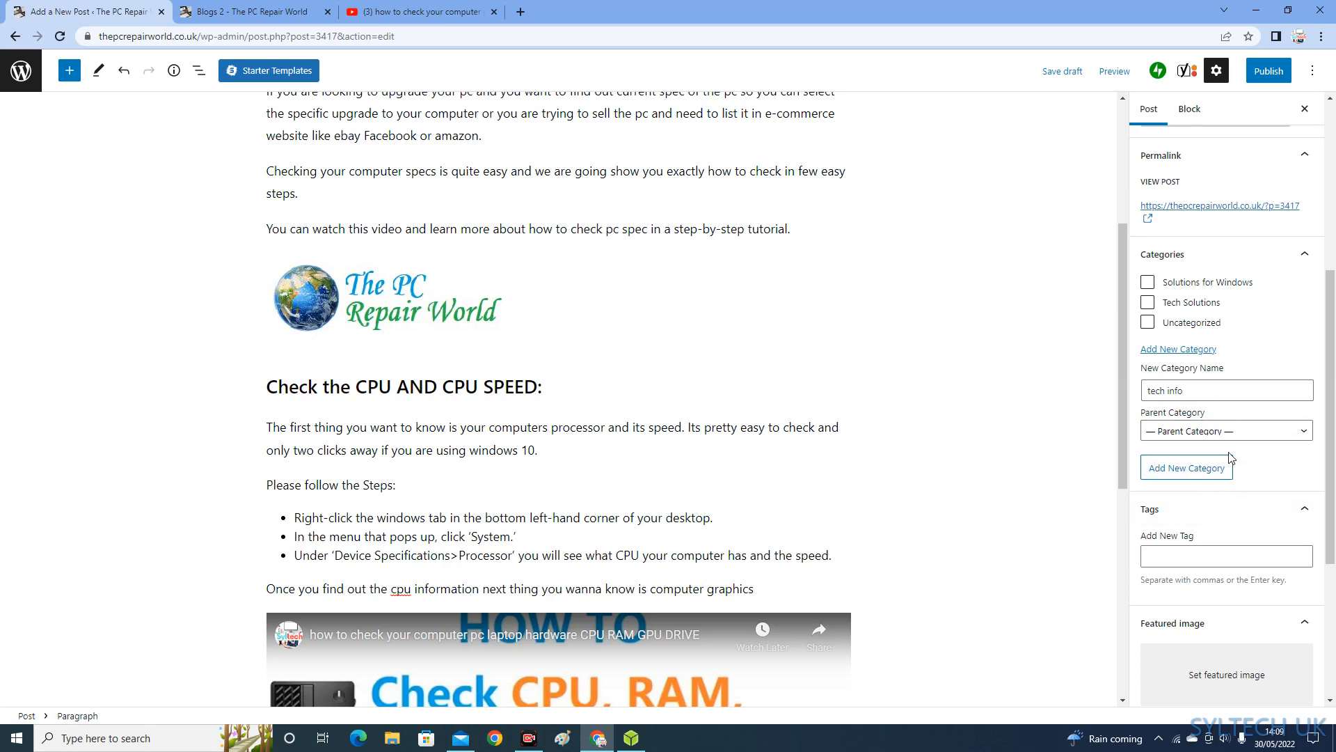
{"action": "left_click", "coordinate": [1185, 467]}
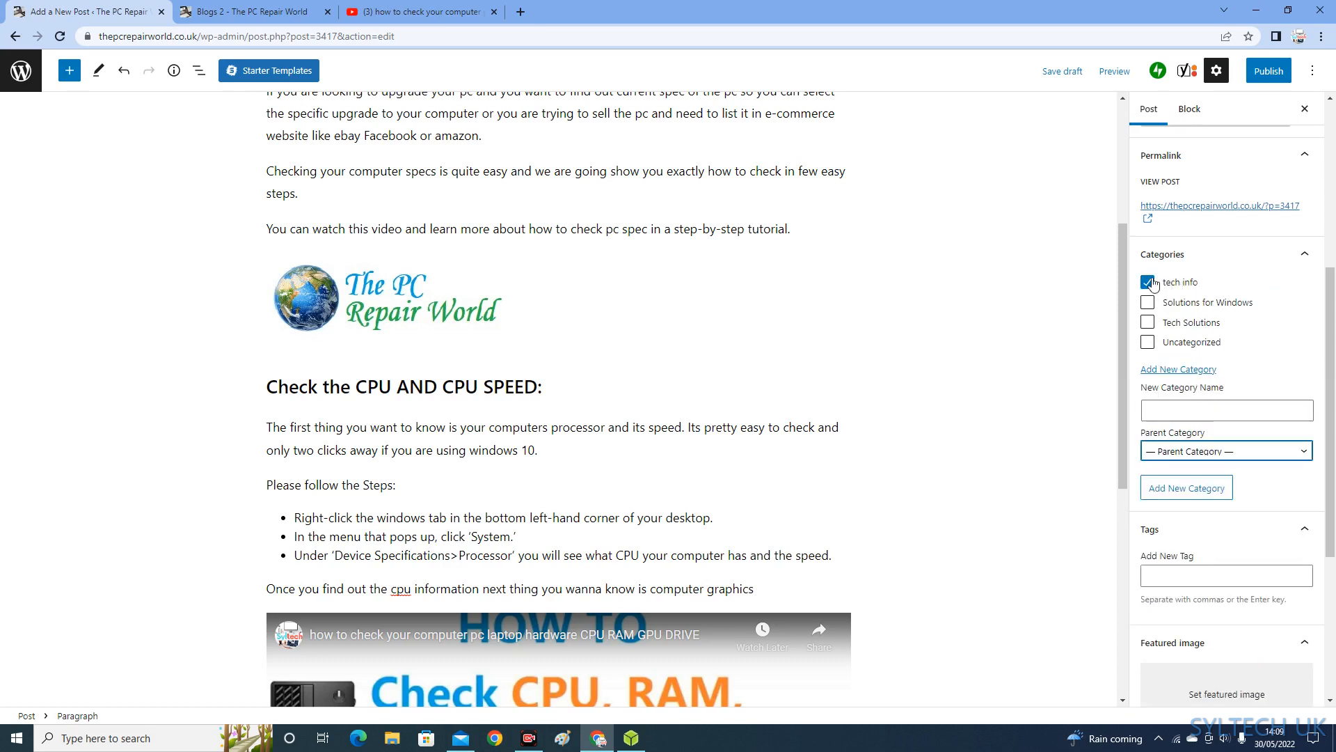
Untick the tech info category for this post and open the tag field
{"action": "left_click", "coordinate": [1147, 282]}
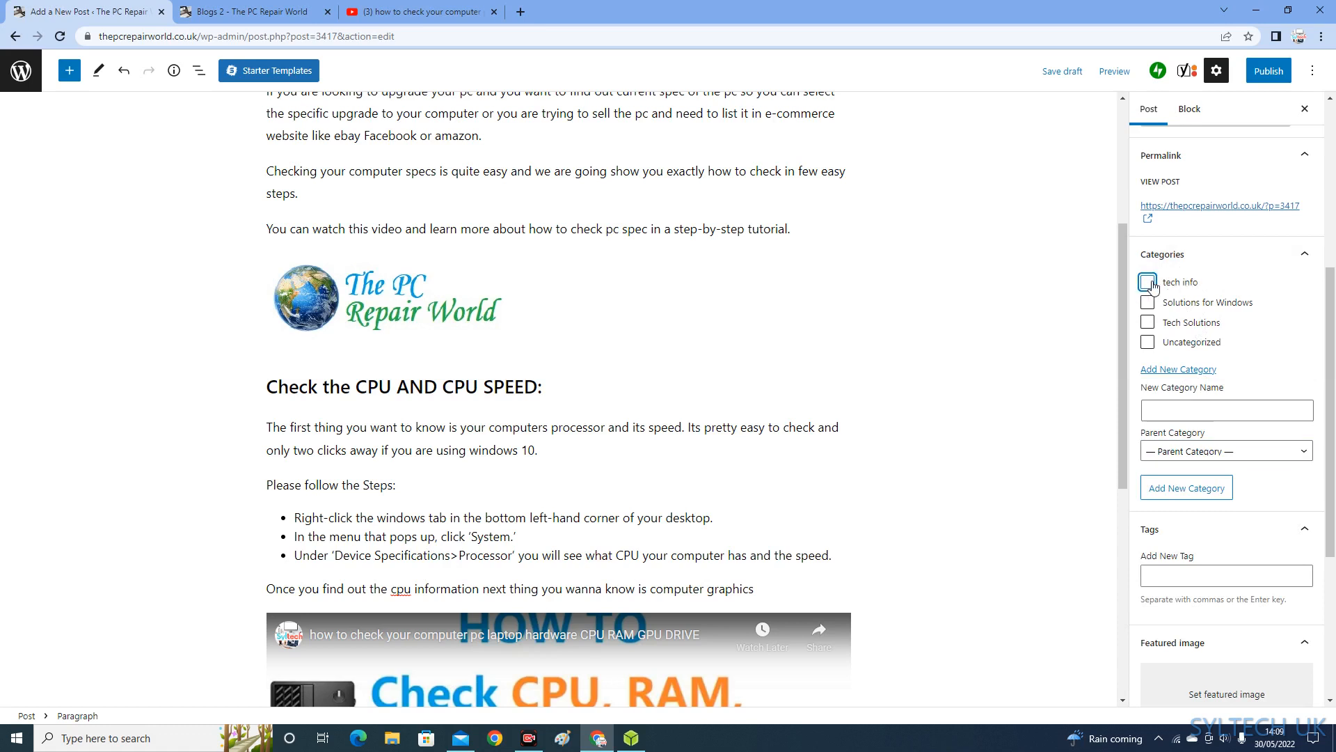
{"action": "scroll", "scroll_direction": "down", "scroll_amount": 3}
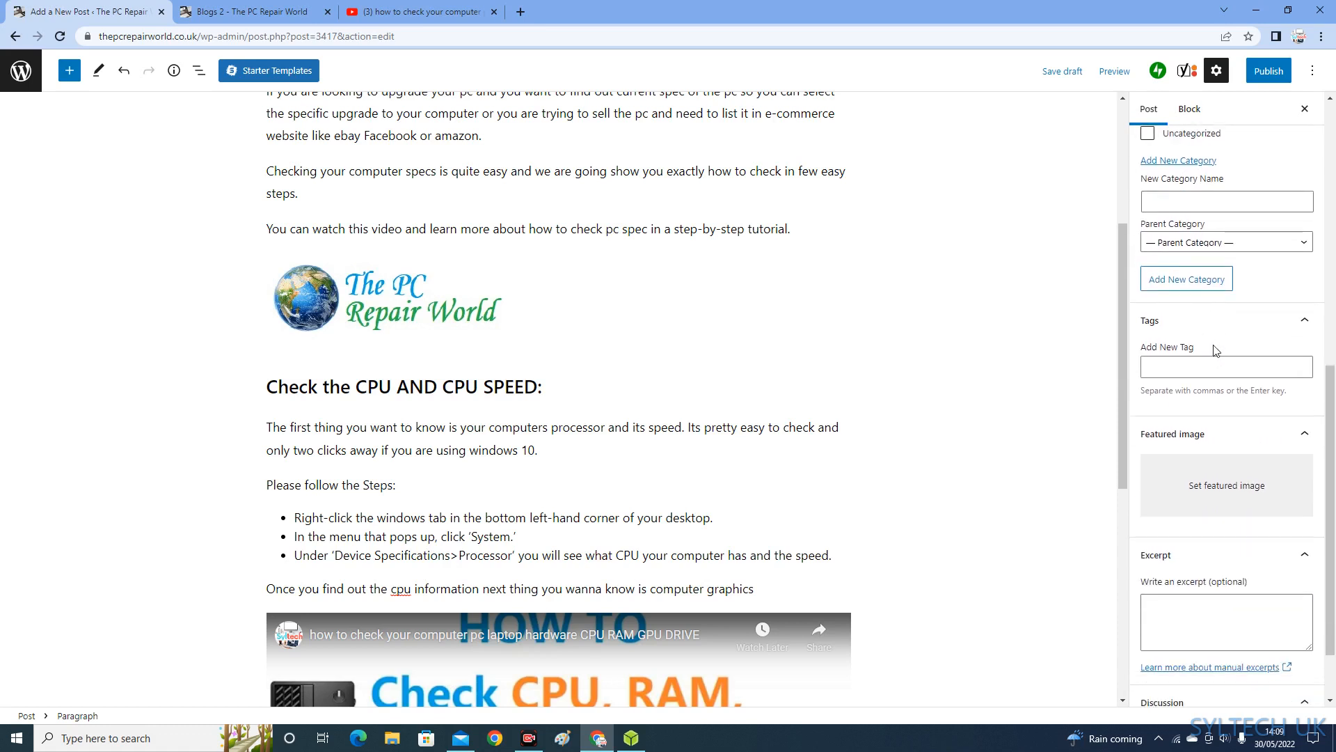
{"action": "left_click", "coordinate": [1226, 367]}
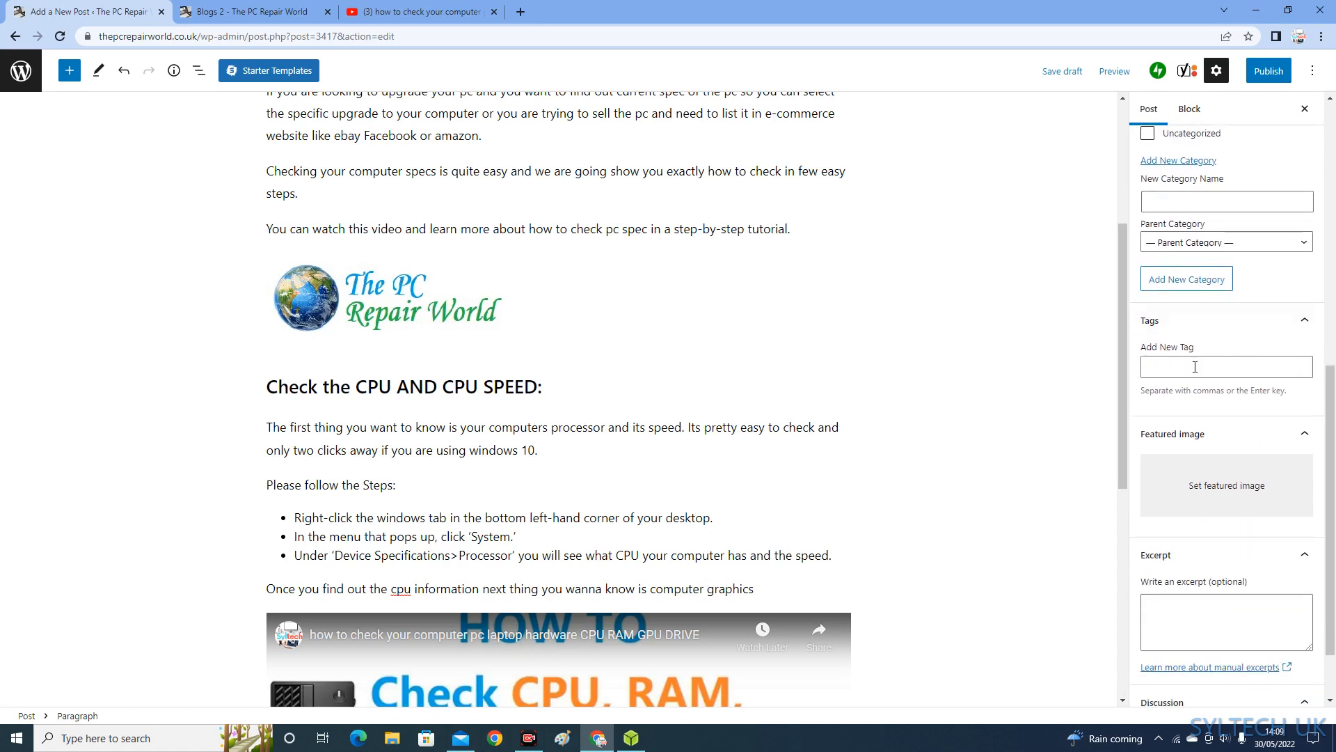
{"action": "scroll", "scroll_direction": "down", "scroll_amount": 3}
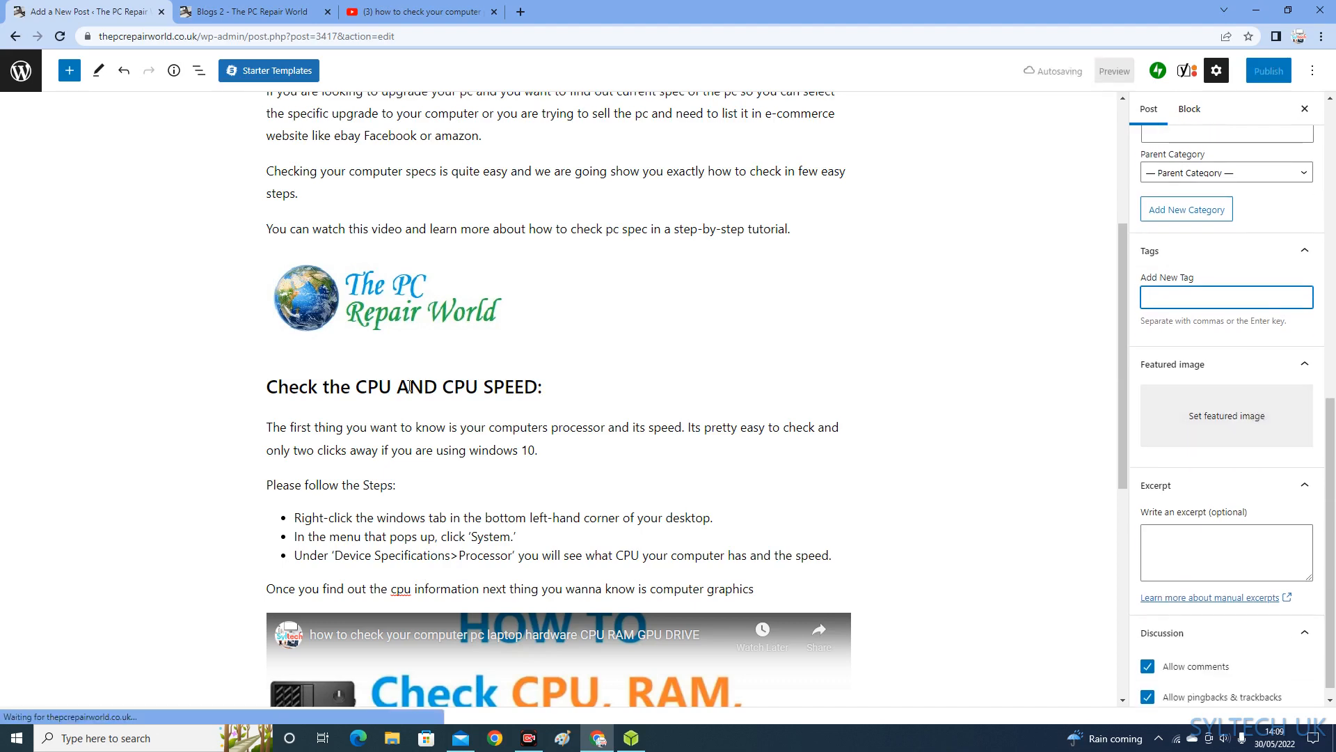
{"action": "scroll", "scroll_direction": "up", "scroll_amount": 3}
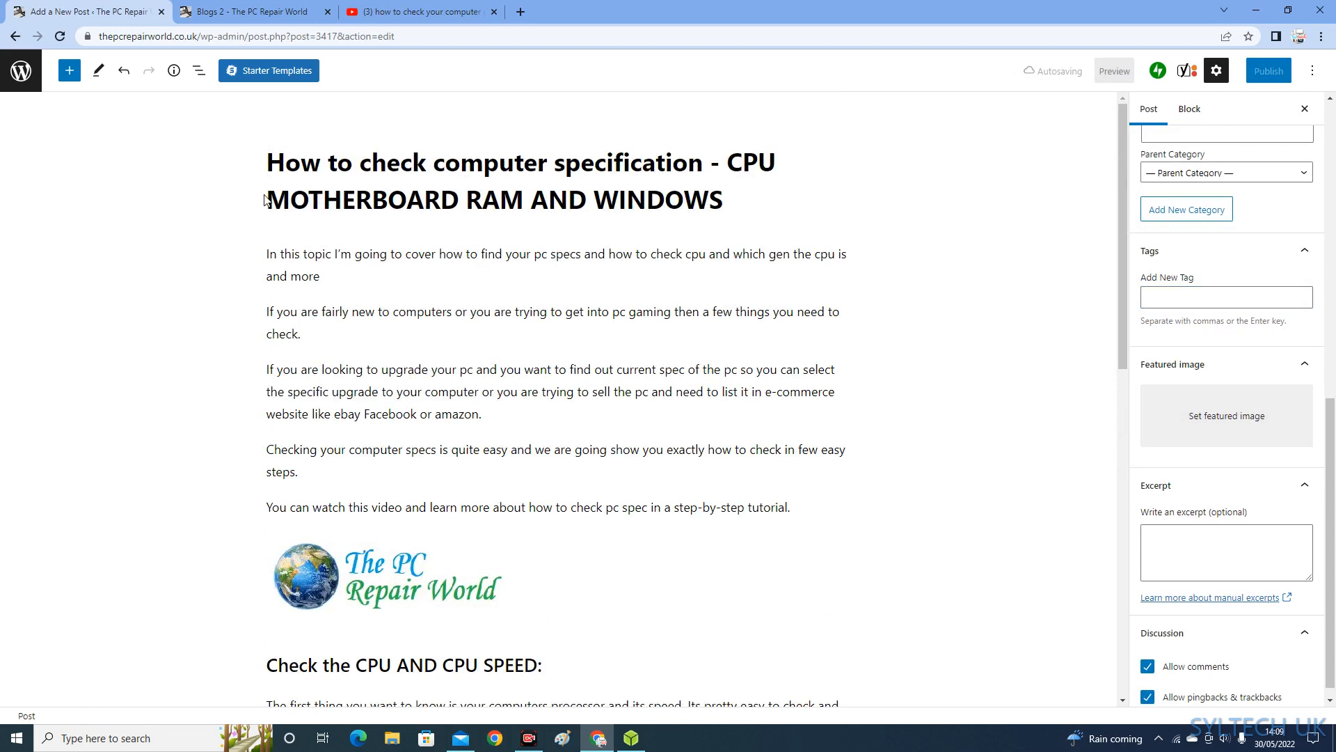
{"action": "mouse_move", "coordinate": [766, 229]}
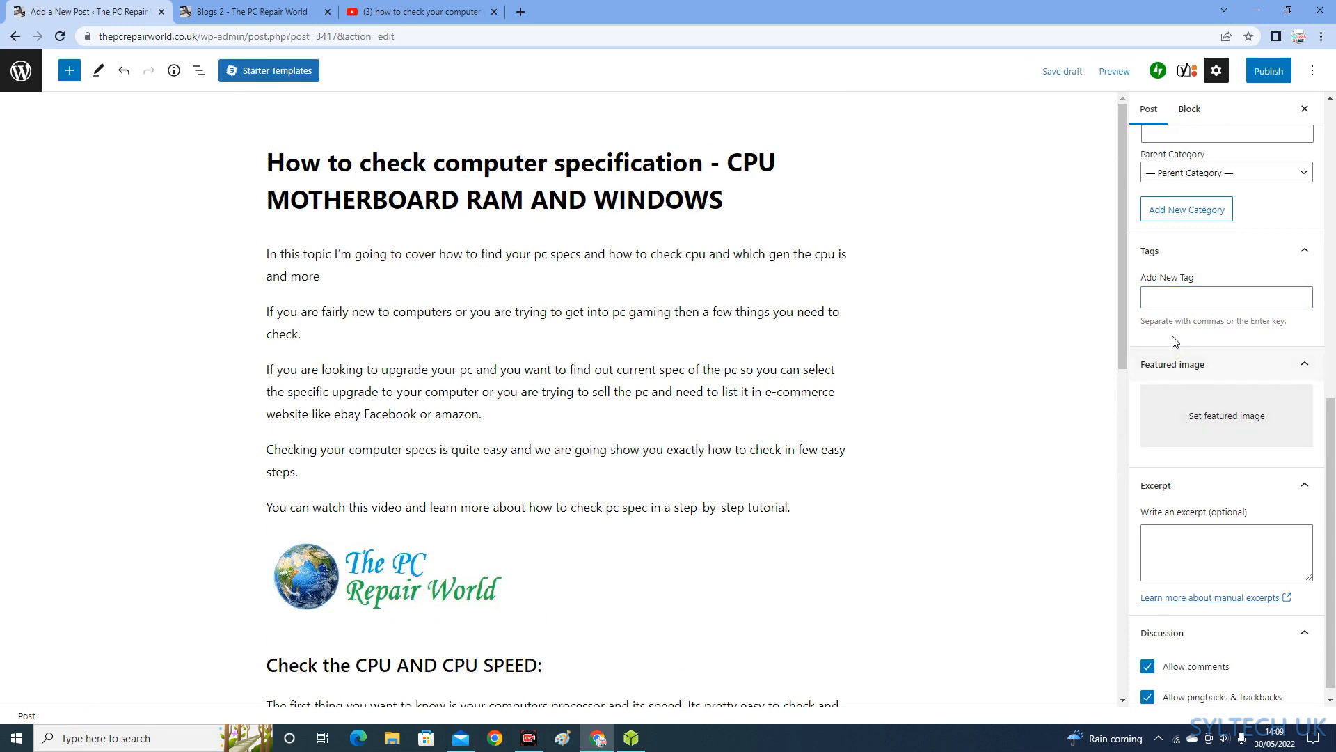
{"action": "scroll", "scroll_direction": "down", "scroll_amount": 3}
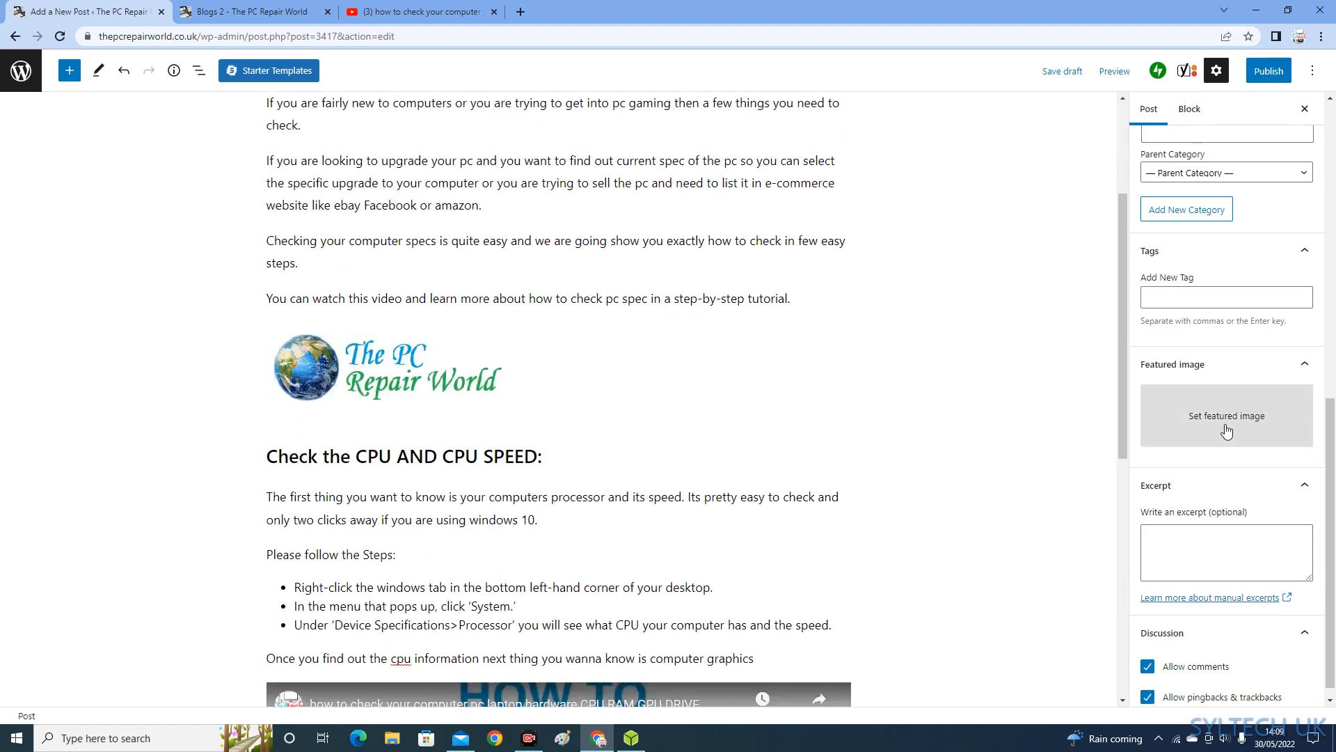
{"action": "scroll", "scroll_direction": "down", "scroll_amount": 3}
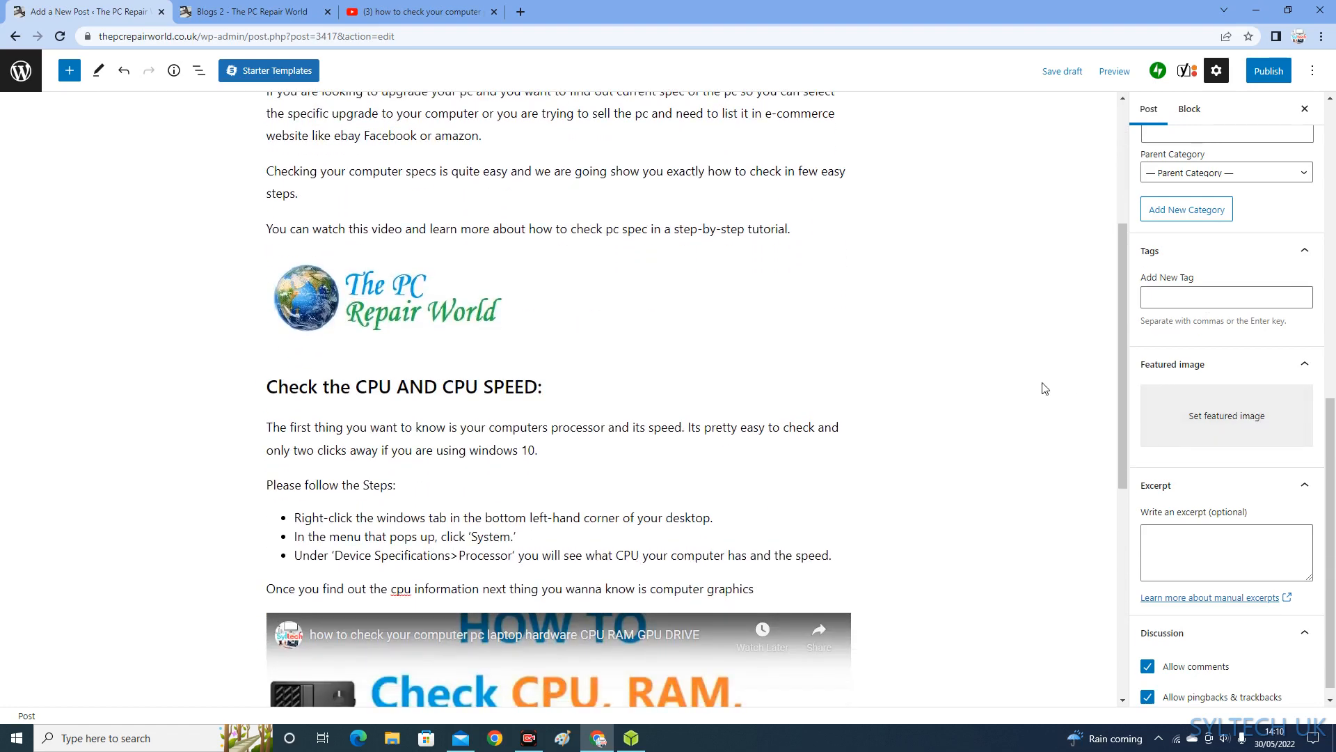
{"action": "scroll", "scroll_direction": "up", "scroll_amount": 3}
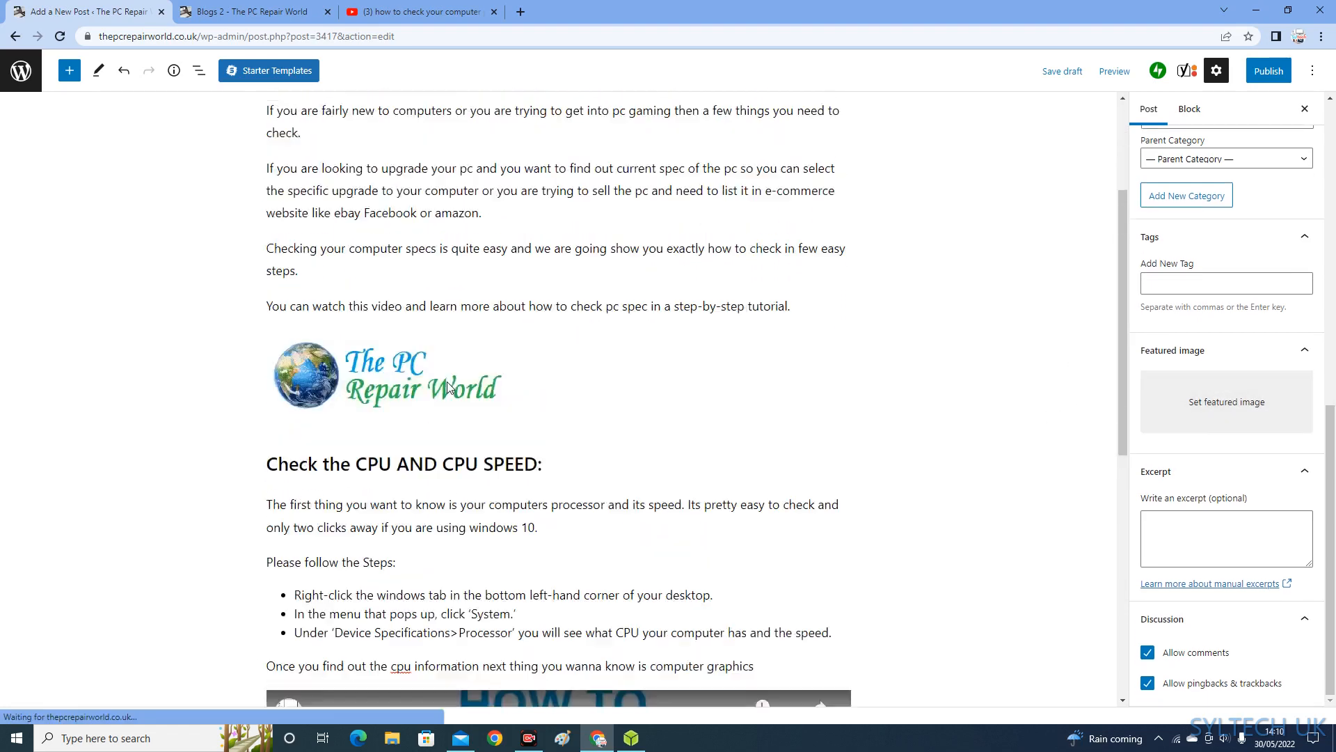
{"action": "scroll", "scroll_direction": "up", "scroll_amount": 3}
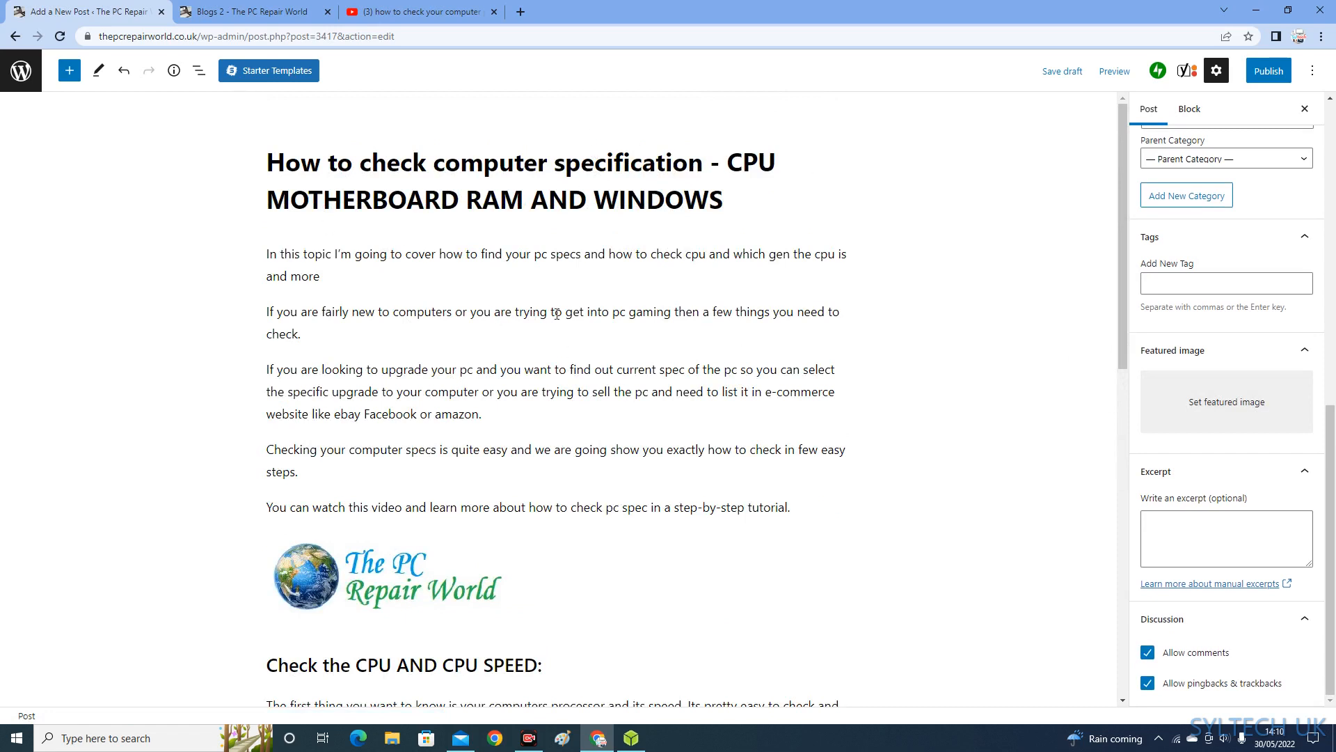
{"action": "mouse_move", "coordinate": [255, 350]}
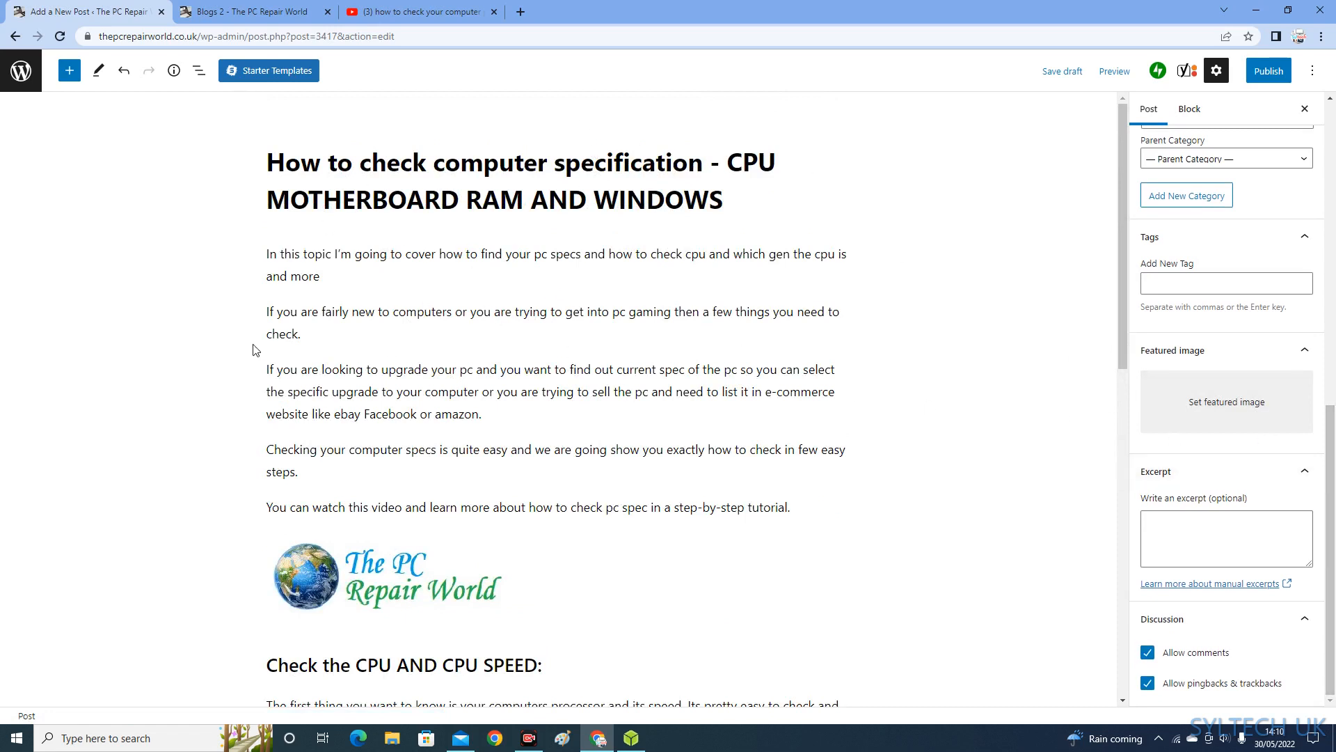
{"action": "mouse_move", "coordinate": [995, 517]}
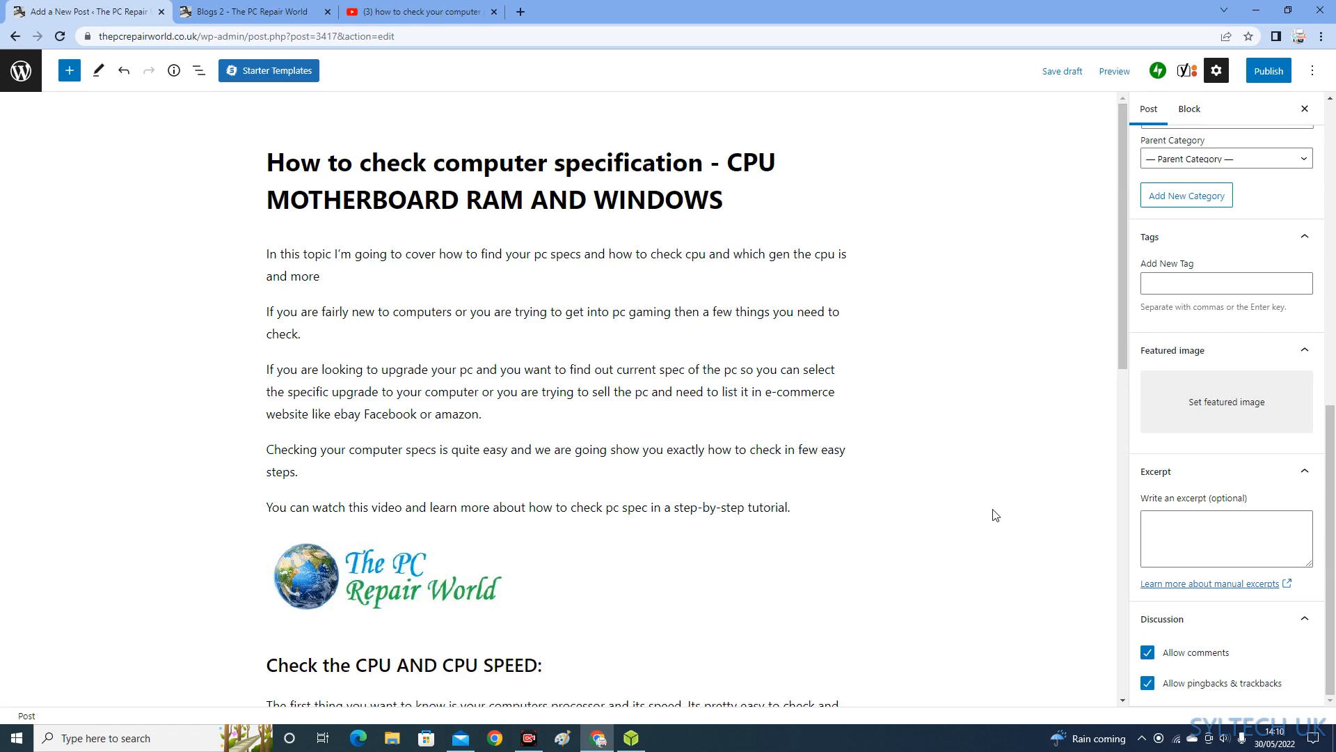
{"action": "mouse_move", "coordinate": [1077, 540]}
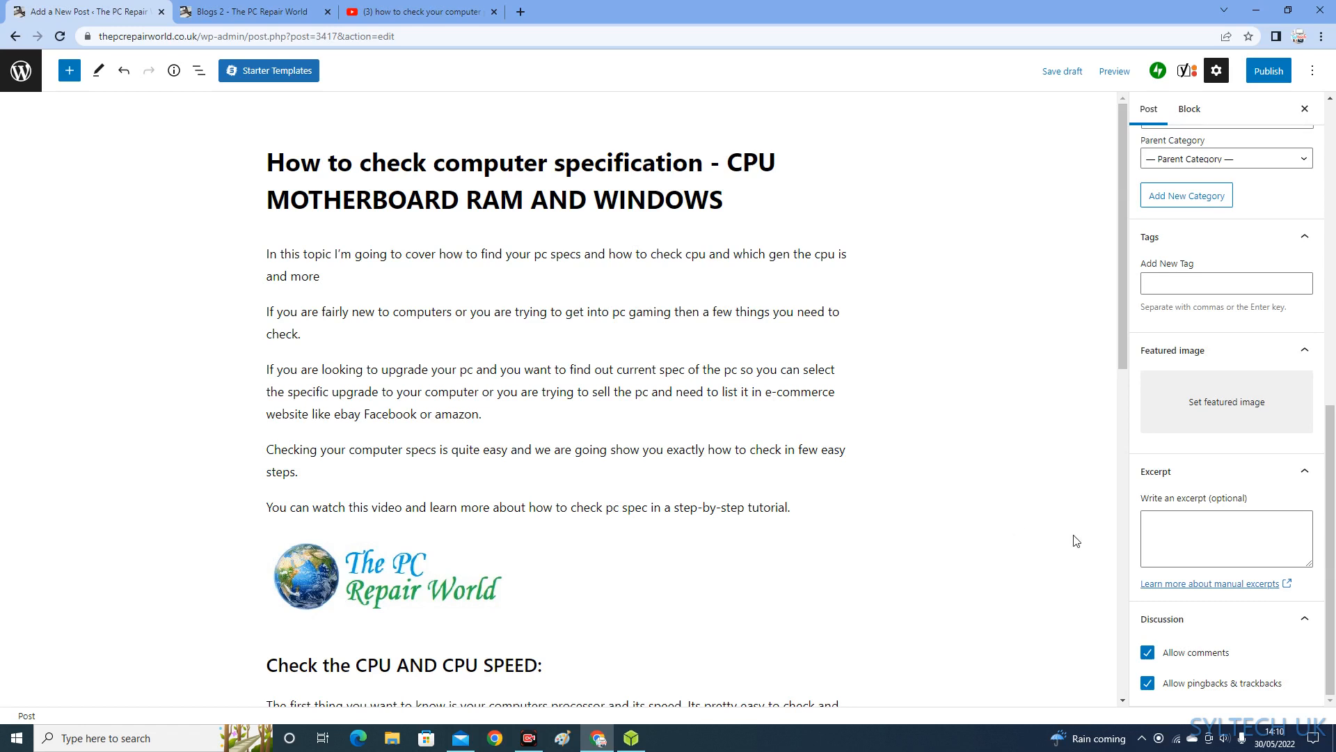
{"action": "left_click", "coordinate": [1226, 401]}
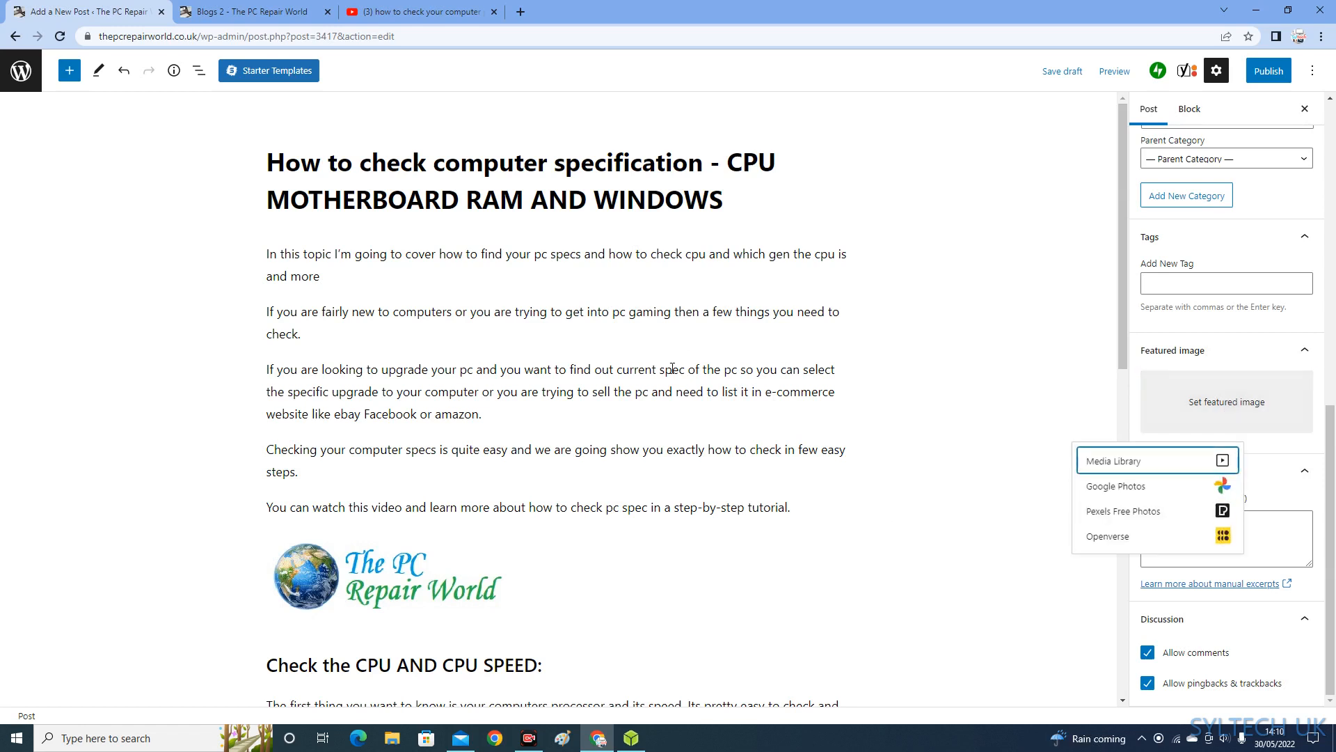
{"action": "mouse_move", "coordinate": [1157, 476]}
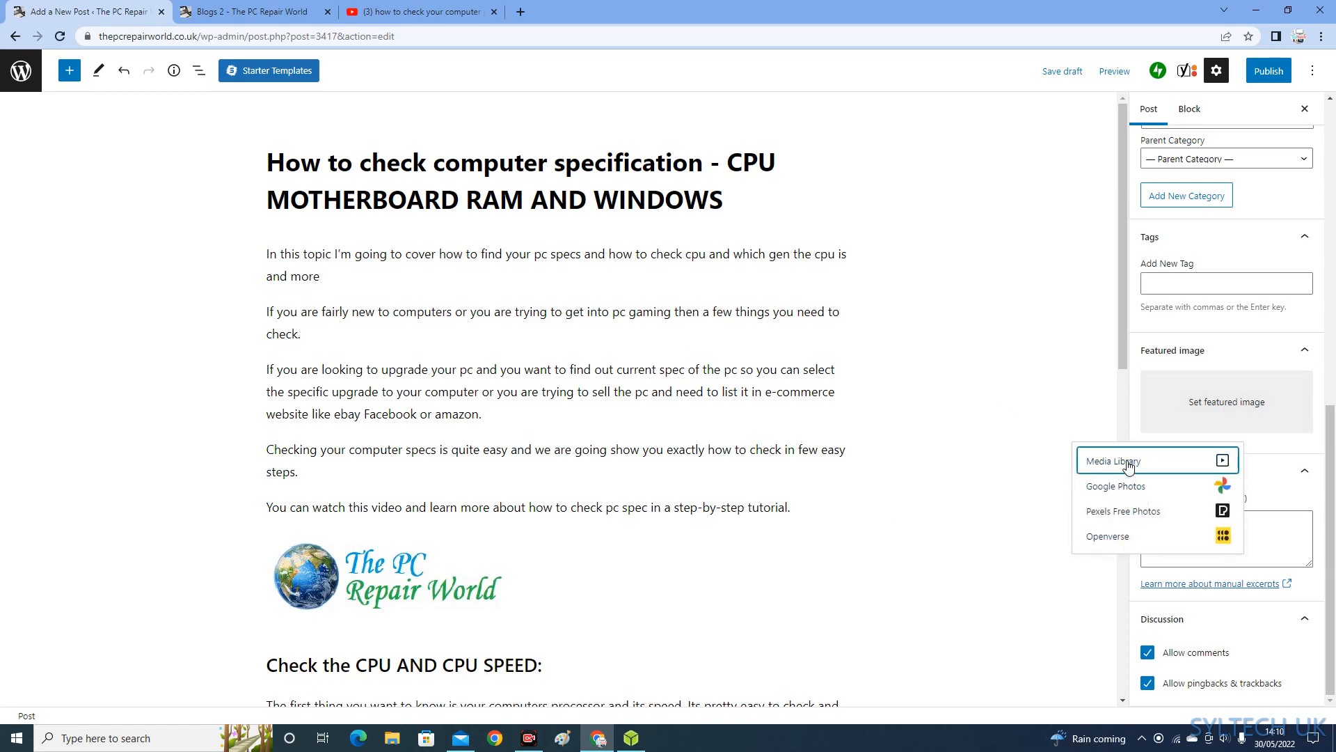
{"action": "left_click", "coordinate": [1111, 460]}
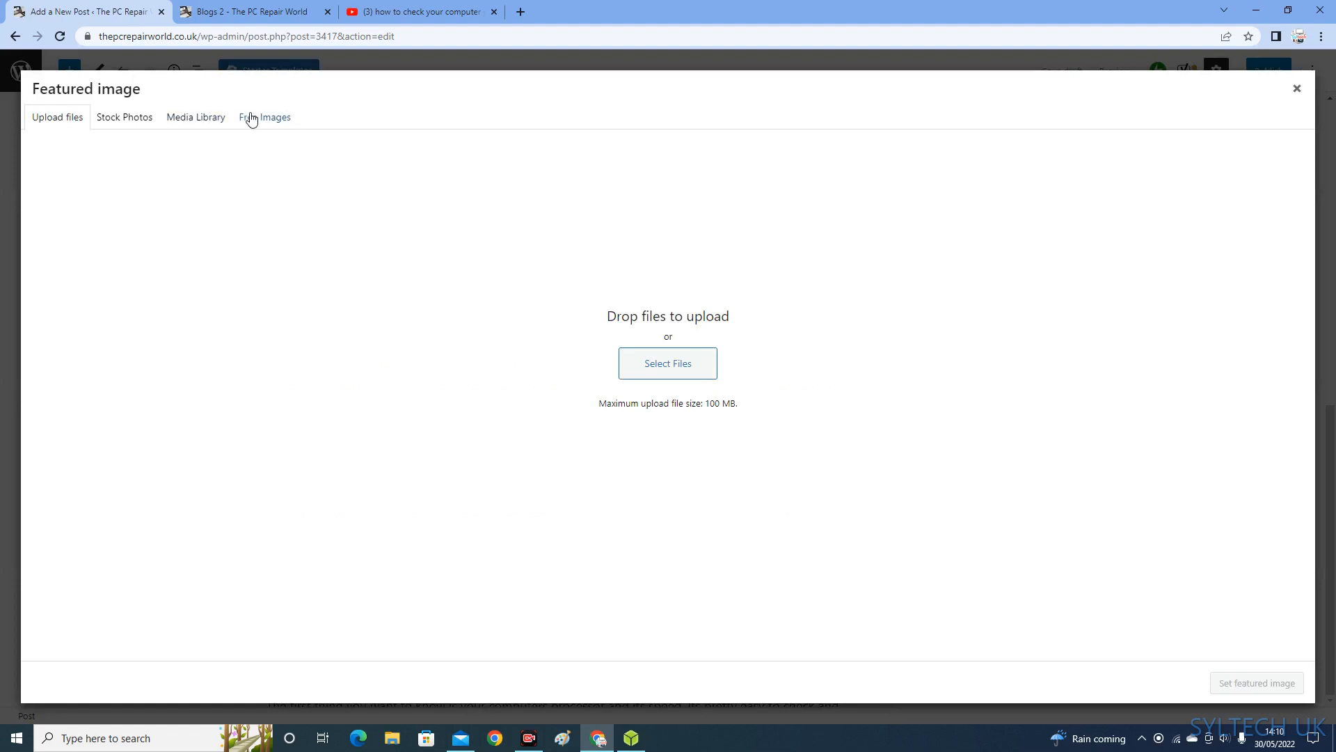
{"action": "mouse_move", "coordinate": [667, 363]}
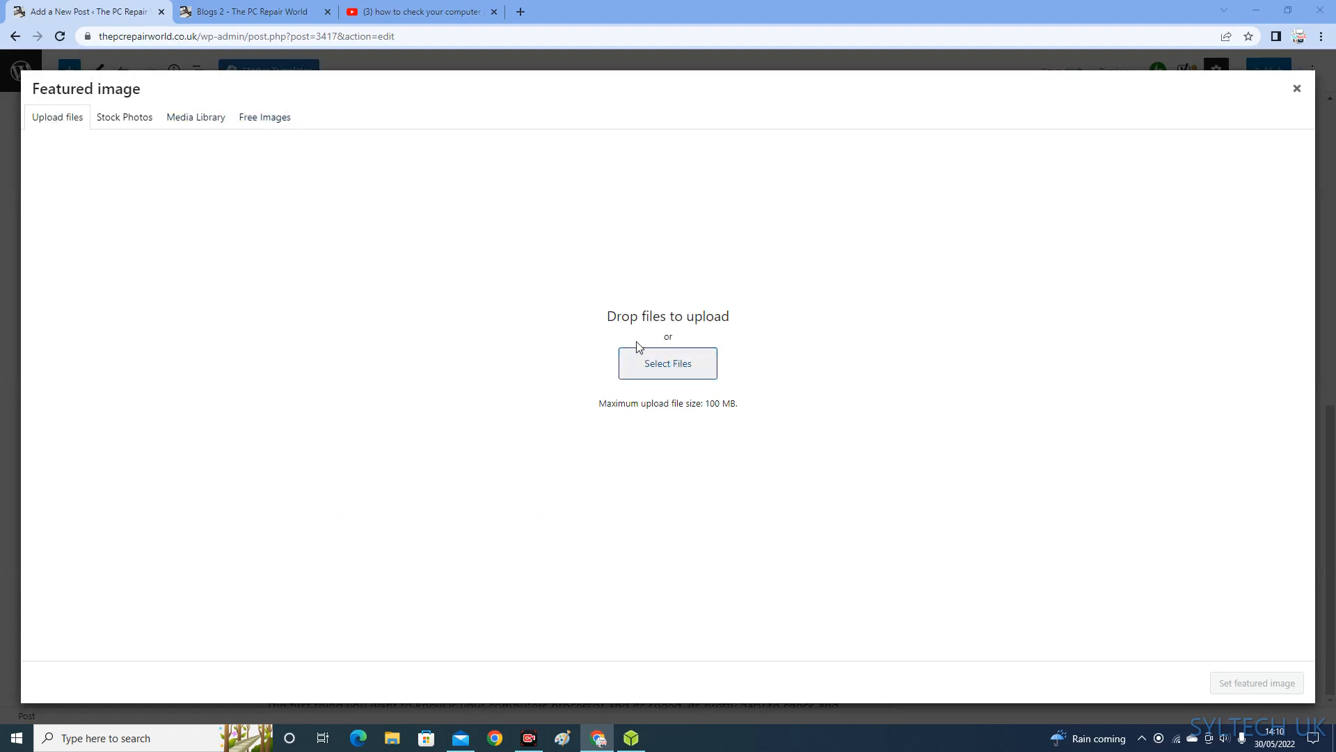
{"action": "mouse_move", "coordinate": [163, 151]}
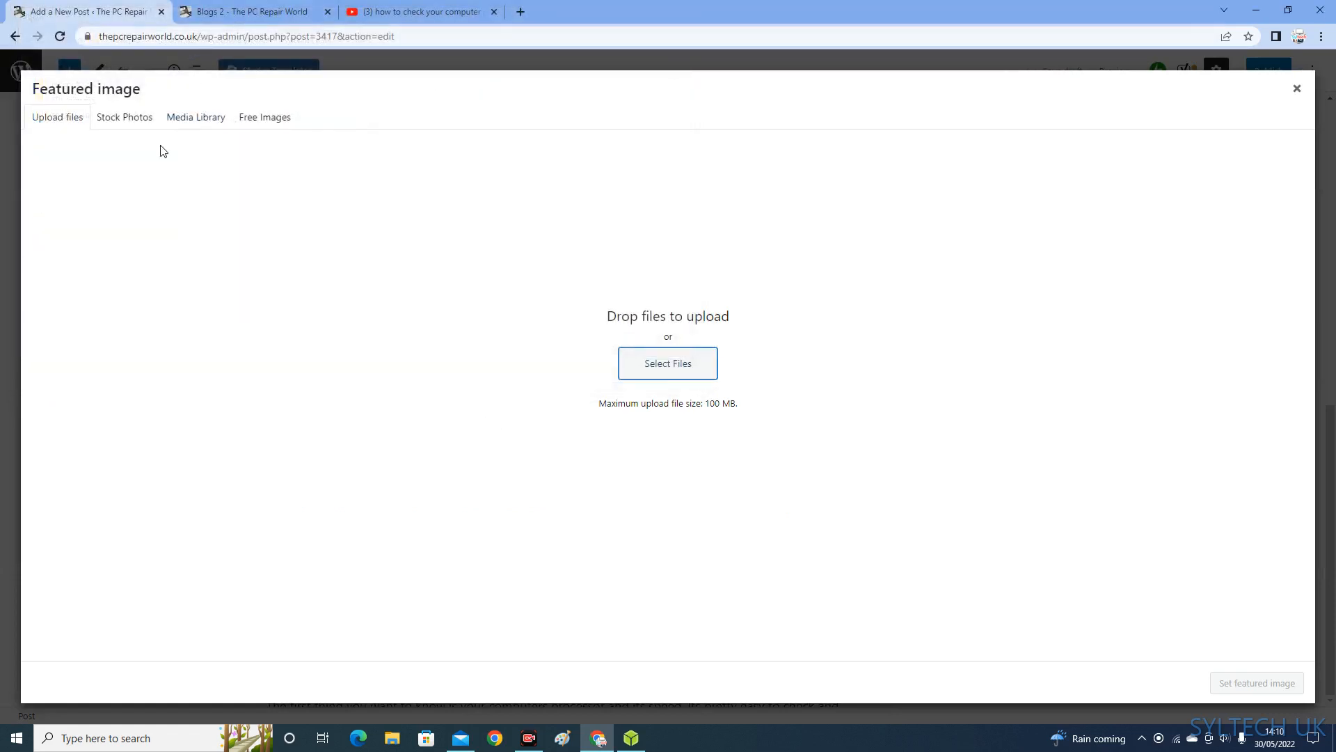
{"action": "left_click", "coordinate": [124, 117]}
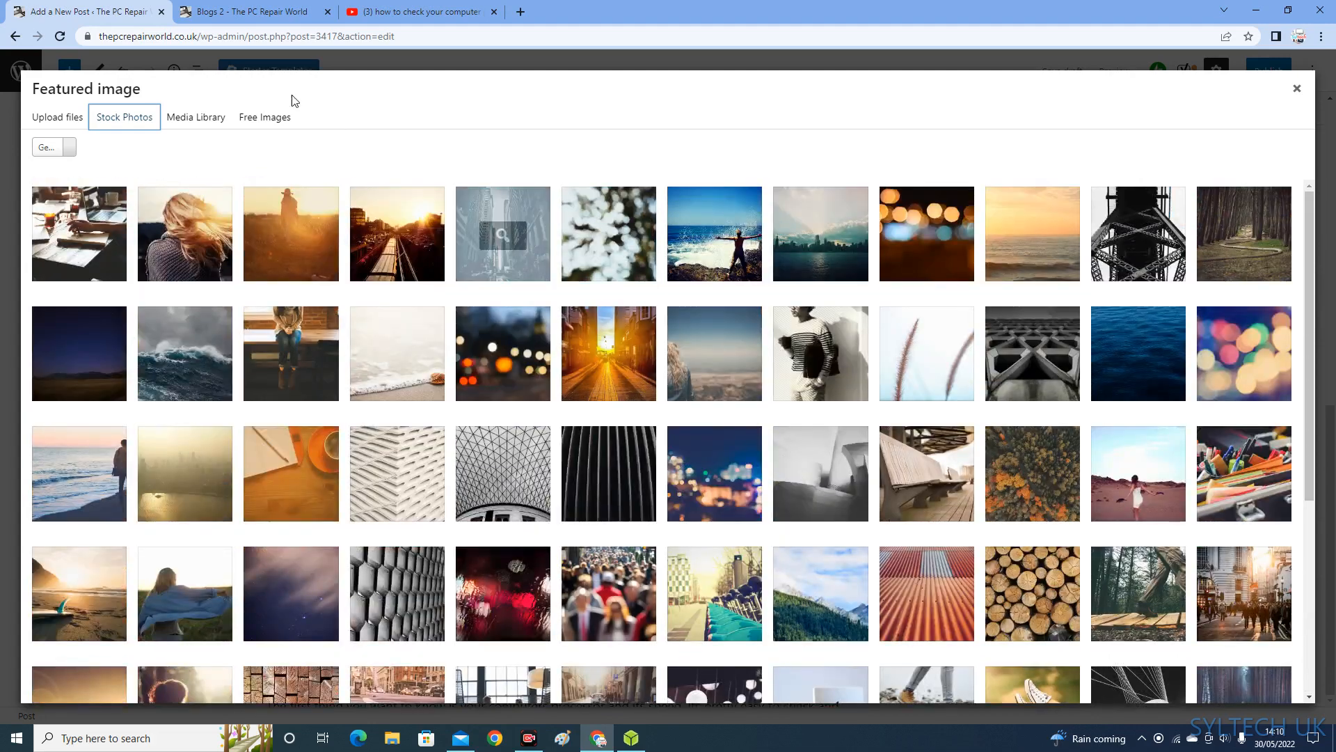
{"action": "left_click", "coordinate": [1296, 88]}
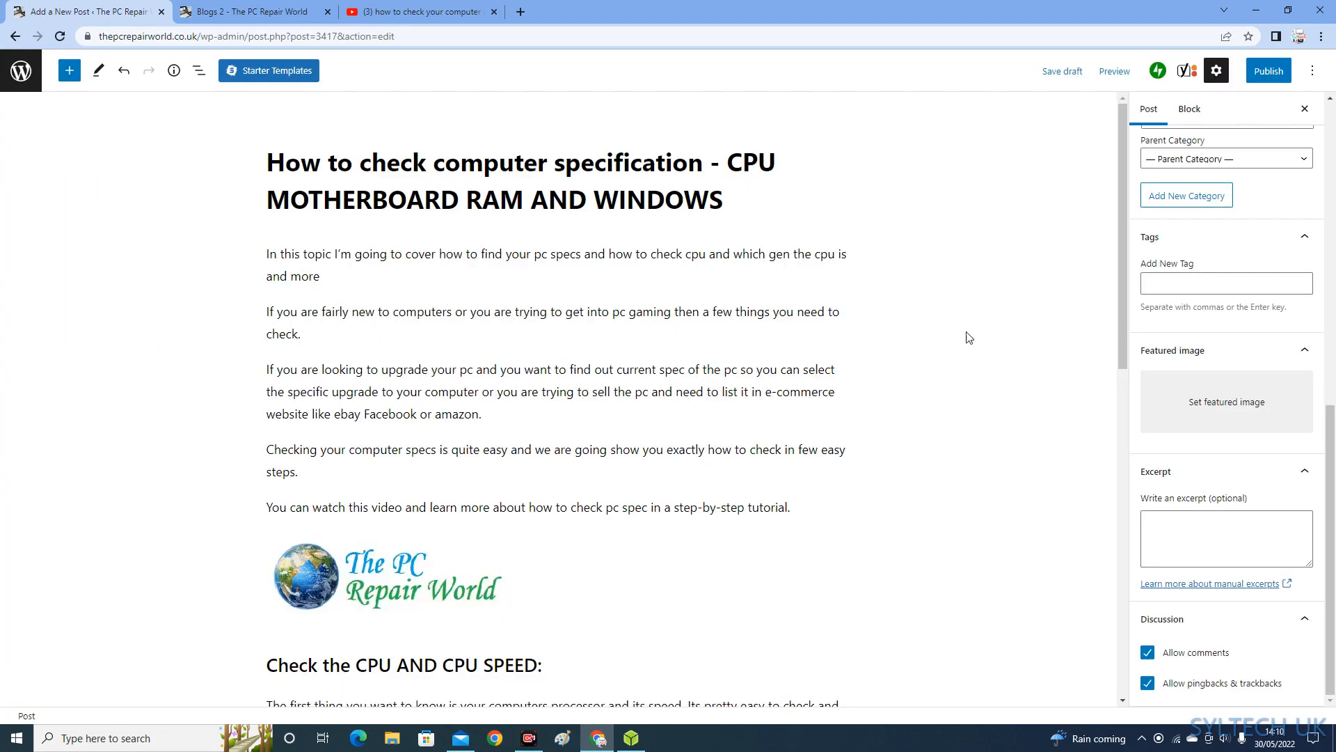
{"action": "mouse_move", "coordinate": [1014, 519]}
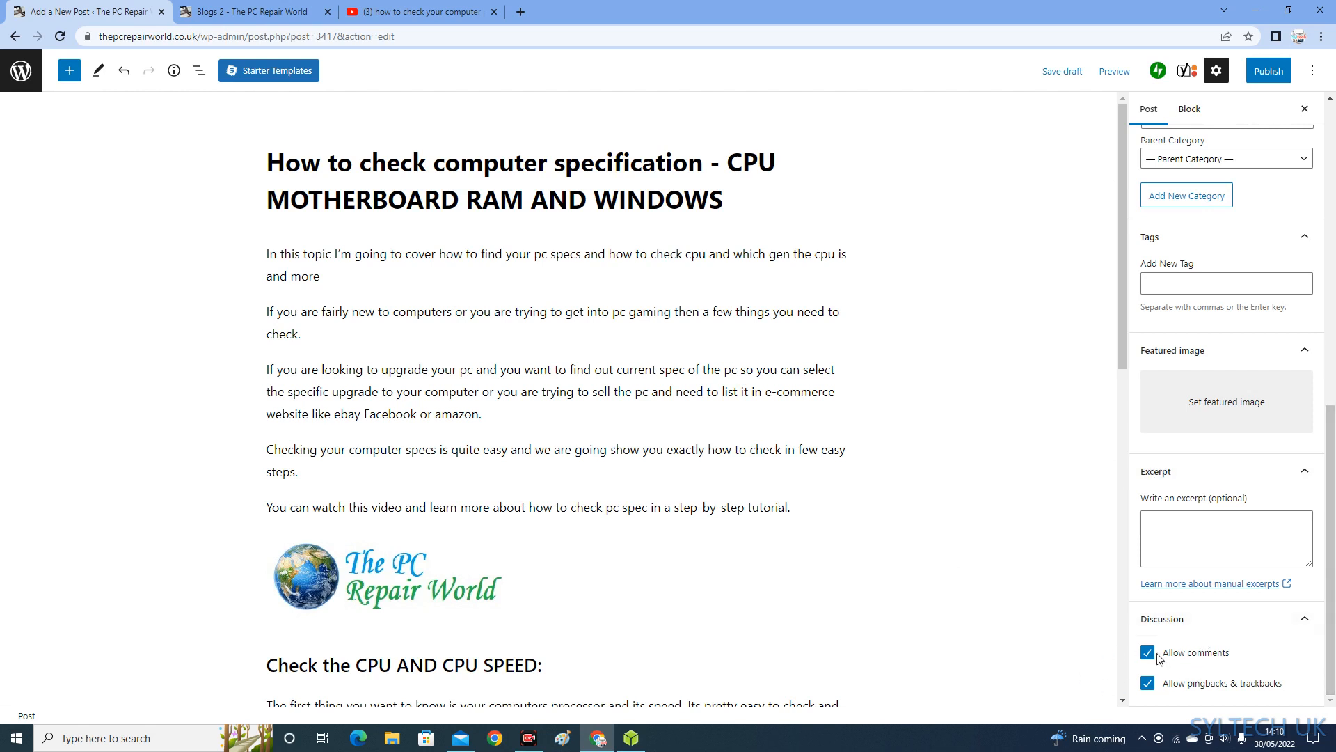
{"action": "mouse_move", "coordinate": [1197, 657]}
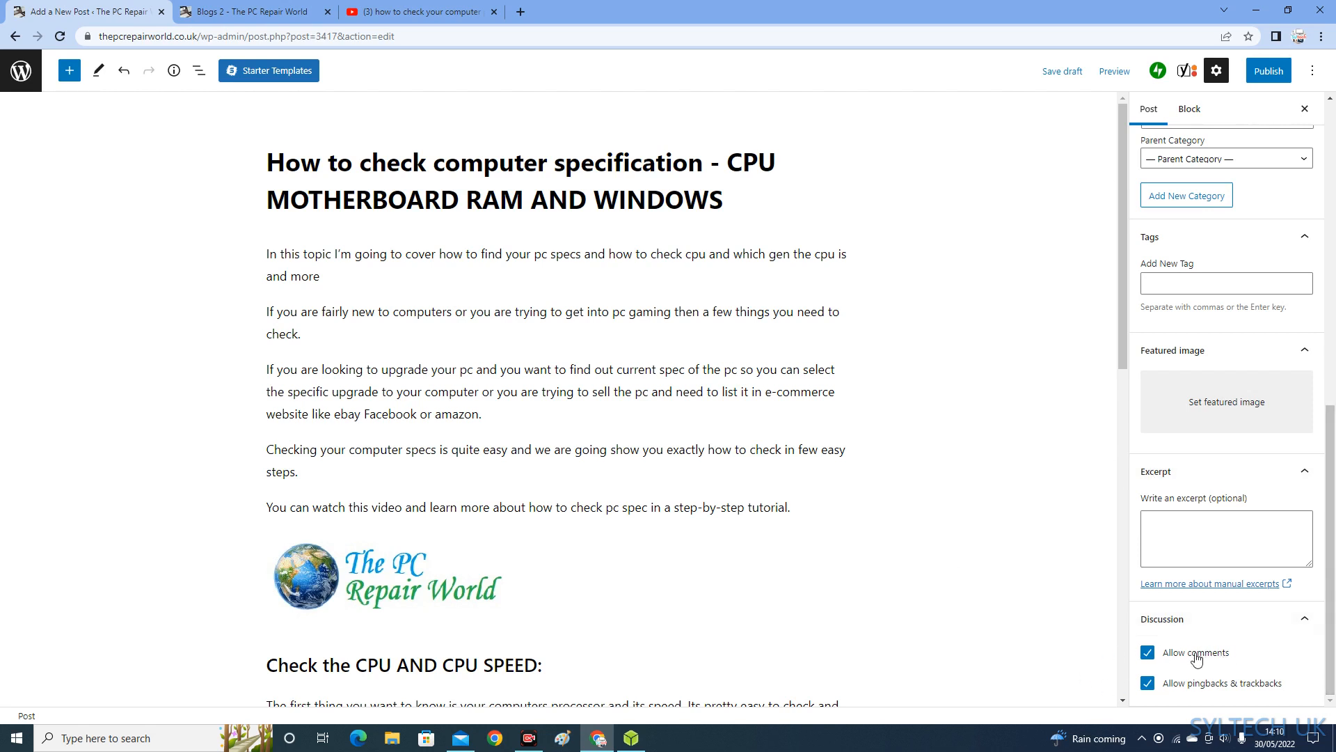
{"action": "mouse_move", "coordinate": [1096, 657]}
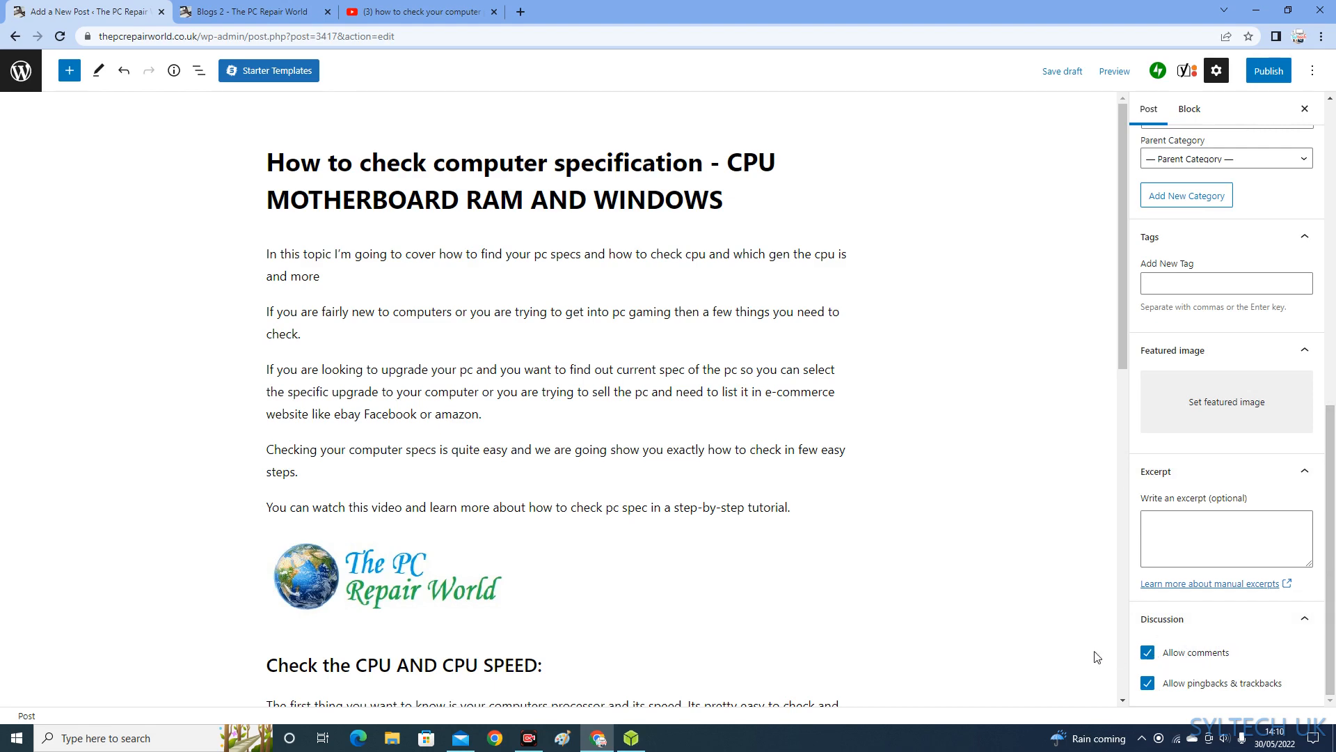
{"action": "scroll", "scroll_direction": "down", "scroll_amount": 3}
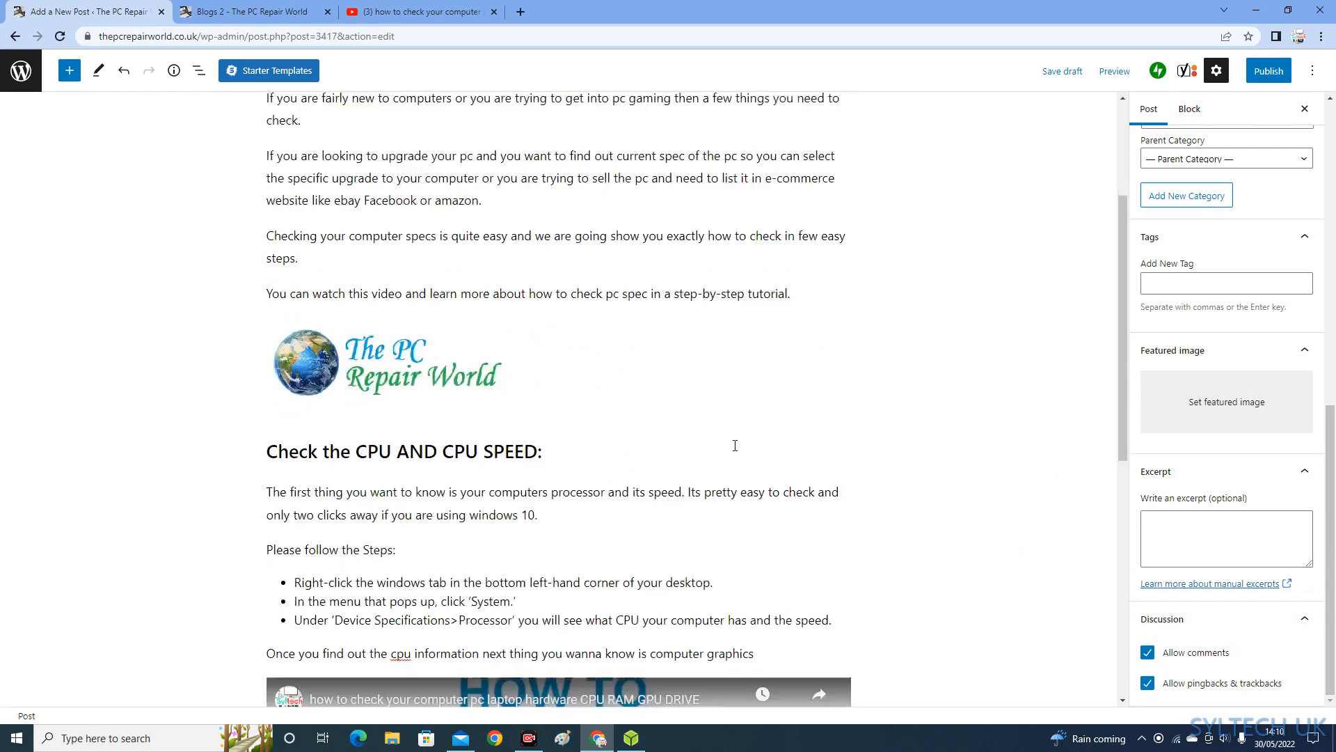
{"action": "scroll", "scroll_direction": "down", "scroll_amount": 3}
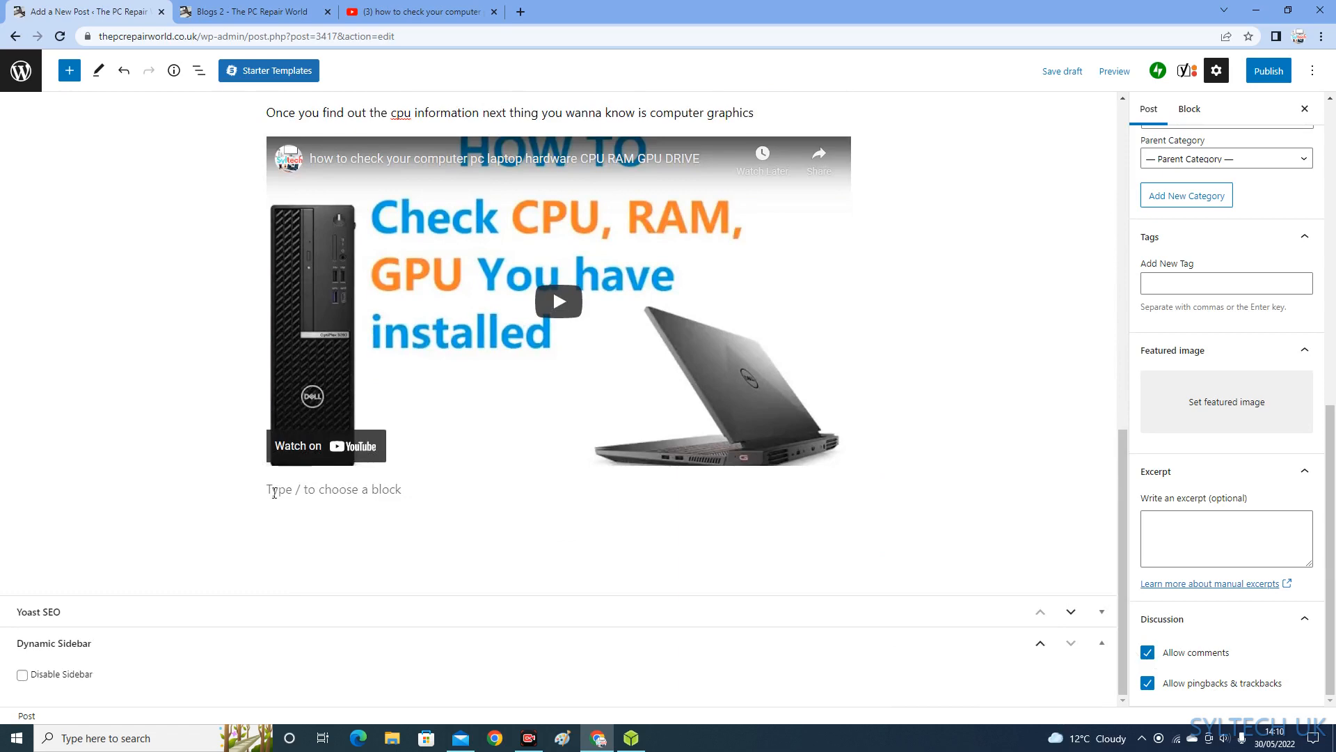
{"action": "scroll", "scroll_direction": "up", "scroll_amount": 3}
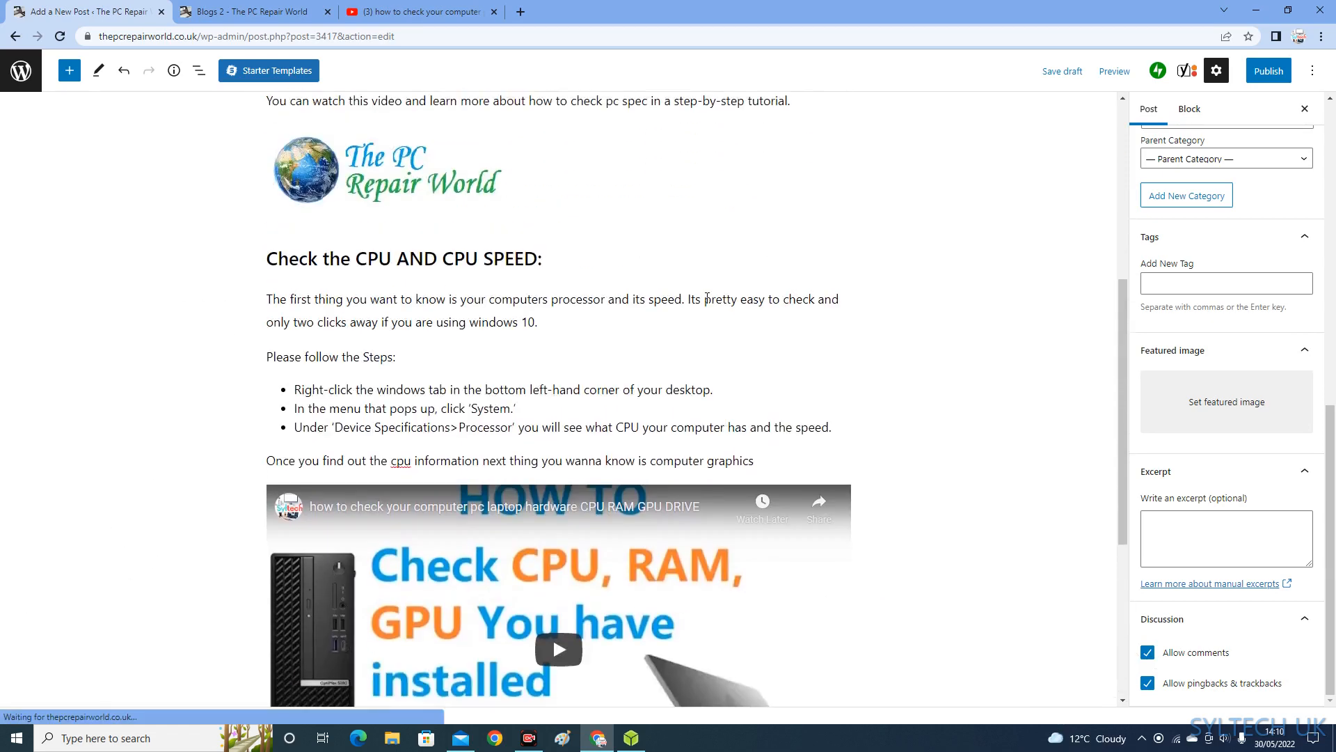
{"action": "scroll", "scroll_direction": "up", "scroll_amount": 3}
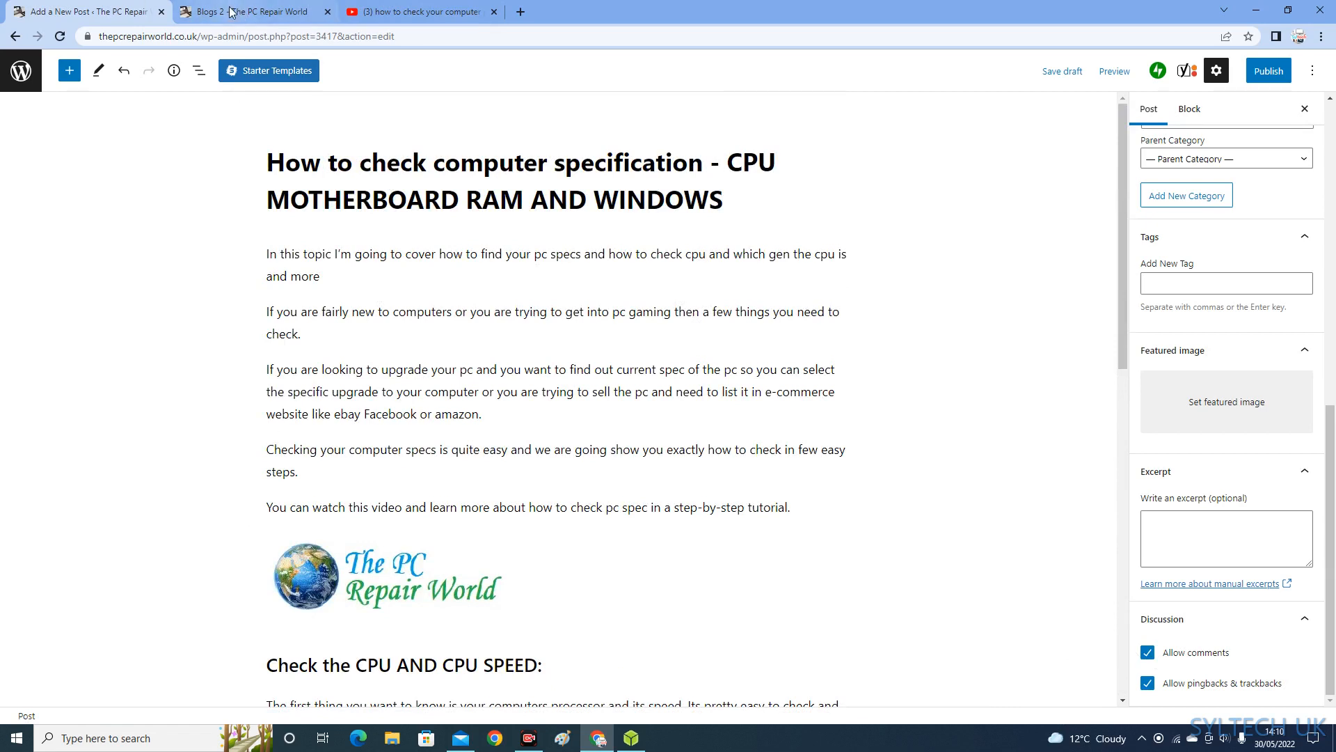
Open the computer specification post from the Blogs 2 tab and scroll through it
{"action": "left_click", "coordinate": [247, 12]}
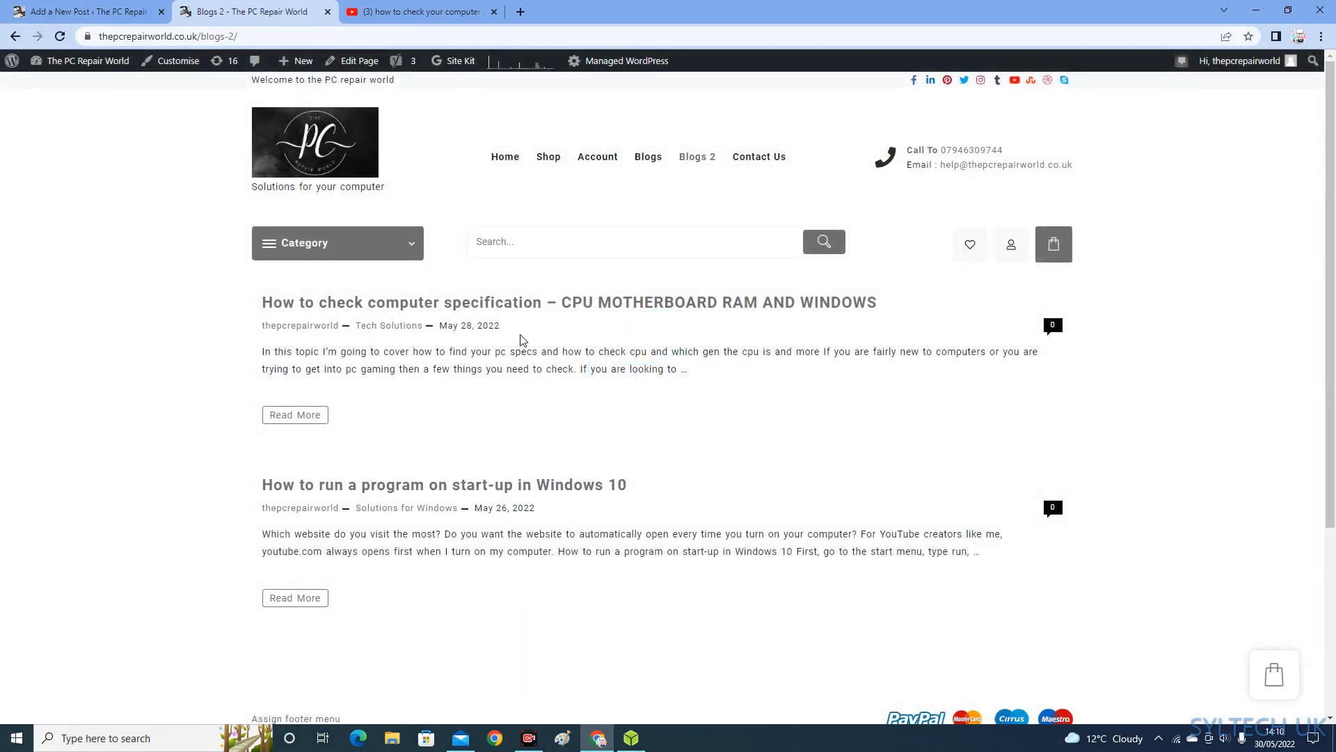
{"action": "left_click", "coordinate": [696, 156]}
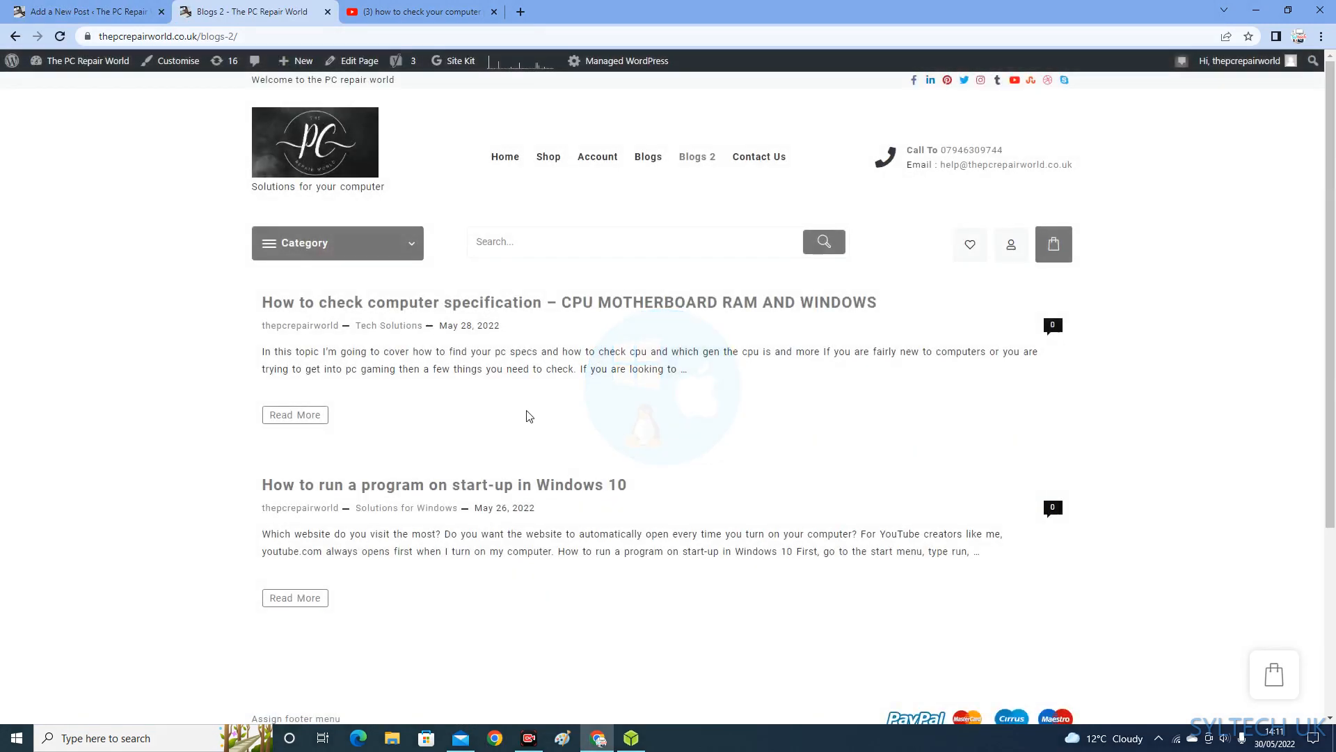
{"action": "scroll", "scroll_direction": "down", "scroll_amount": 3}
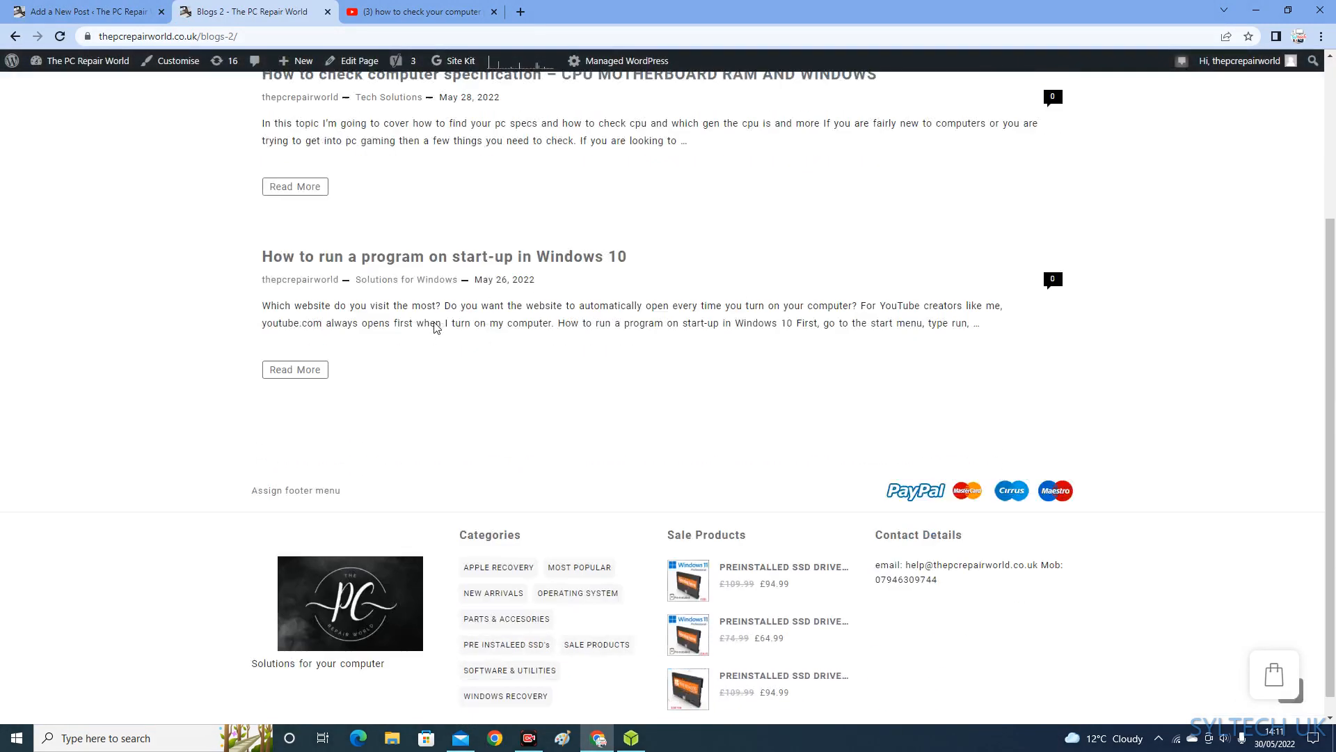
{"action": "scroll", "scroll_direction": "up", "scroll_amount": 3}
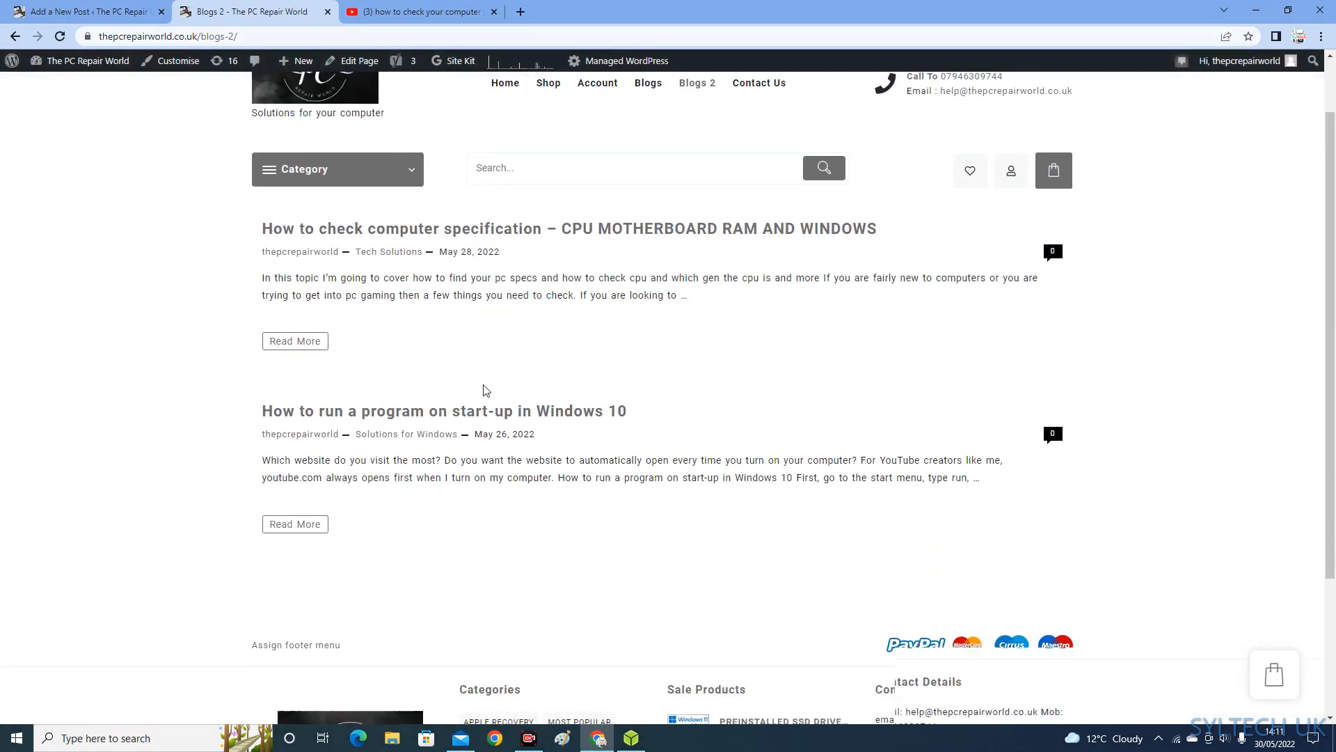
{"action": "scroll", "scroll_direction": "up", "scroll_amount": 3}
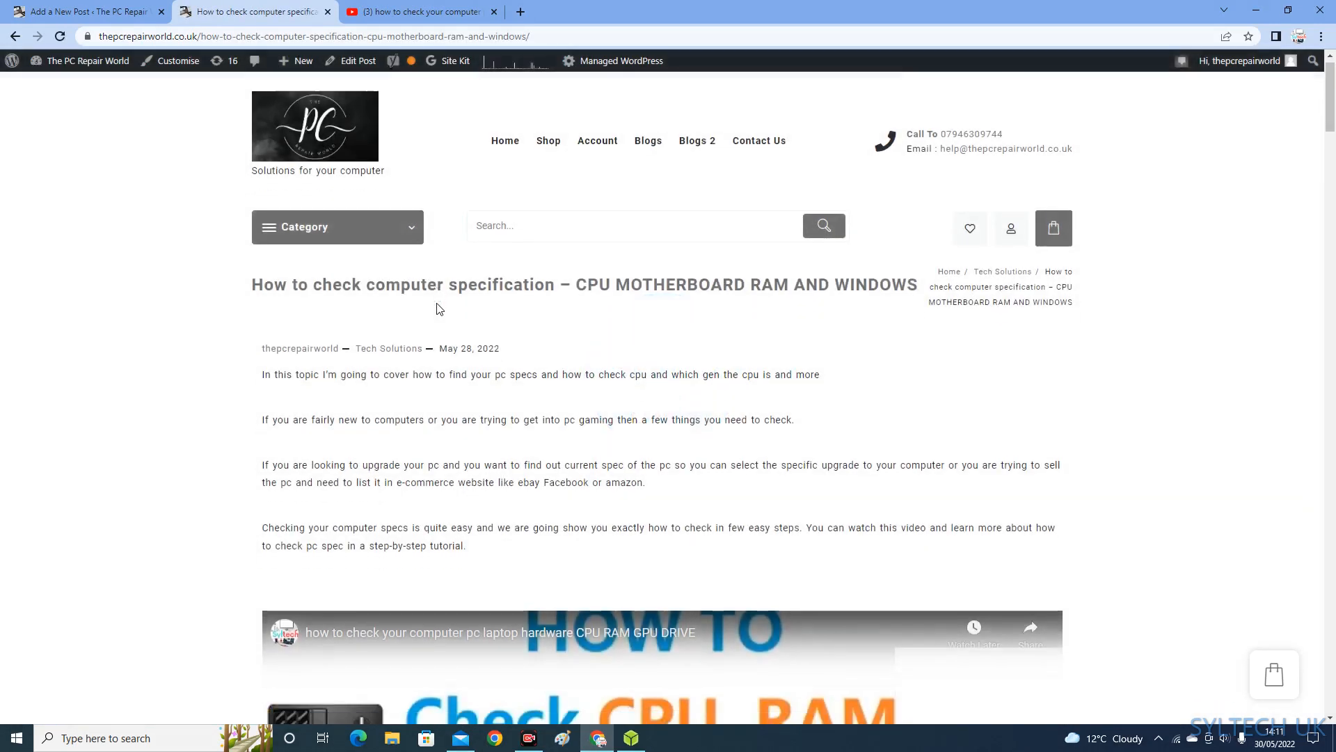
{"action": "scroll", "scroll_direction": "down", "scroll_amount": 3}
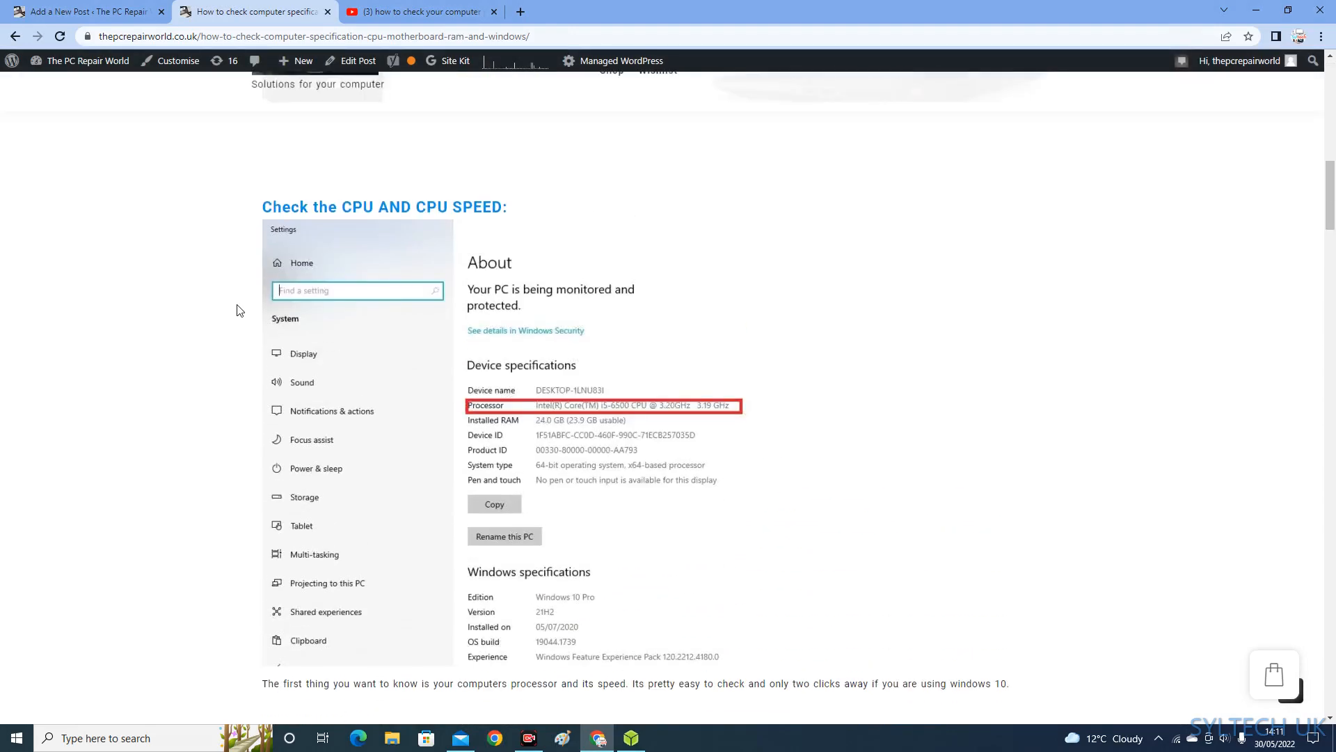
{"action": "scroll", "scroll_direction": "up", "scroll_amount": 3}
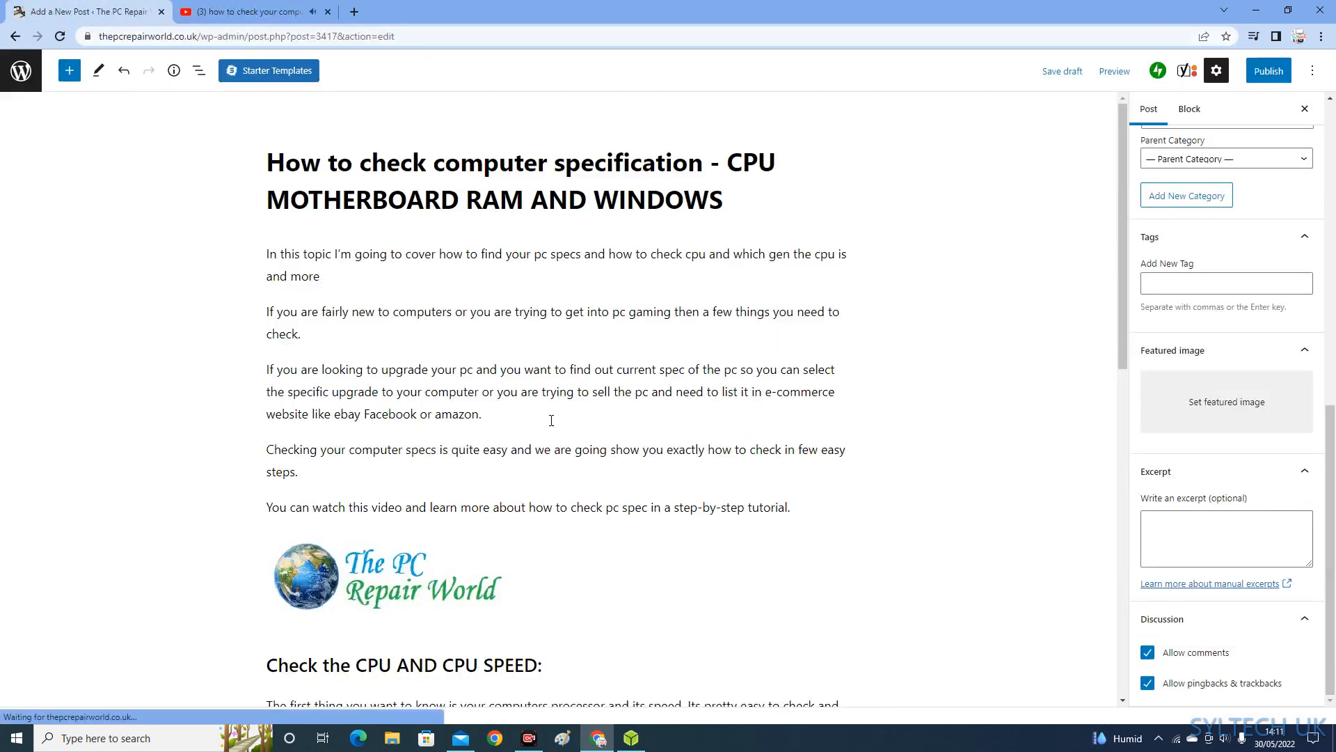
Glance at the YouTube video tab, then scroll the post editor to the embedded video
{"action": "scroll", "scroll_direction": "down", "scroll_amount": 3}
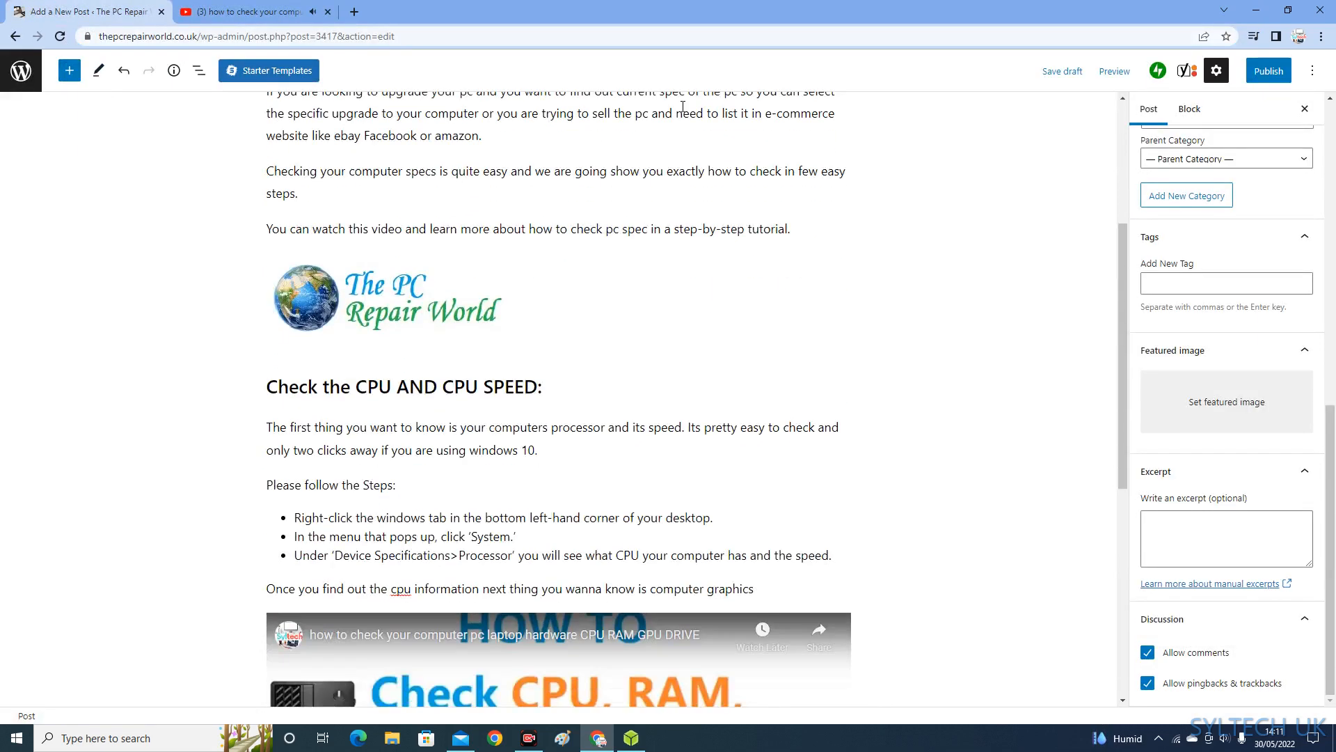
{"action": "left_click", "coordinate": [247, 11]}
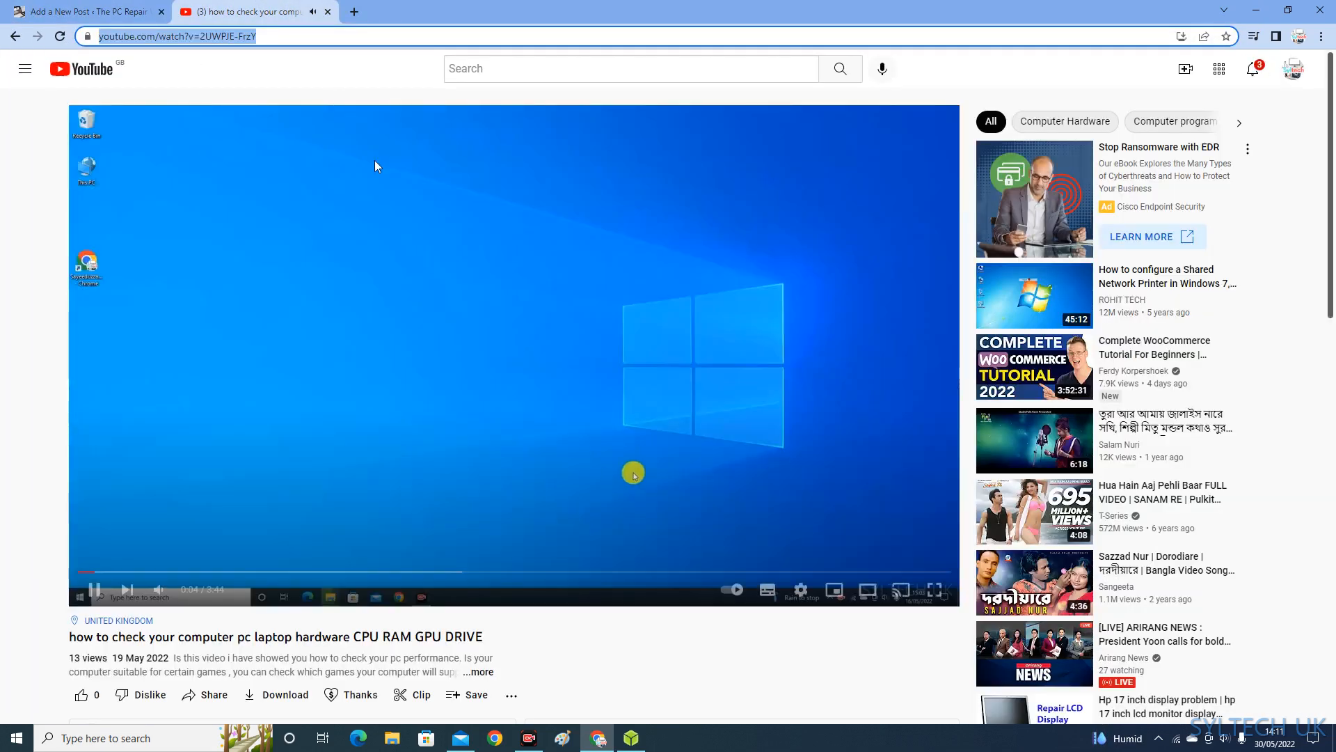
{"action": "left_click", "coordinate": [85, 11]}
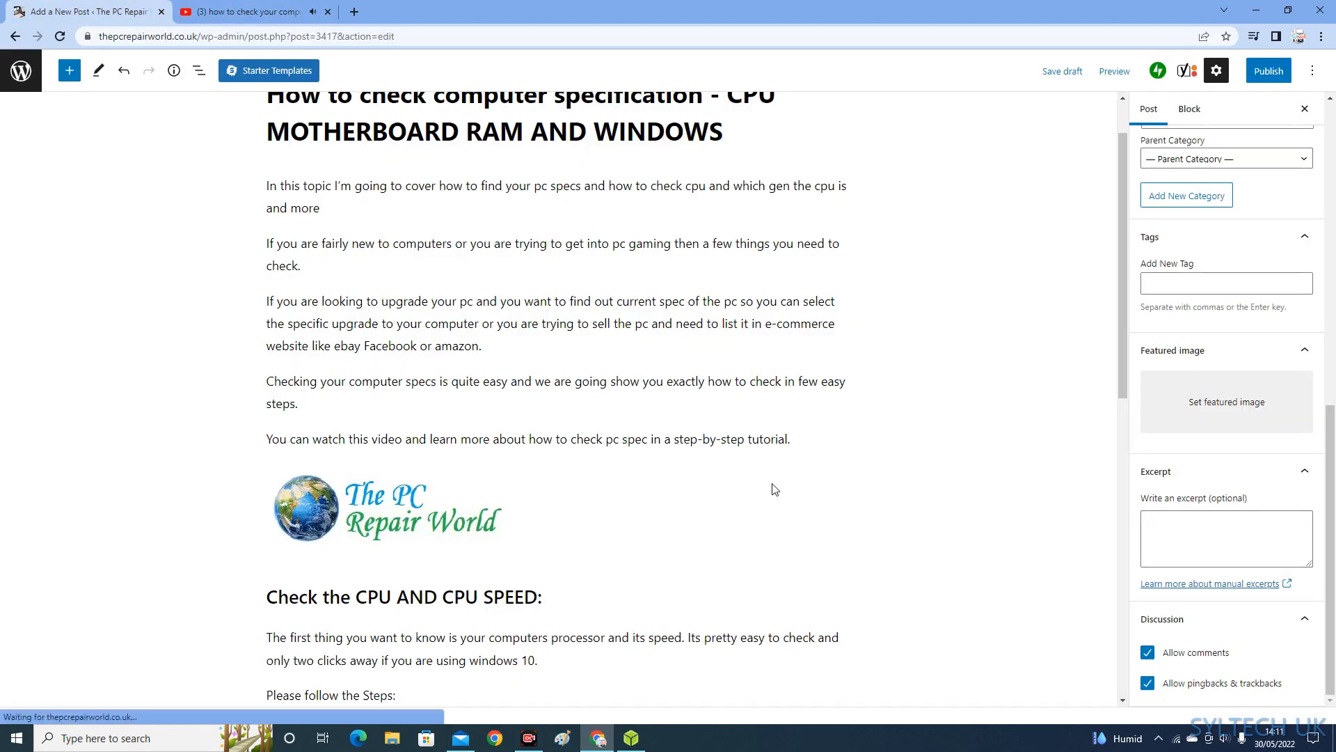
{"action": "scroll", "scroll_direction": "down", "scroll_amount": 3}
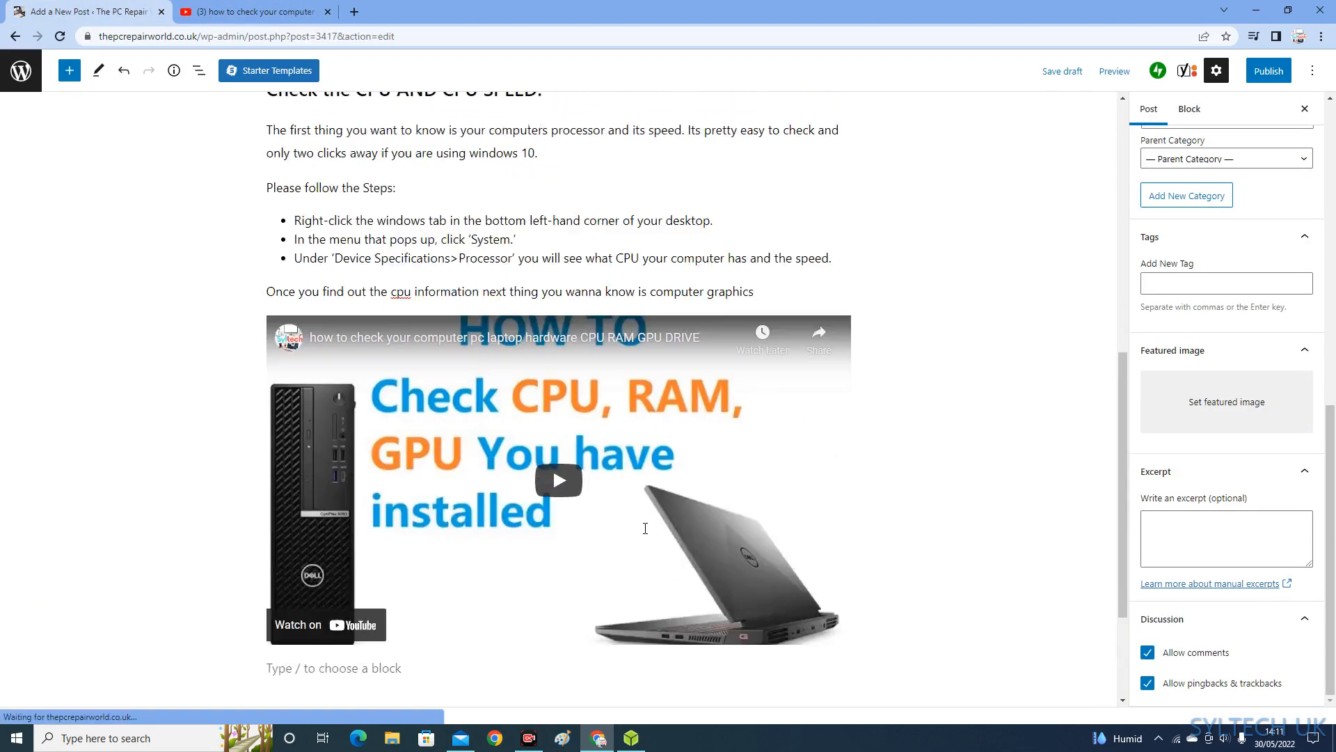
{"action": "scroll", "scroll_direction": "up", "scroll_amount": 3}
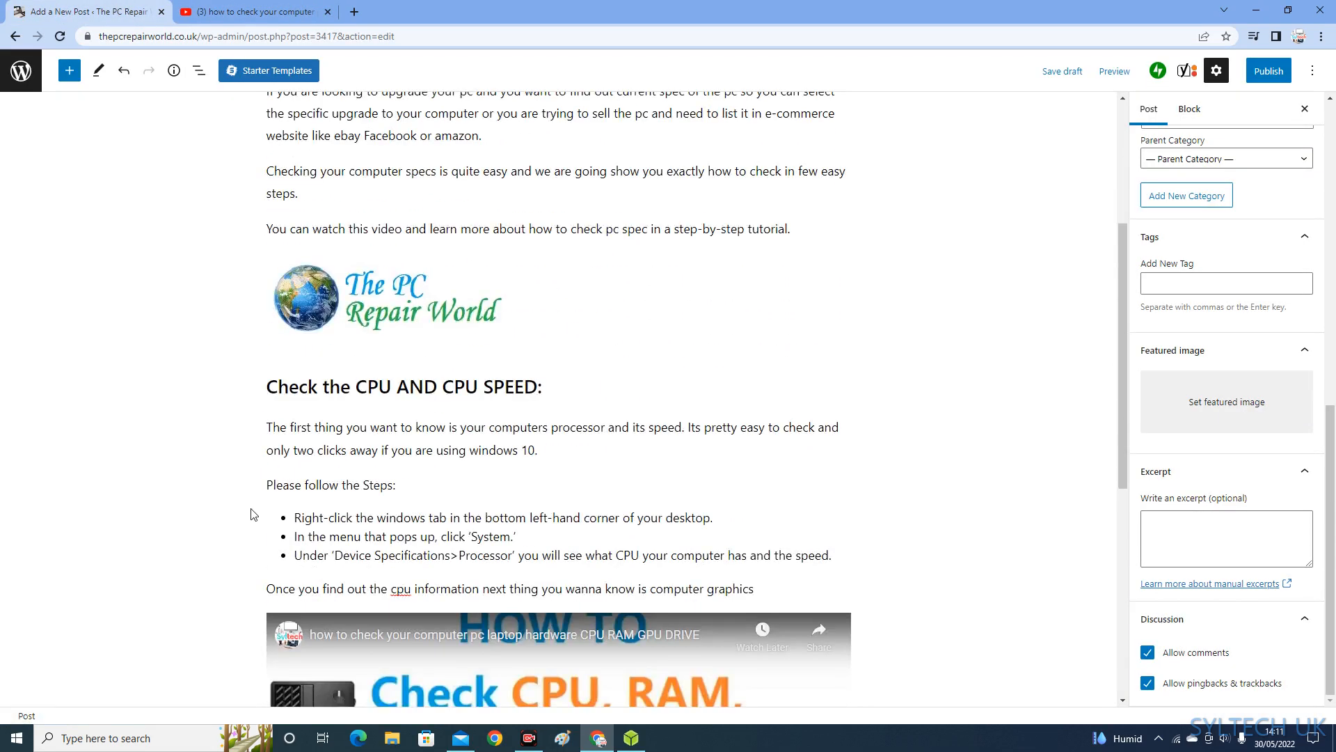
{"action": "scroll", "scroll_direction": "down", "scroll_amount": 3}
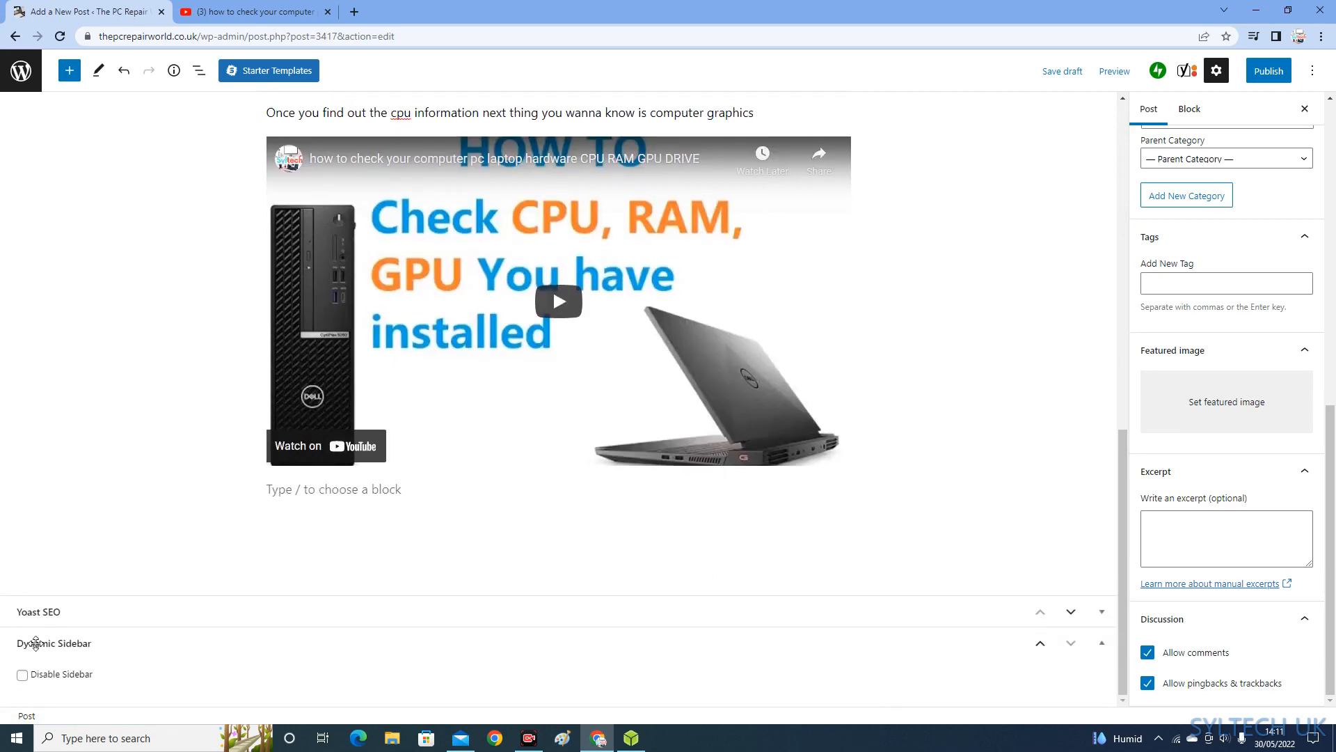